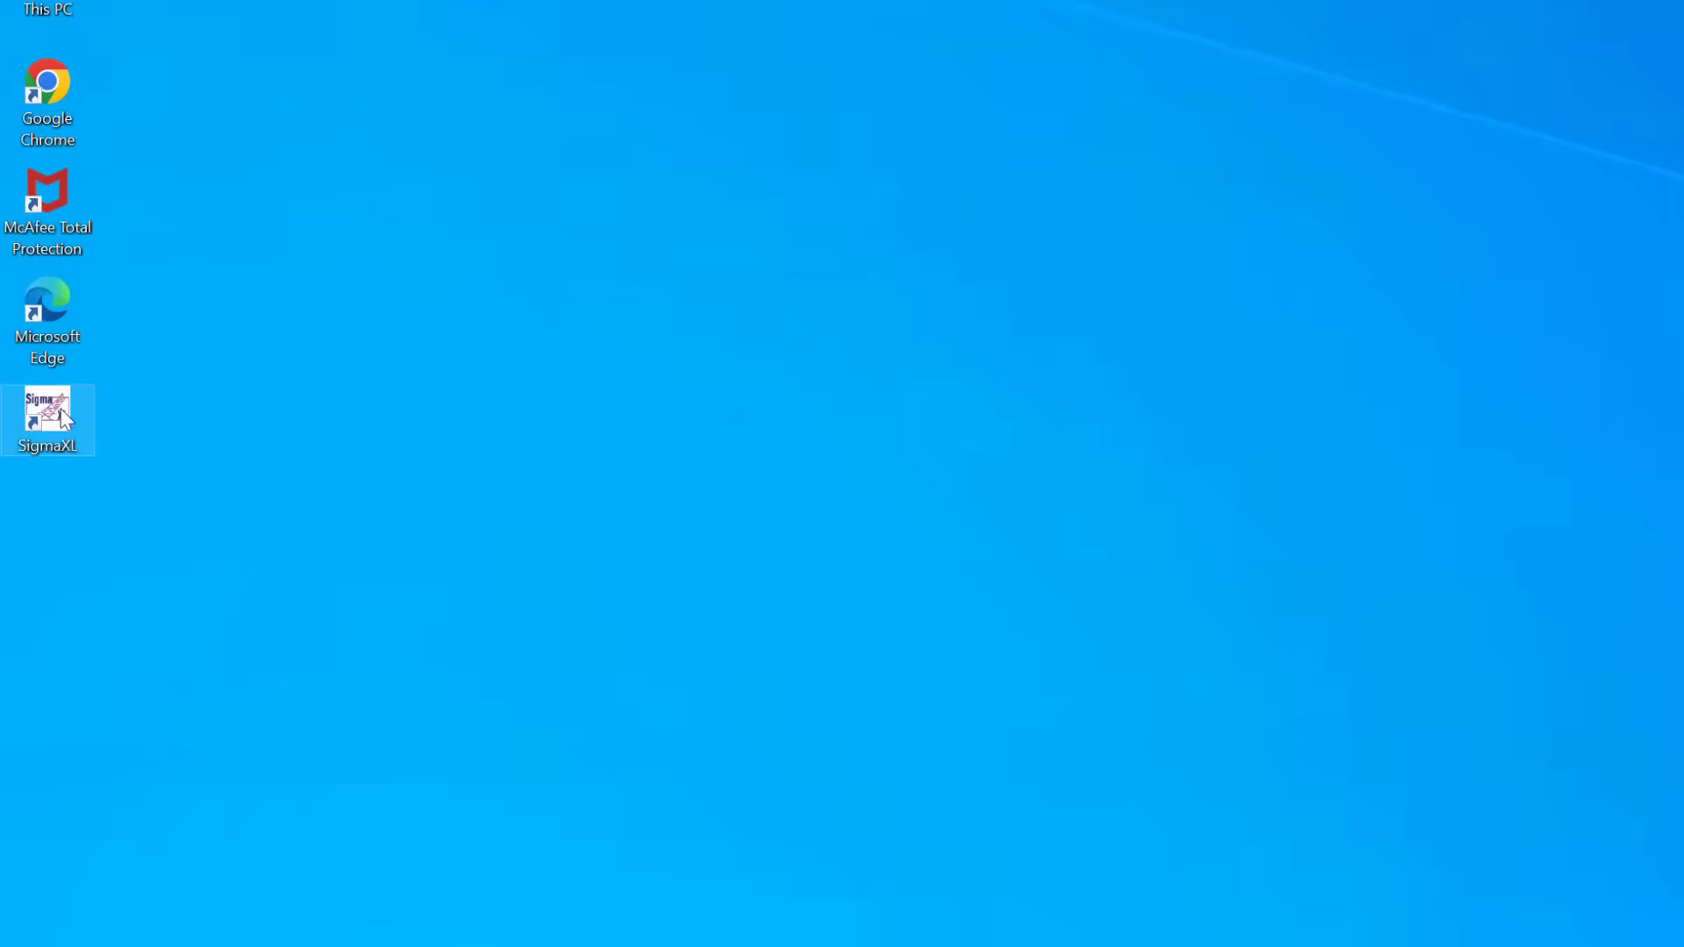
- Launch SigmaXL from the desktop shortcut and show its ribbon tools in the blank workbook
{"action": "double_click", "coordinate": [47, 419]}
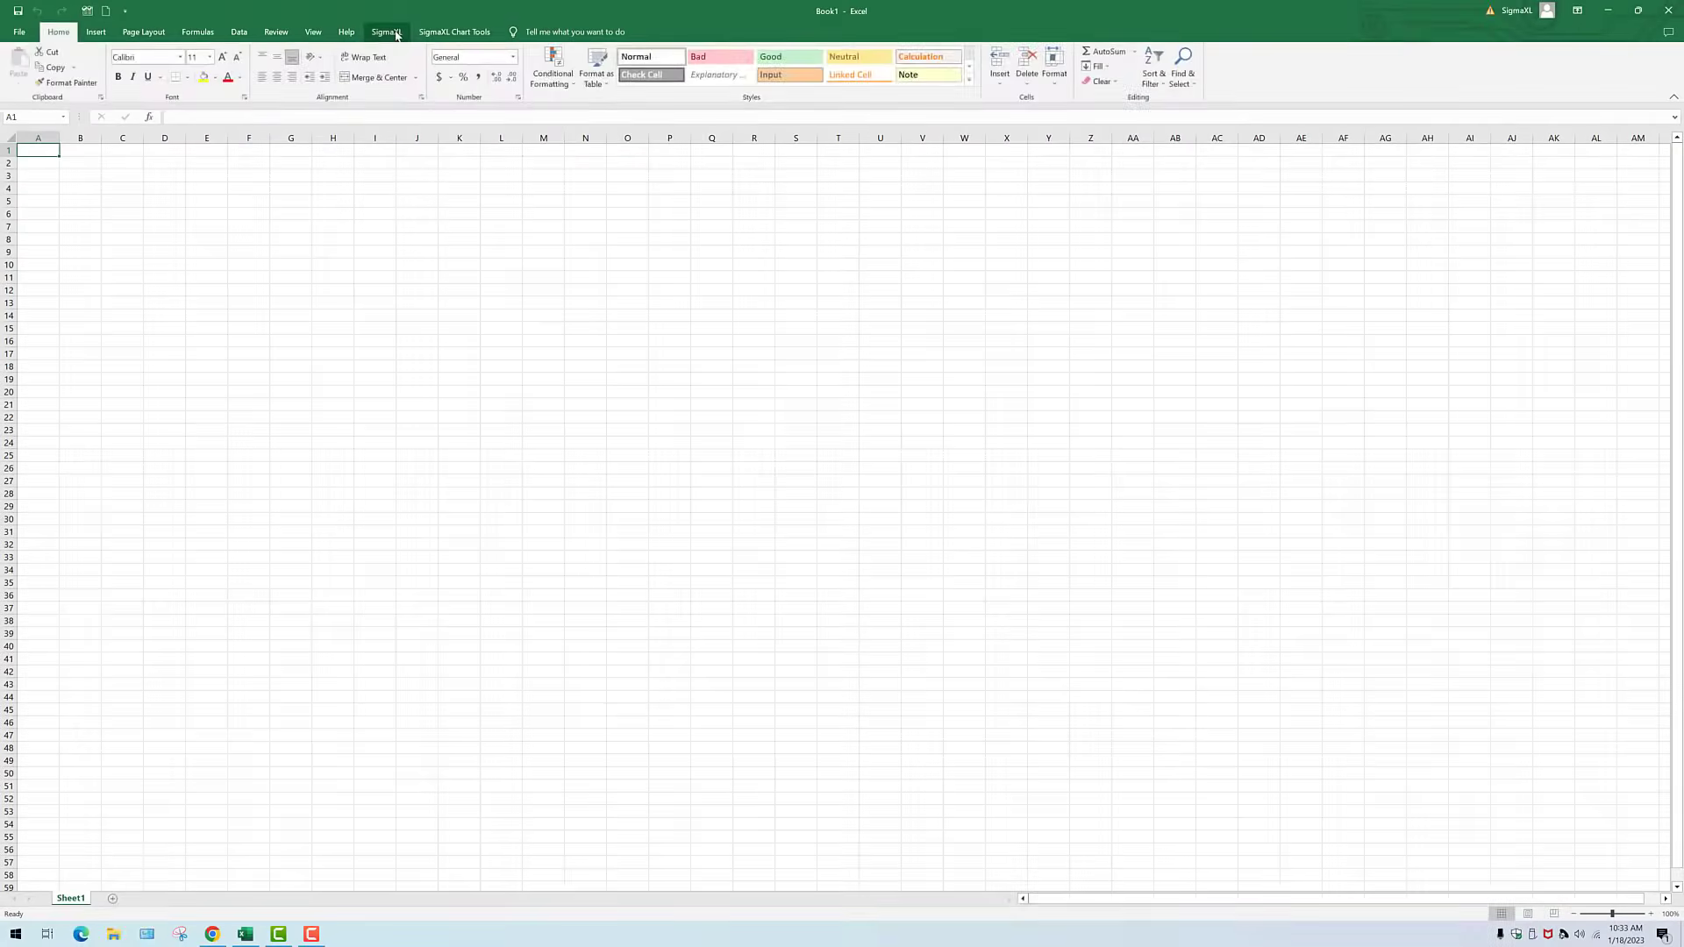
{"action": "left_click", "coordinate": [386, 31]}
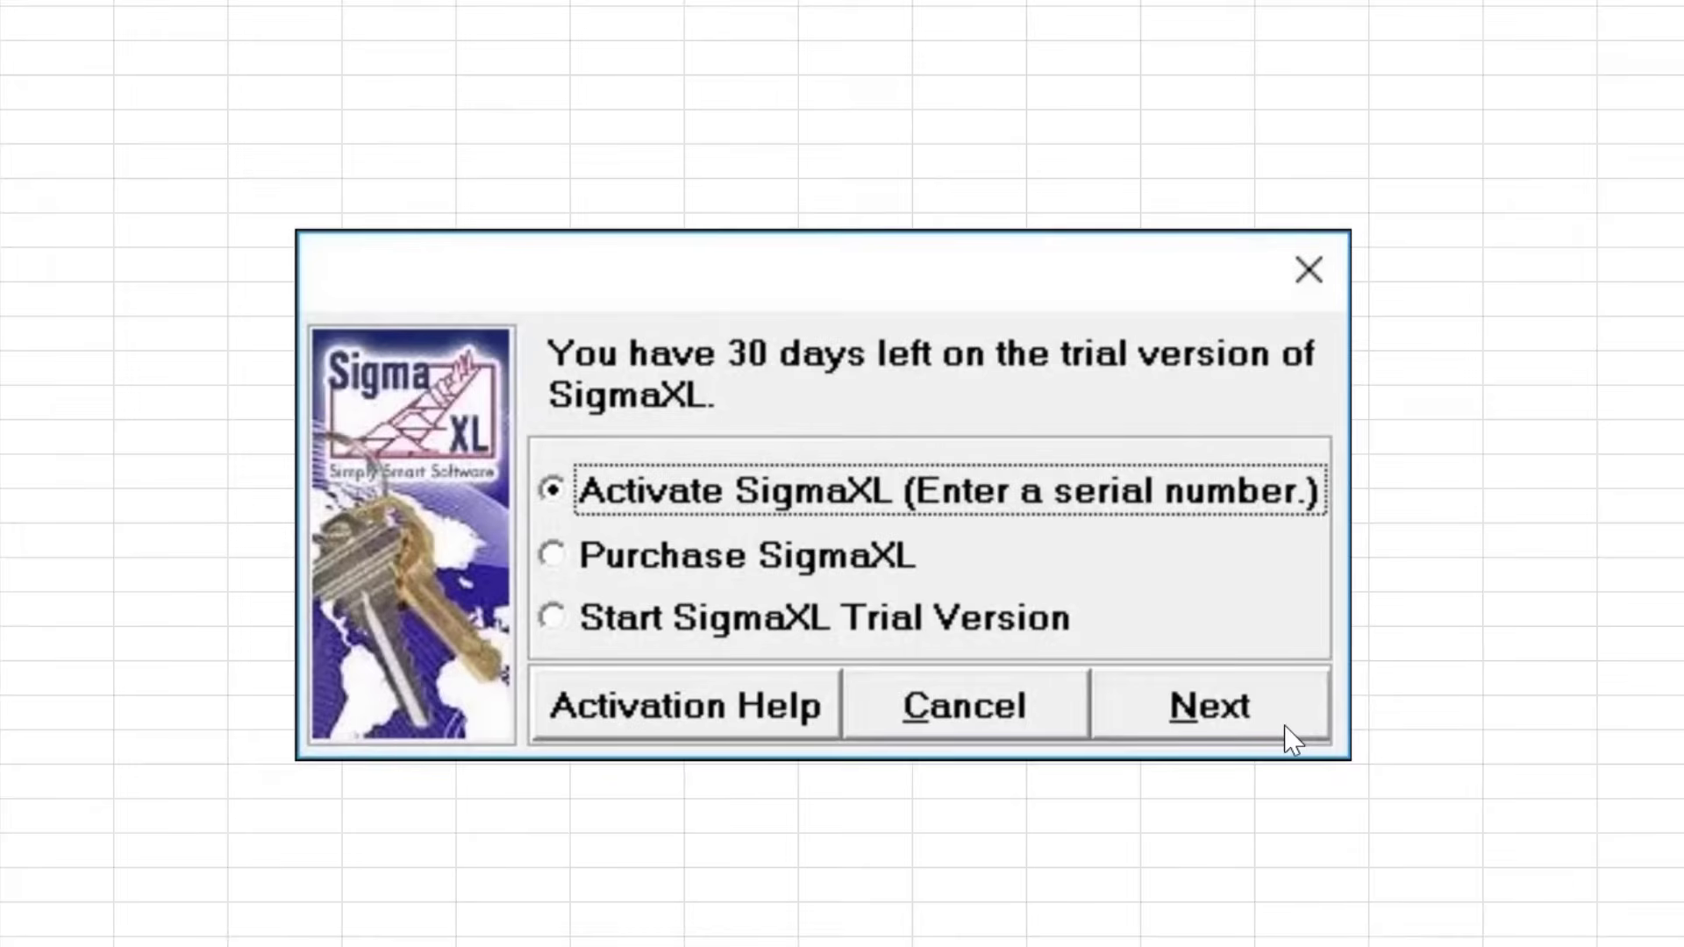
- Activate SigmaXL with the pasted serial number and acknowledge the successful activation
{"action": "left_click", "coordinate": [1208, 706]}
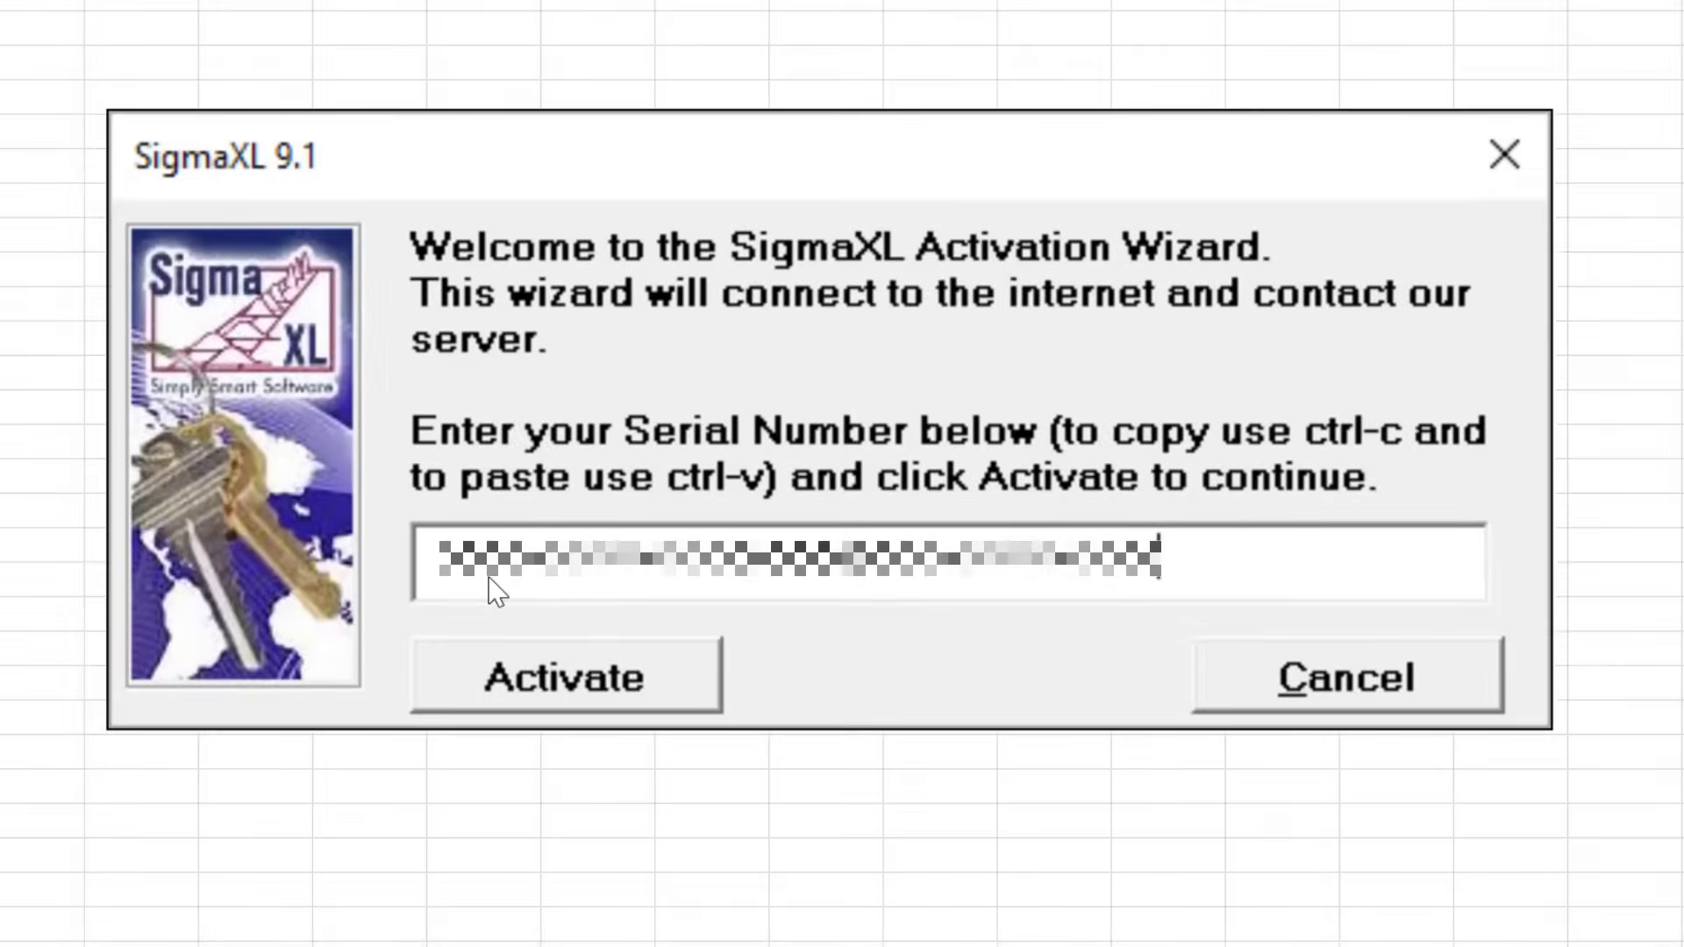
{"action": "left_click", "coordinate": [563, 677]}
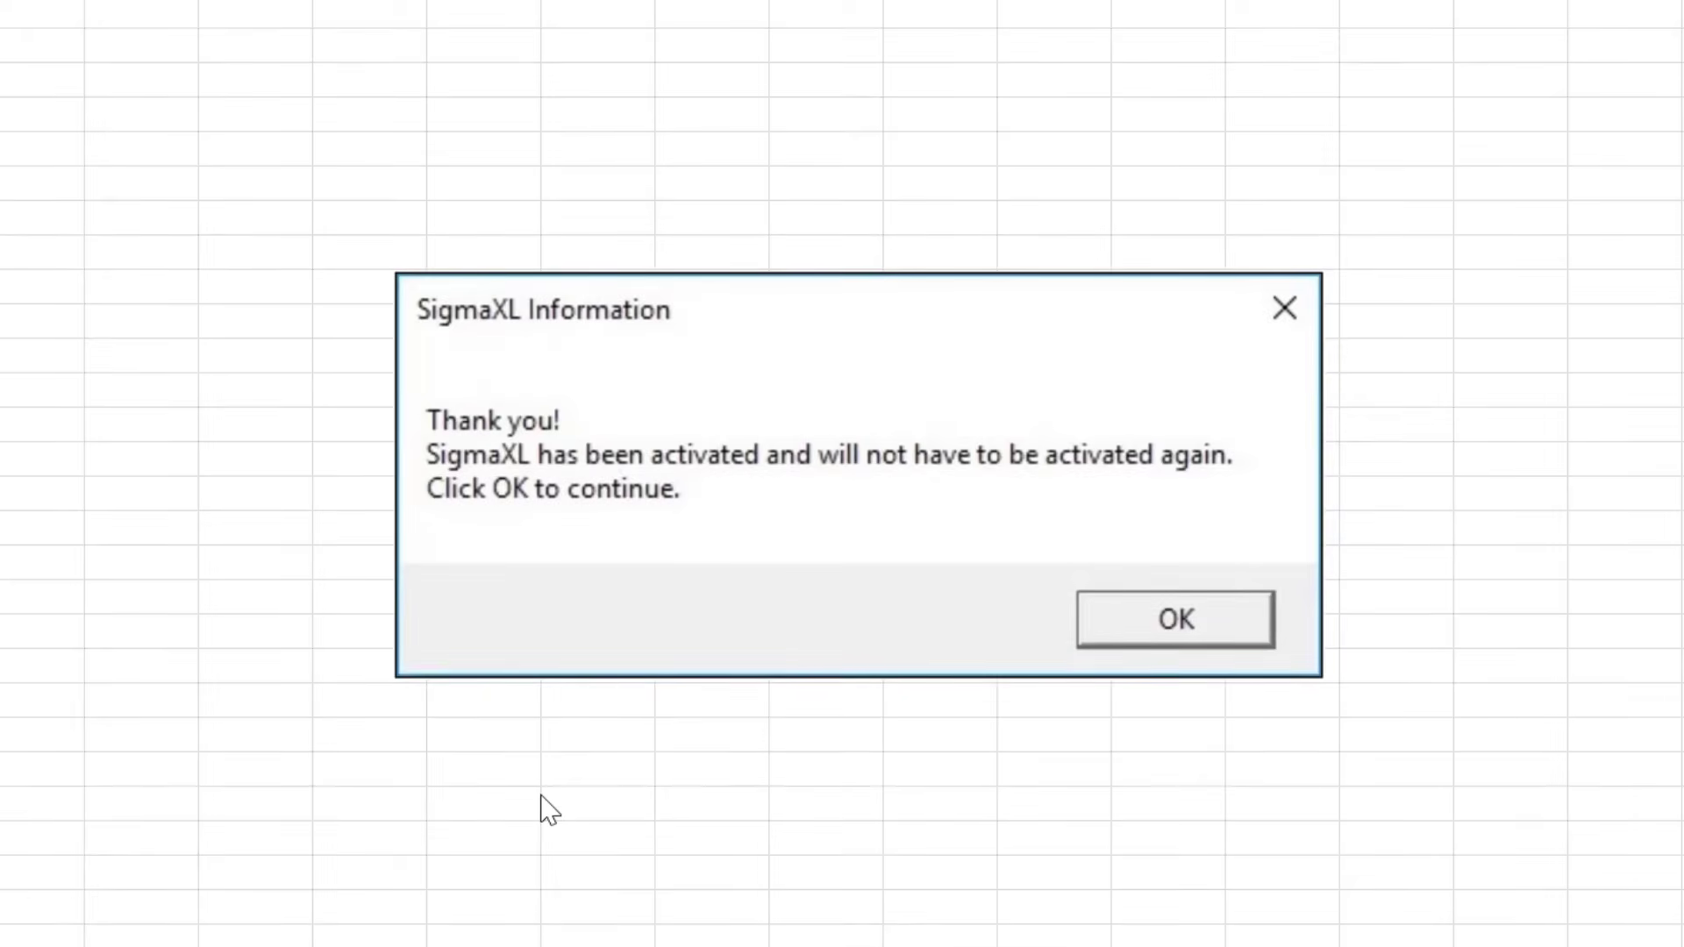
{"action": "left_click", "coordinate": [1174, 619]}
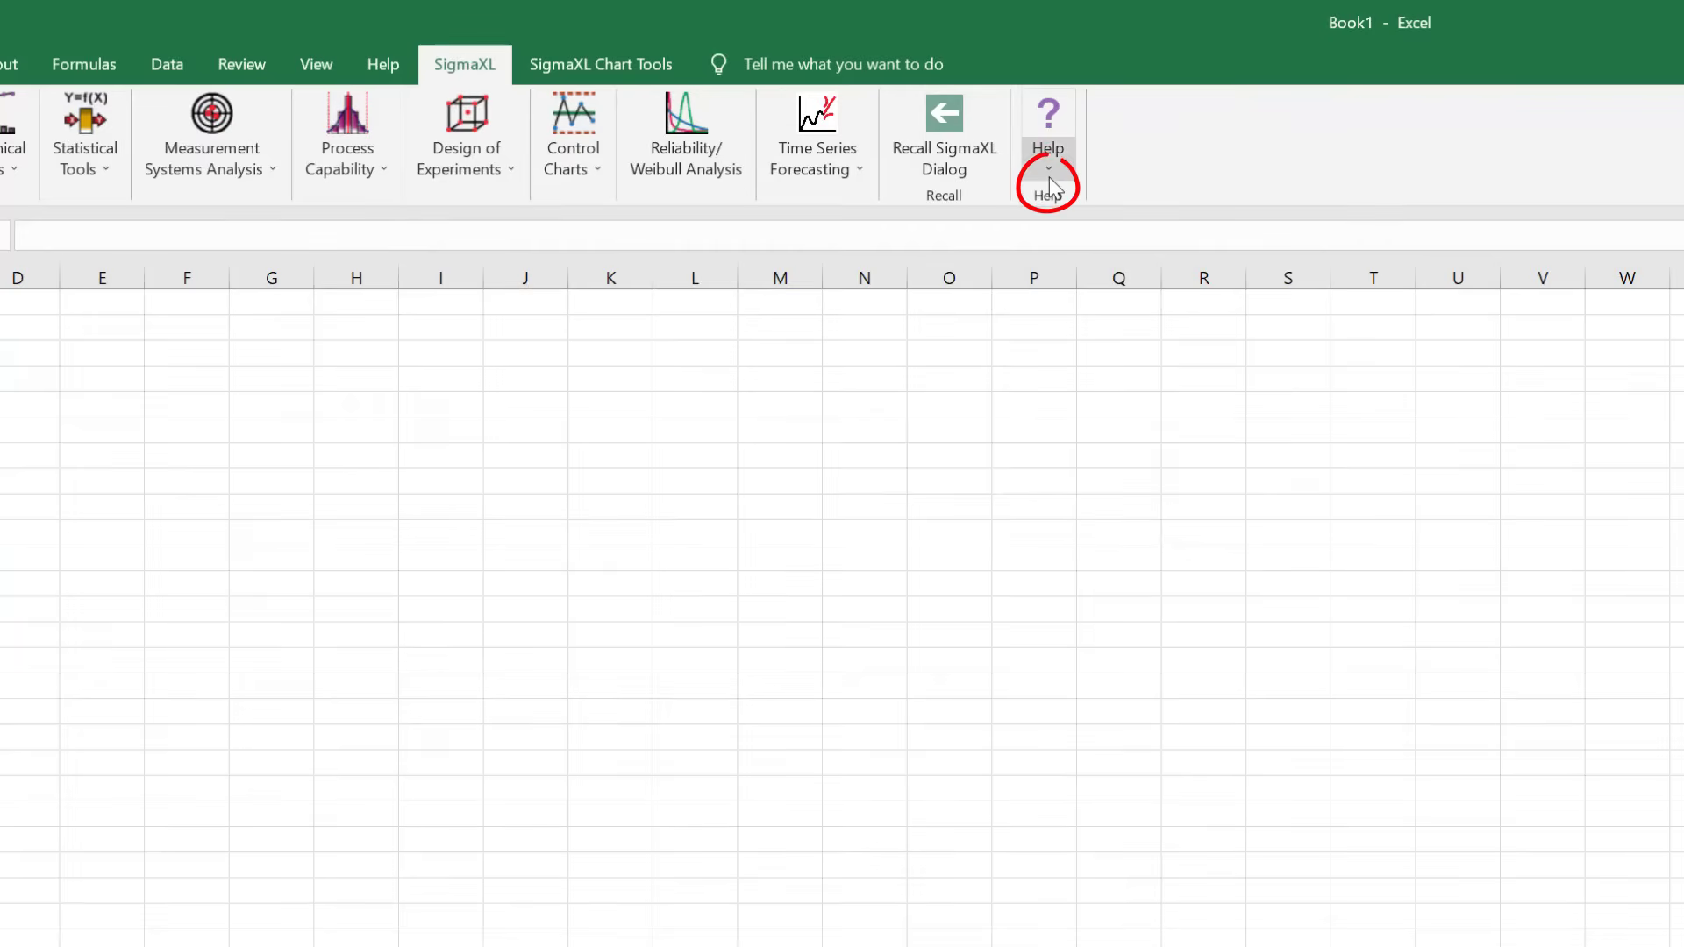
- Deactivate SigmaXL from its Help options and confirm the deactivation
{"action": "left_click", "coordinate": [1047, 135]}
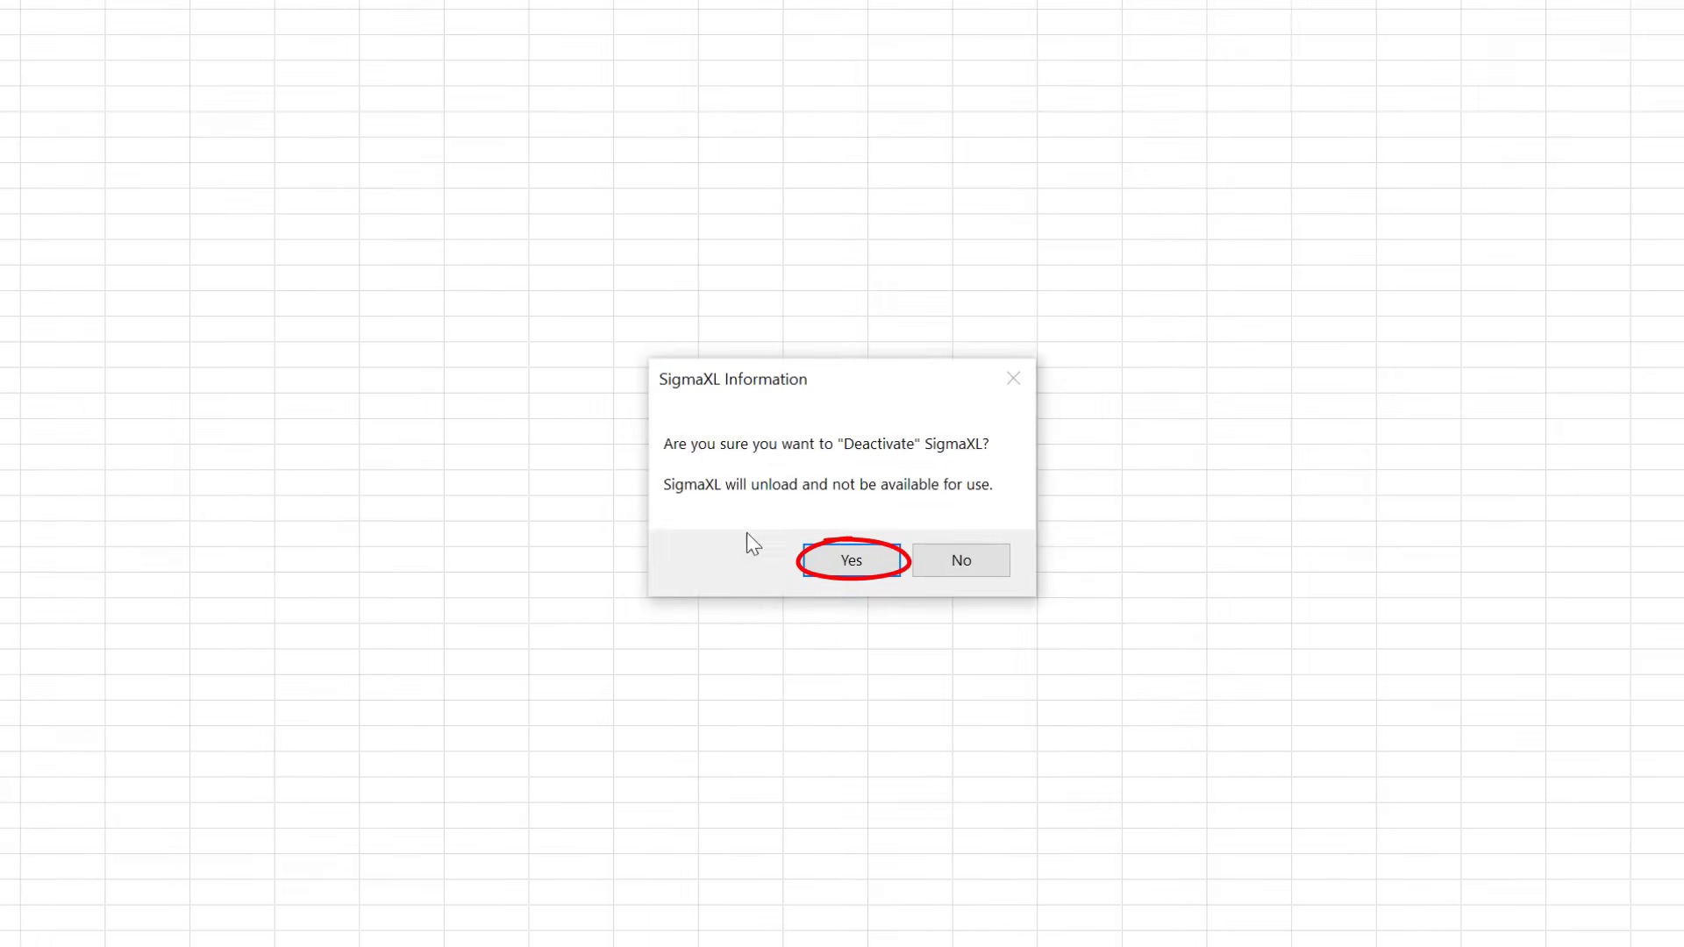
{"action": "left_click", "coordinate": [849, 559]}
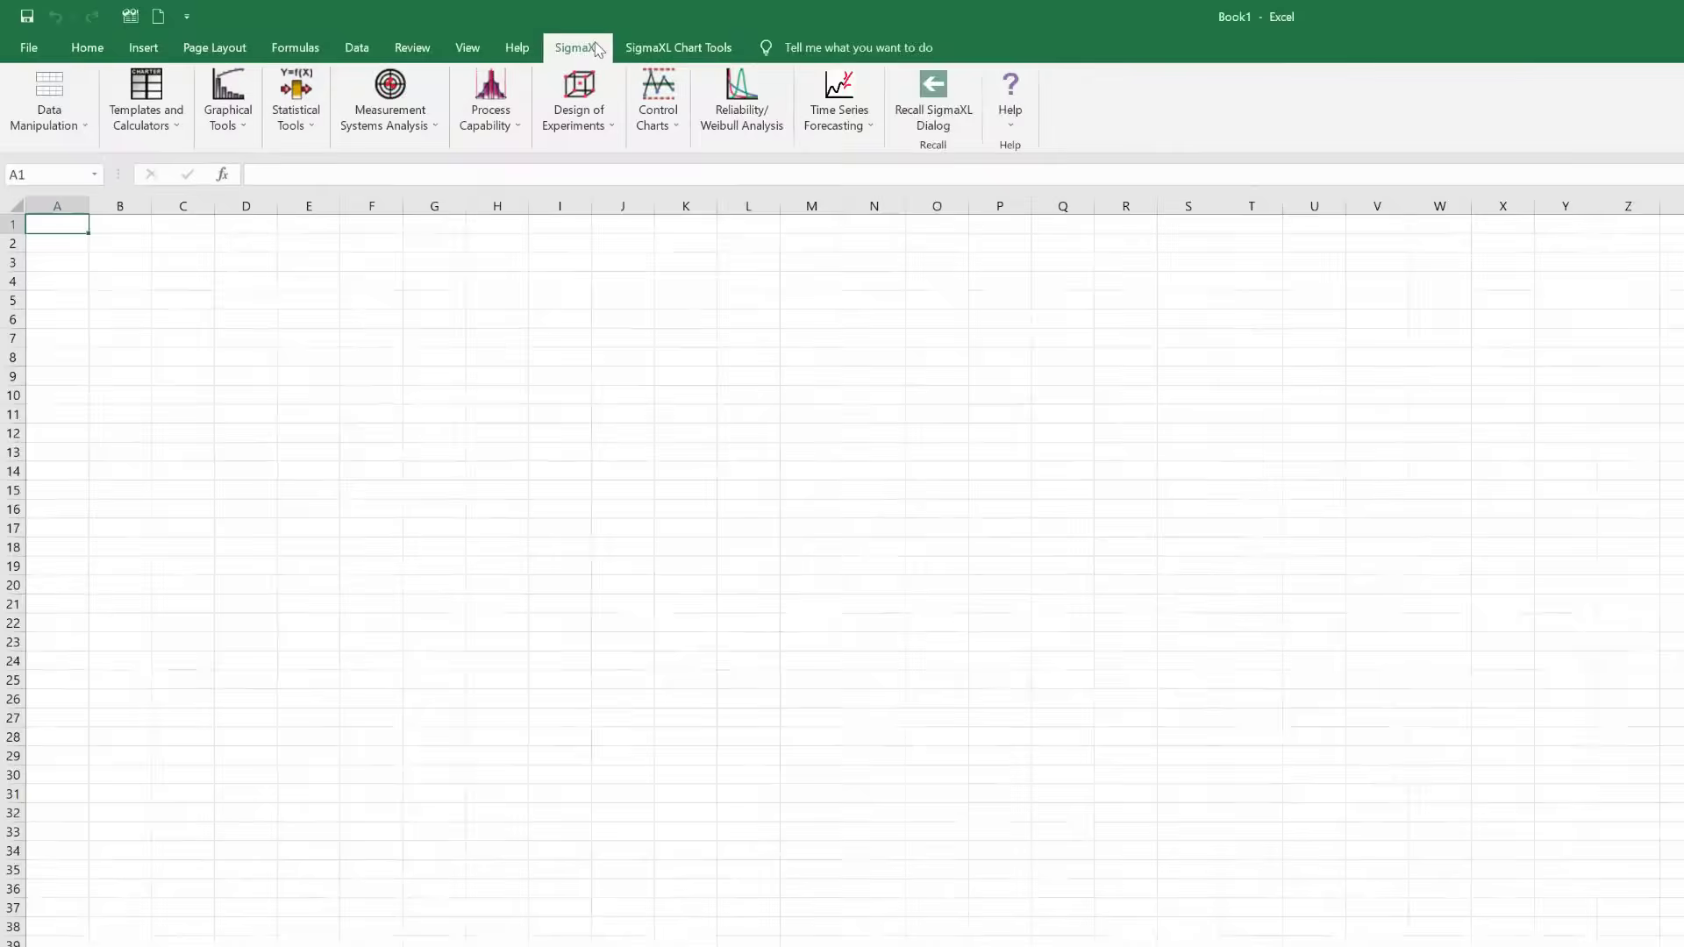
{"action": "left_click", "coordinate": [49, 102]}
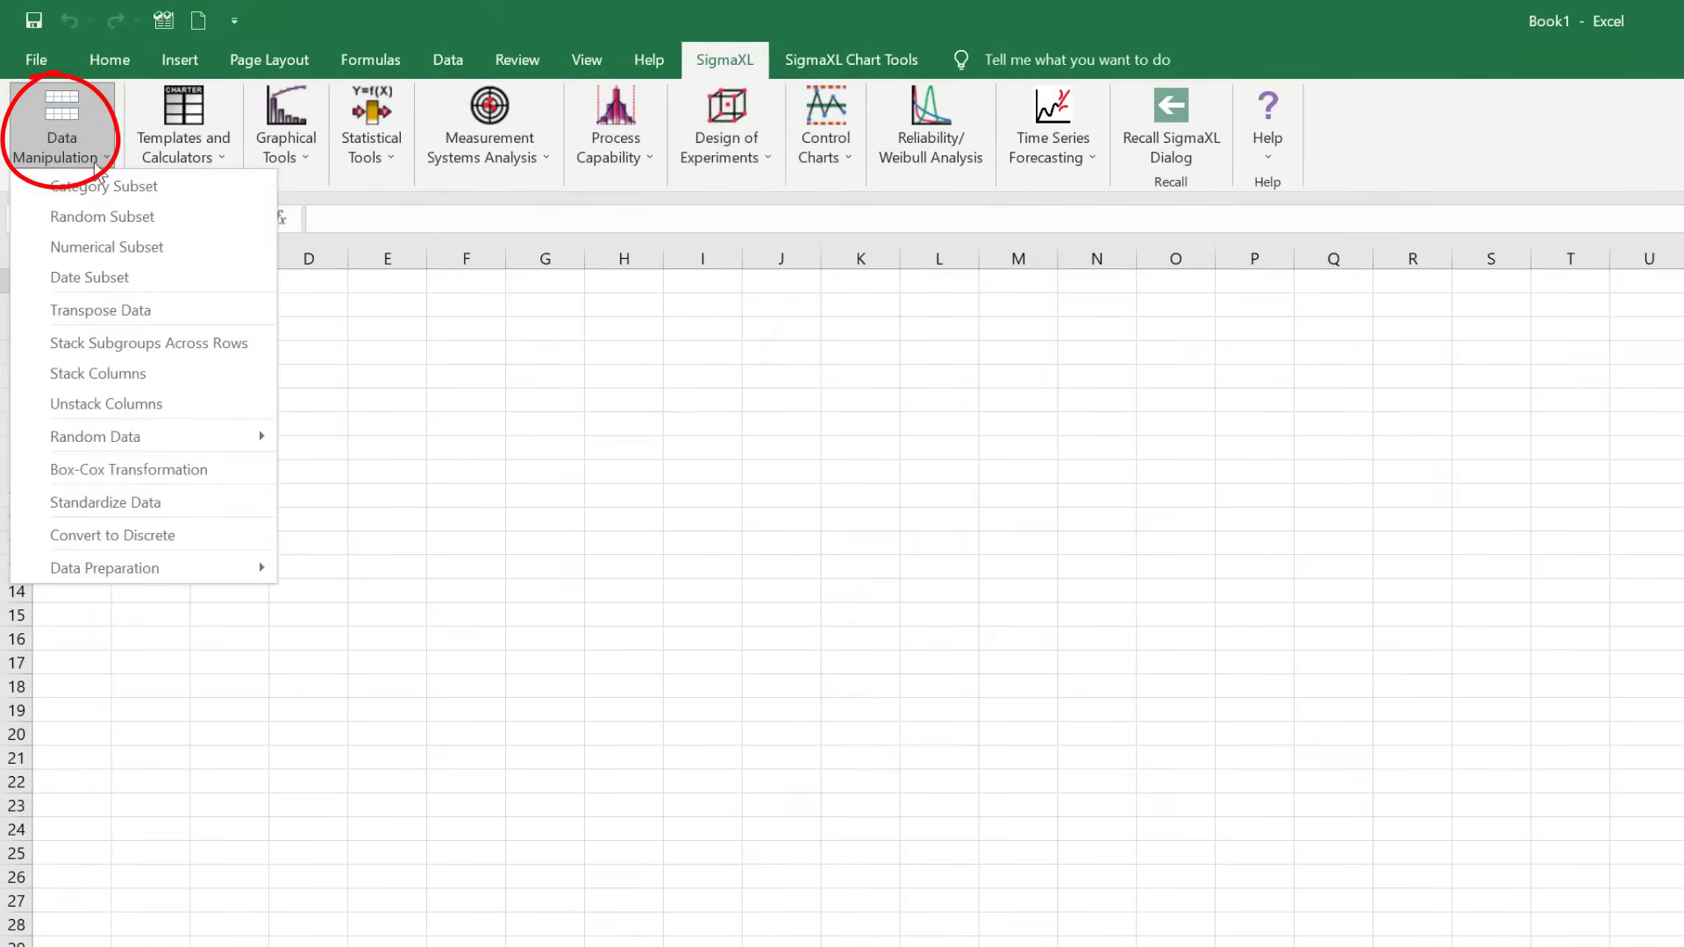
{"action": "mouse_move", "coordinate": [96, 437]}
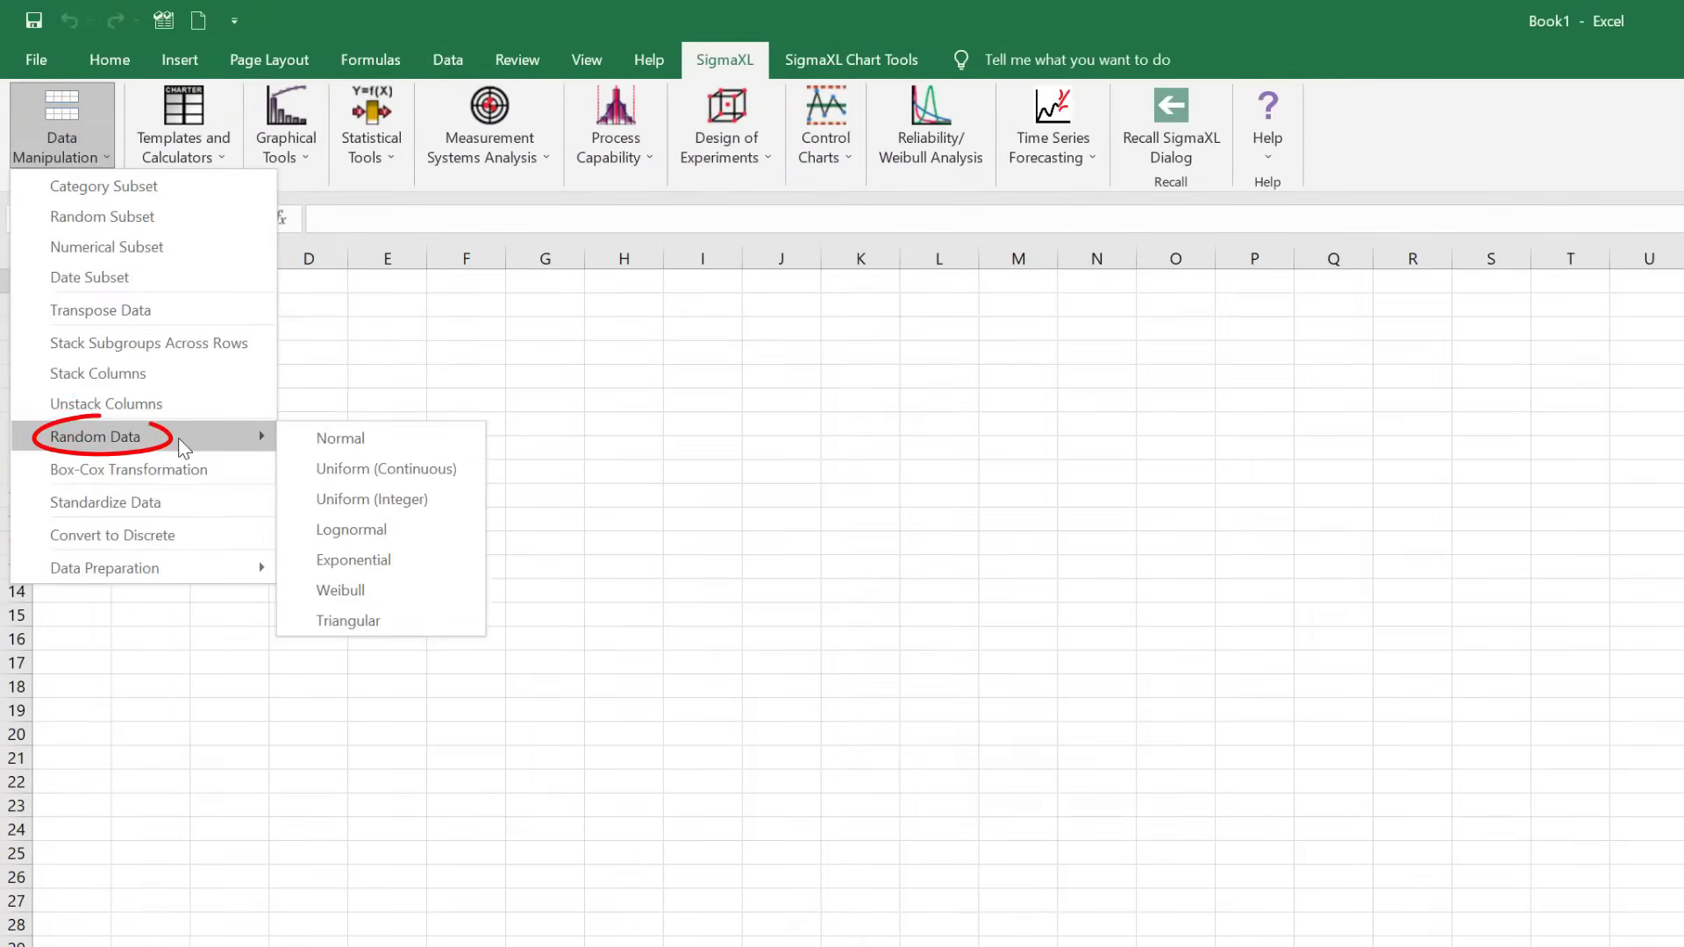
{"action": "left_click", "coordinate": [339, 438]}
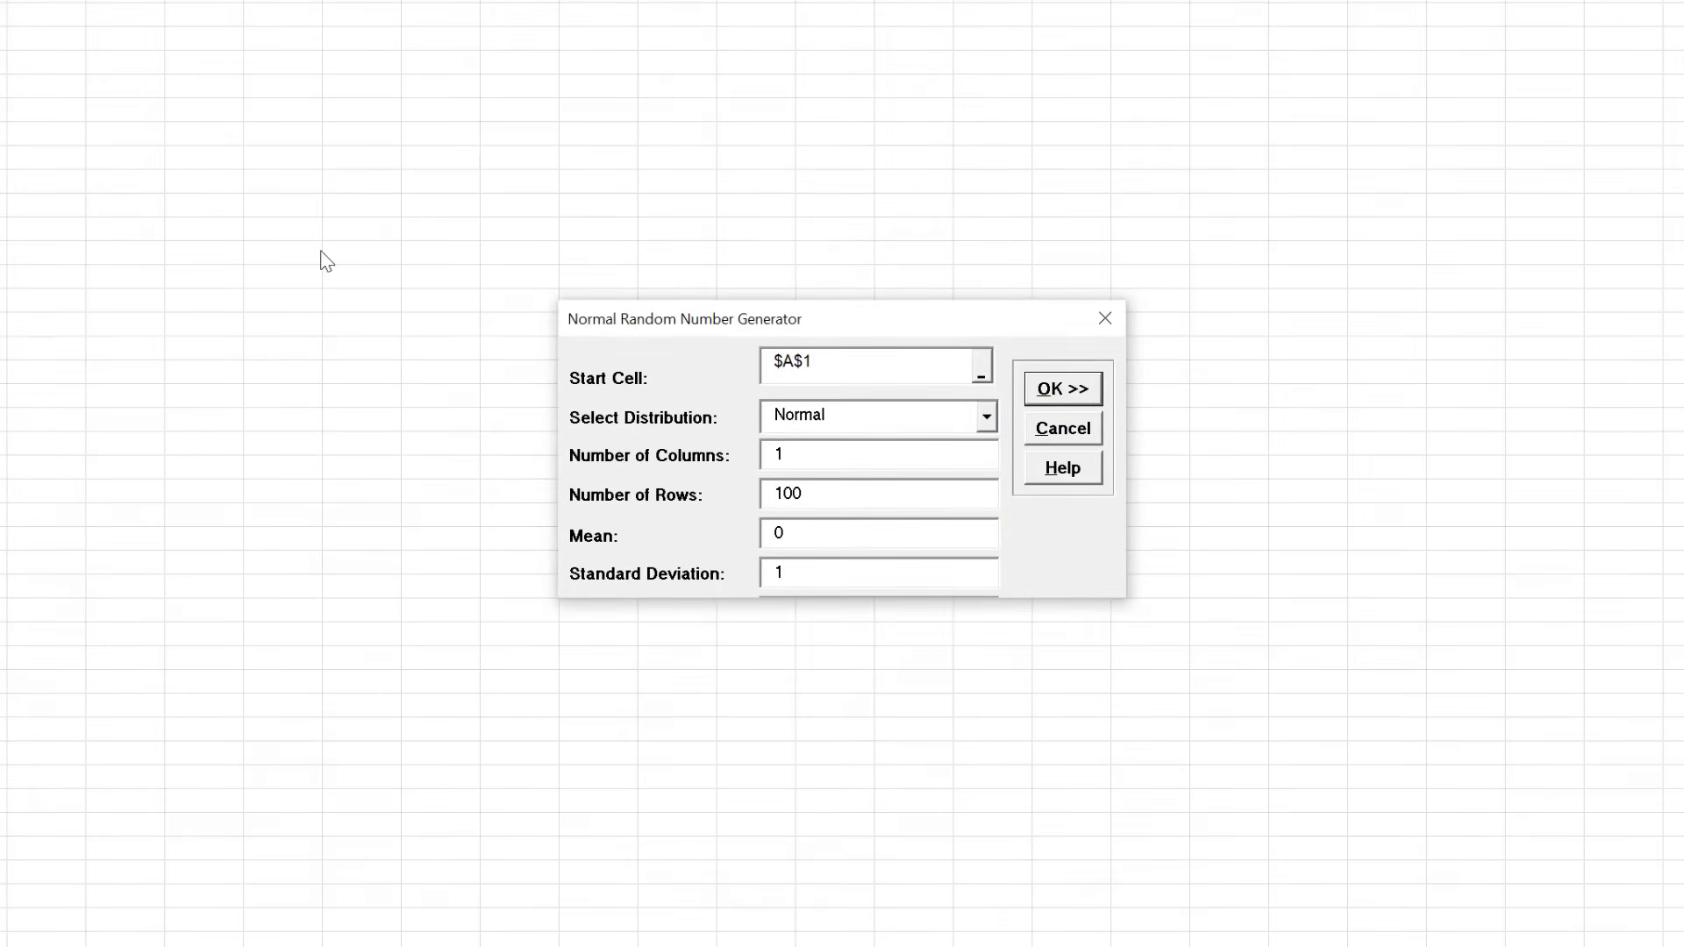
{"action": "left_click", "coordinate": [1063, 390]}
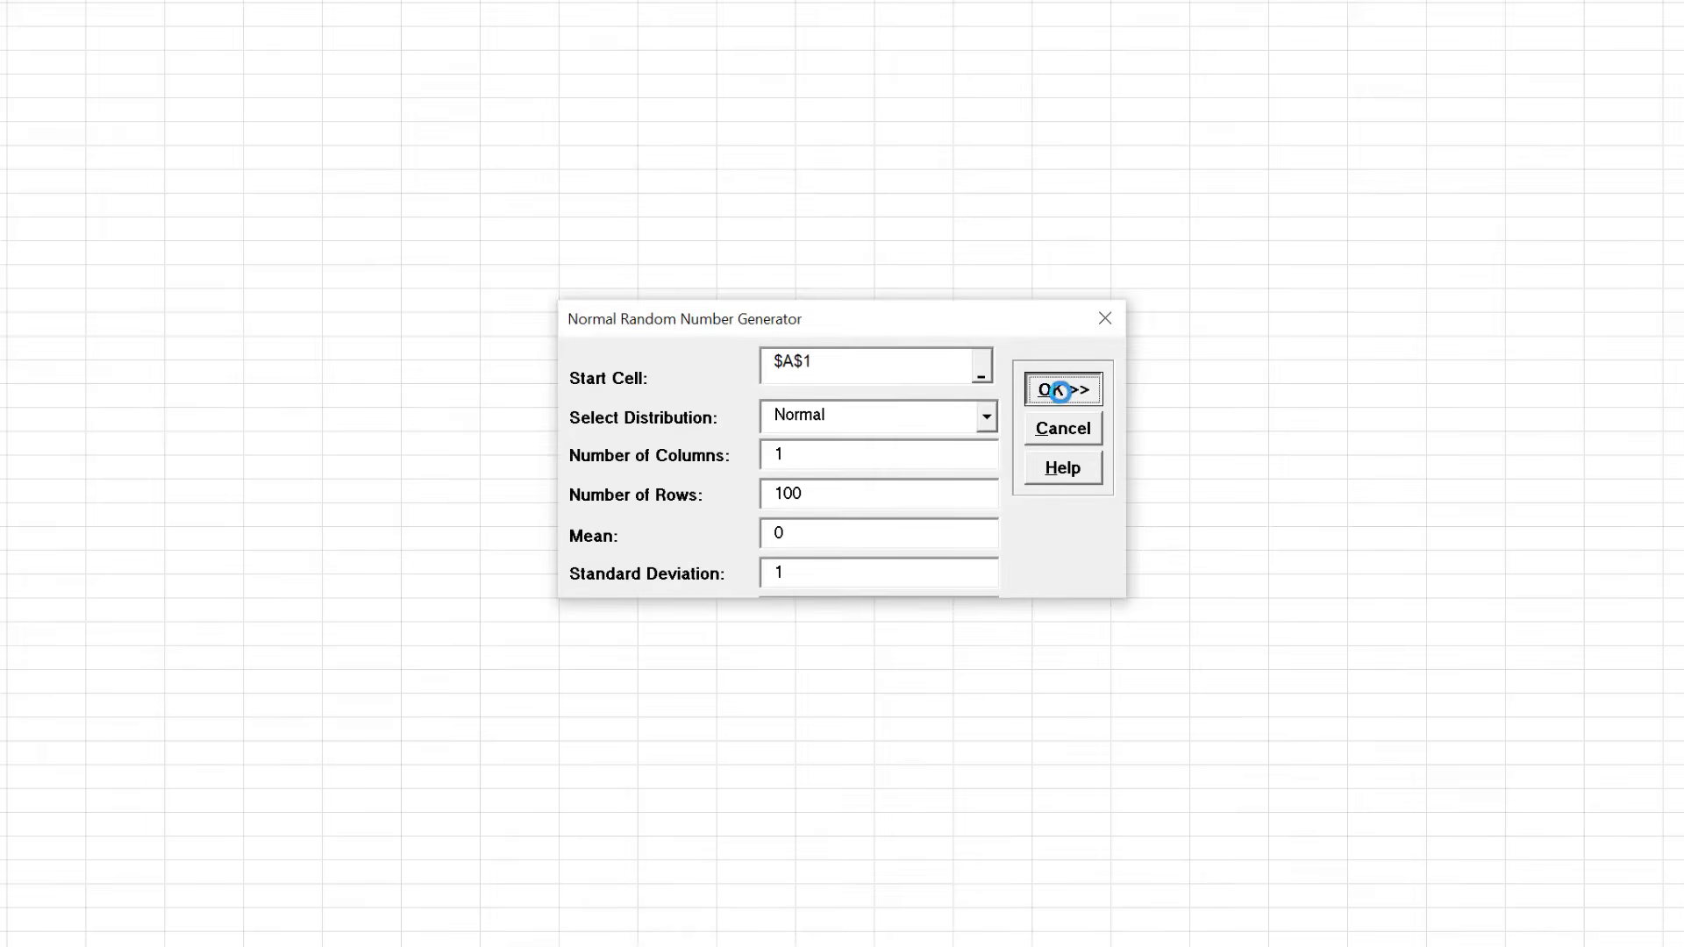
{"action": "left_click", "coordinate": [1062, 389]}
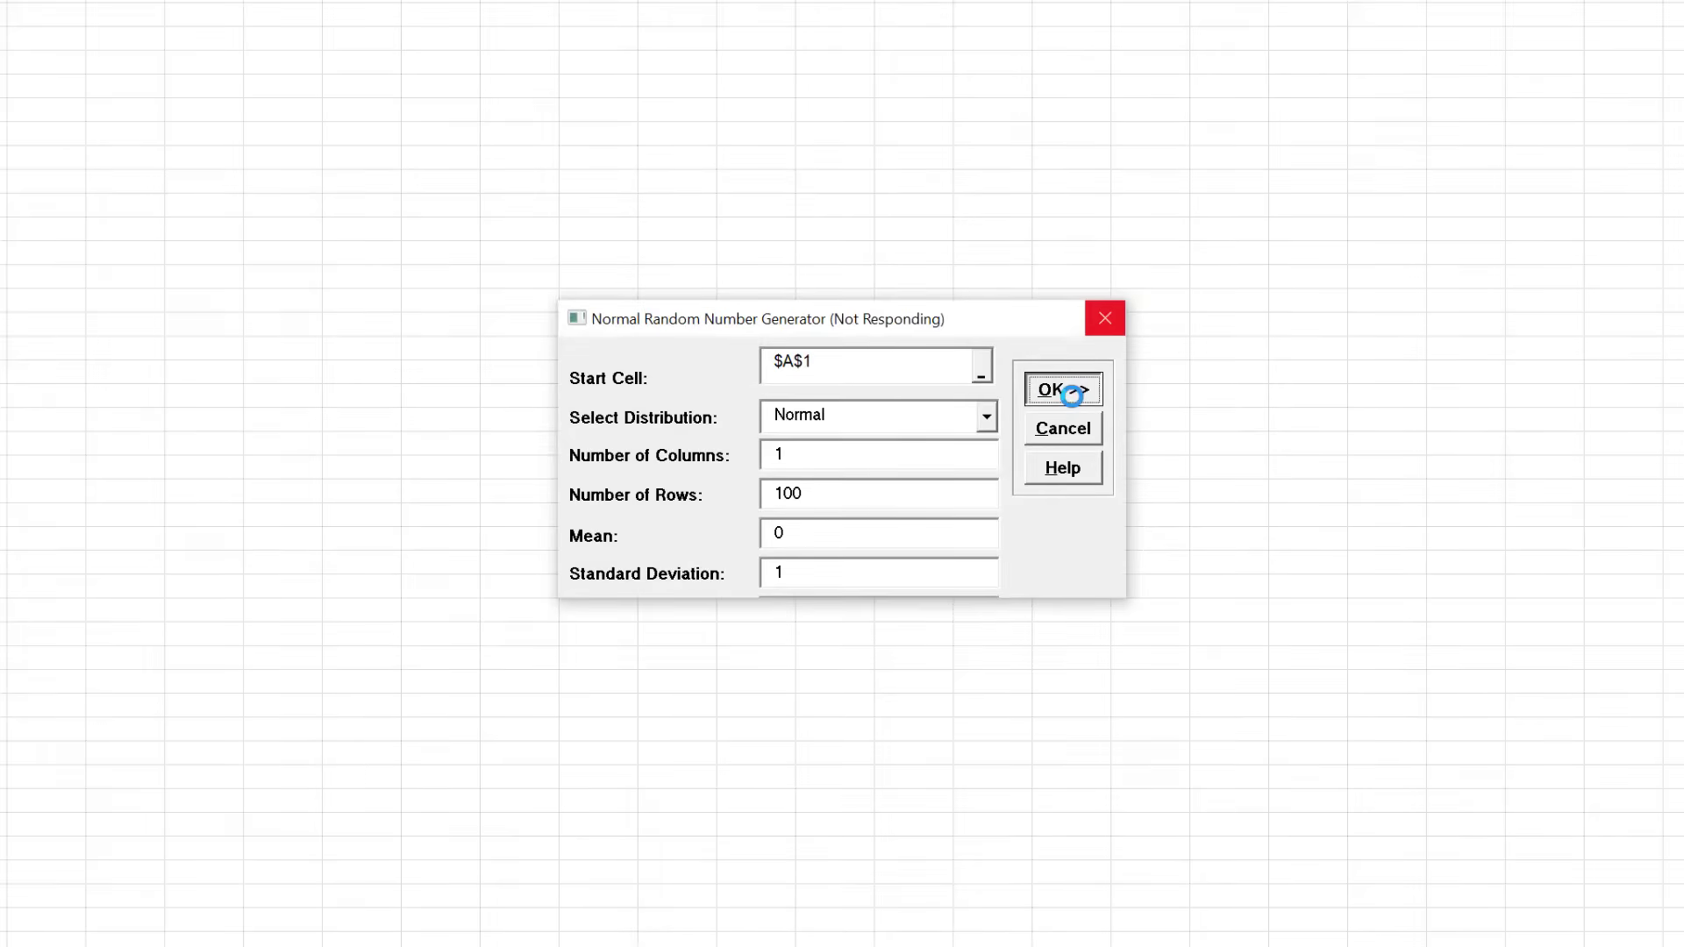
{"action": "left_click", "coordinate": [1058, 389]}
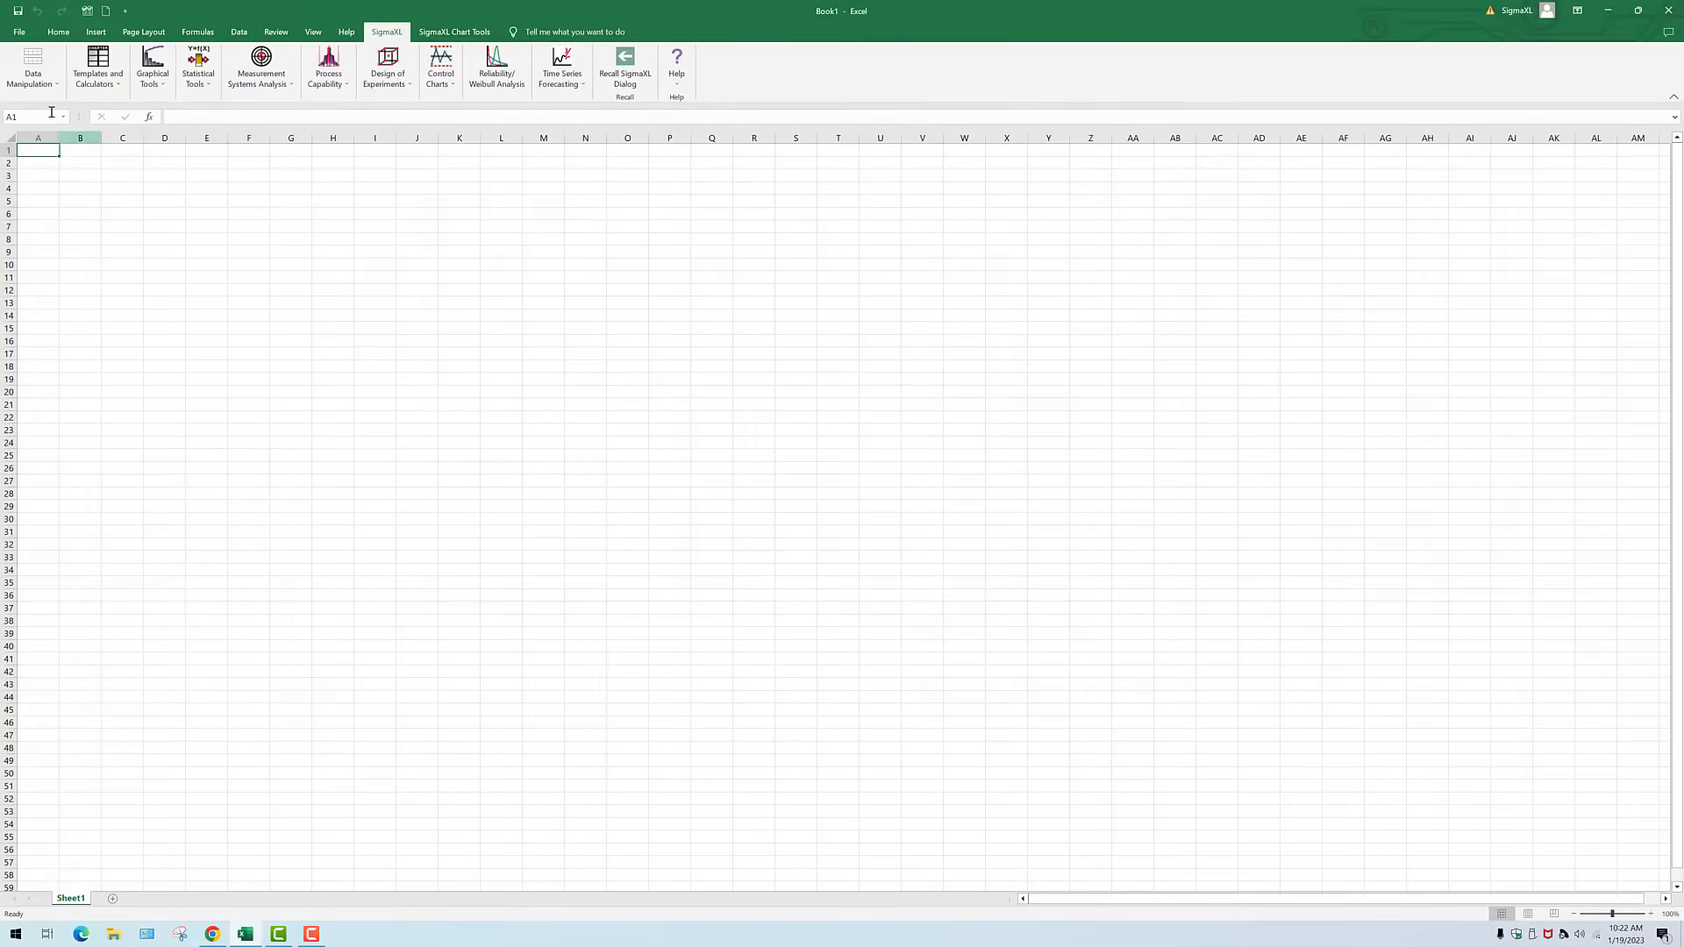
- Choose Normal random data from SigmaXL's Data Manipulation > Random Data options
{"action": "left_click", "coordinate": [32, 68]}
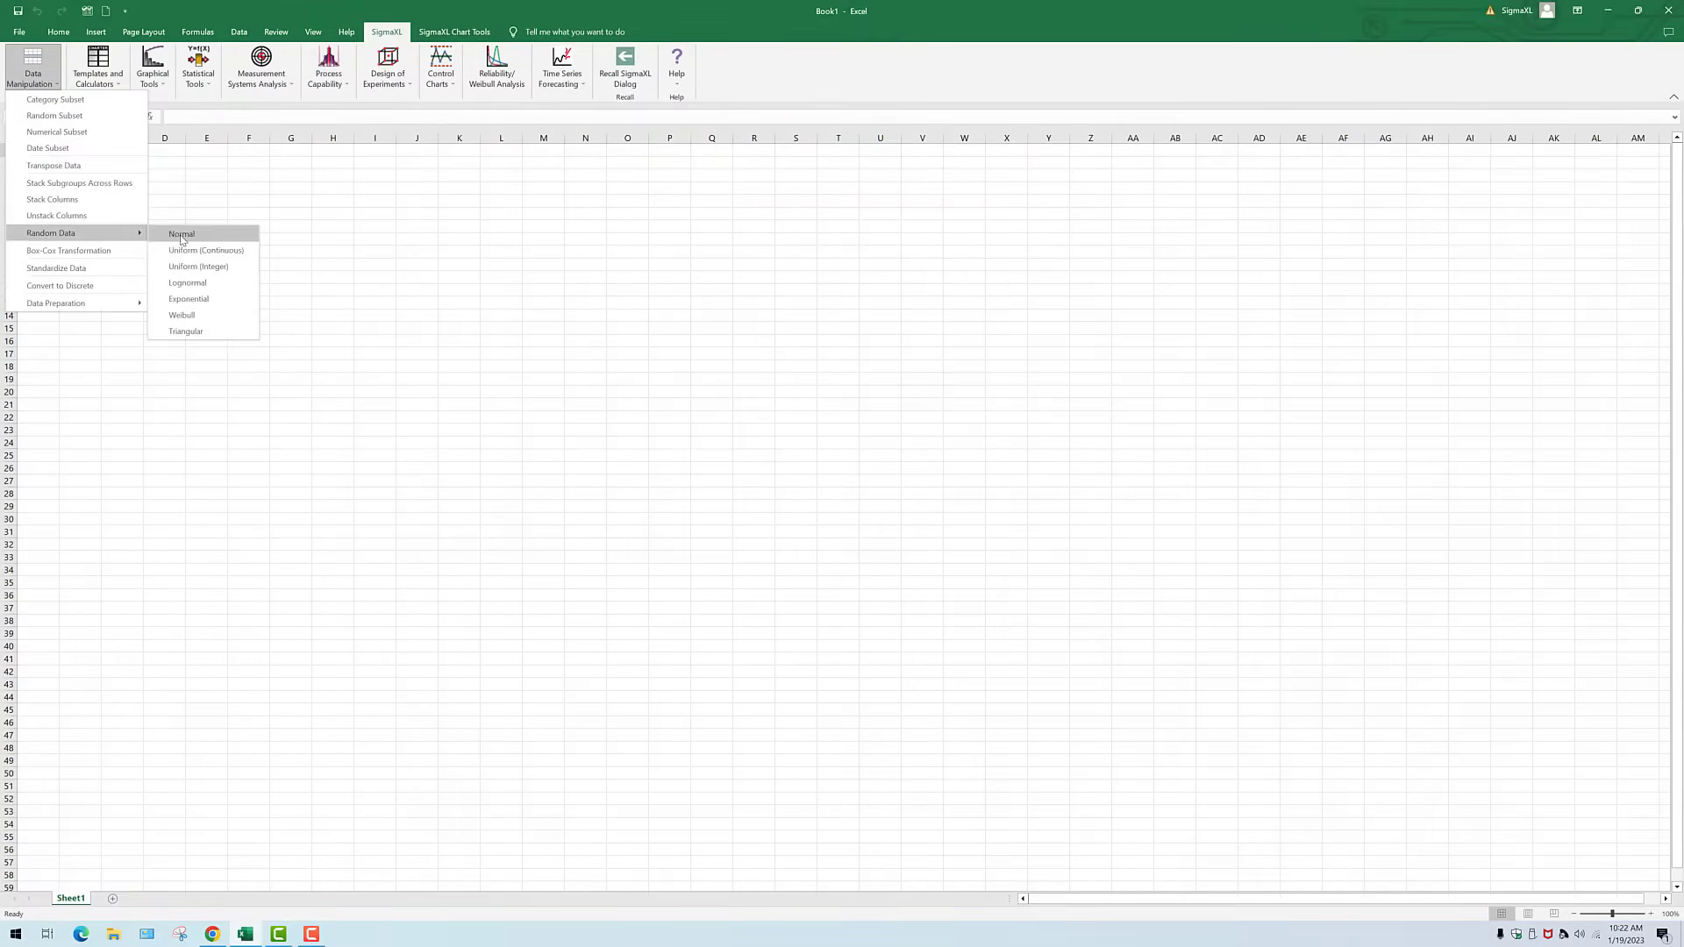
{"action": "left_click", "coordinate": [181, 234]}
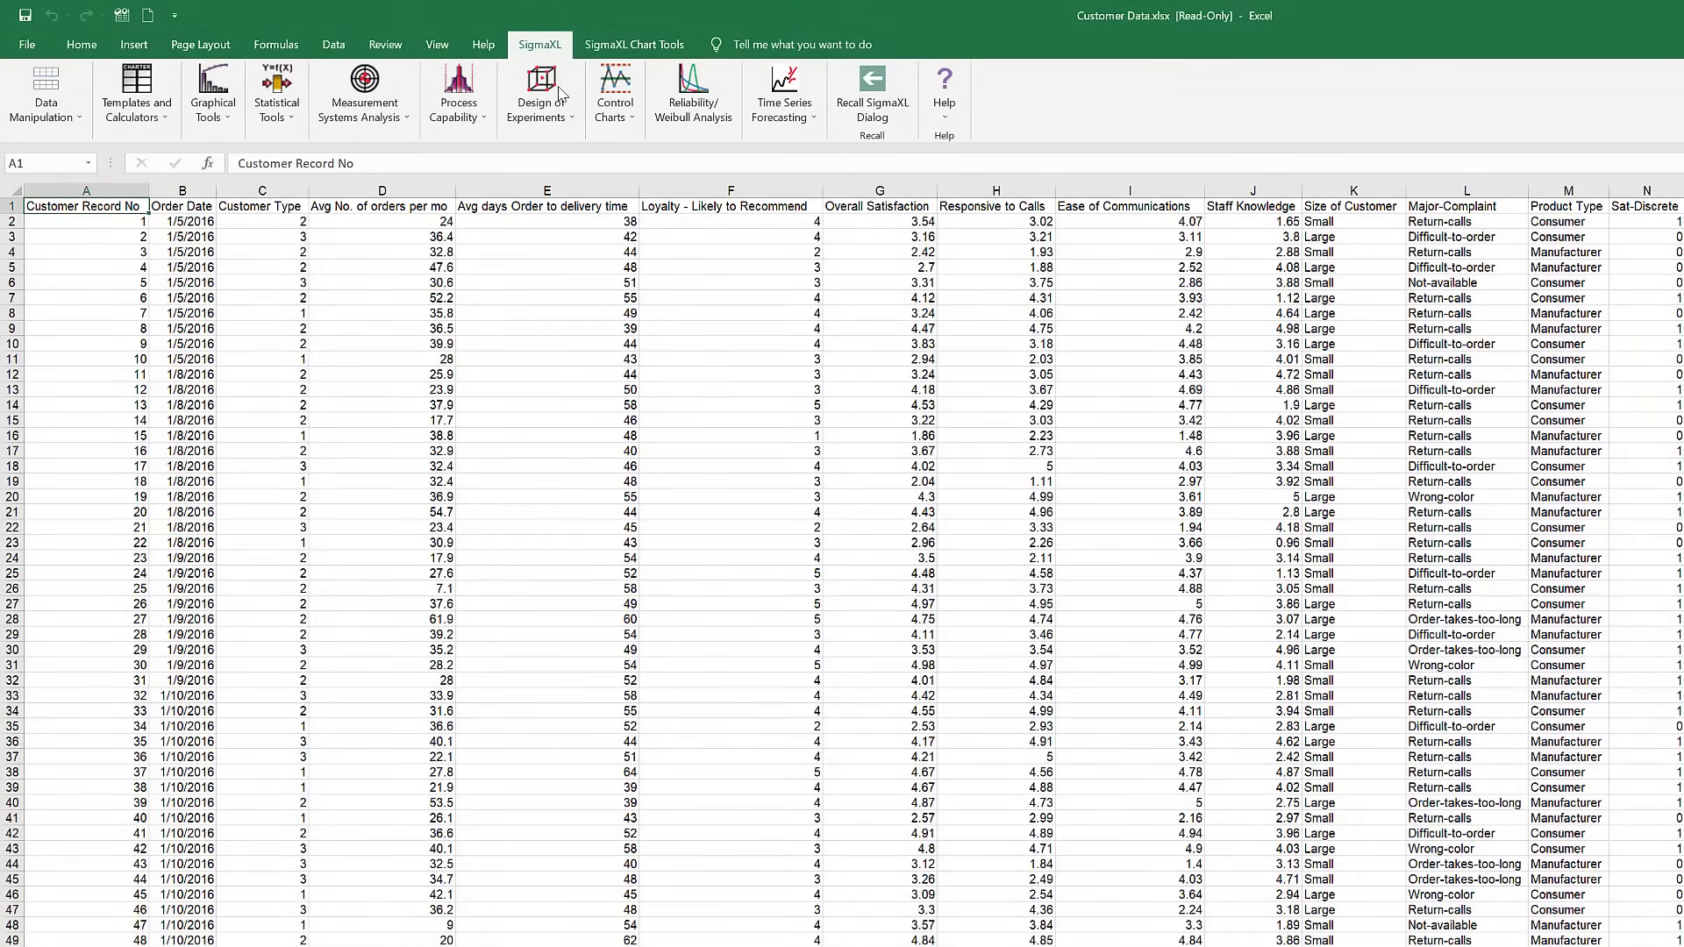
- Start a Descriptive Statistics analysis on the Customer Data sheet from Statistical Tools
{"action": "left_click", "coordinate": [381, 207]}
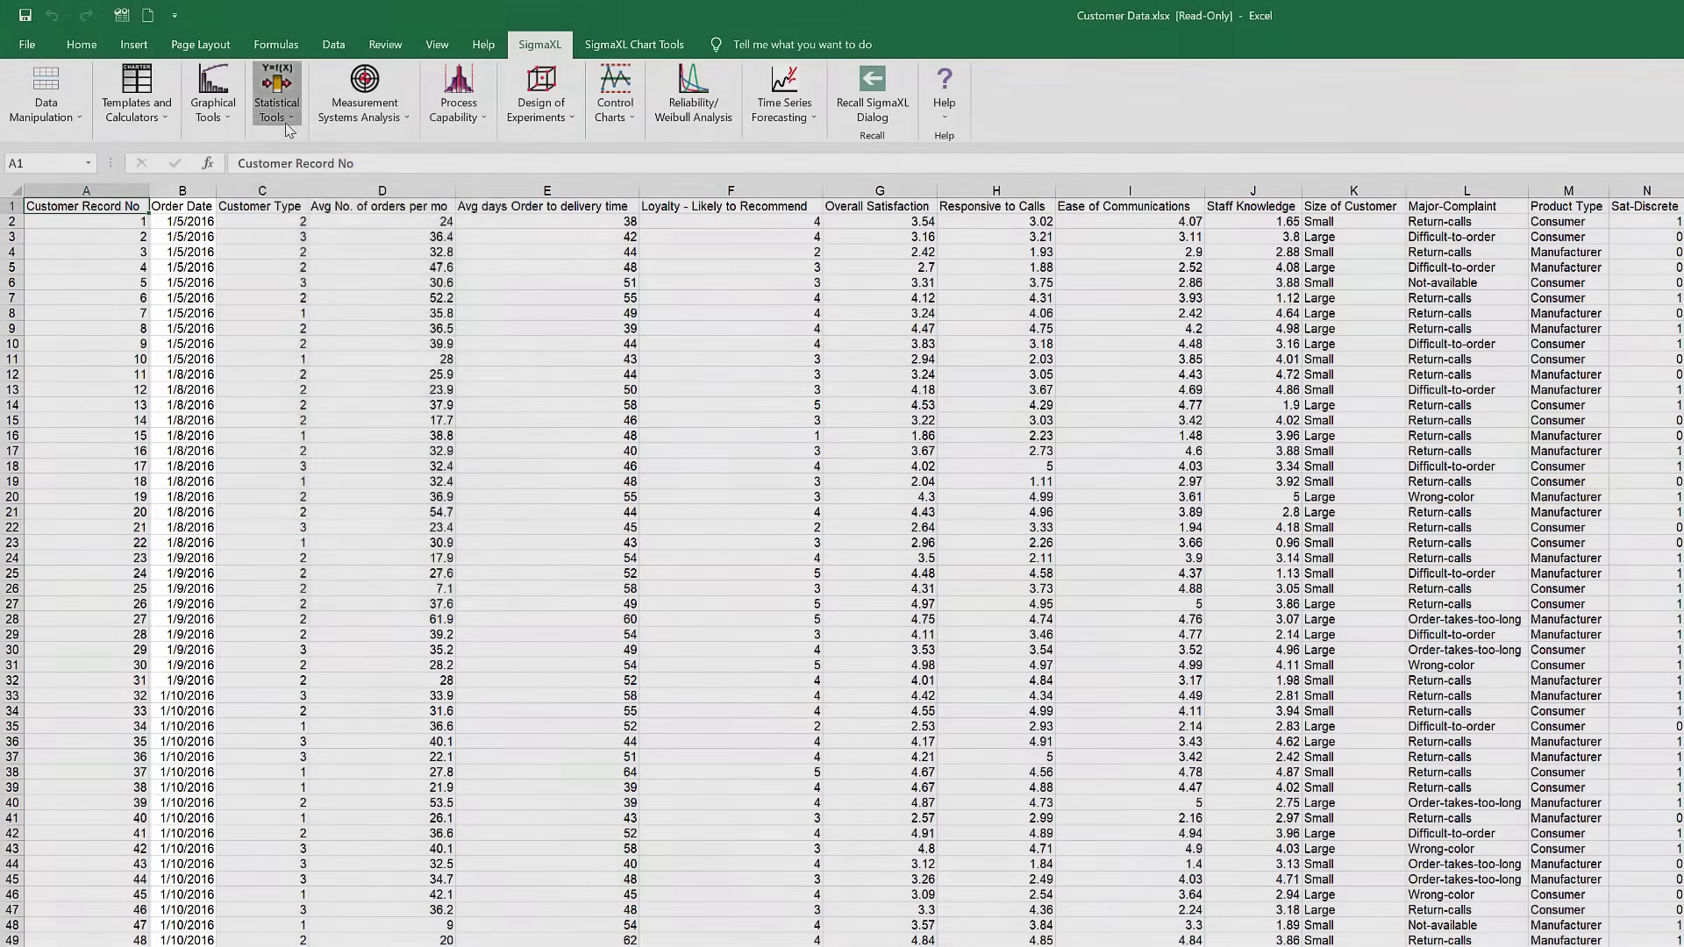
{"action": "left_click", "coordinate": [275, 94]}
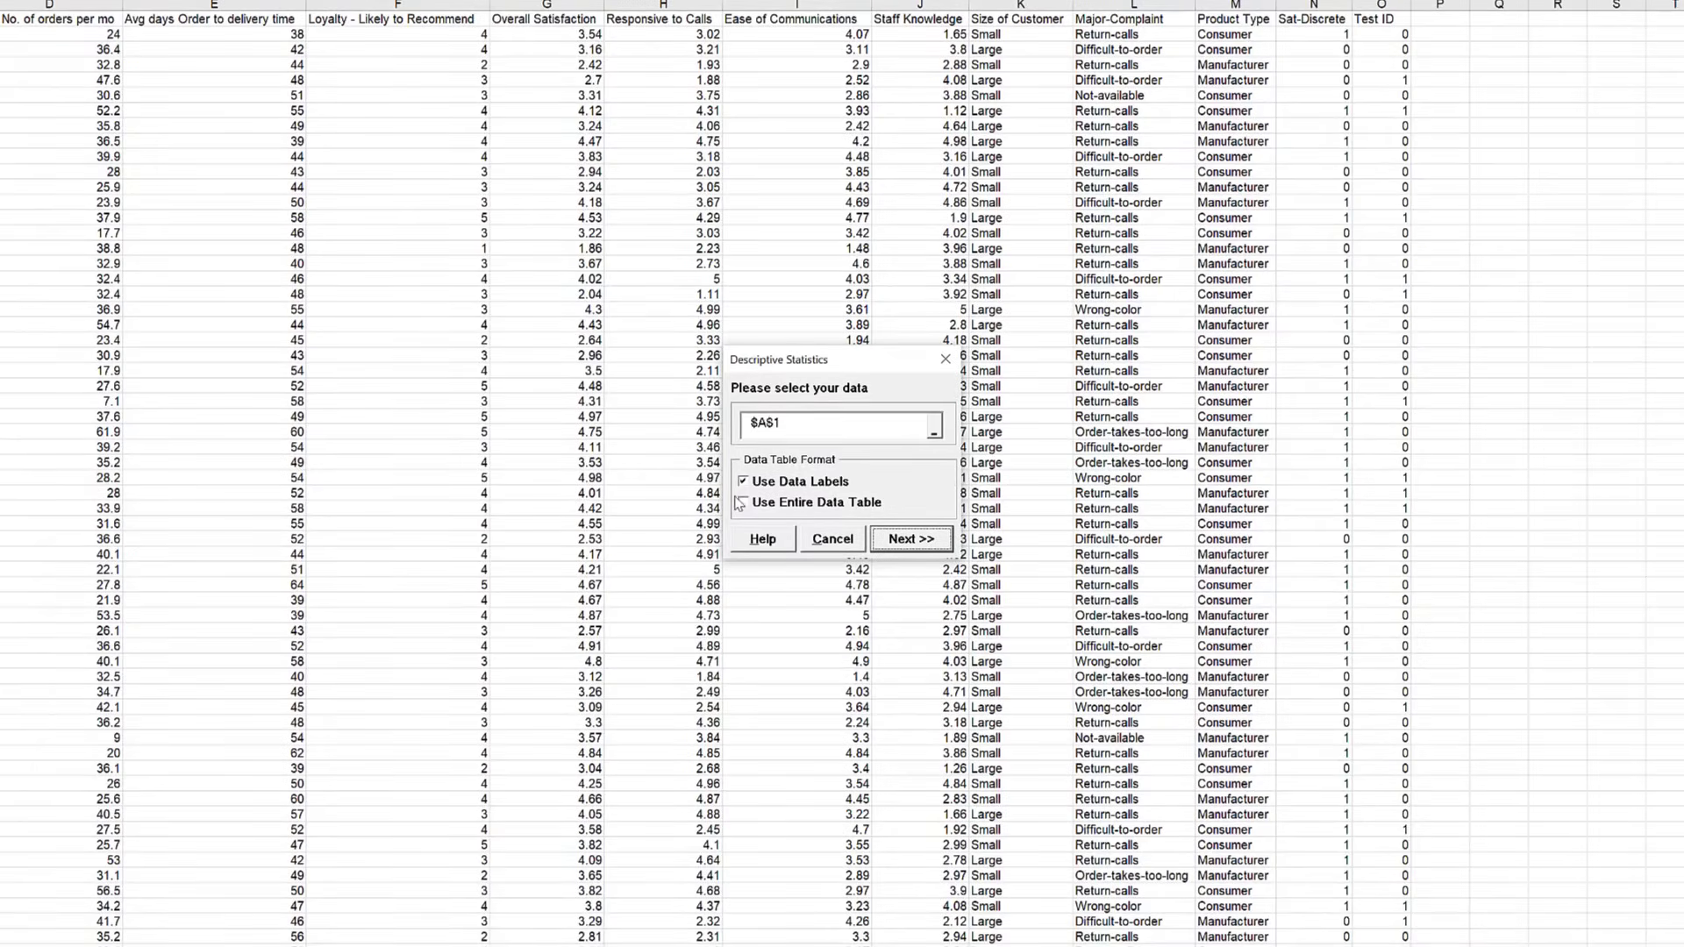
- Keep Use Data Labels checked and select Use Entire Data Table as the analysis input
{"action": "left_click", "coordinate": [742, 502]}
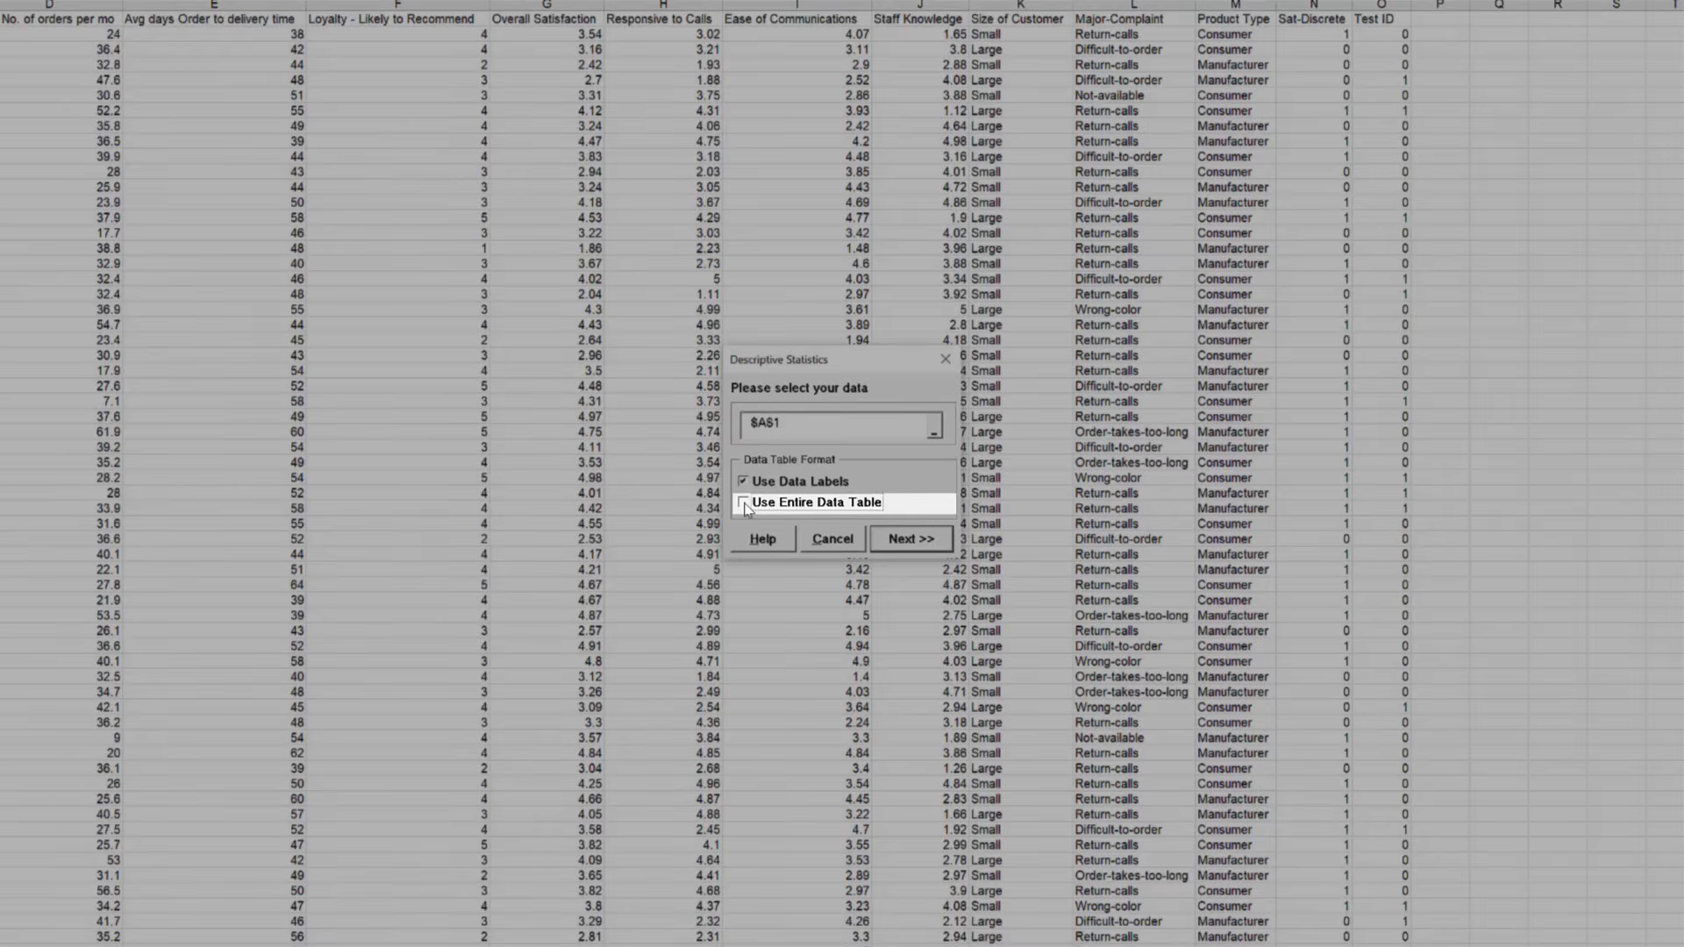
{"action": "left_click", "coordinate": [744, 504]}
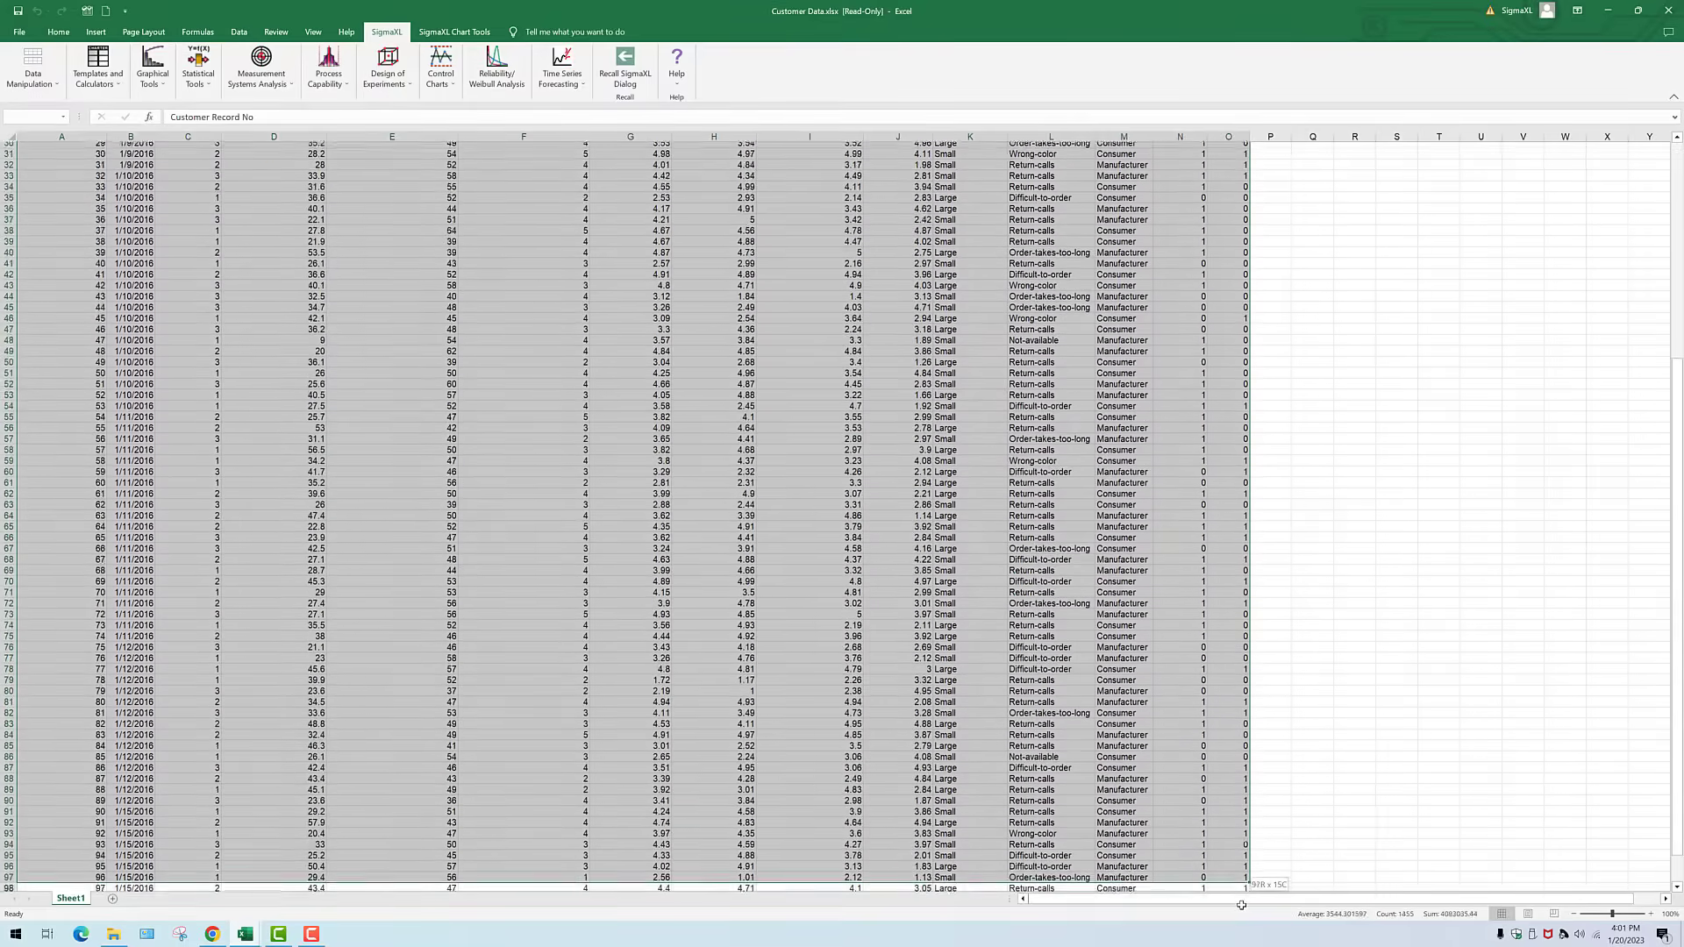
{"action": "scroll", "scroll_direction": "down", "scroll_amount": 3}
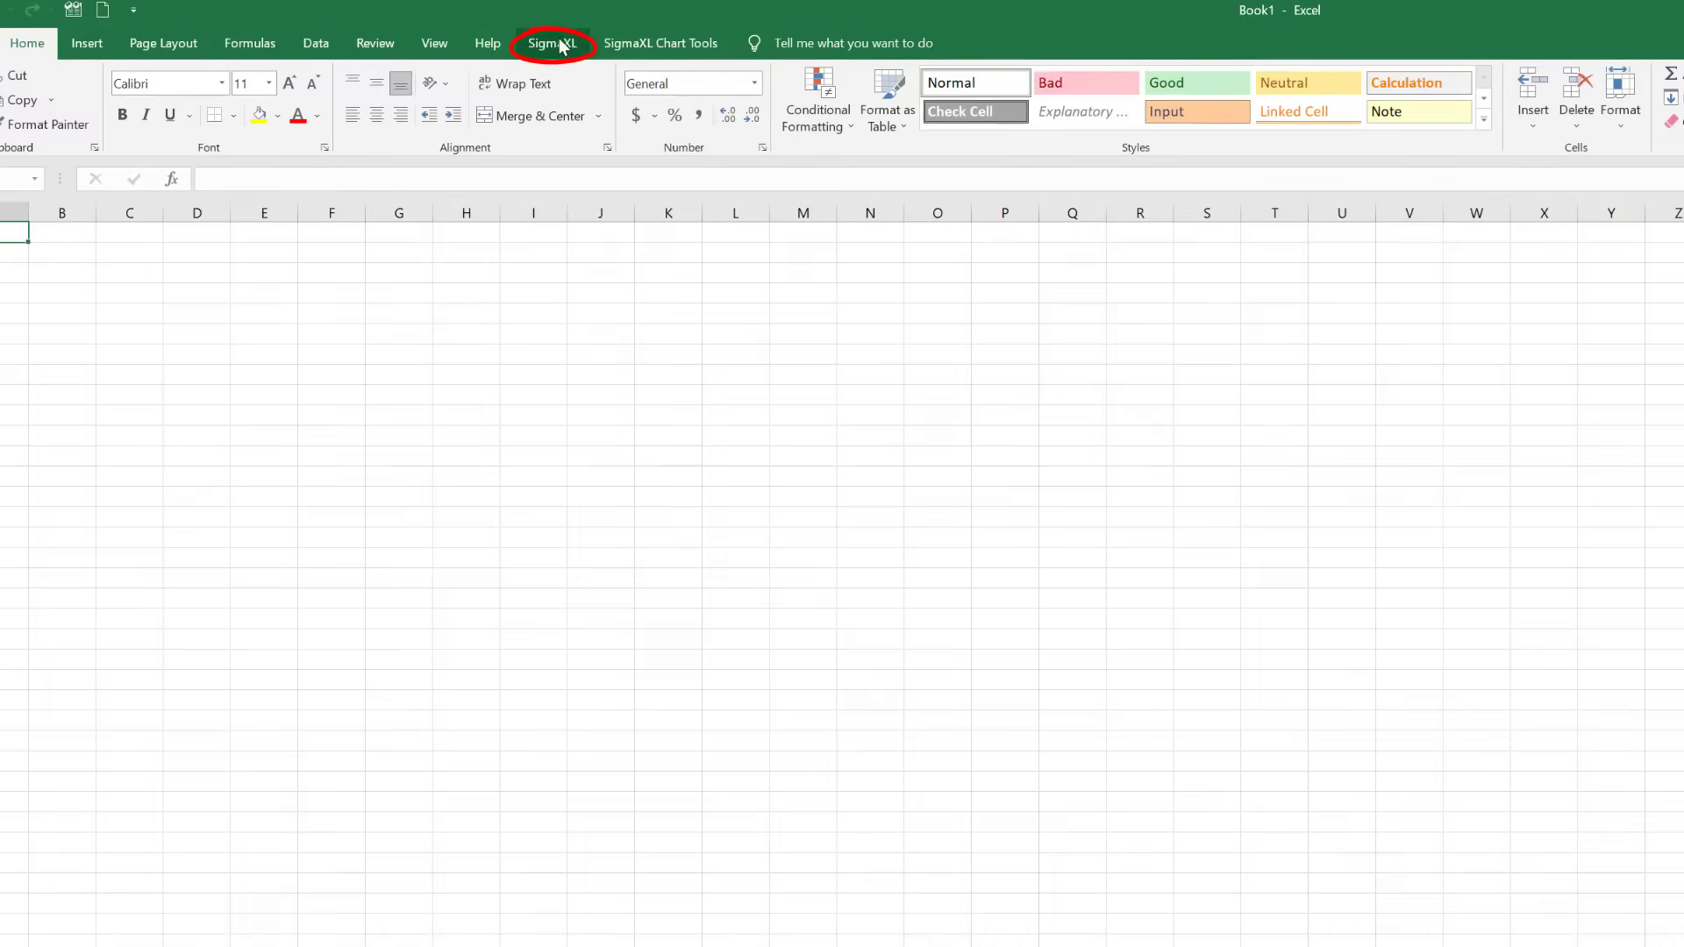
- Browse SigmaXL's Statistical Tools and Graphical Tools lists on the blank Book1 workbook
{"action": "left_click", "coordinate": [553, 42]}
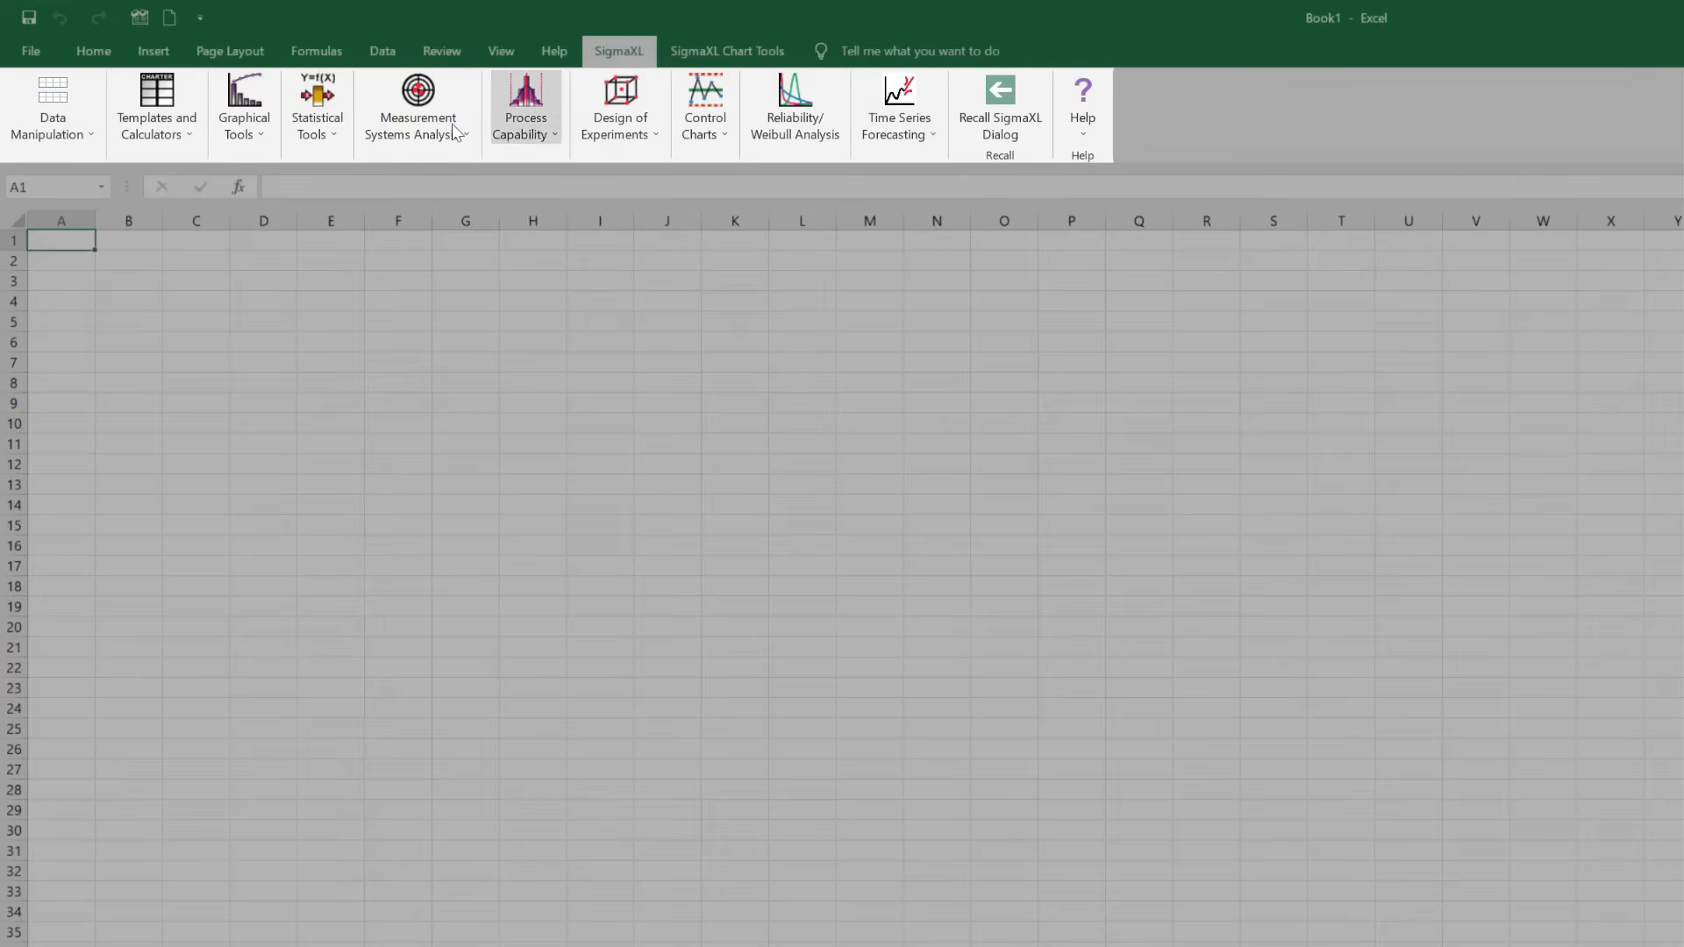
{"action": "left_click", "coordinate": [317, 107]}
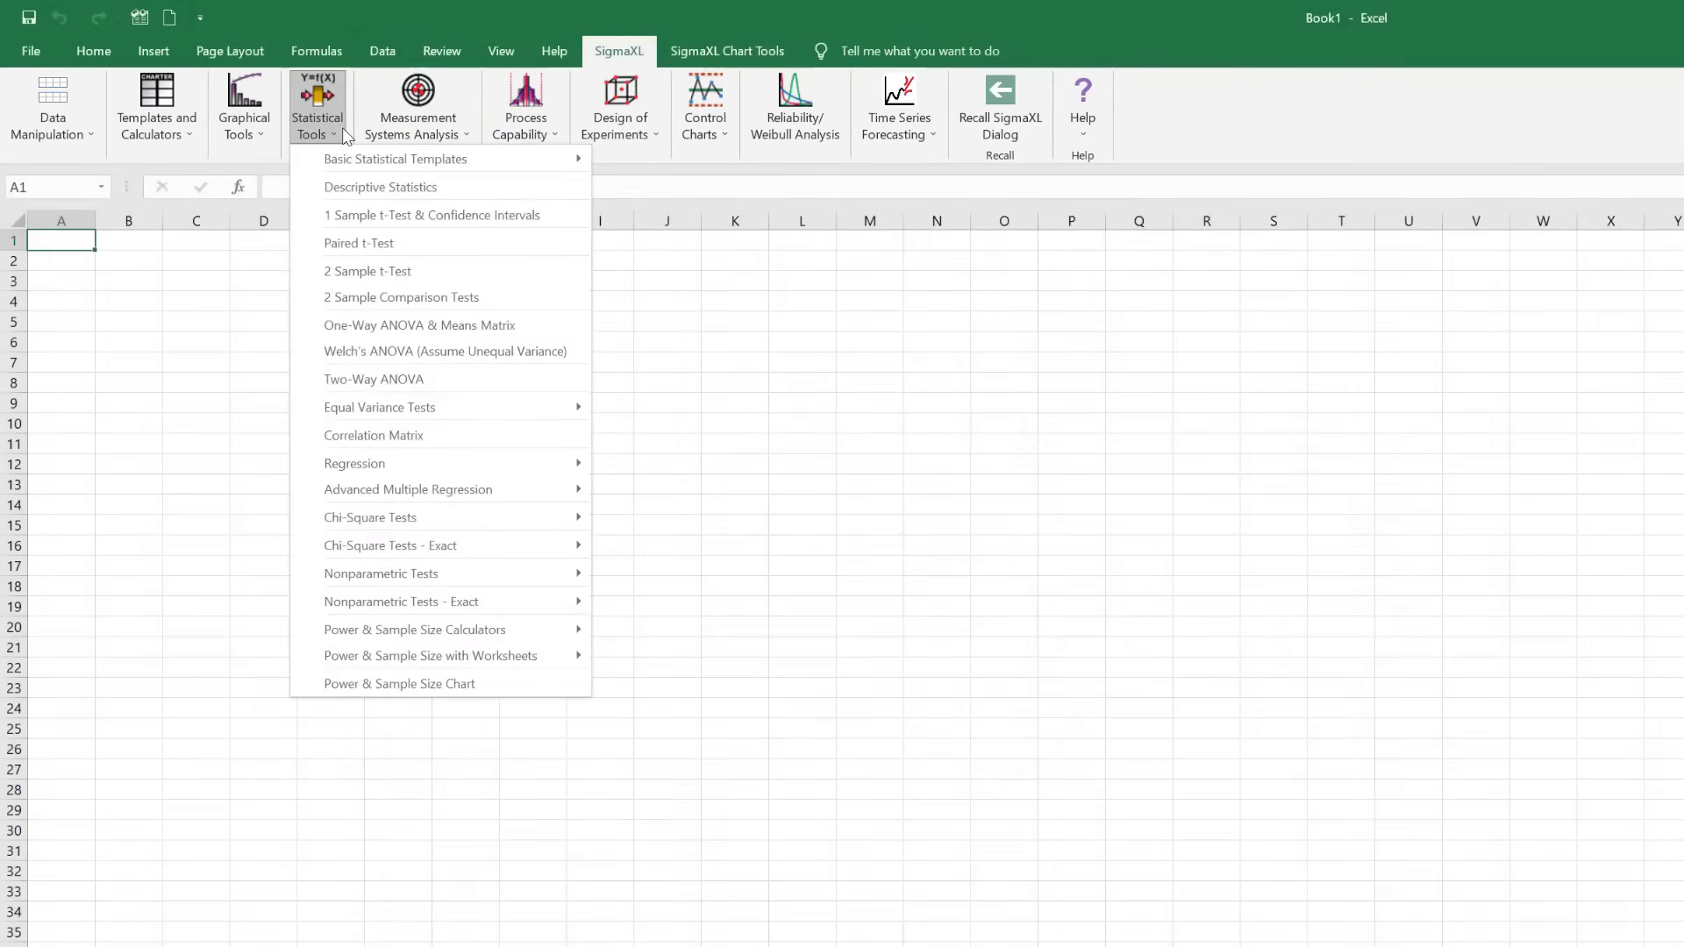
{"action": "left_click", "coordinate": [244, 107]}
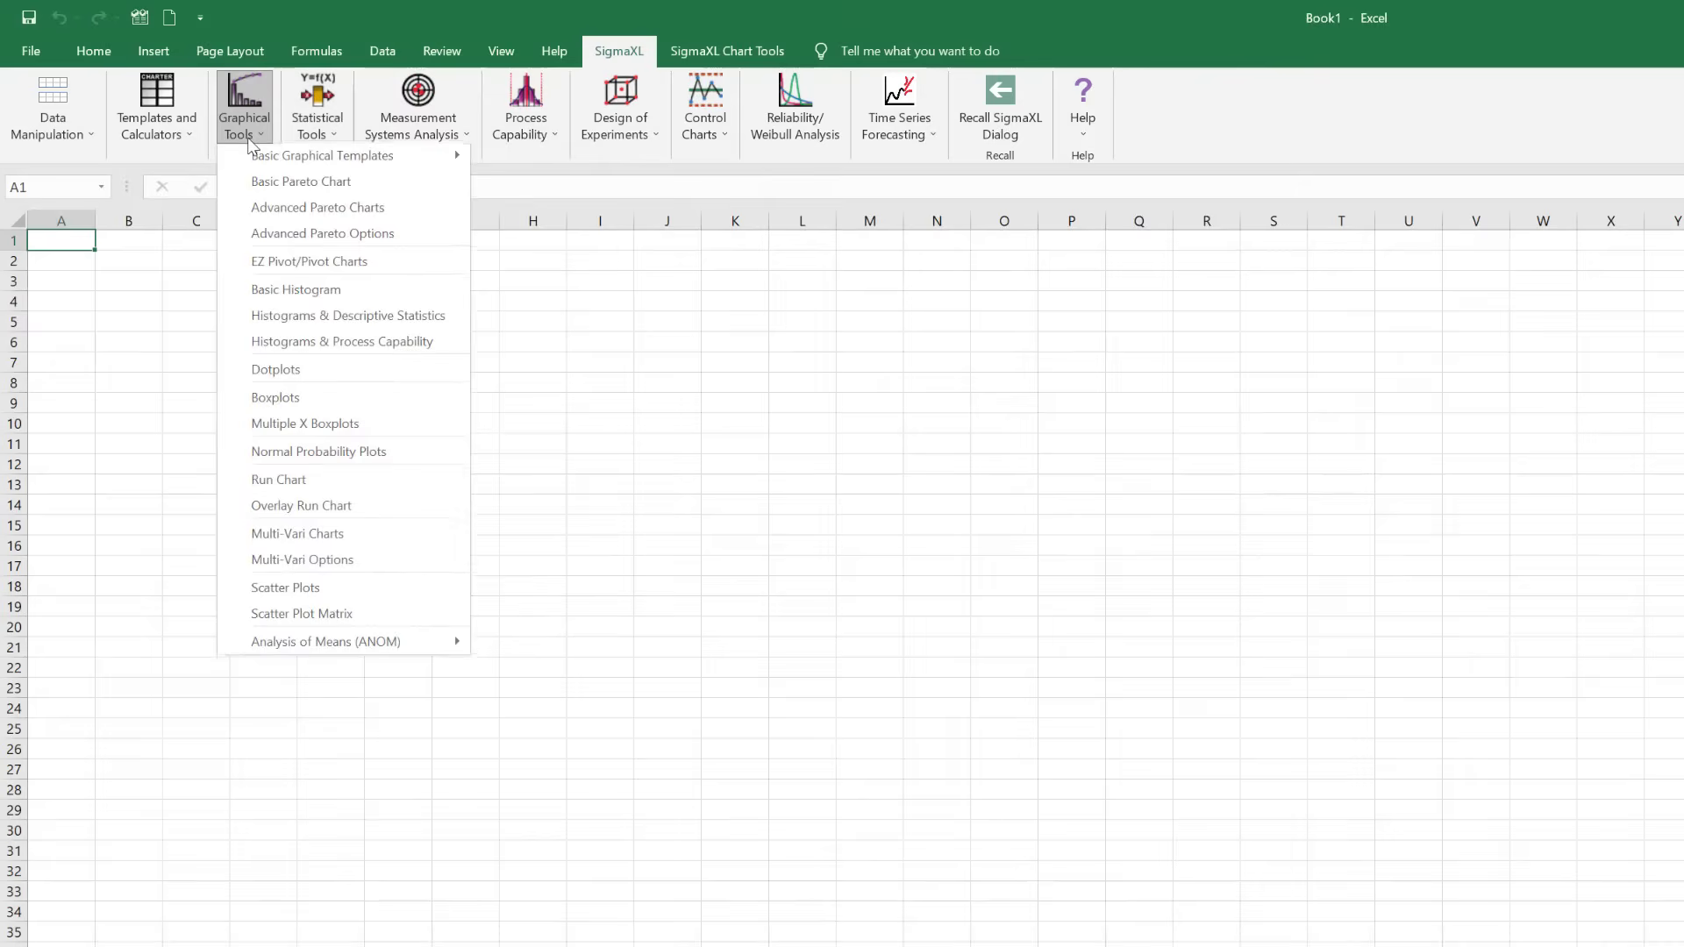
{"action": "mouse_move", "coordinate": [316, 406]}
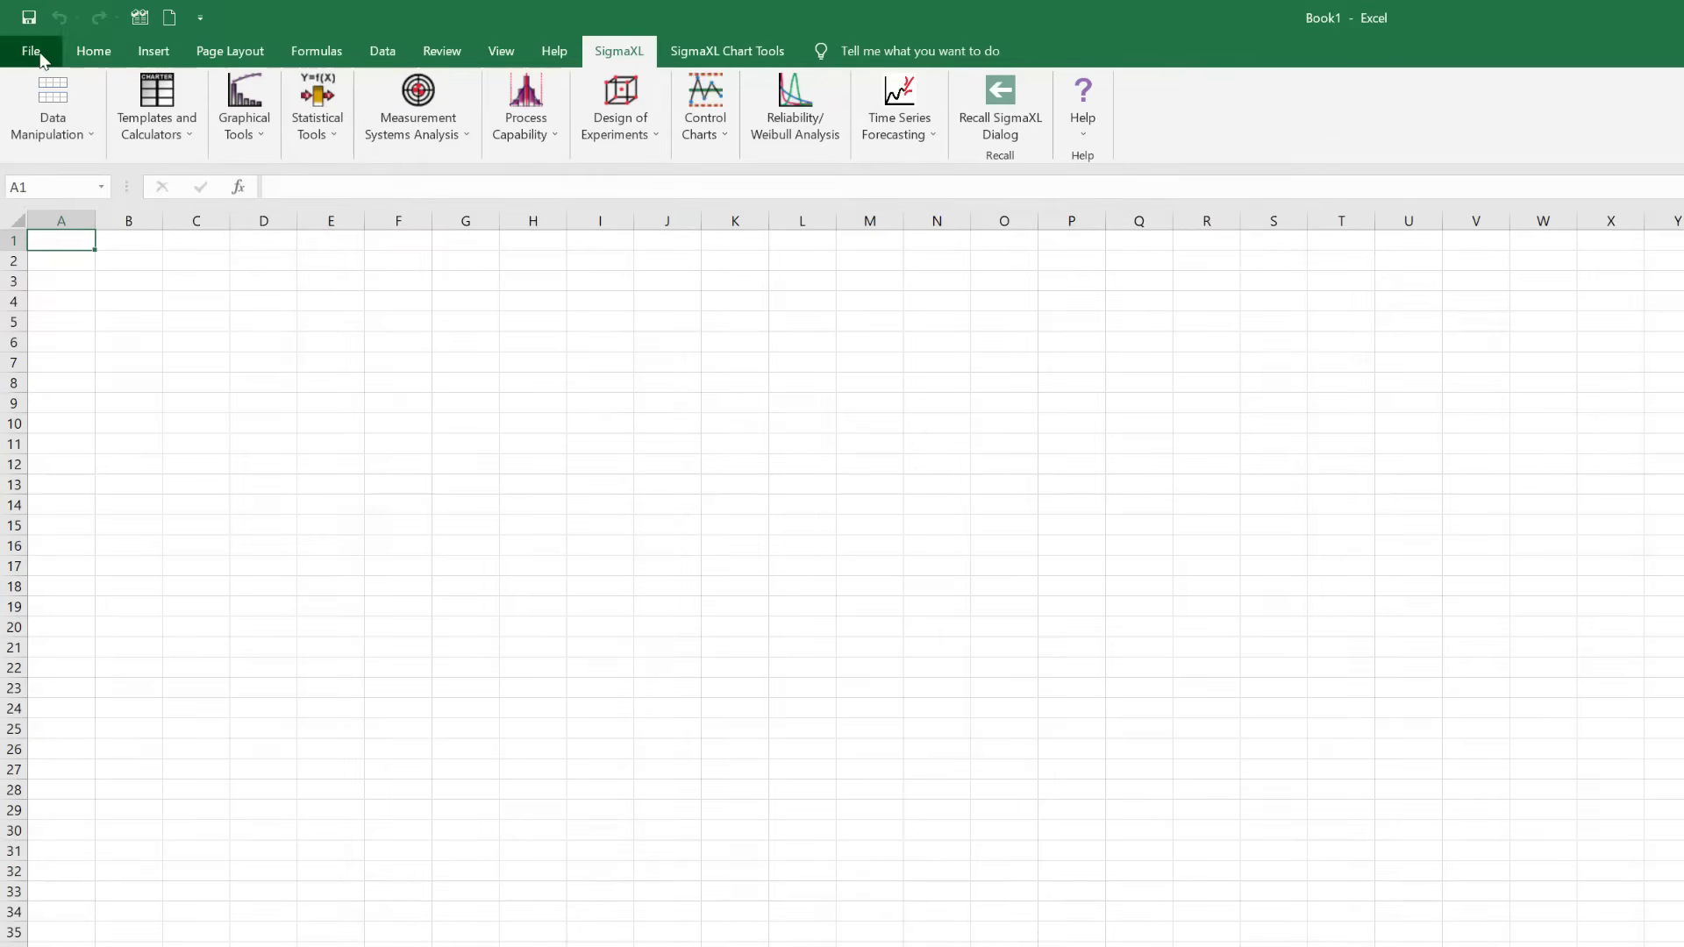
- Open Customer Data.xlsx from the SigmaXL Sample Data folder
{"action": "left_click", "coordinate": [32, 51]}
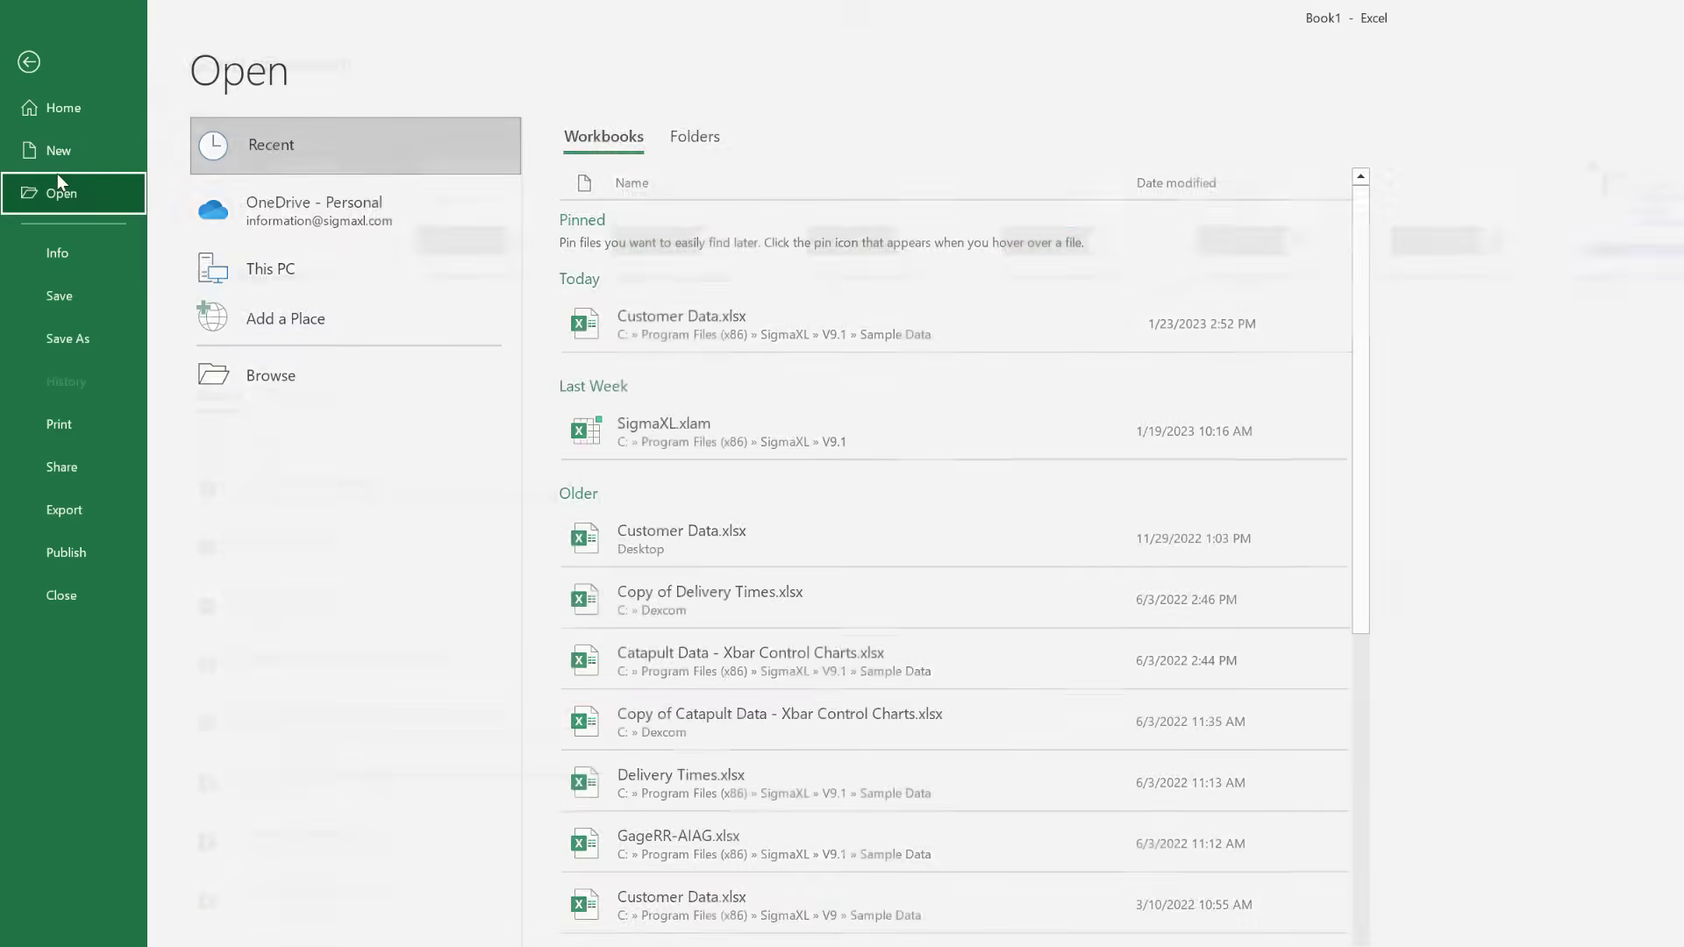
{"action": "left_click", "coordinate": [271, 375]}
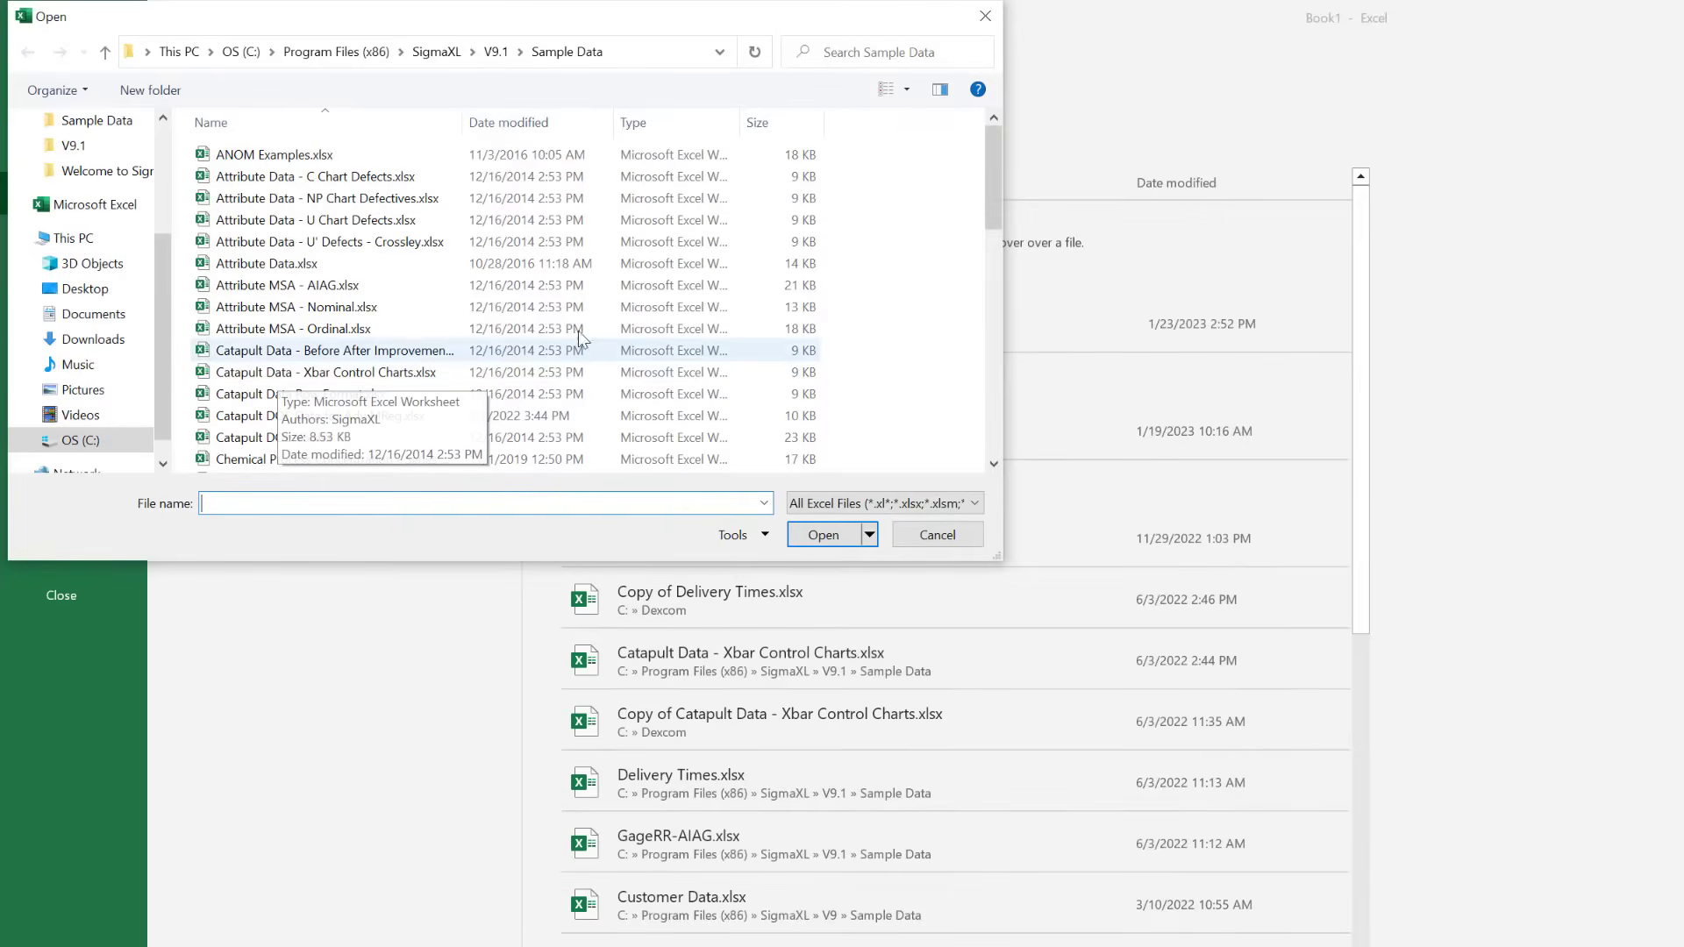
{"action": "scroll", "scroll_direction": "down", "scroll_amount": 3}
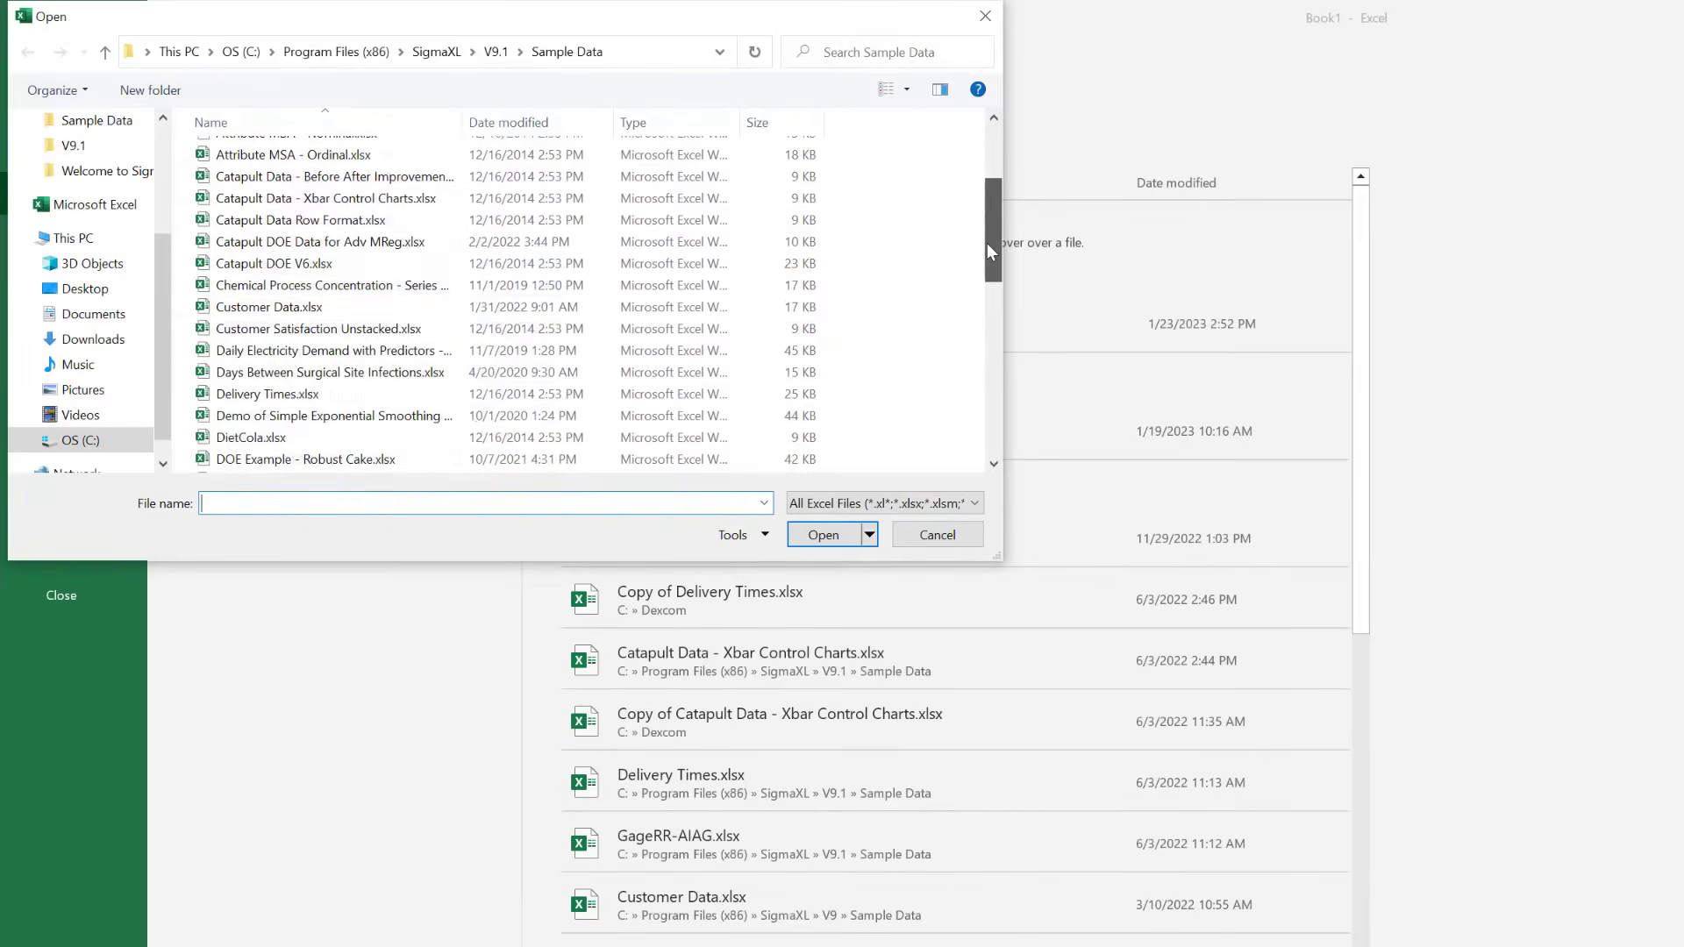
{"action": "left_click", "coordinate": [268, 305]}
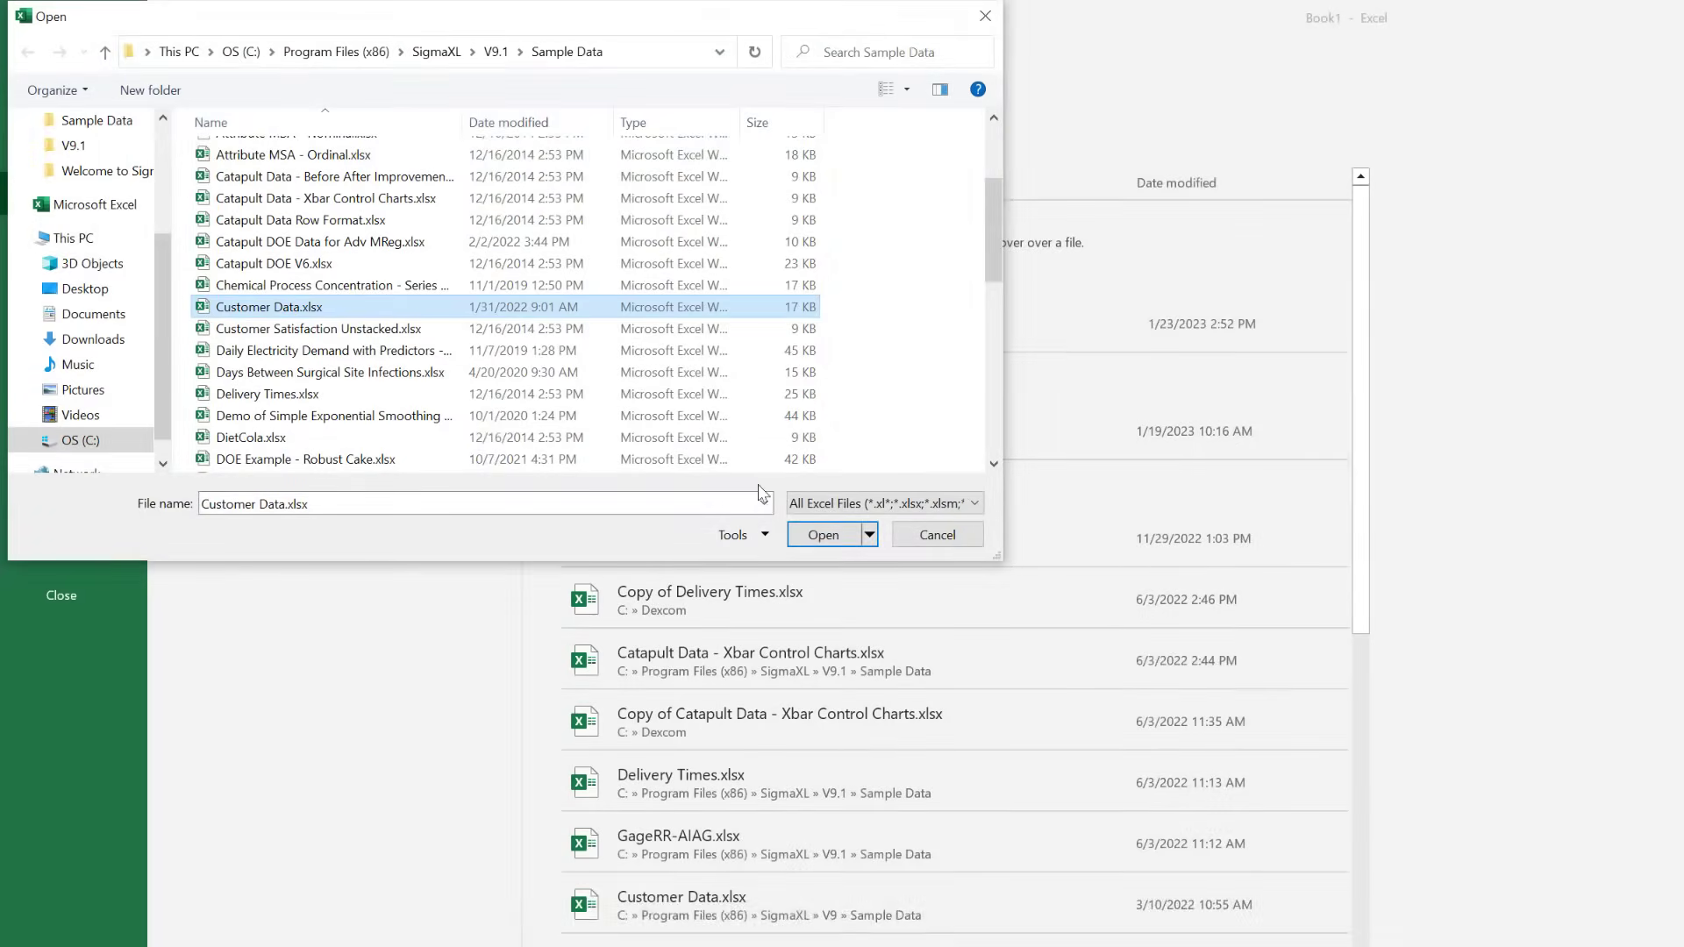
{"action": "left_click", "coordinate": [823, 534]}
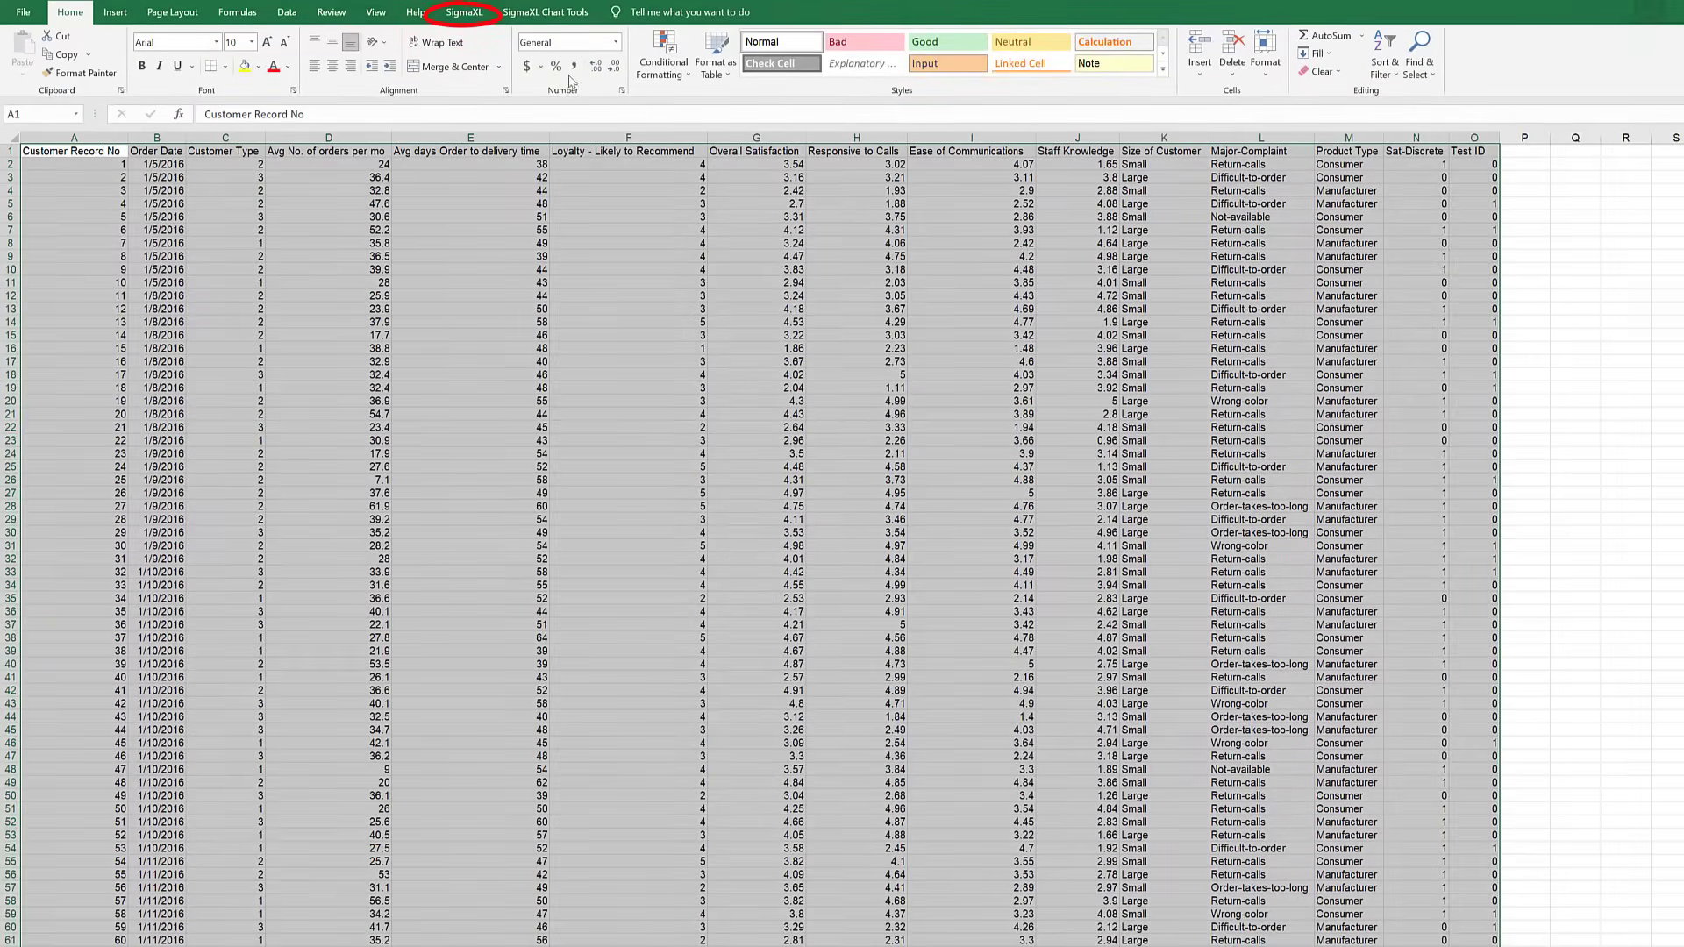
- Start a Boxplots analysis from Graphical Tools, accepting the full data range
{"action": "left_click", "coordinate": [463, 12]}
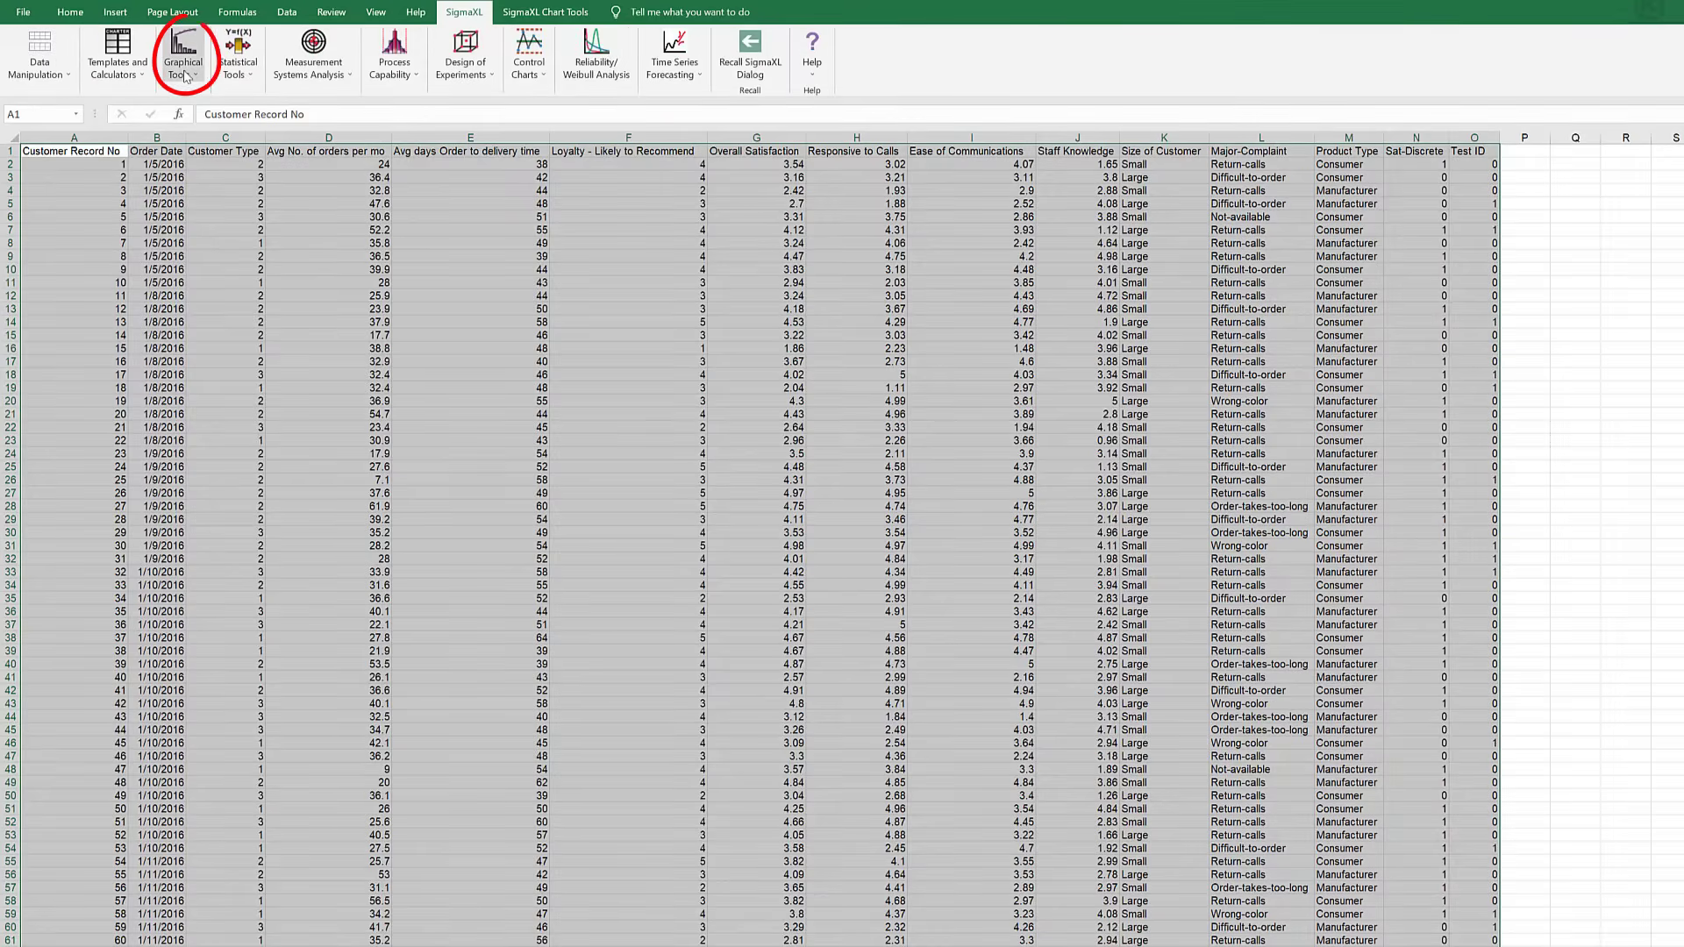
{"action": "left_click", "coordinate": [181, 56]}
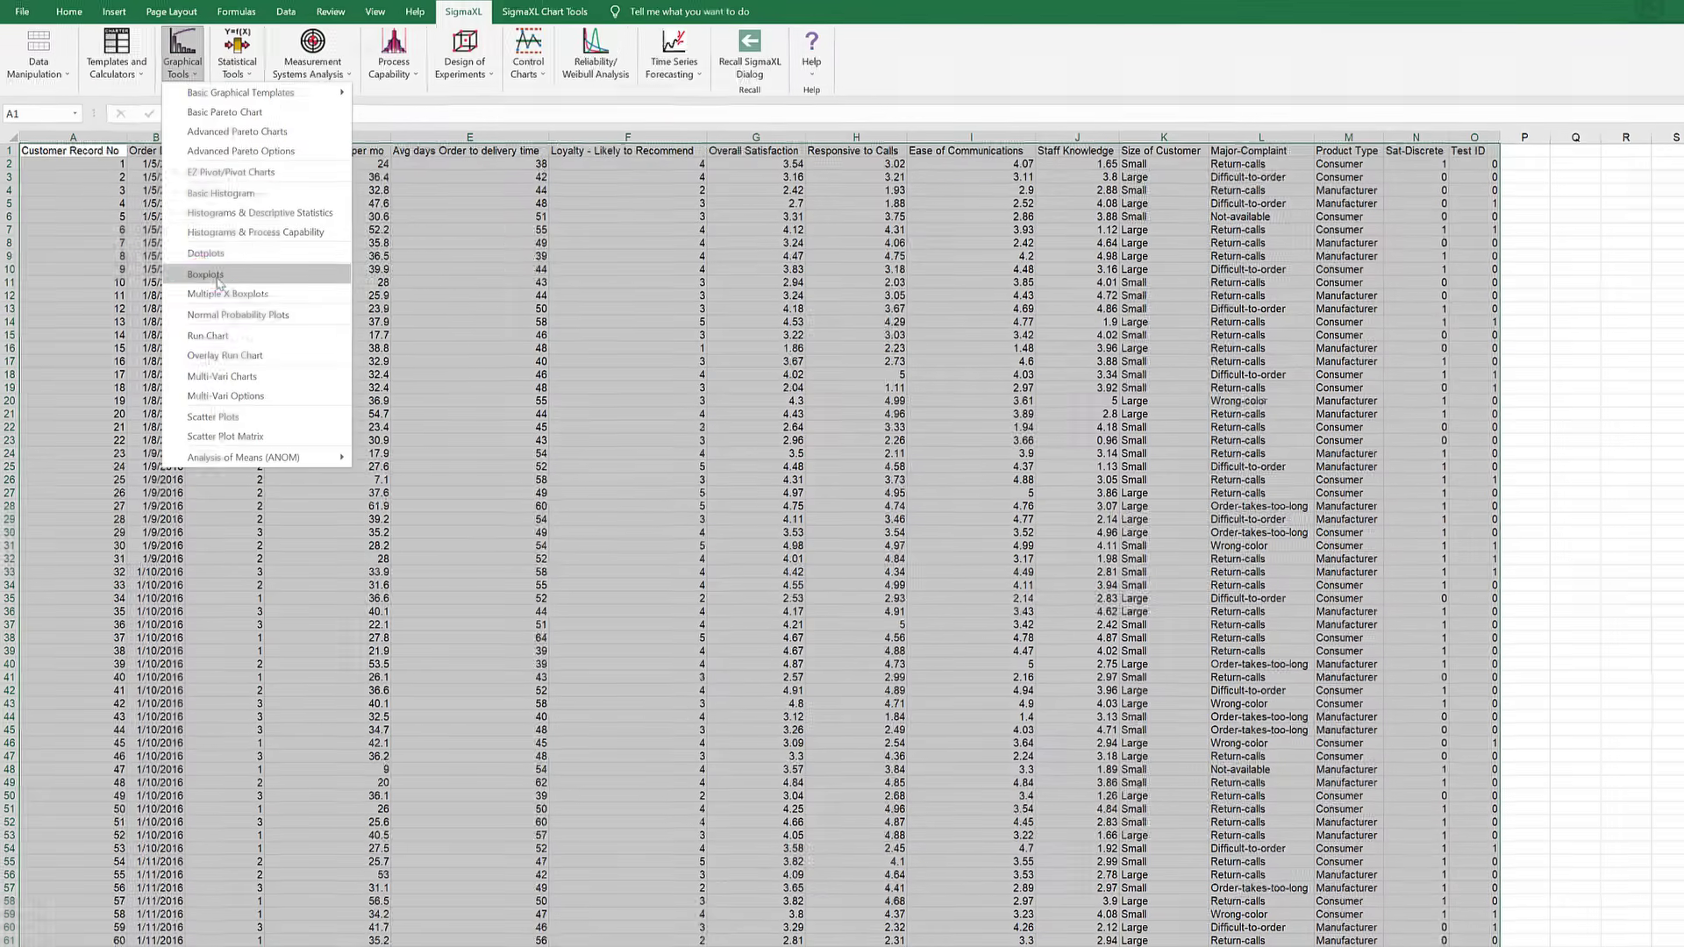
{"action": "left_click", "coordinate": [204, 274]}
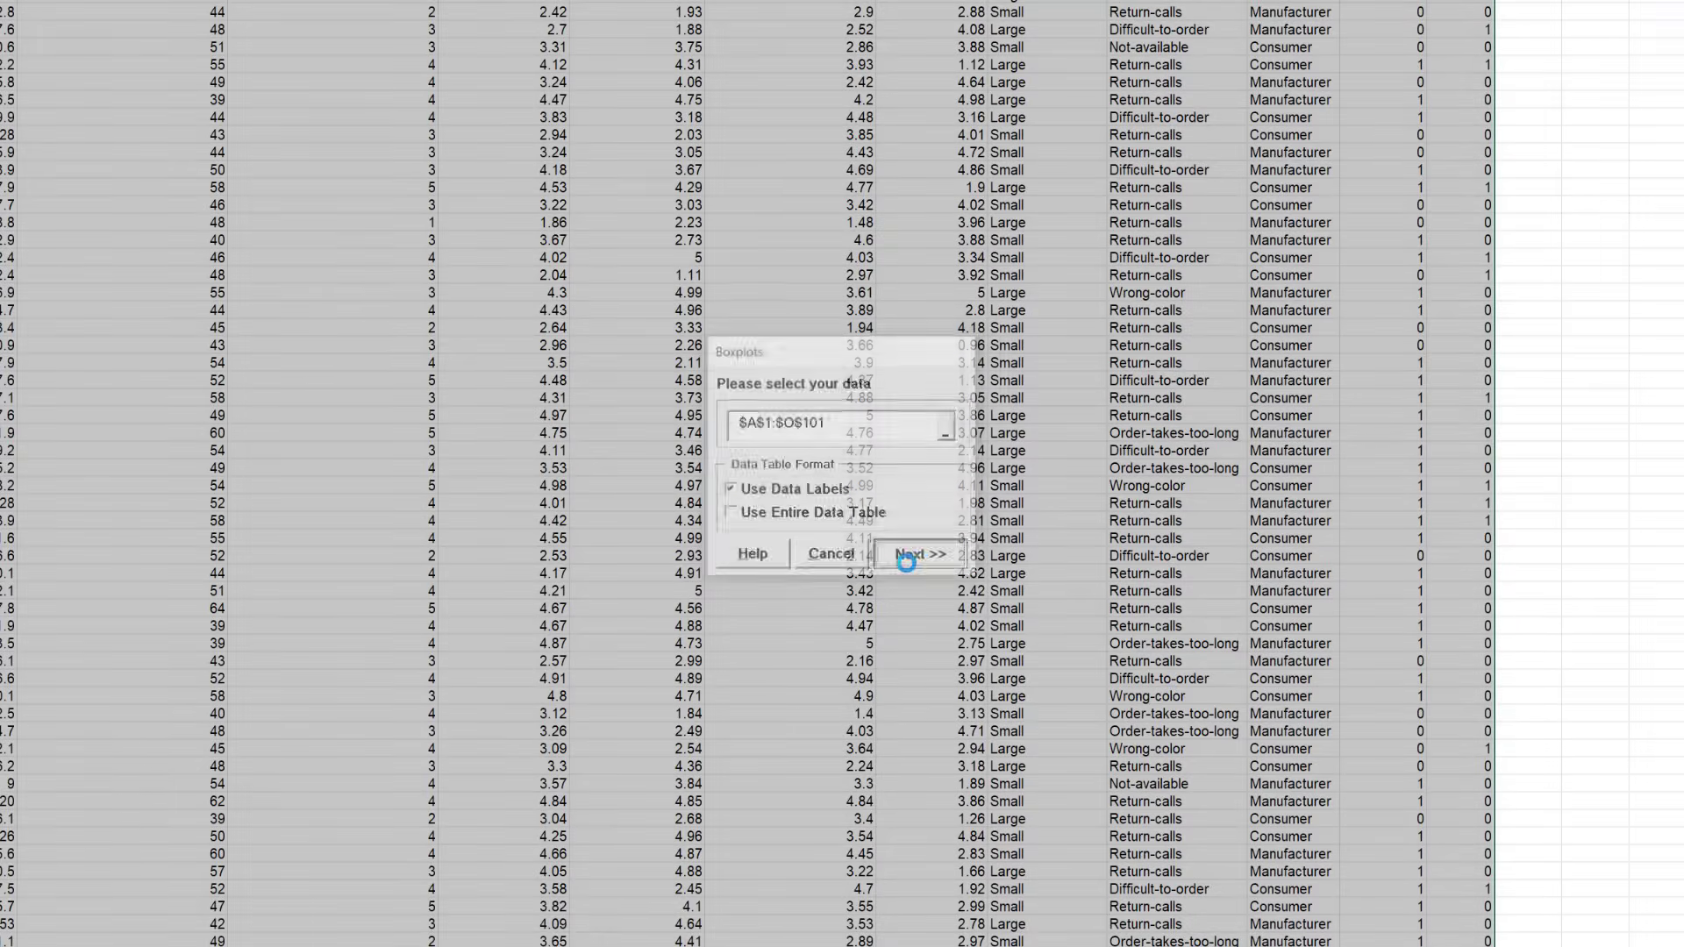
{"action": "left_click", "coordinate": [916, 557]}
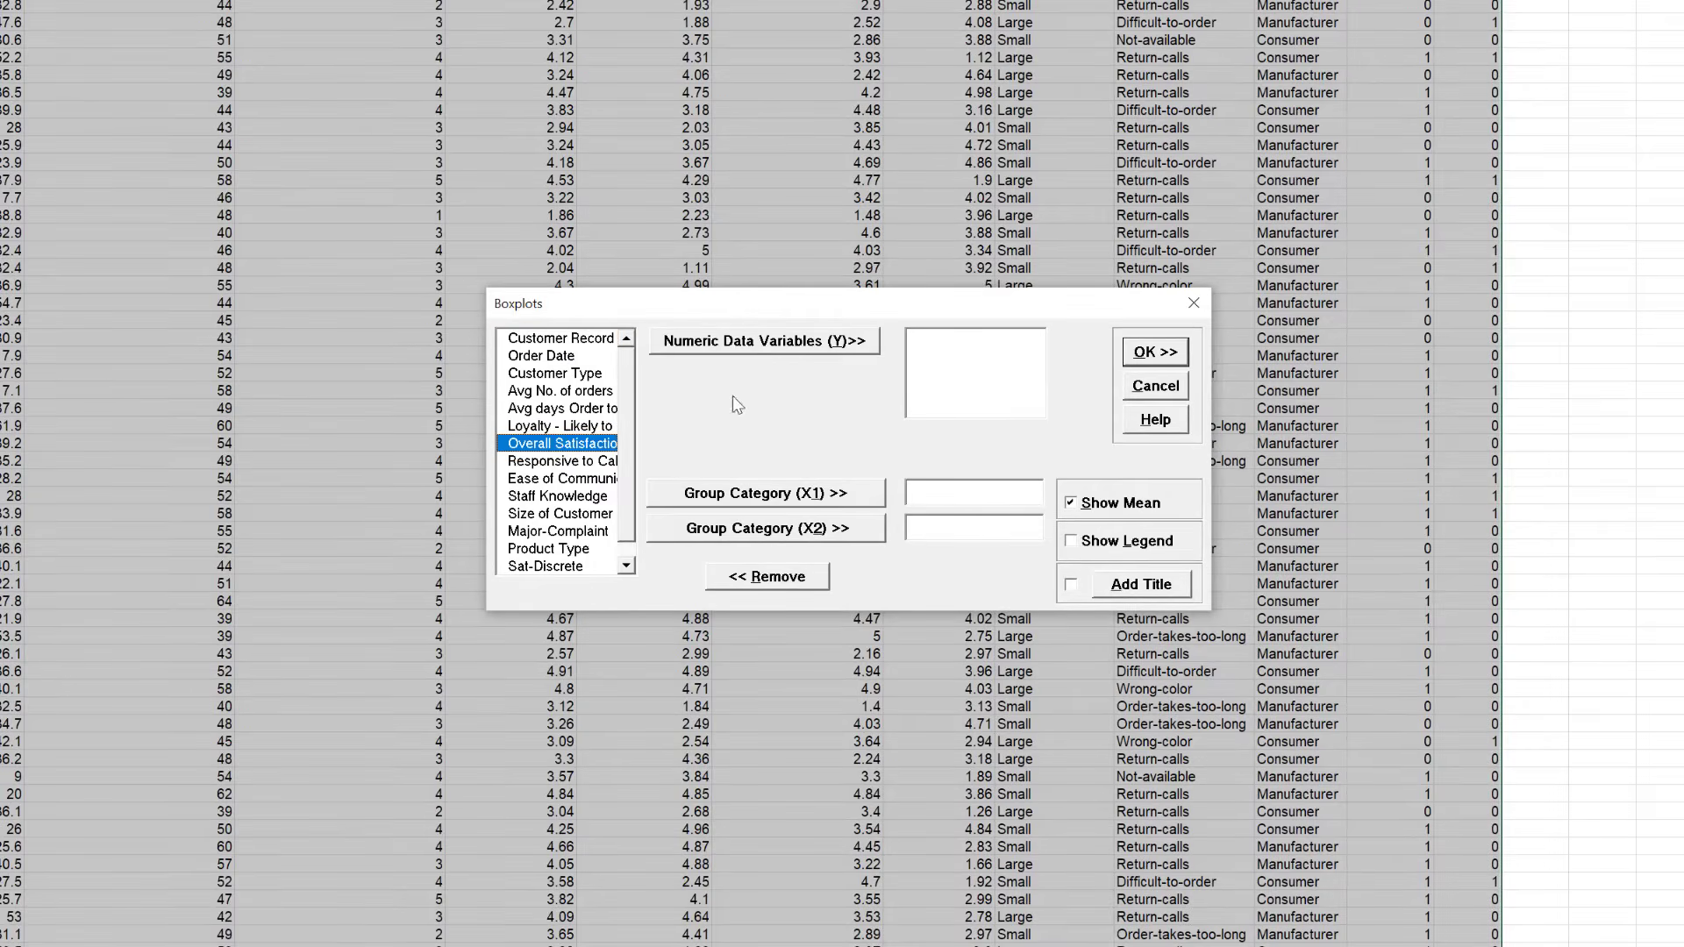
- Plot Overall Satisfaction as Y grouped by Customer Type as X1 and create the boxplots
{"action": "left_click", "coordinate": [763, 340]}
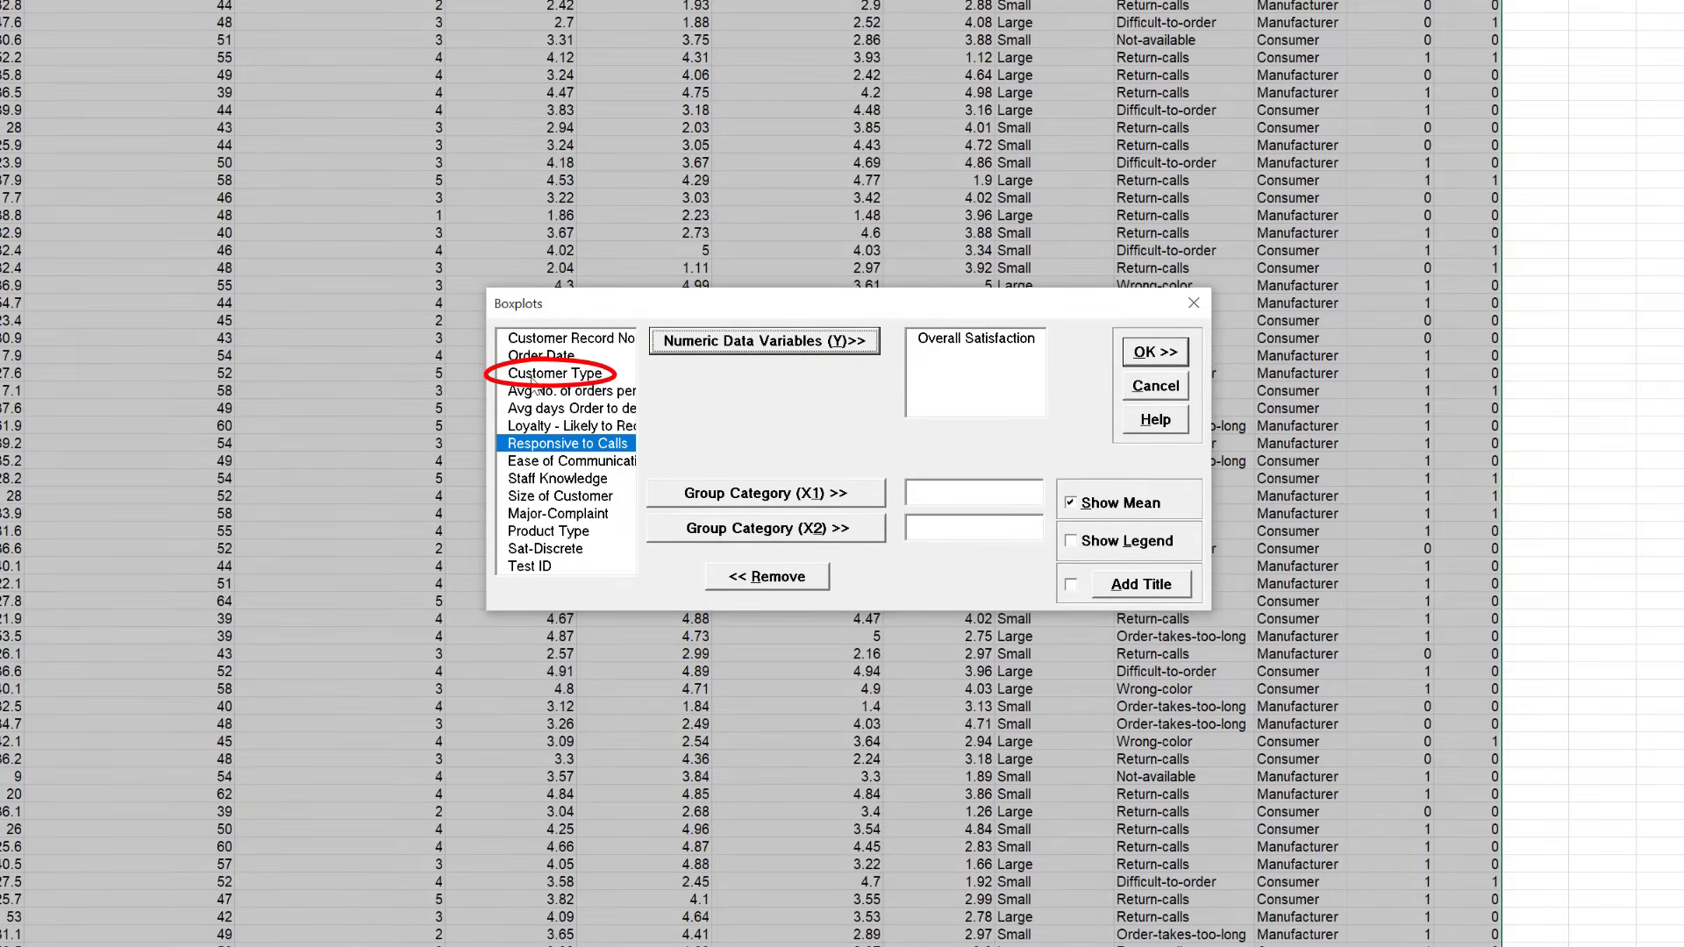
{"action": "left_click", "coordinate": [551, 371]}
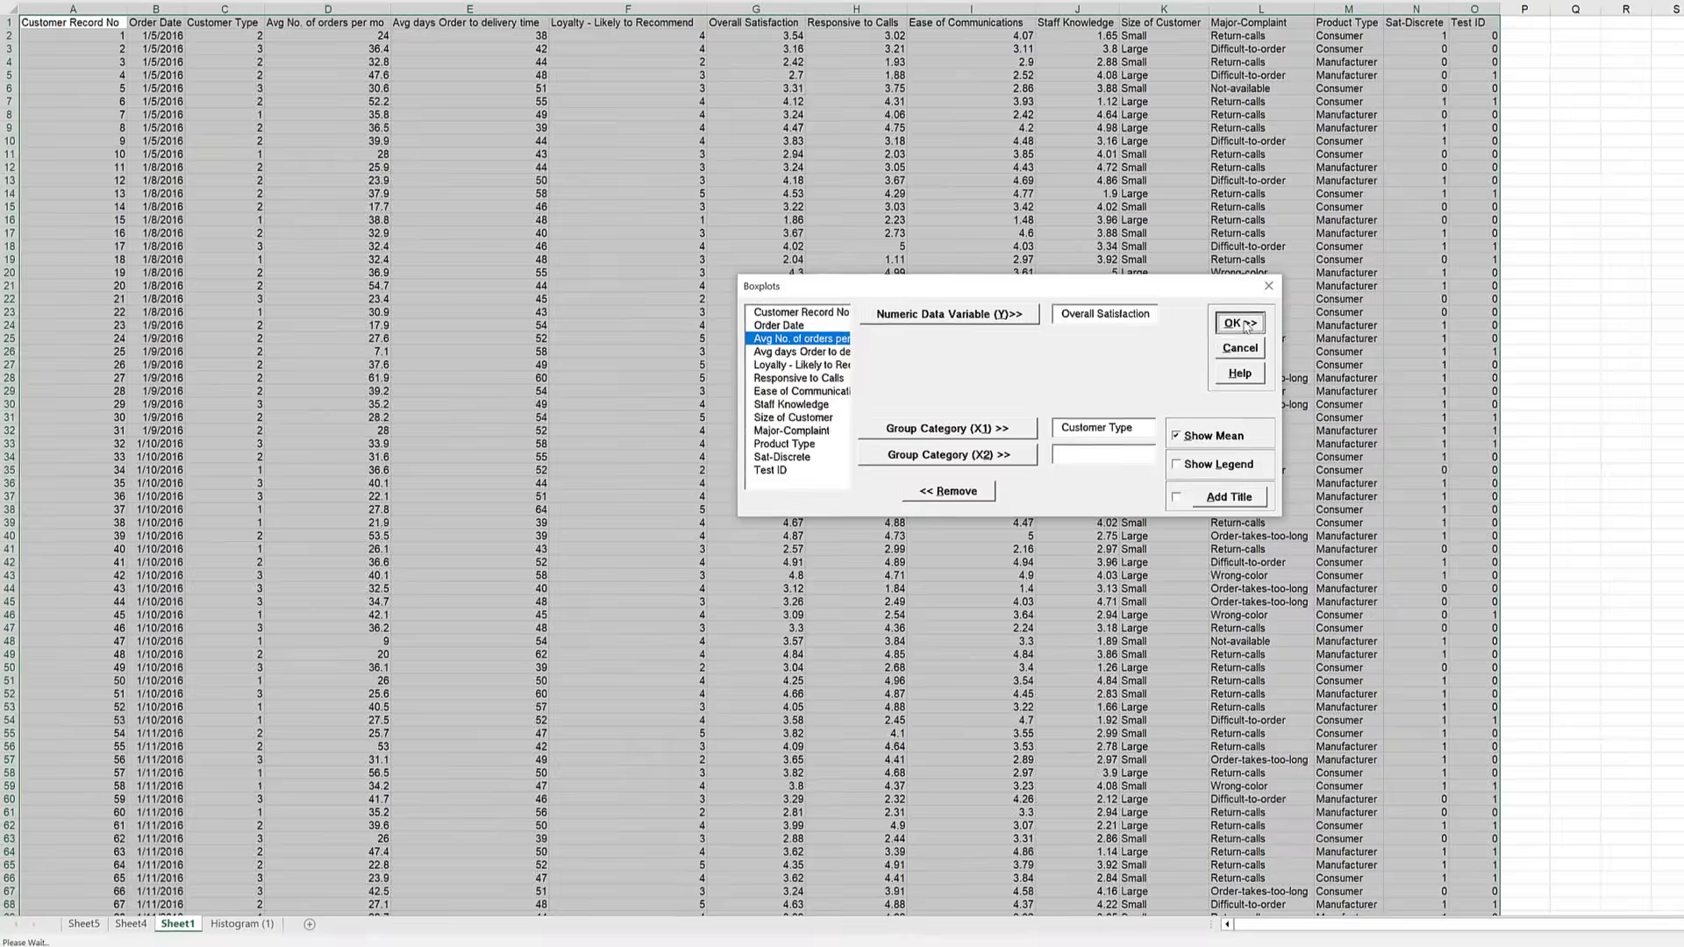
{"action": "left_click", "coordinate": [1238, 323]}
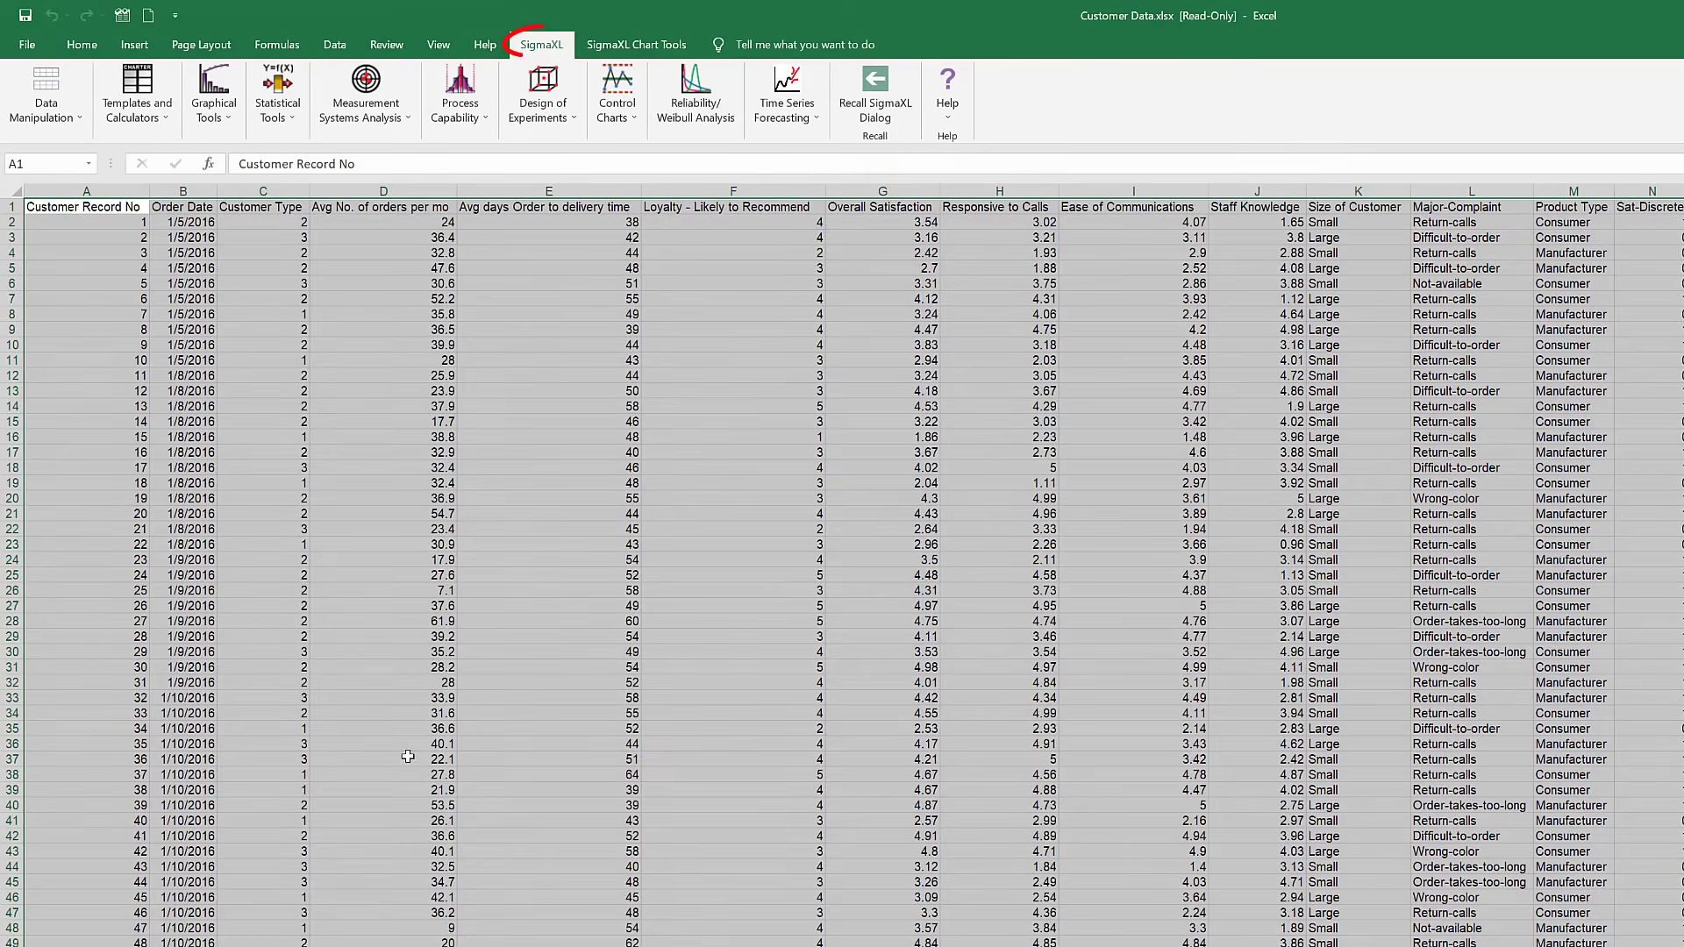
{"action": "left_click", "coordinate": [277, 93]}
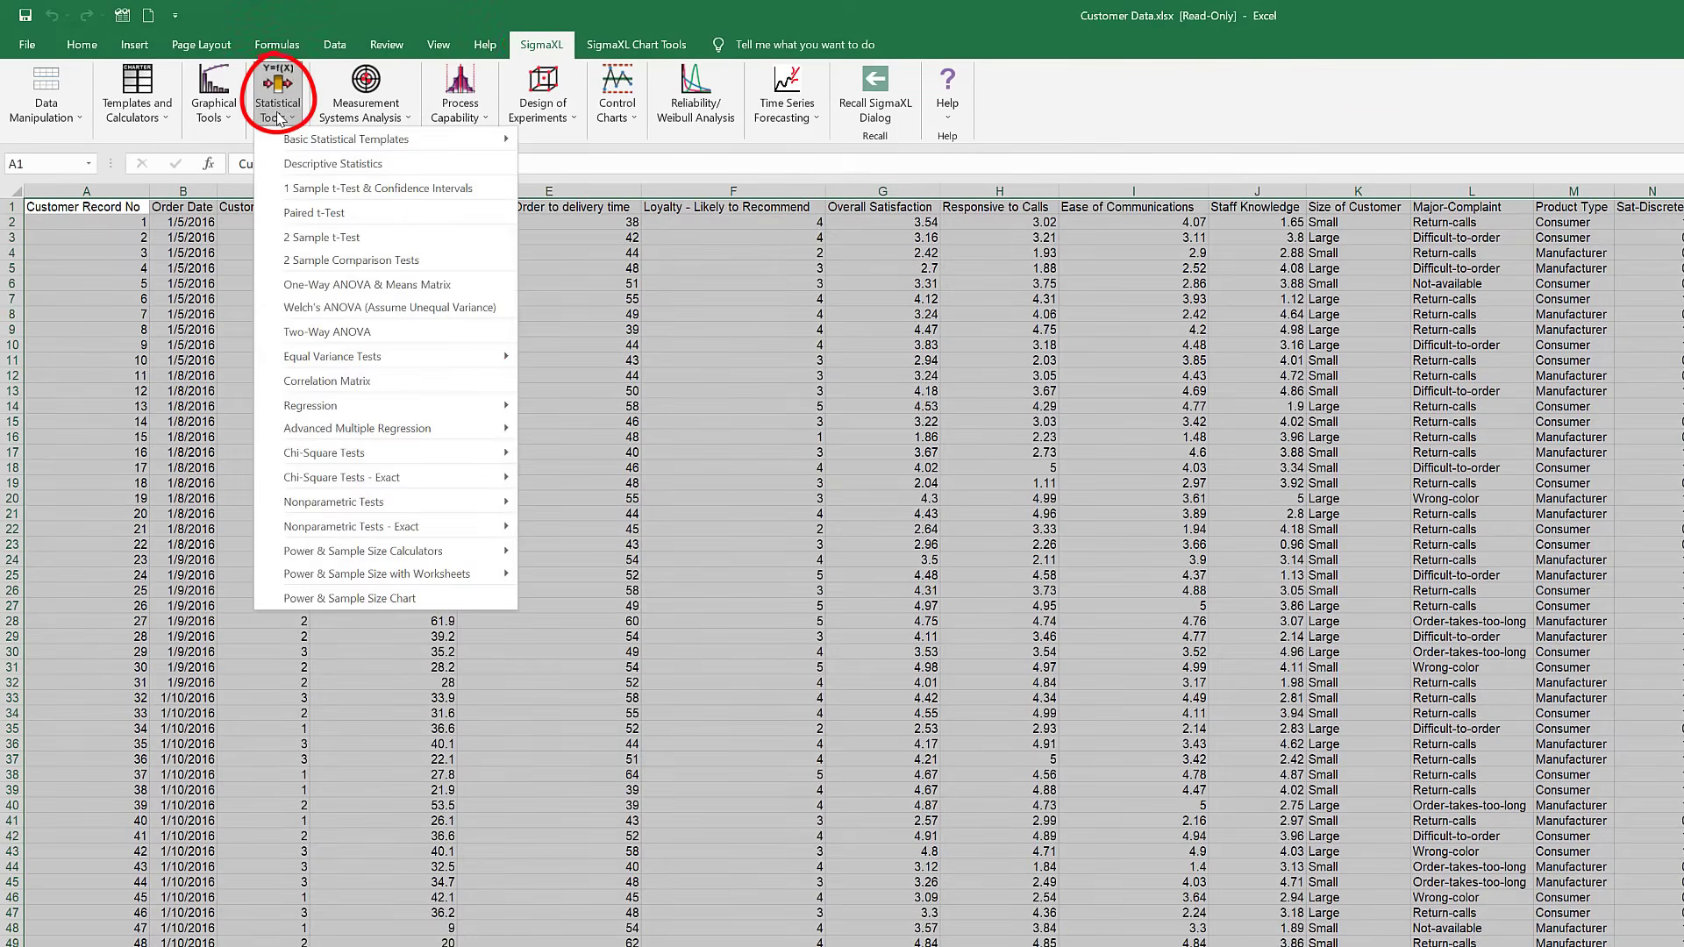
- Run Descriptive Statistics with Overall Satisfaction as Y and Customer Type as X1 over the full range
{"action": "left_click", "coordinate": [333, 163]}
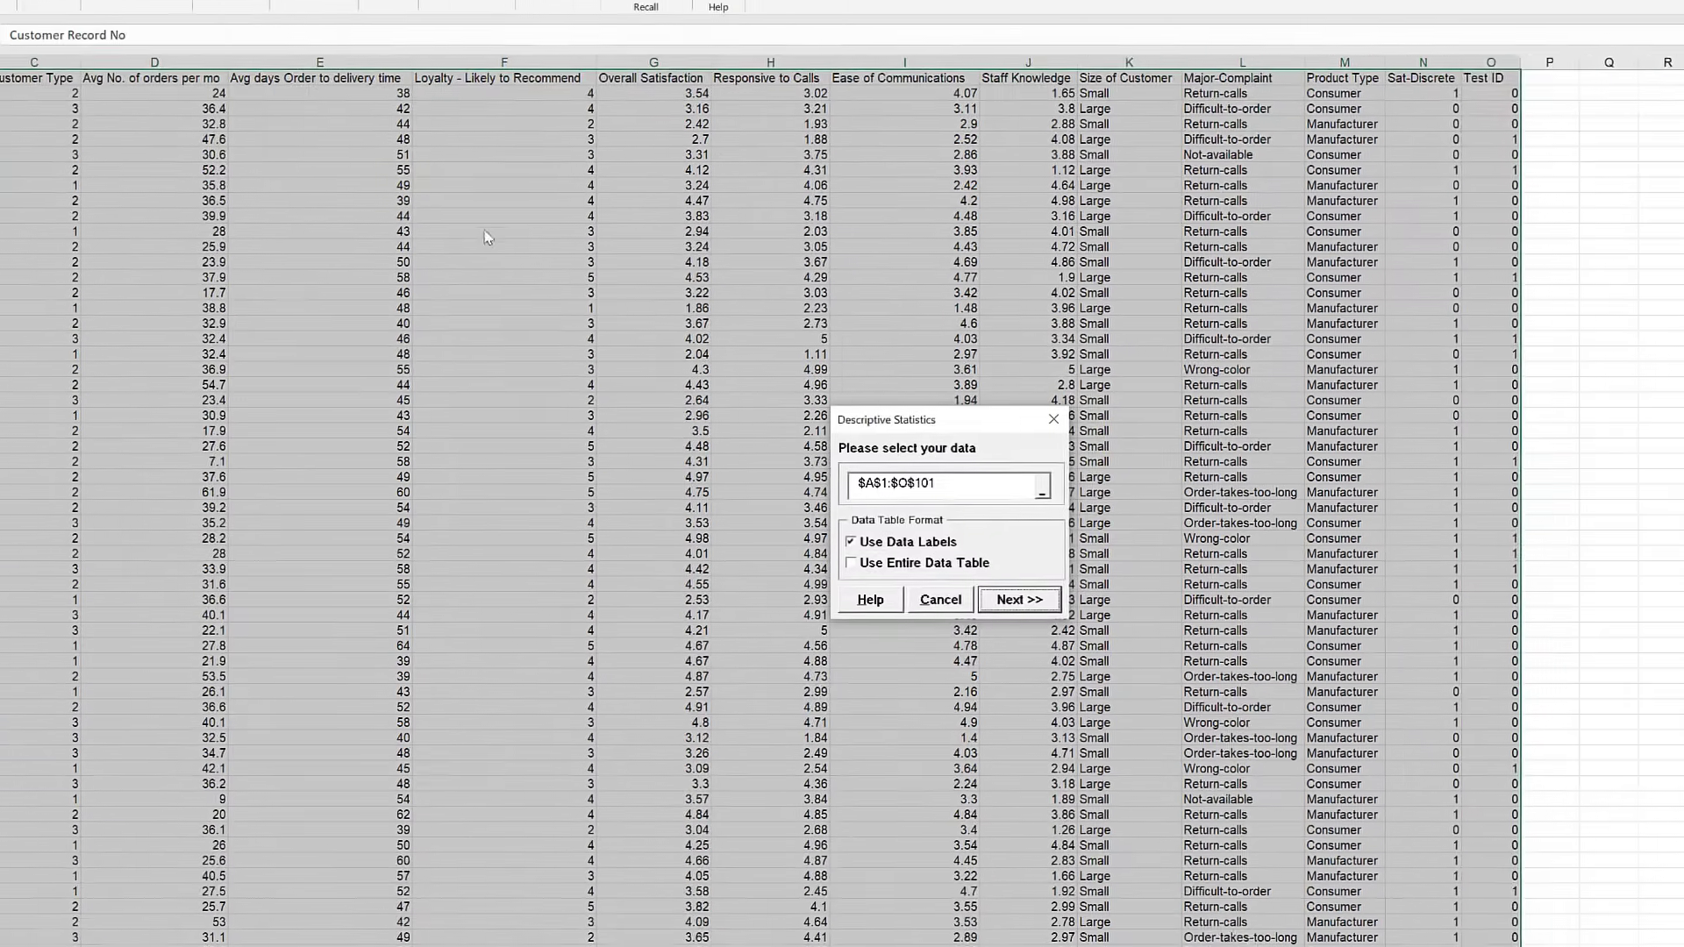
{"action": "left_click", "coordinate": [1017, 600]}
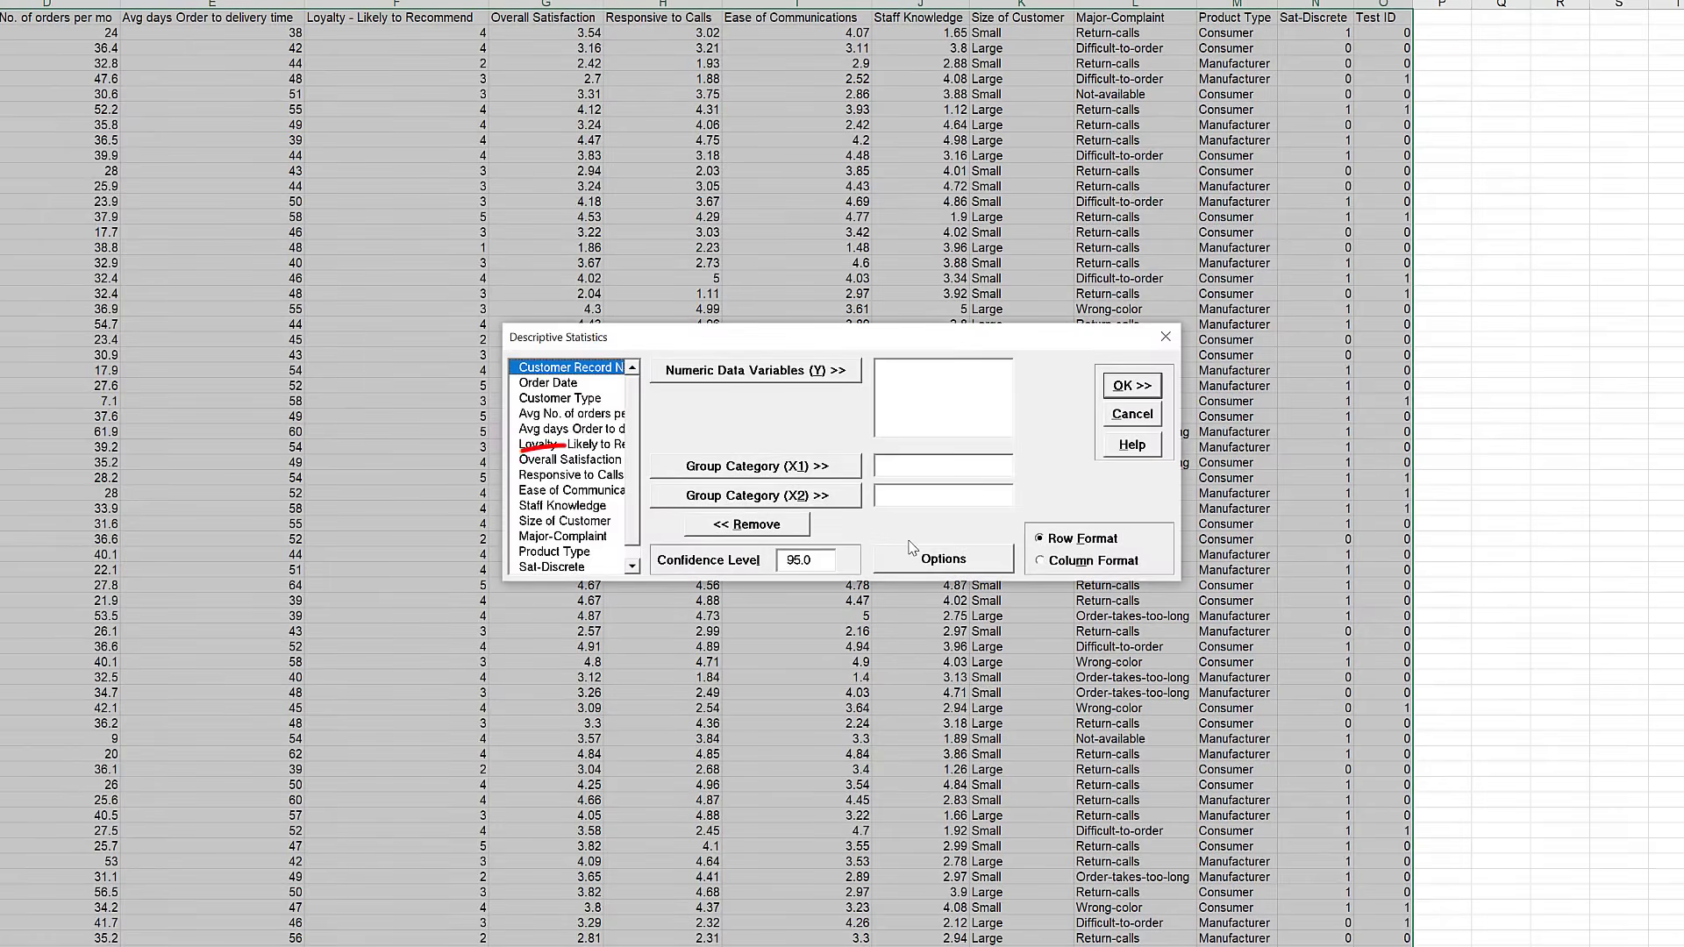
{"action": "left_click", "coordinate": [570, 459]}
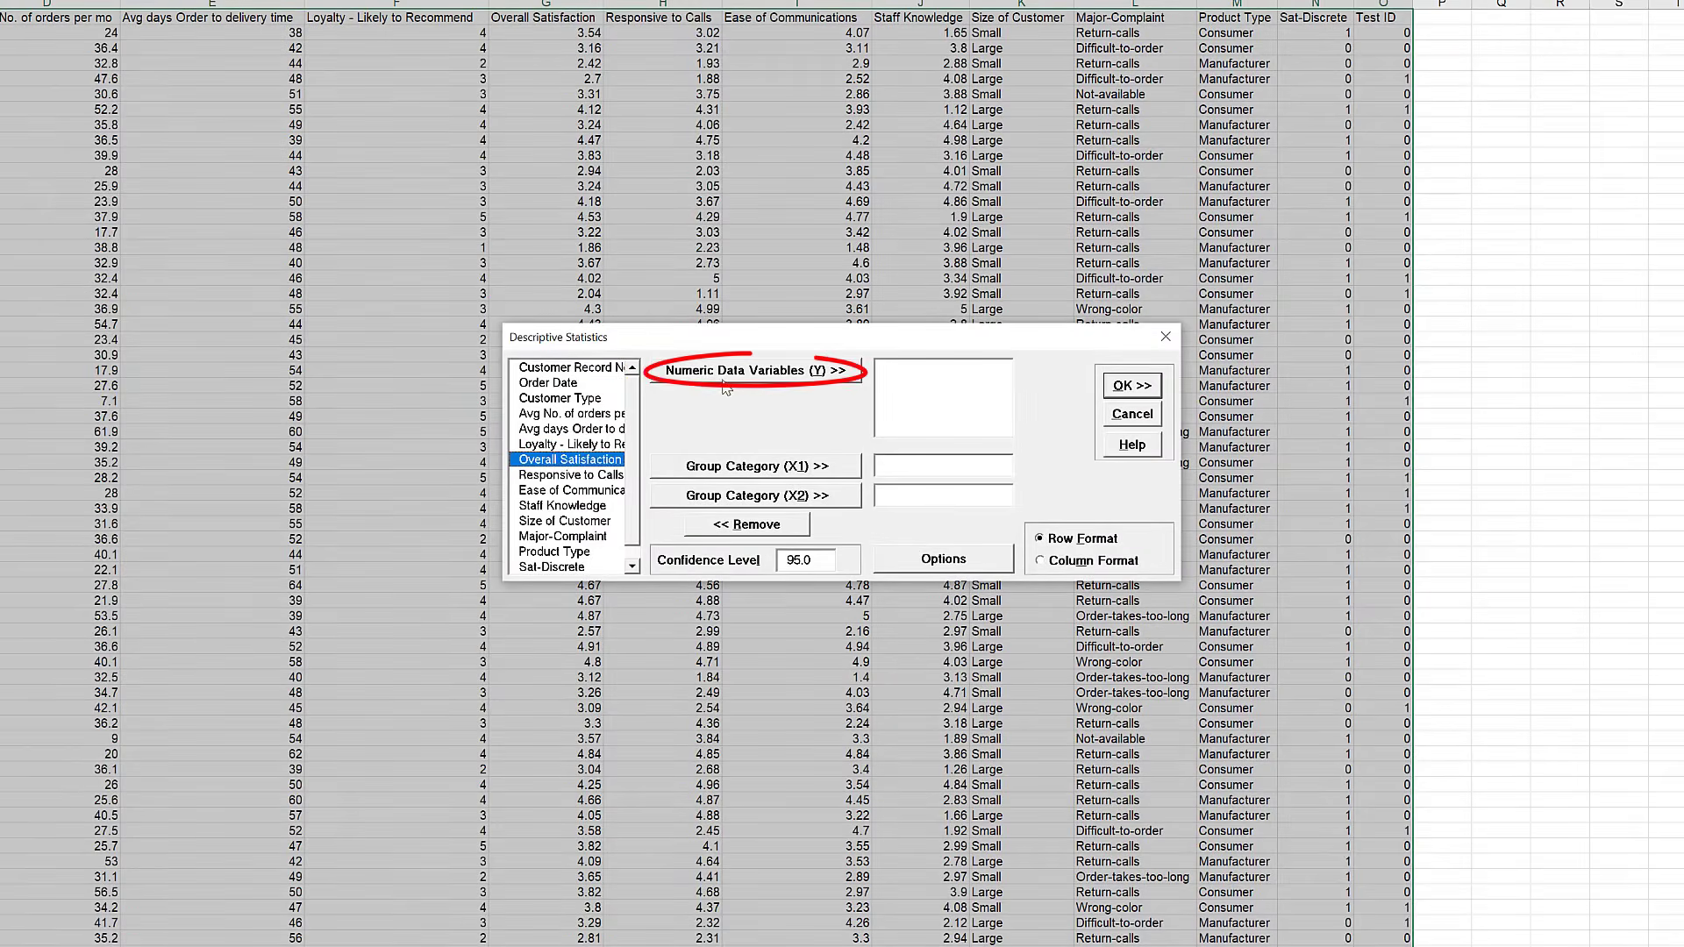
{"action": "left_click", "coordinate": [755, 370]}
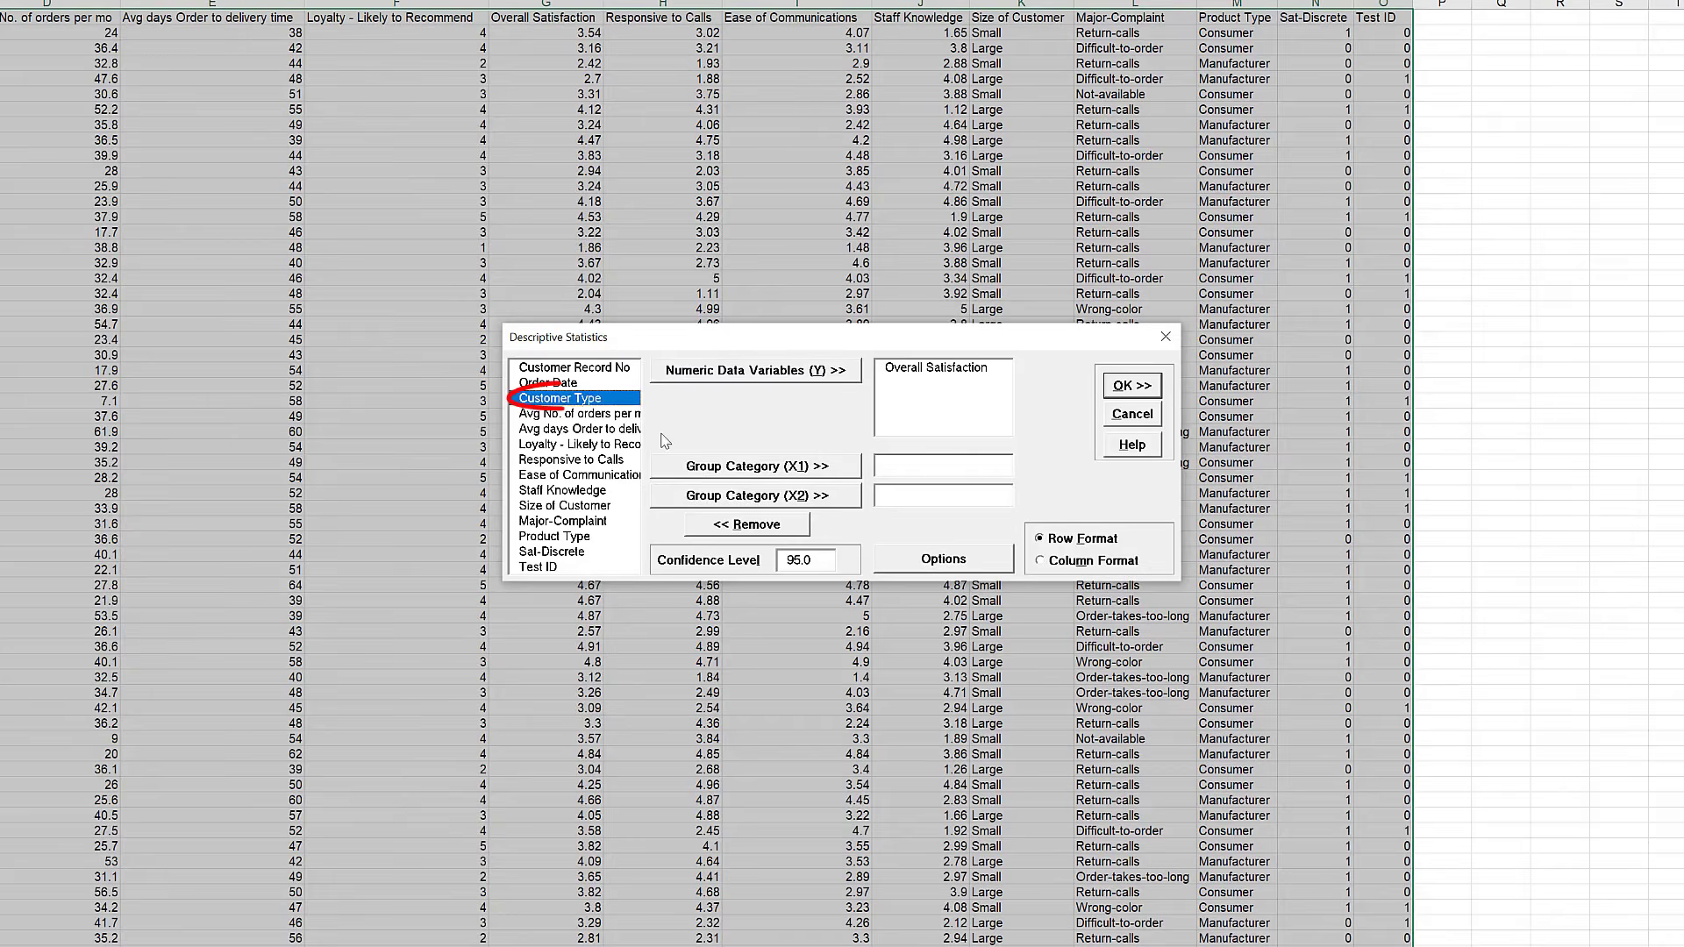
{"action": "left_click", "coordinate": [755, 467]}
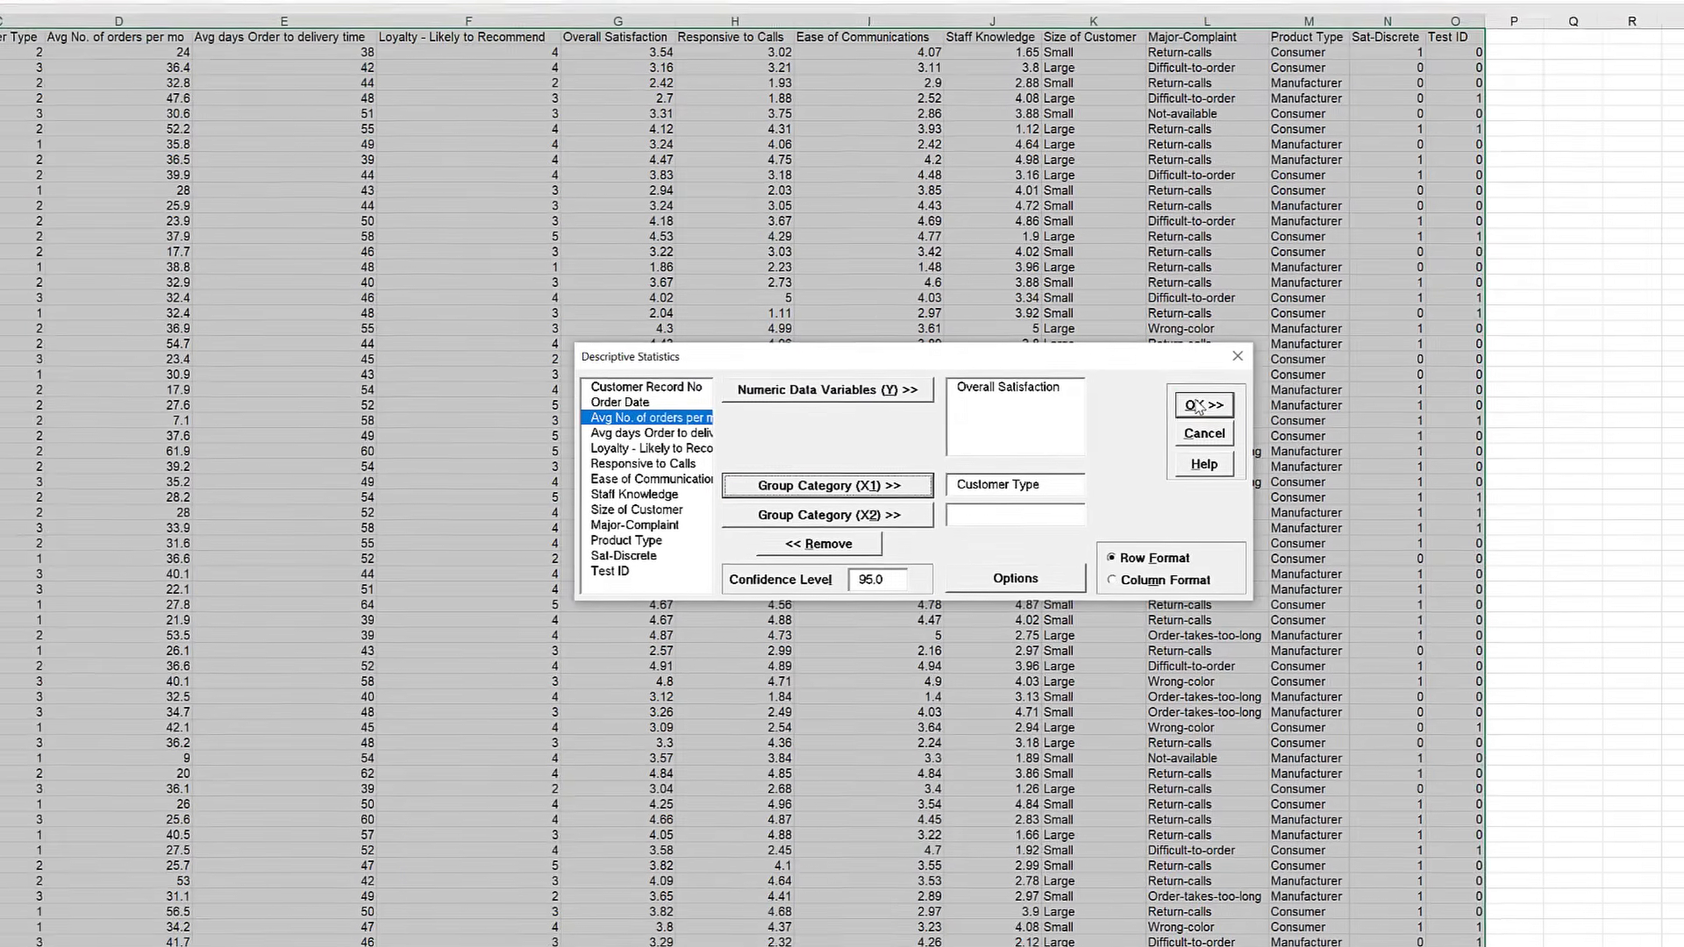
{"action": "left_click", "coordinate": [1202, 406]}
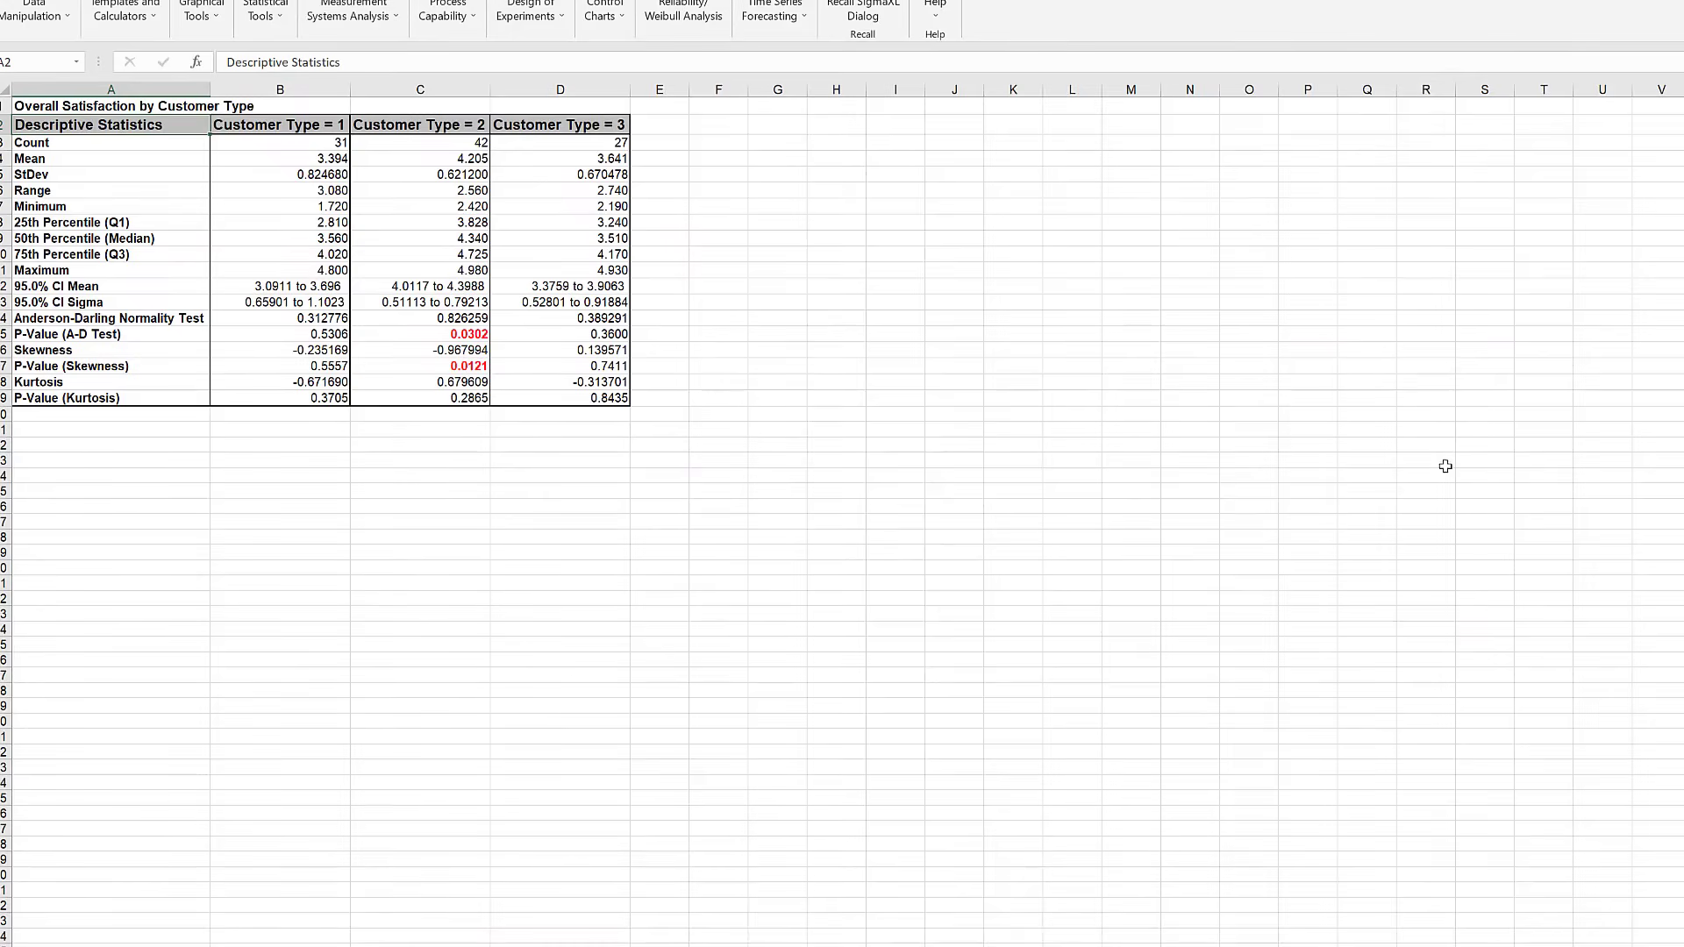
{"action": "mouse_move", "coordinate": [1432, 472]}
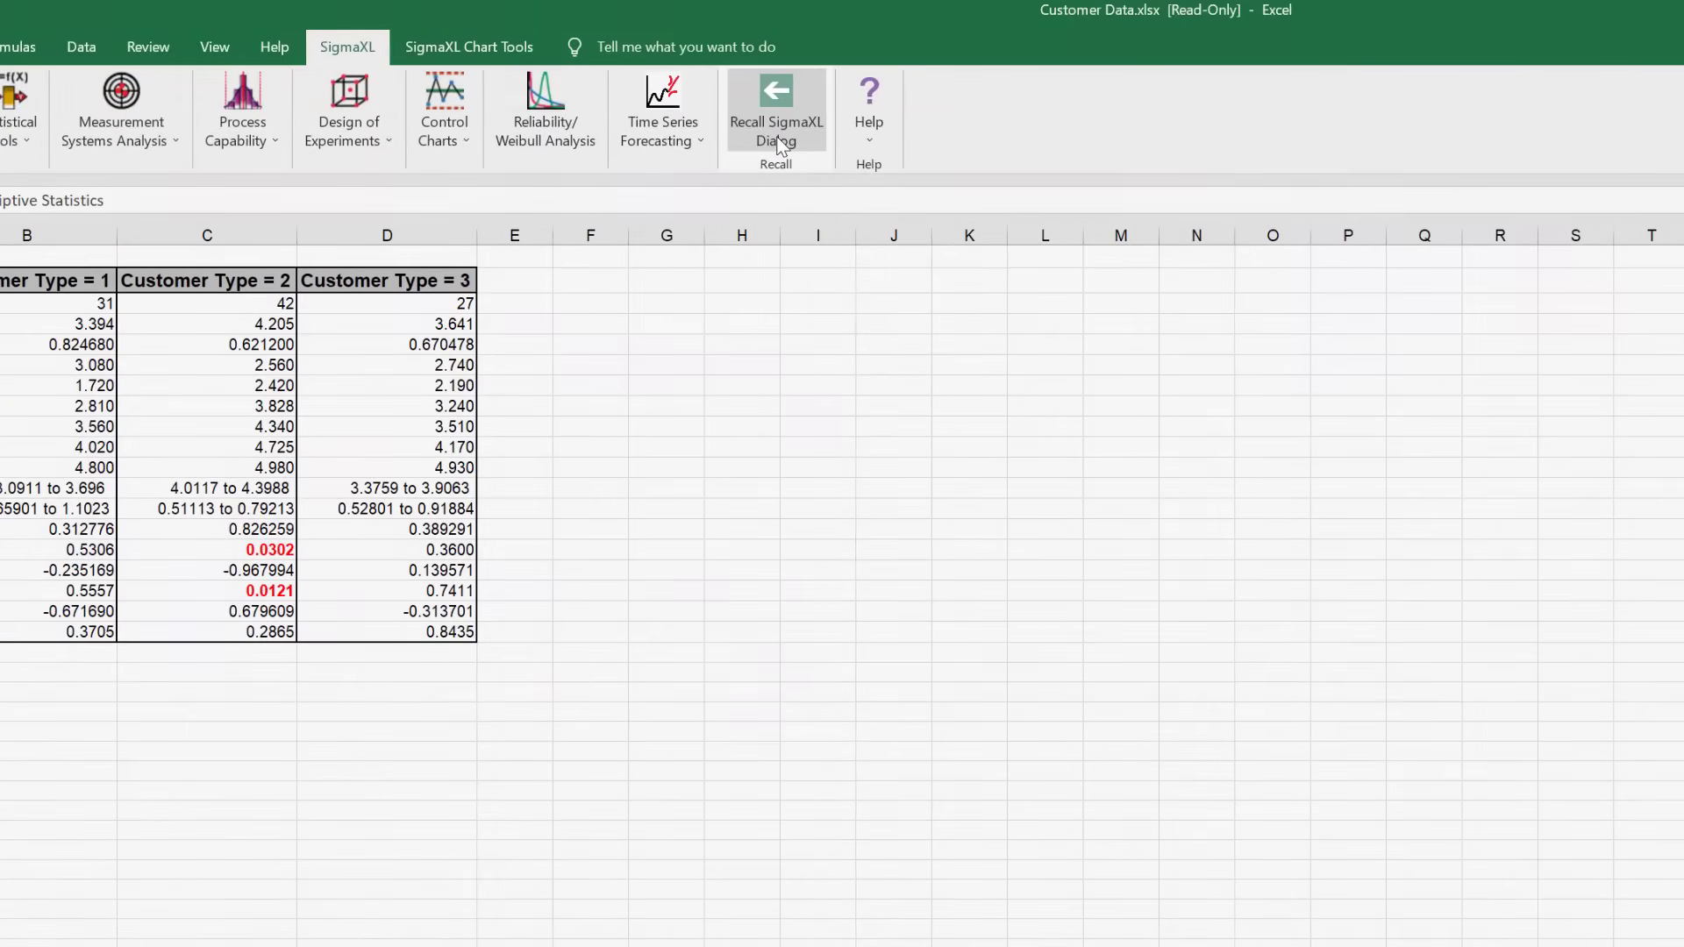
{"action": "mouse_move", "coordinate": [776, 112]}
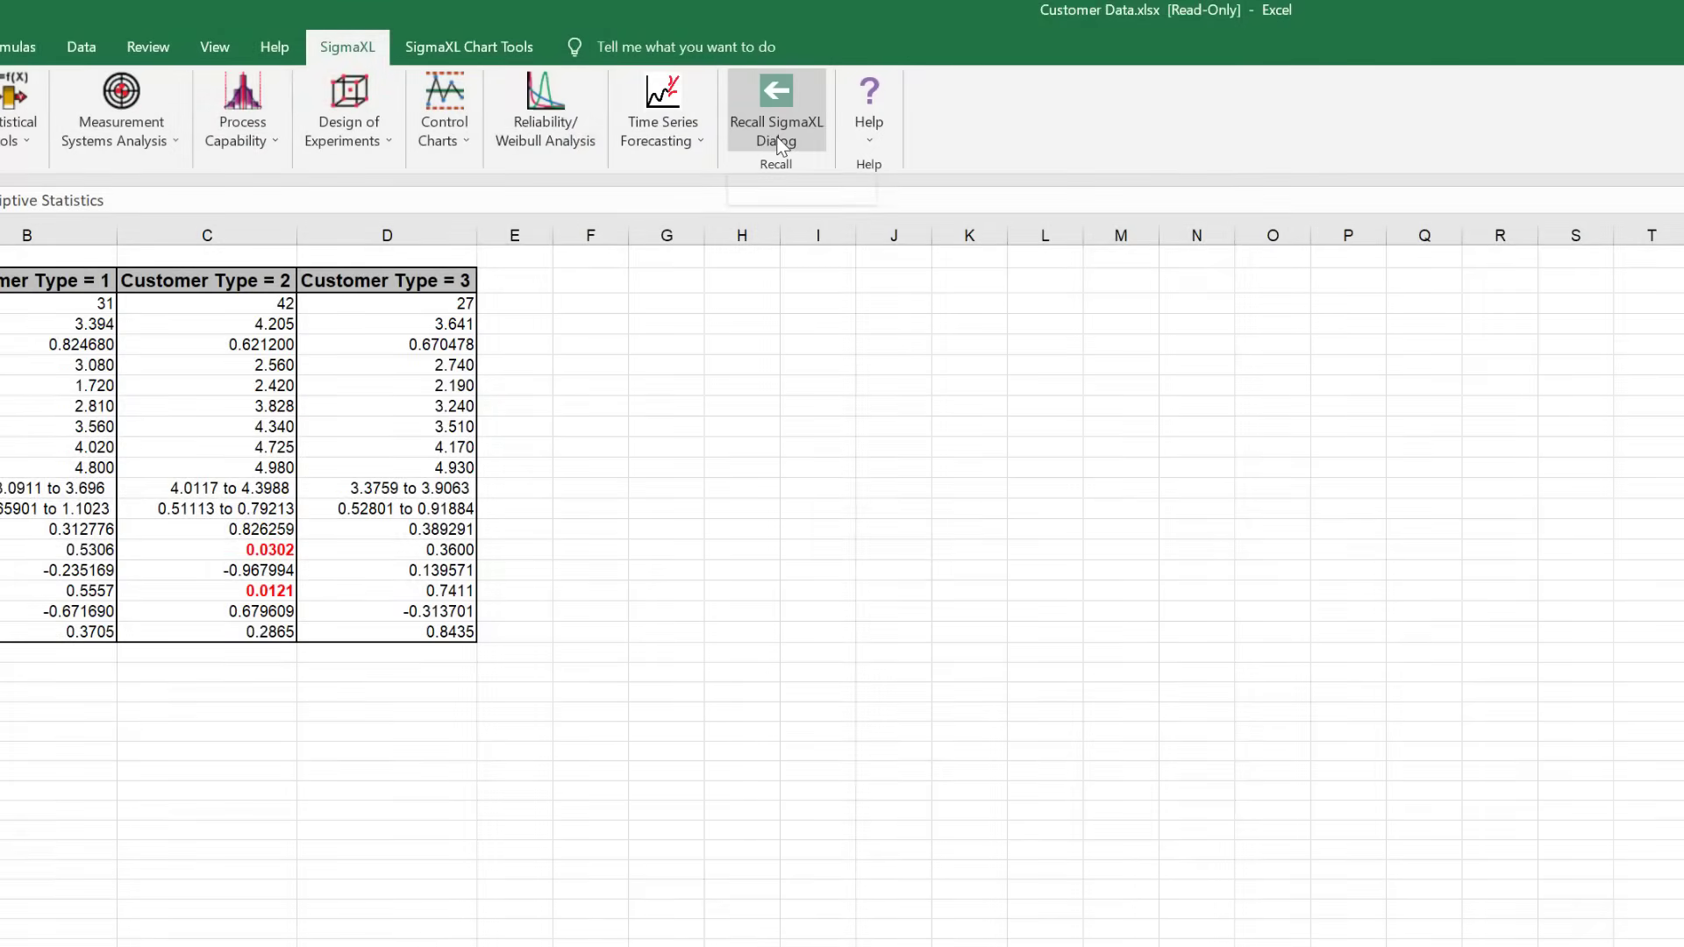
- Recall the last SigmaXL dialog so Descriptive Statistics reopens with its previous settings
{"action": "left_click", "coordinate": [776, 110]}
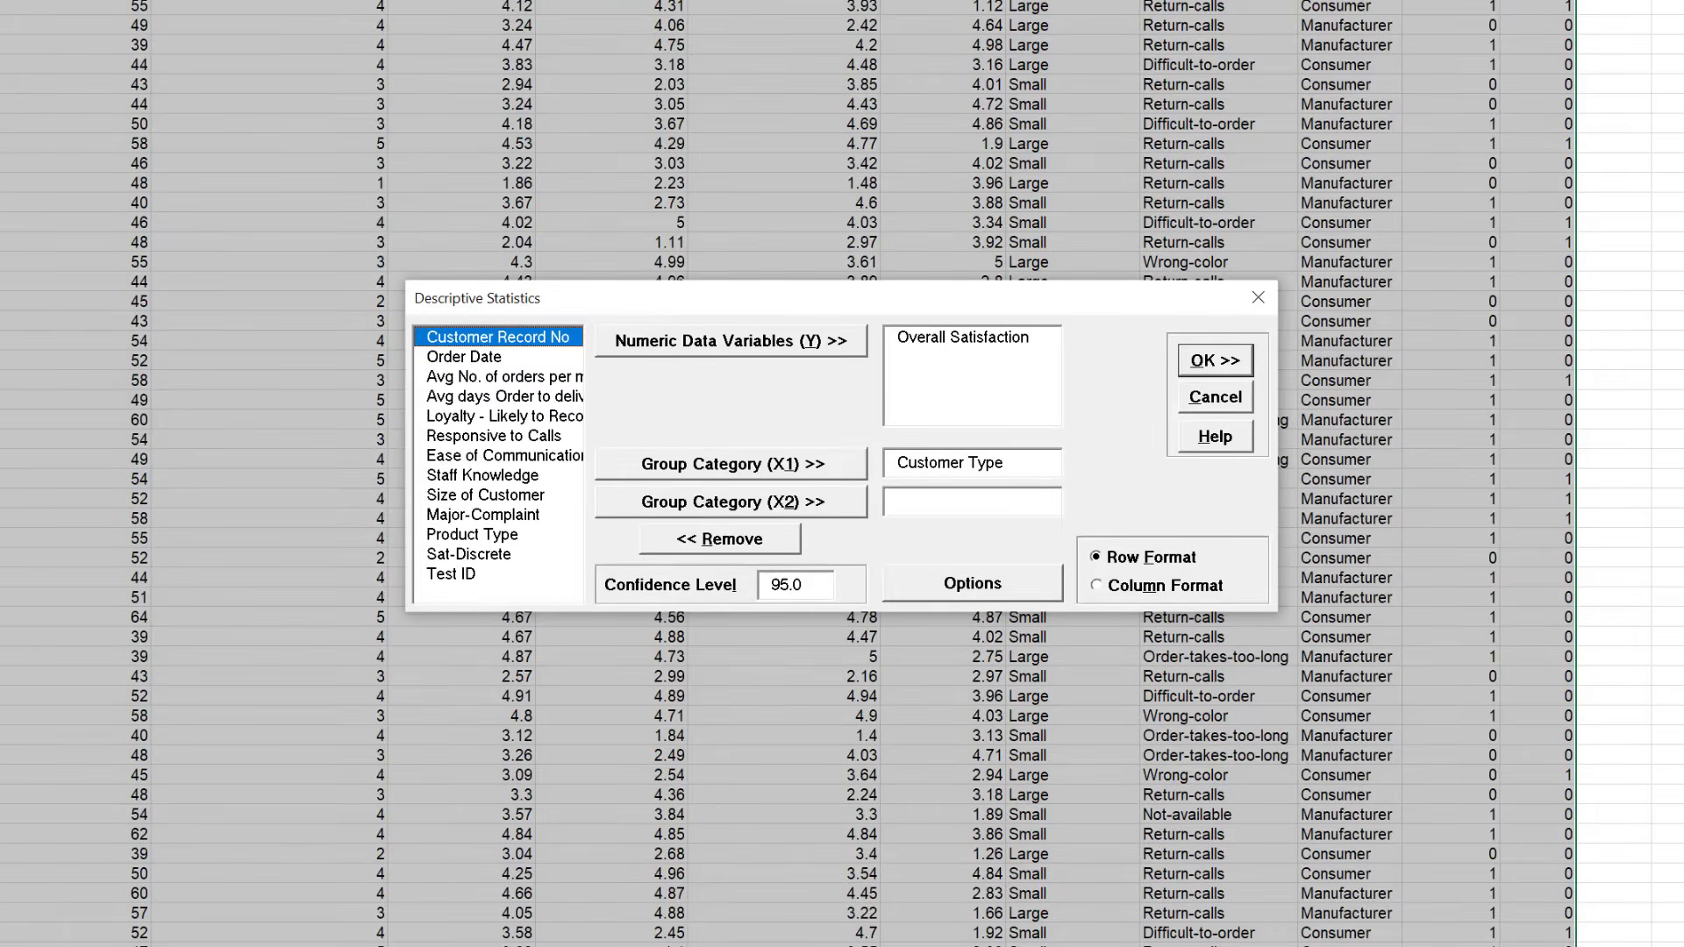
- Enable Select All additional statistics in Options and rerun the descriptive statistics report
{"action": "left_click", "coordinate": [968, 583]}
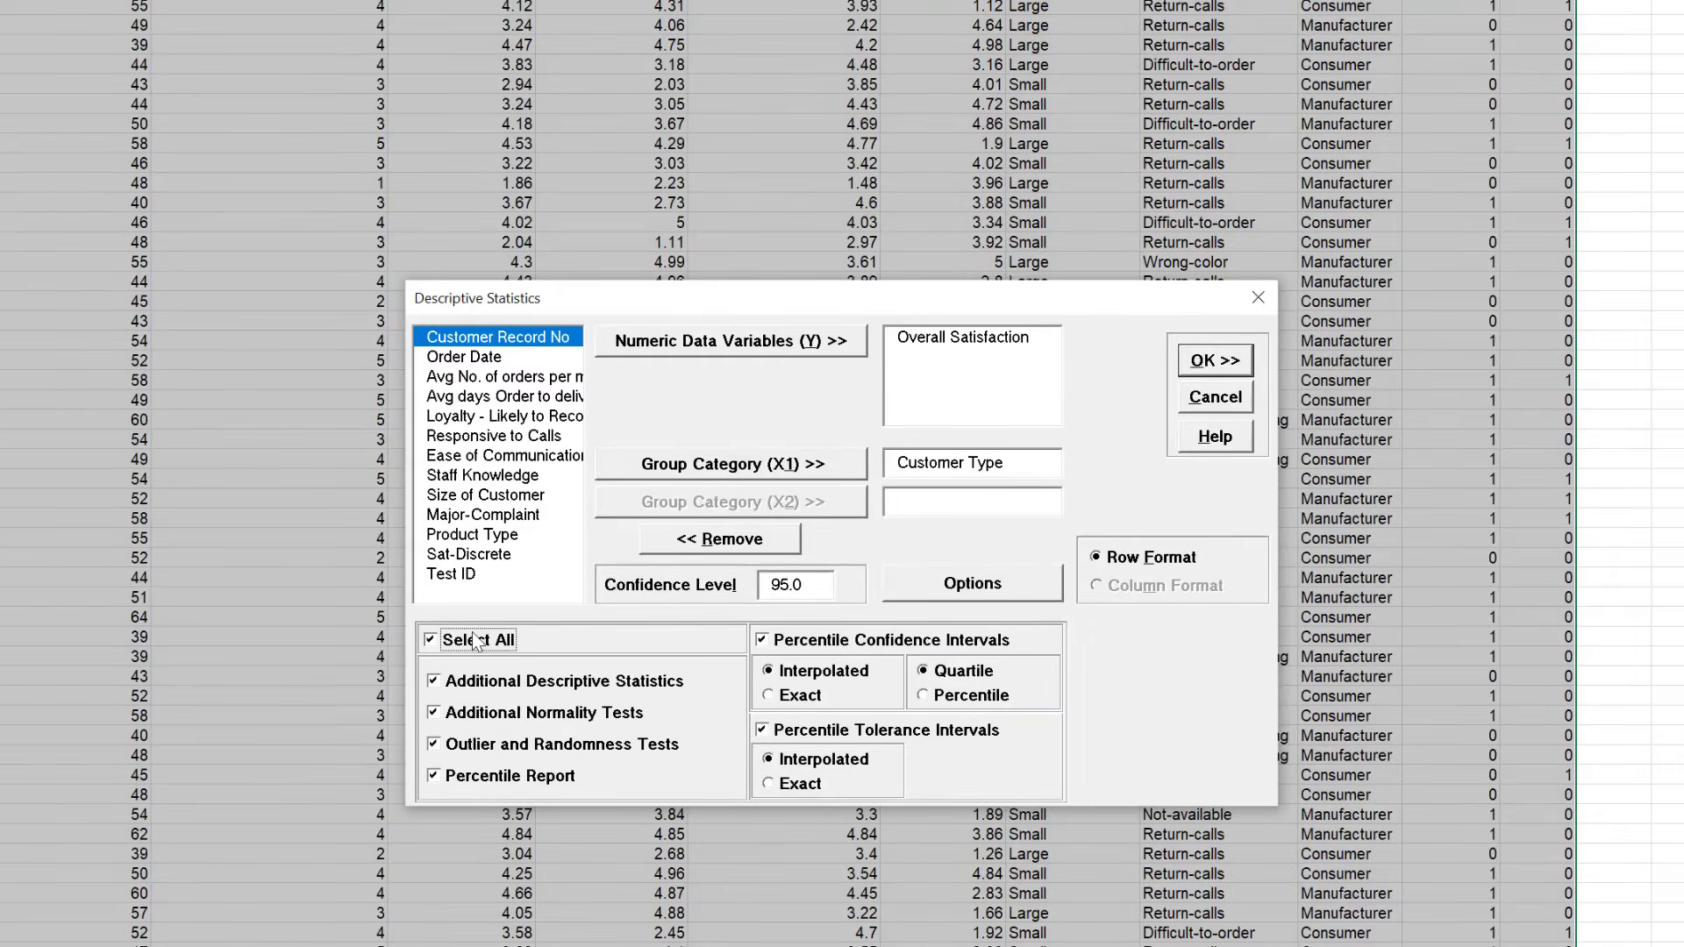
{"action": "left_click", "coordinate": [770, 695]}
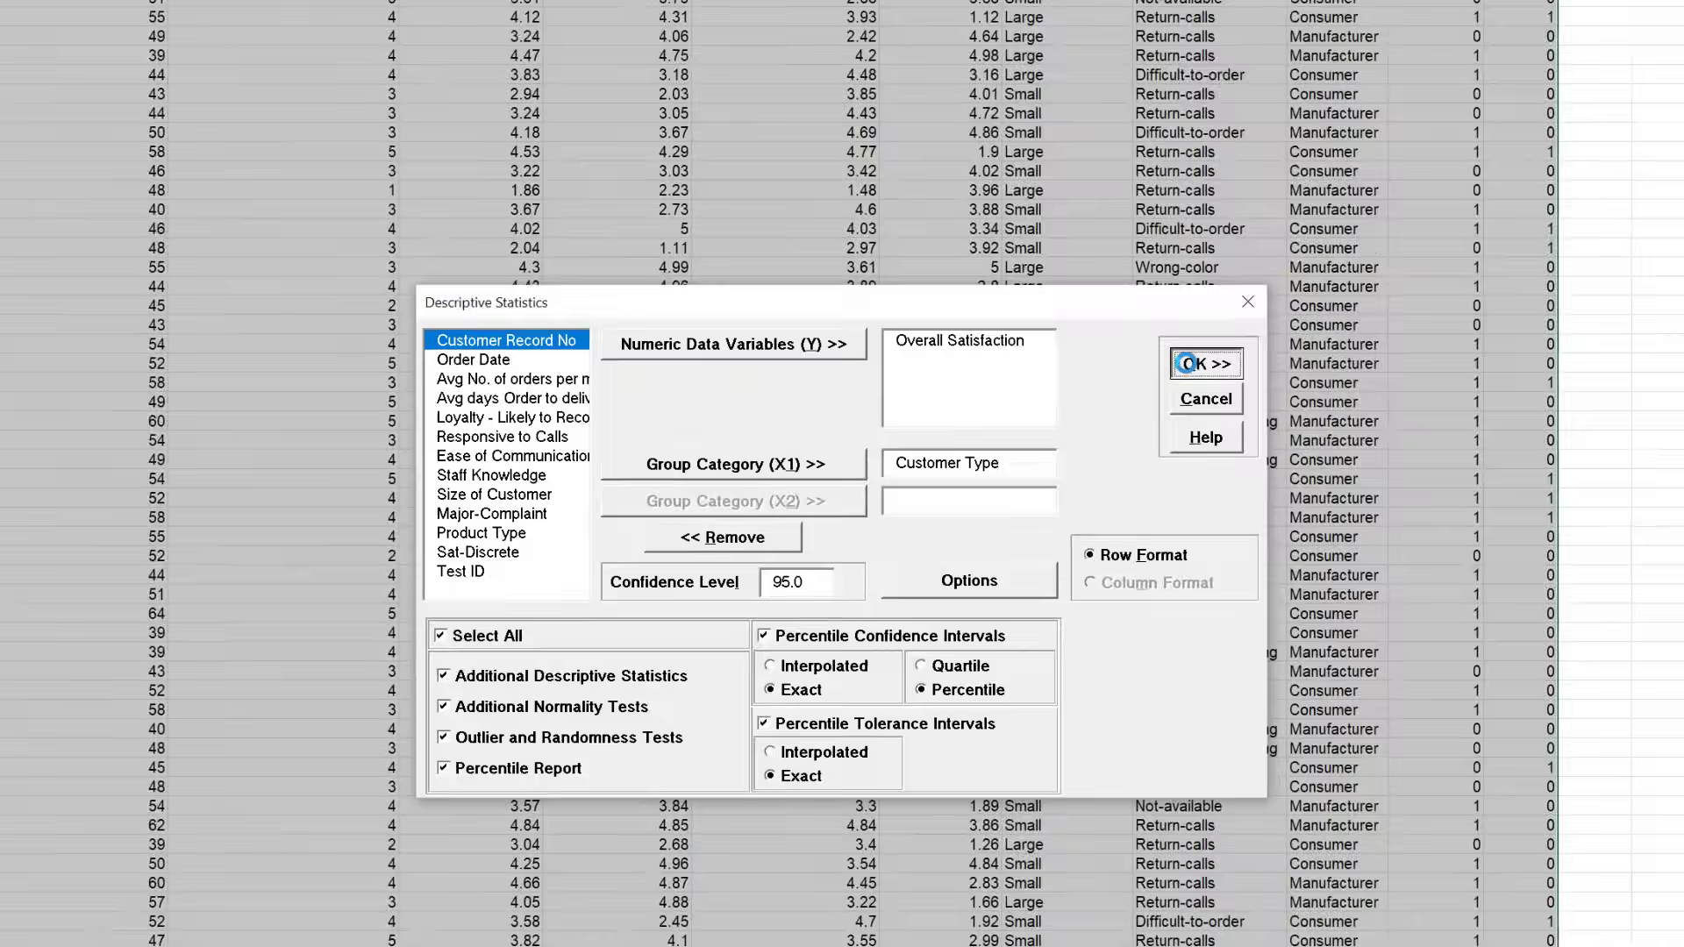
{"action": "left_click", "coordinate": [1204, 363]}
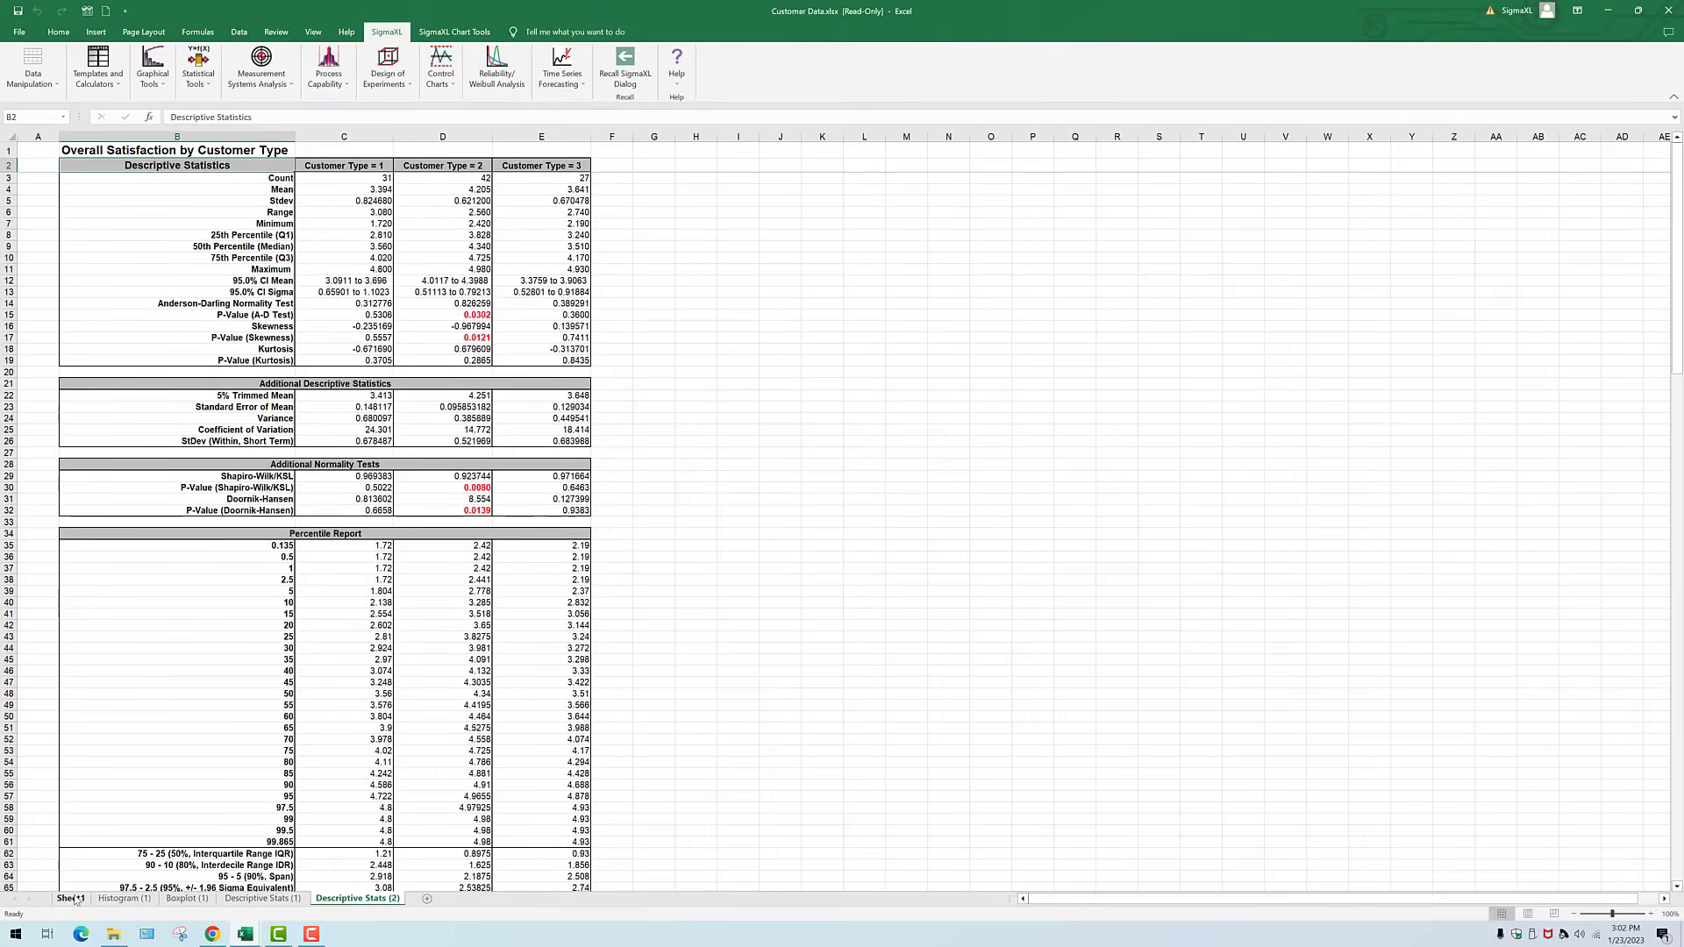
- Open the GageRR-AIAG.xlsx sample workbook via File > Open > Browse
{"action": "left_click", "coordinate": [70, 899]}
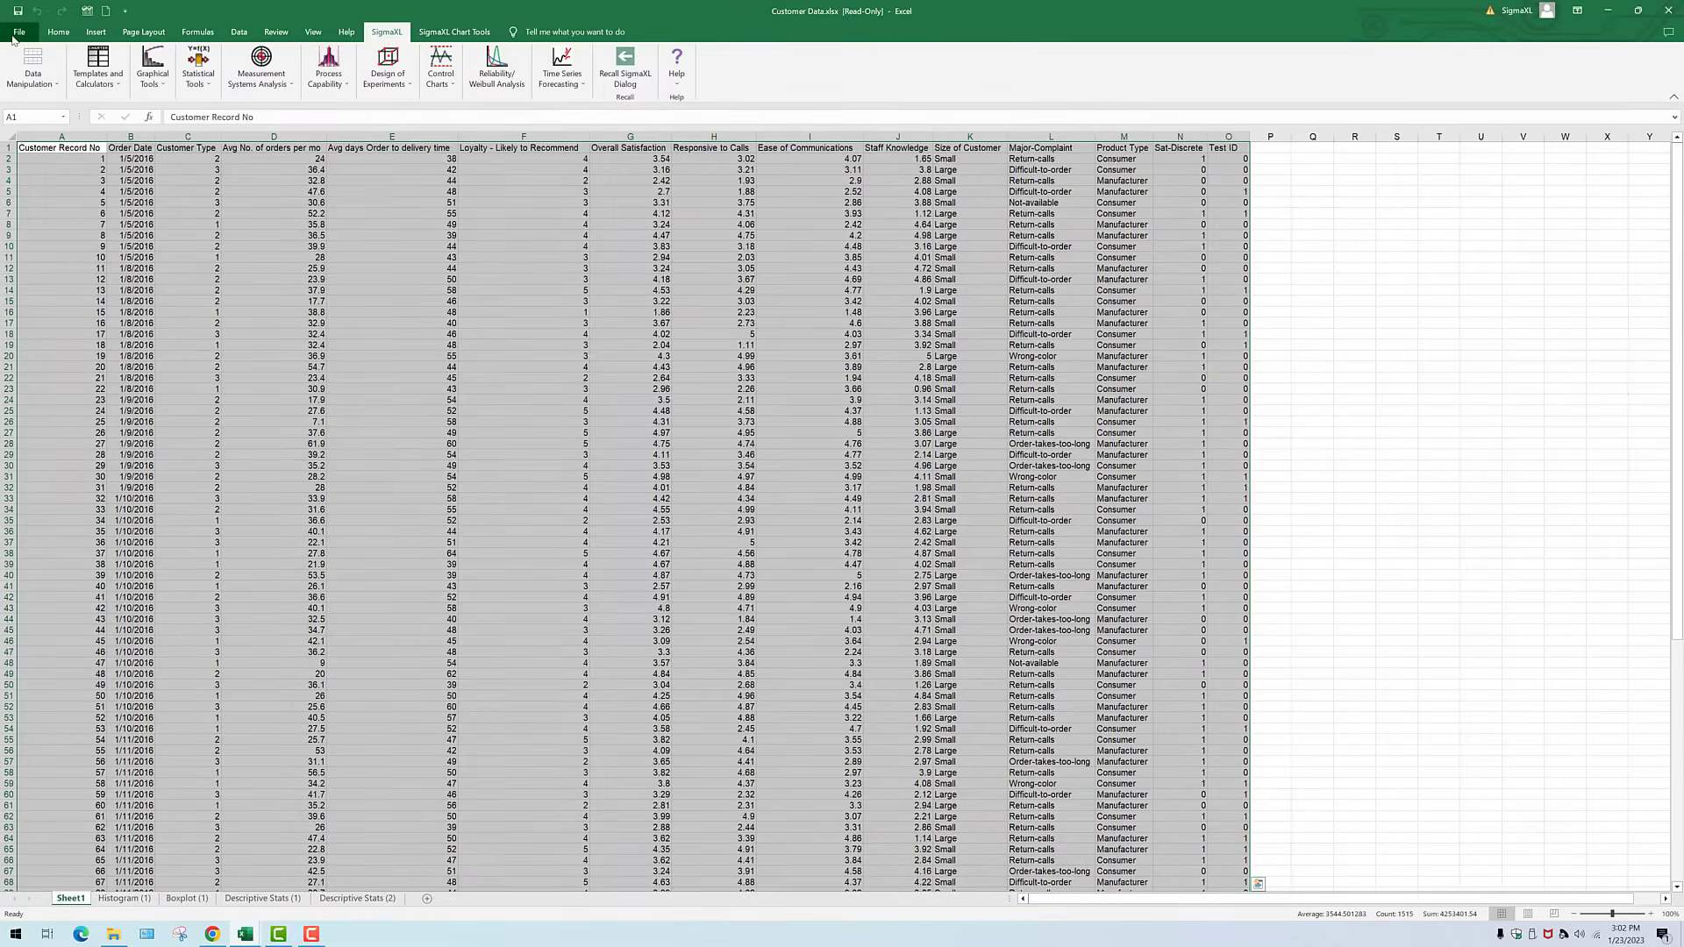
{"action": "left_click", "coordinate": [18, 30]}
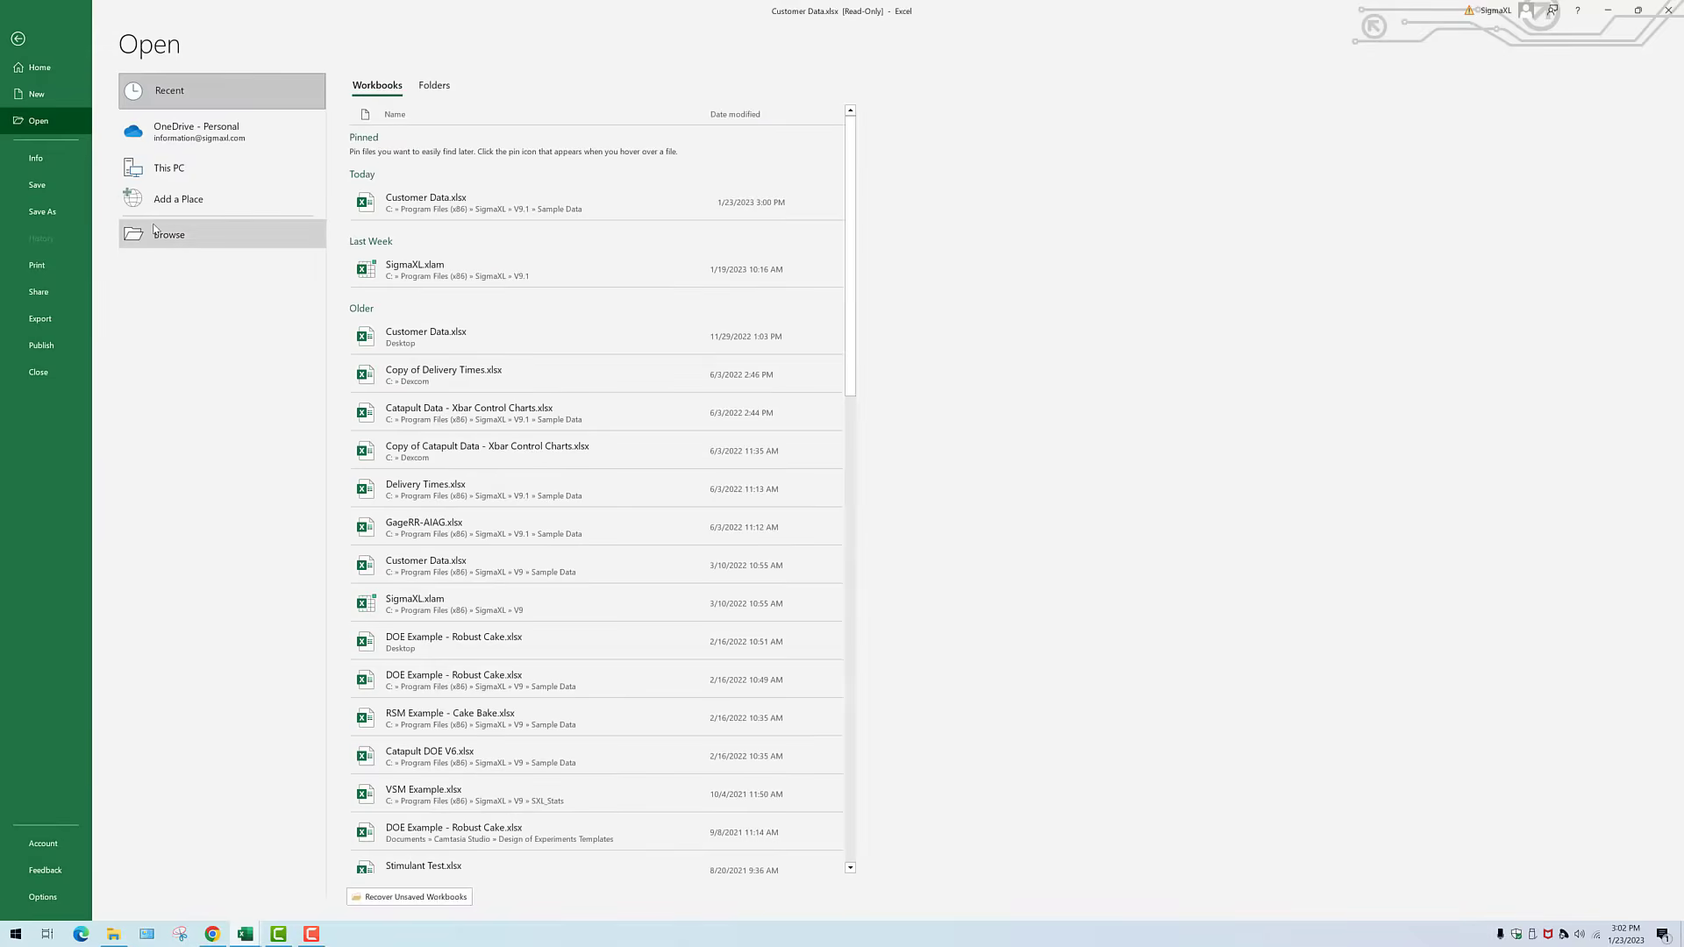
{"action": "left_click", "coordinate": [169, 233]}
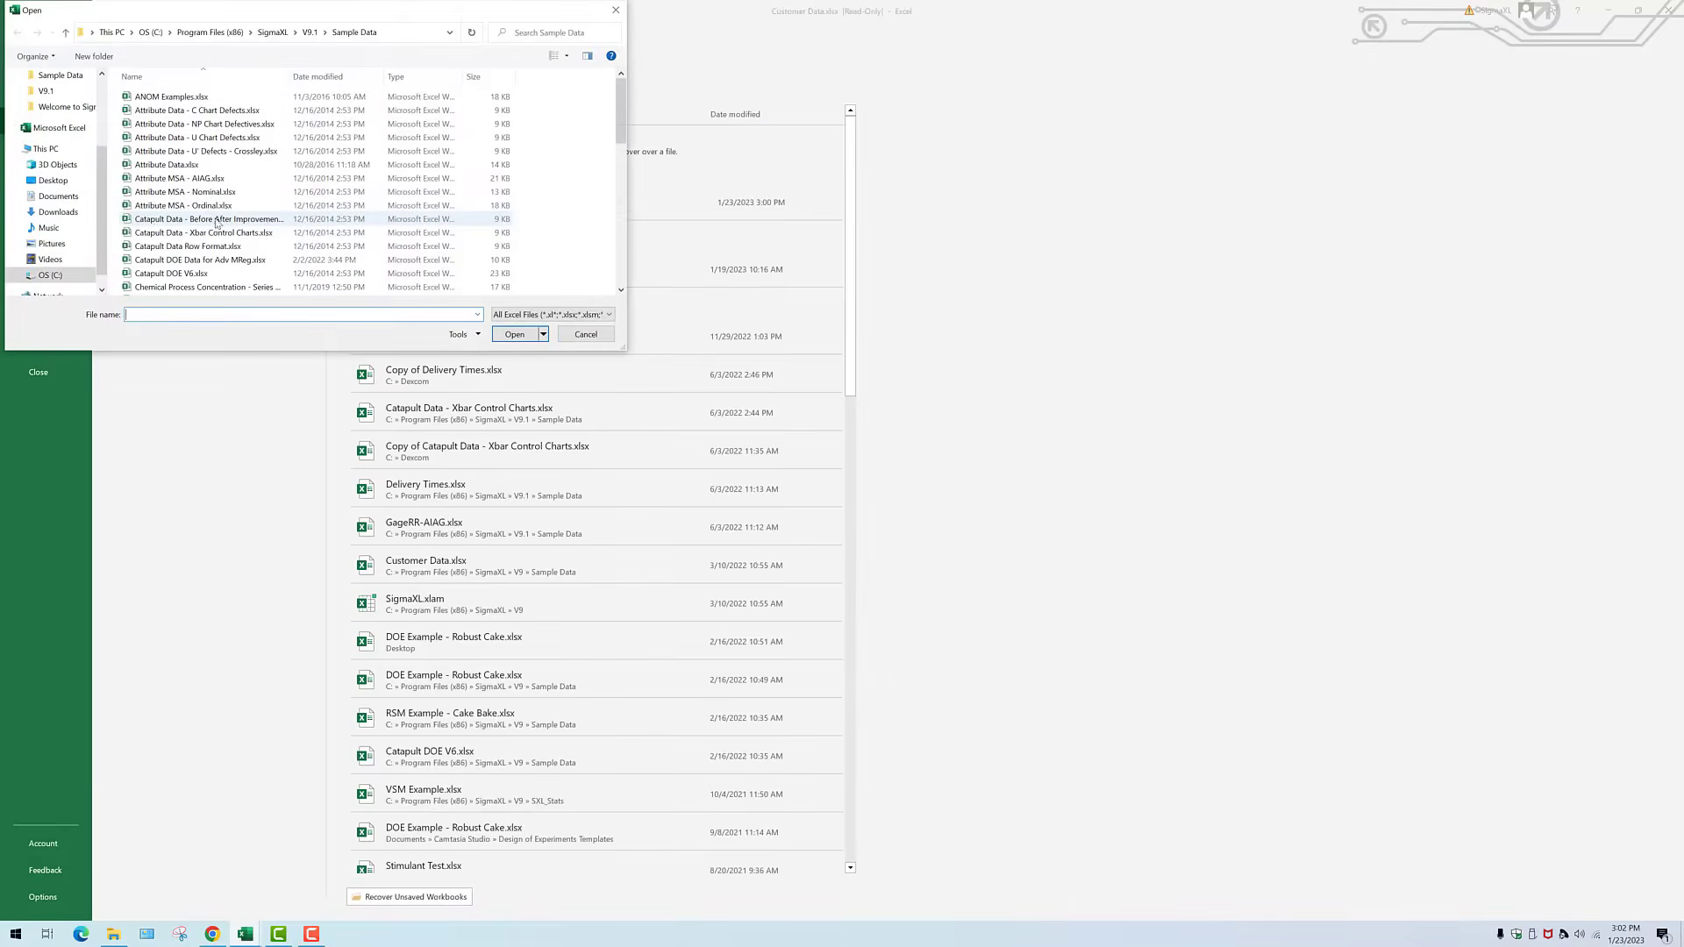
{"action": "scroll", "scroll_direction": "down", "scroll_amount": 3}
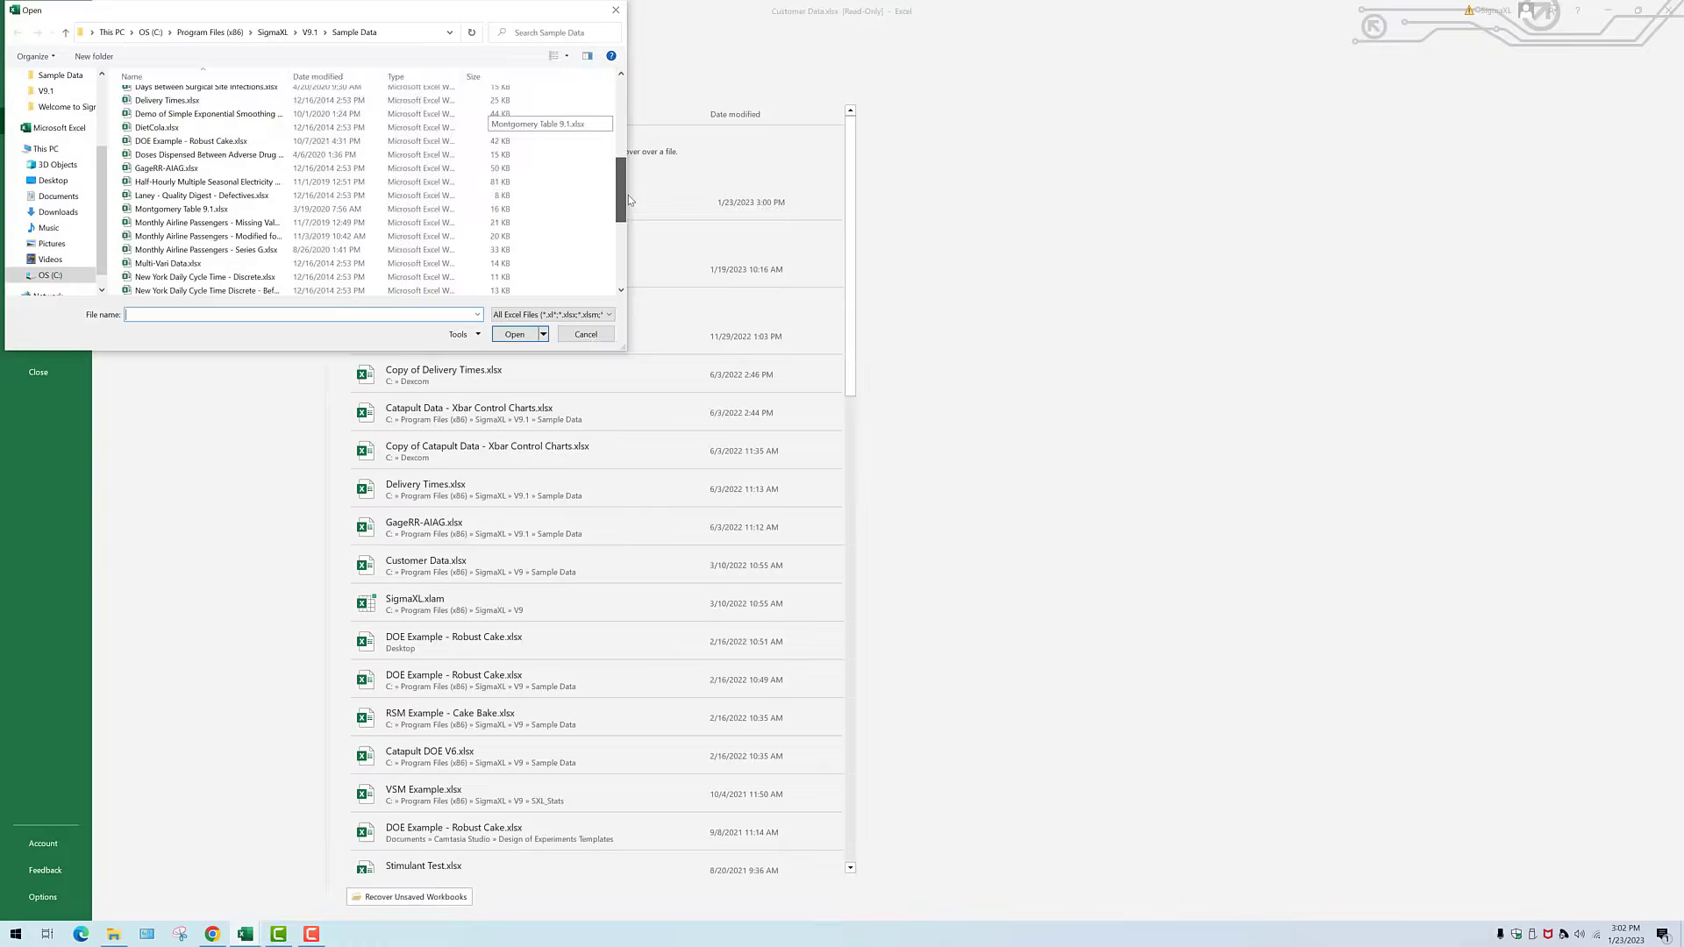
{"action": "left_click", "coordinate": [167, 168]}
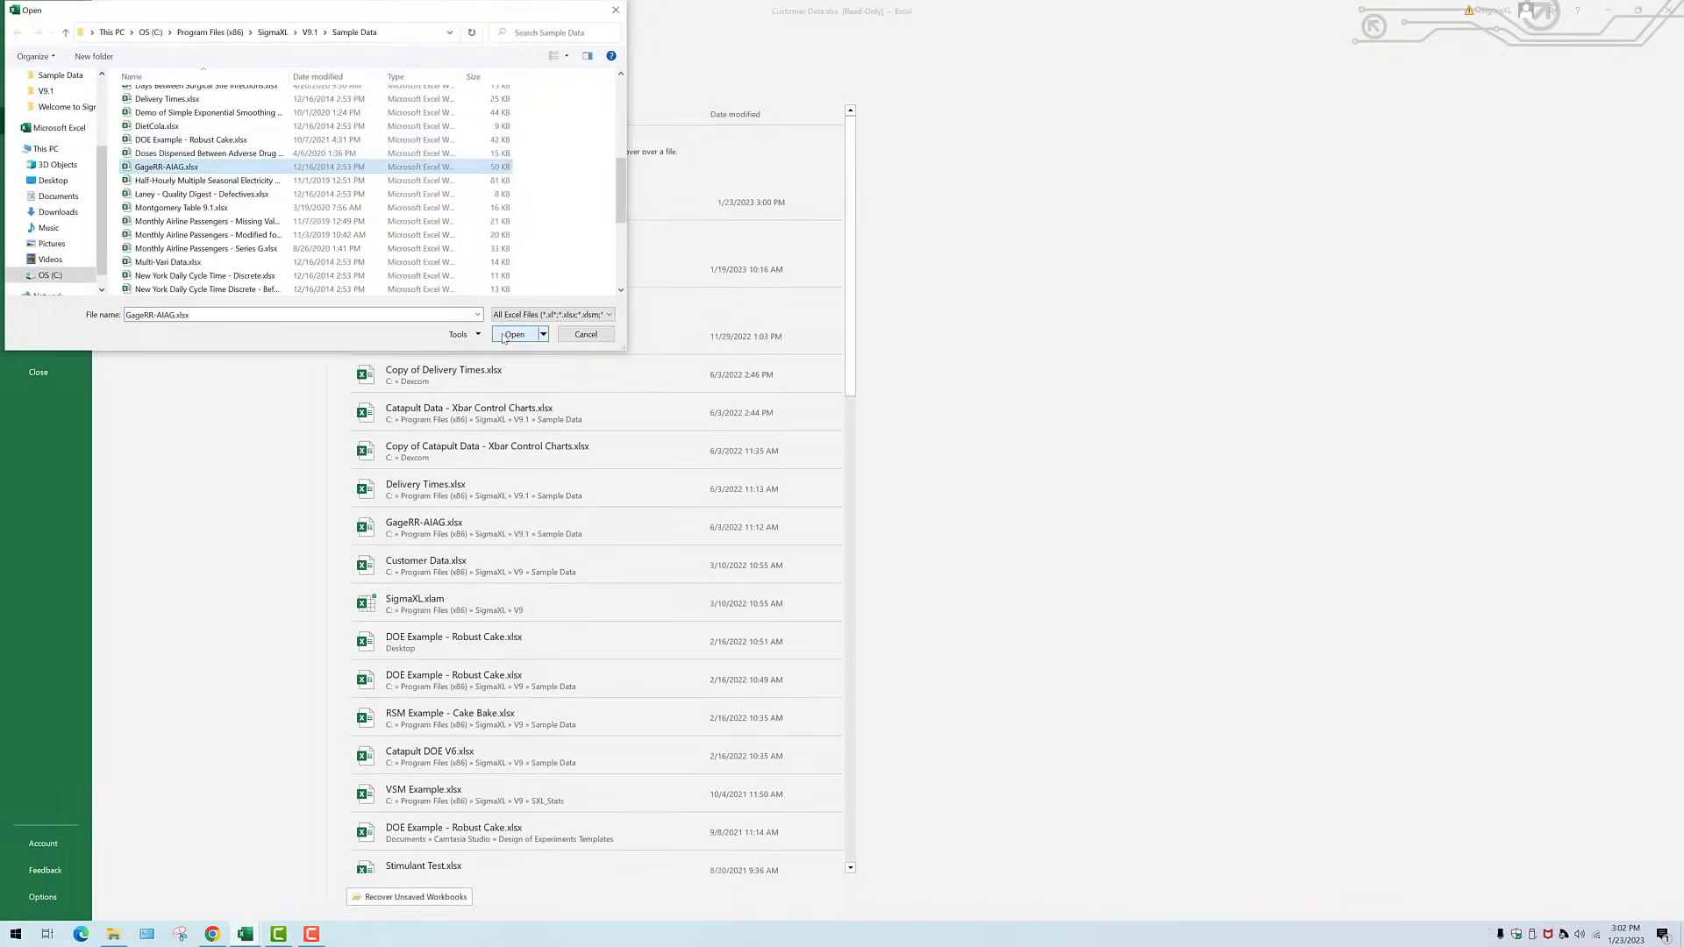
{"action": "left_click", "coordinate": [514, 334]}
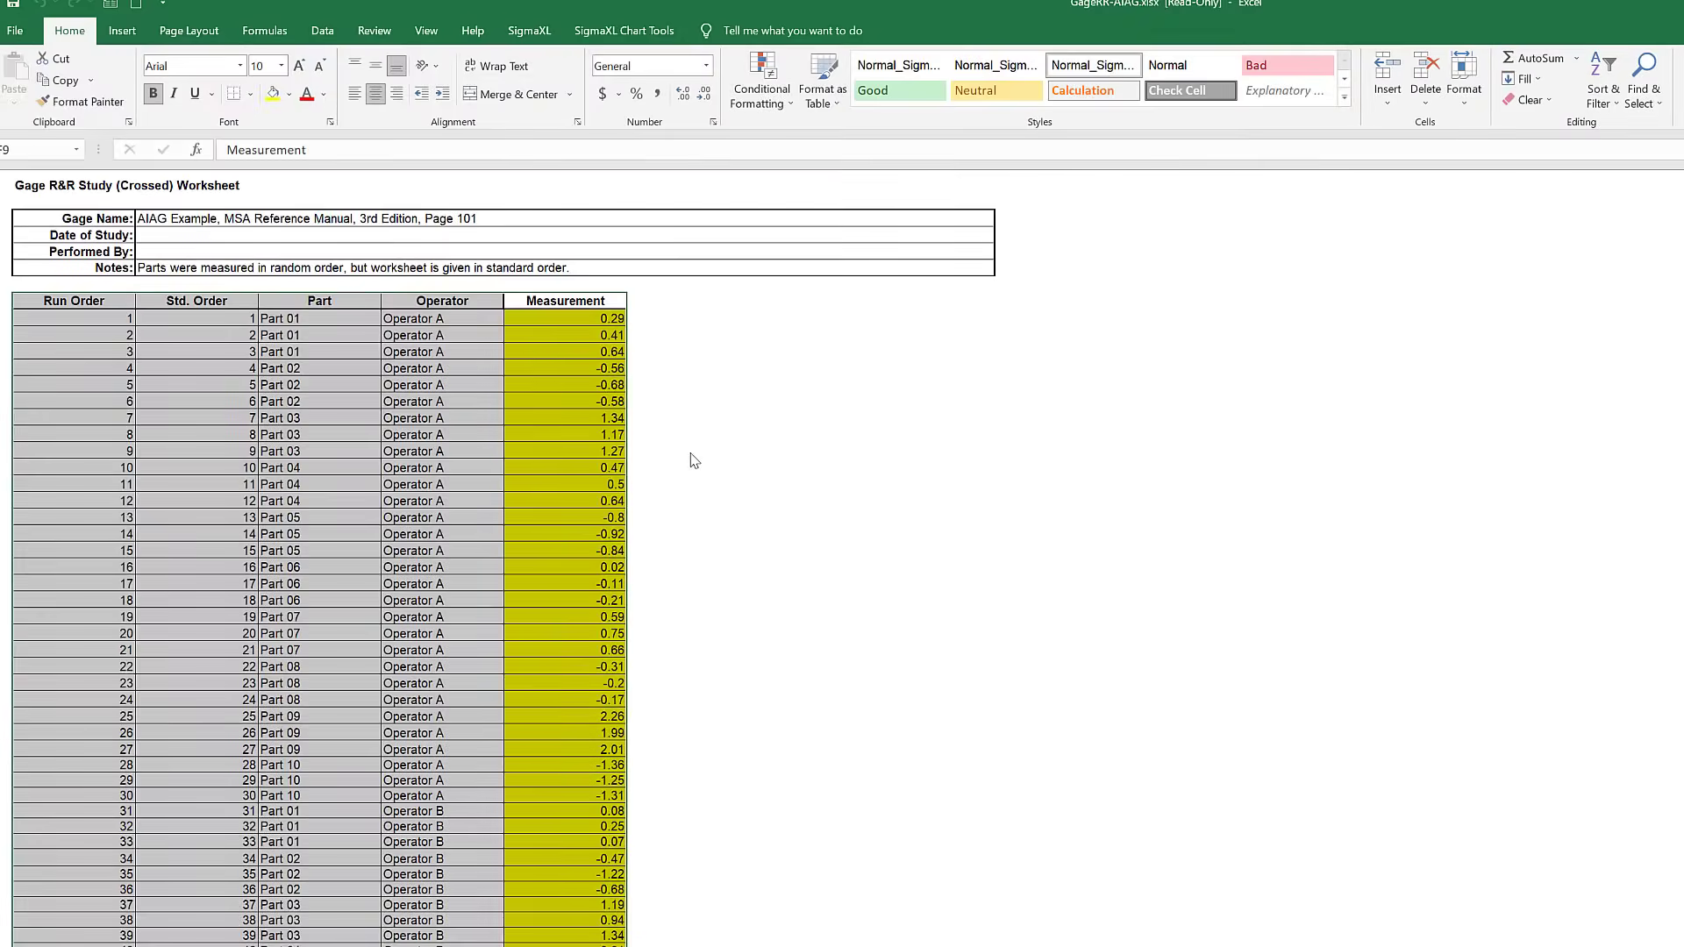
- Start Analyze Gage R&R (Crossed) from Measurement Systems Analysis and accept the data range
{"action": "left_click", "coordinate": [528, 29]}
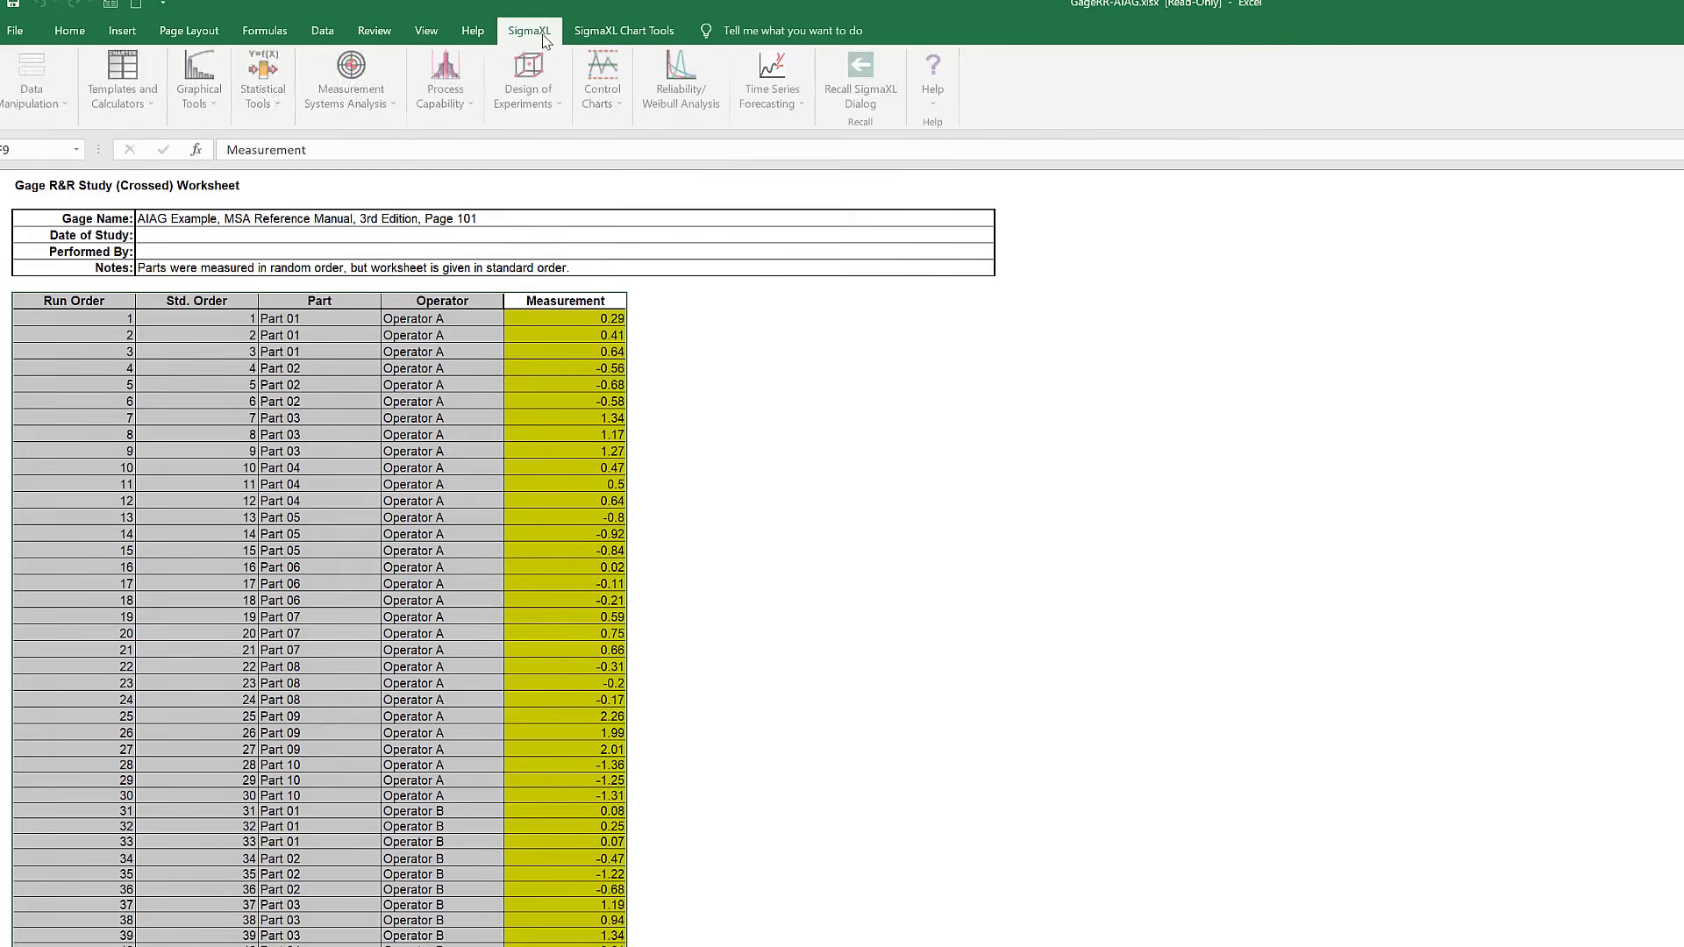
{"action": "mouse_move", "coordinate": [349, 81]}
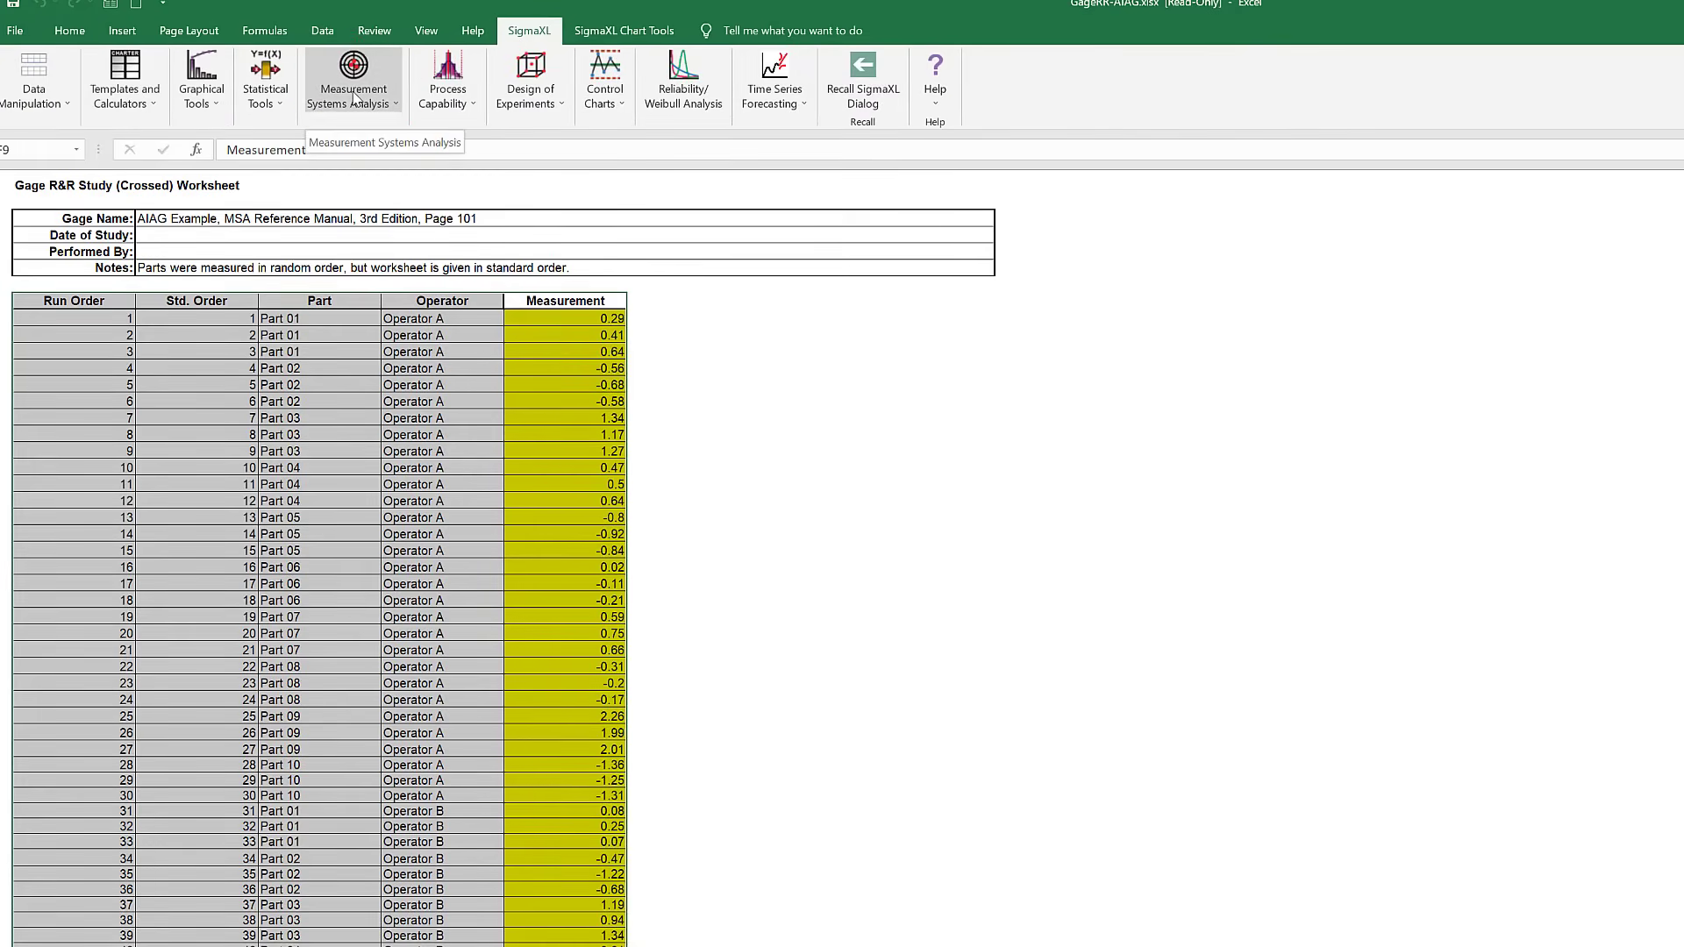
{"action": "left_click", "coordinate": [353, 81]}
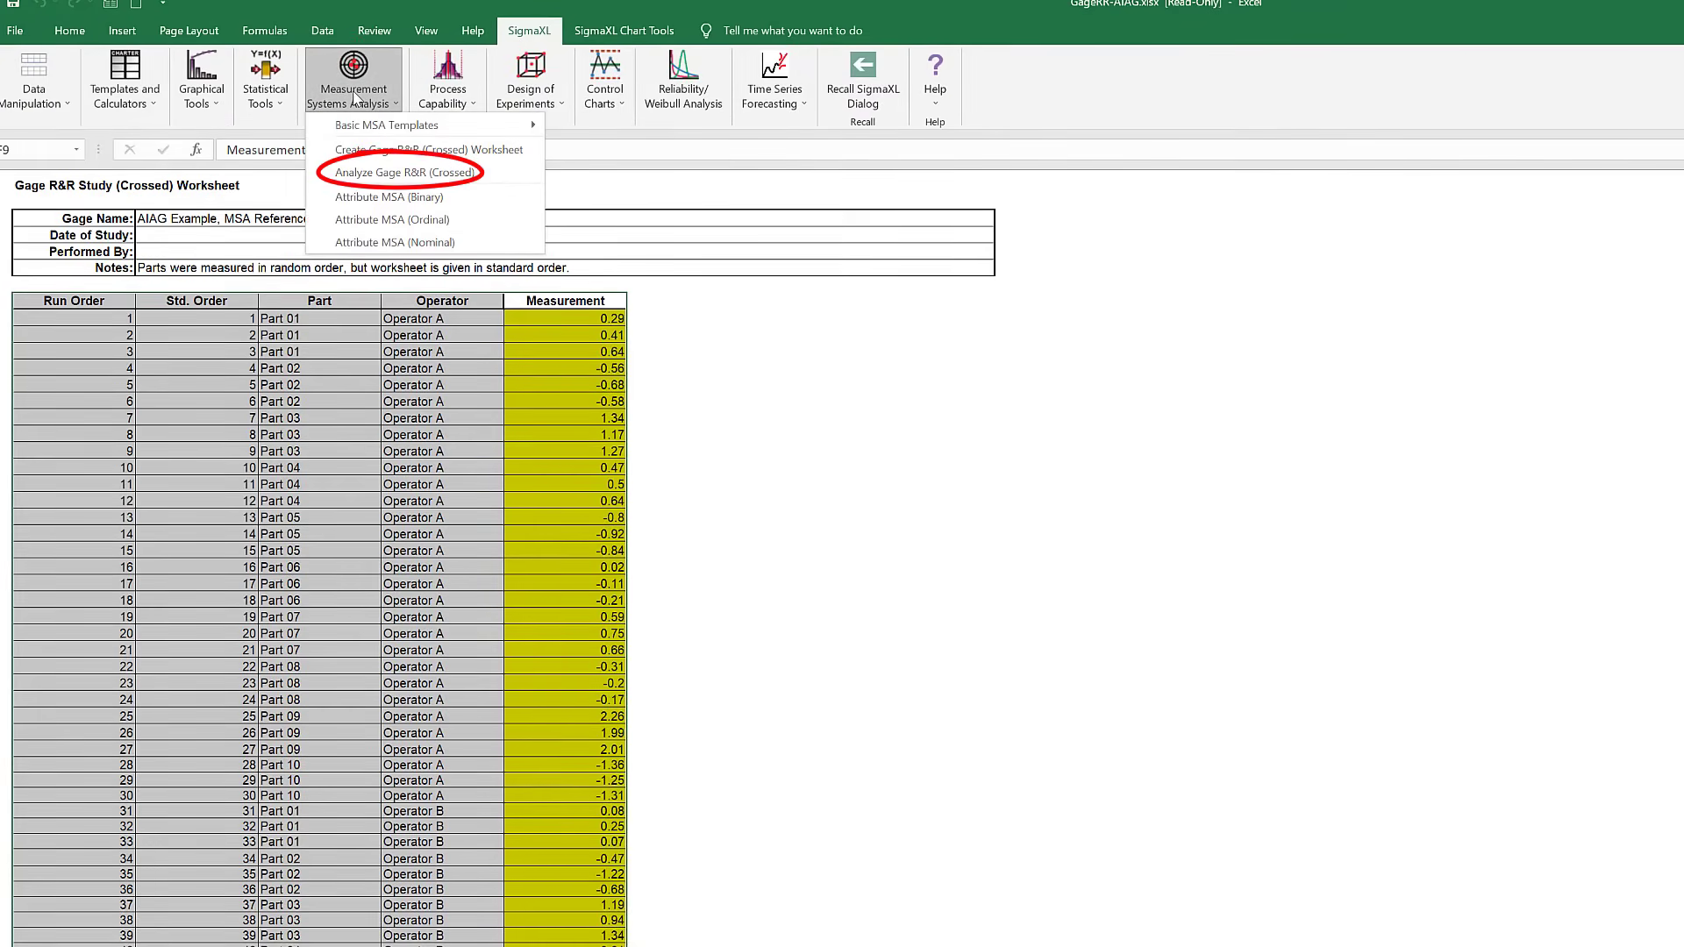
{"action": "left_click", "coordinate": [403, 172]}
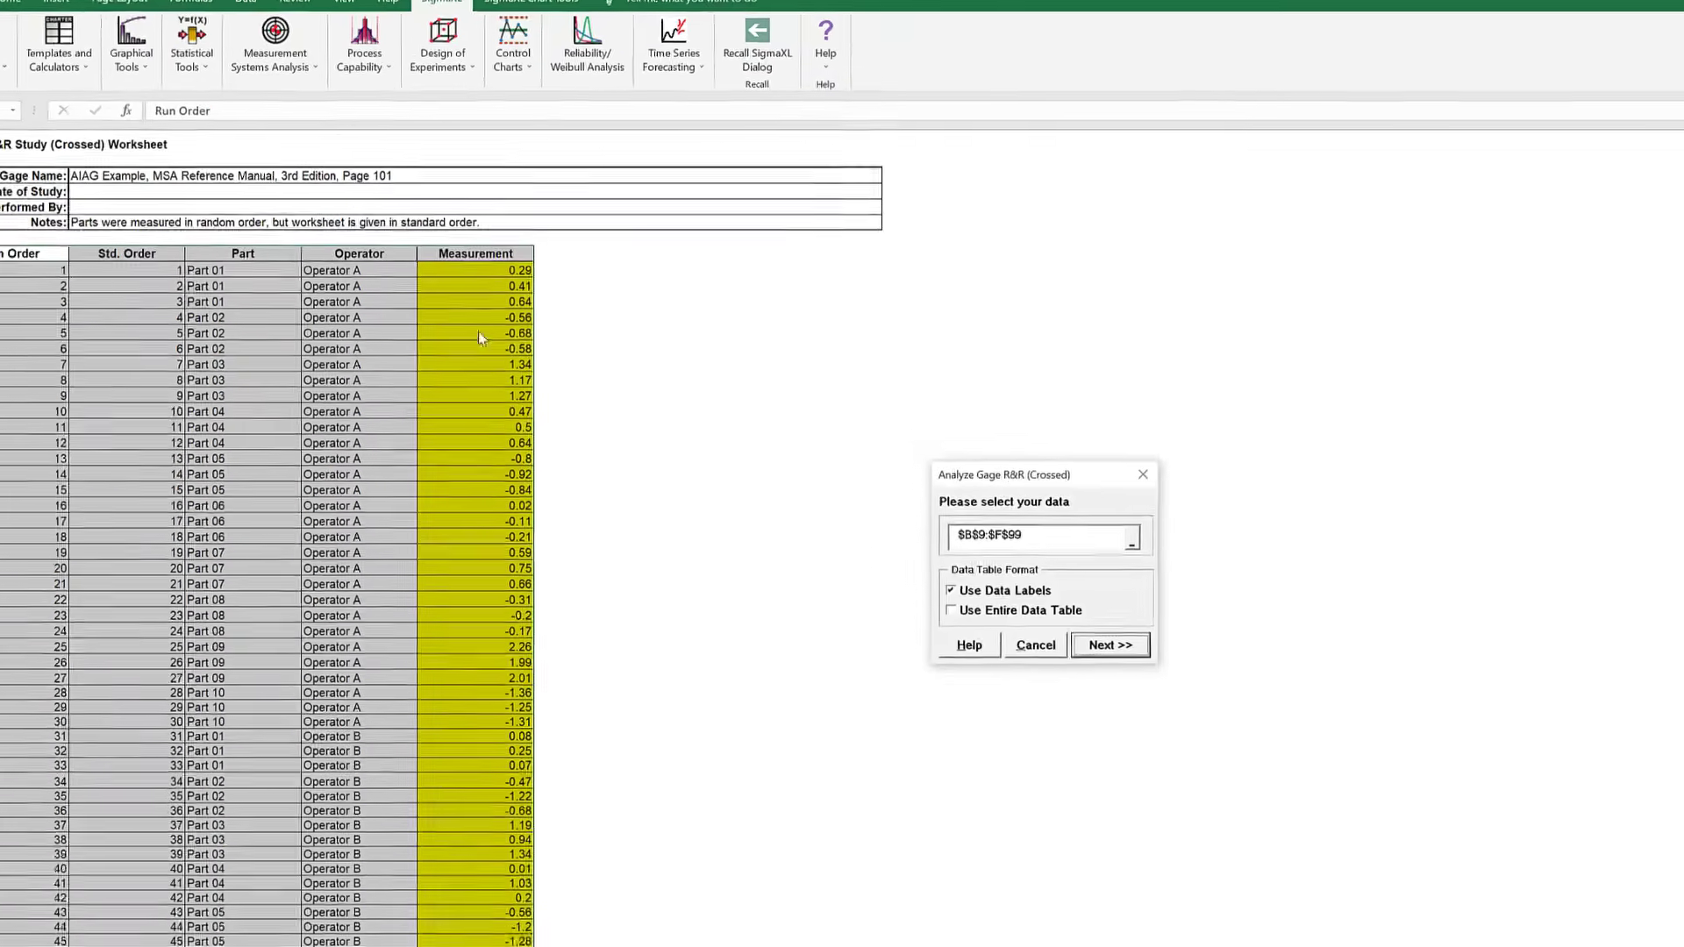
{"action": "left_click", "coordinate": [1109, 644]}
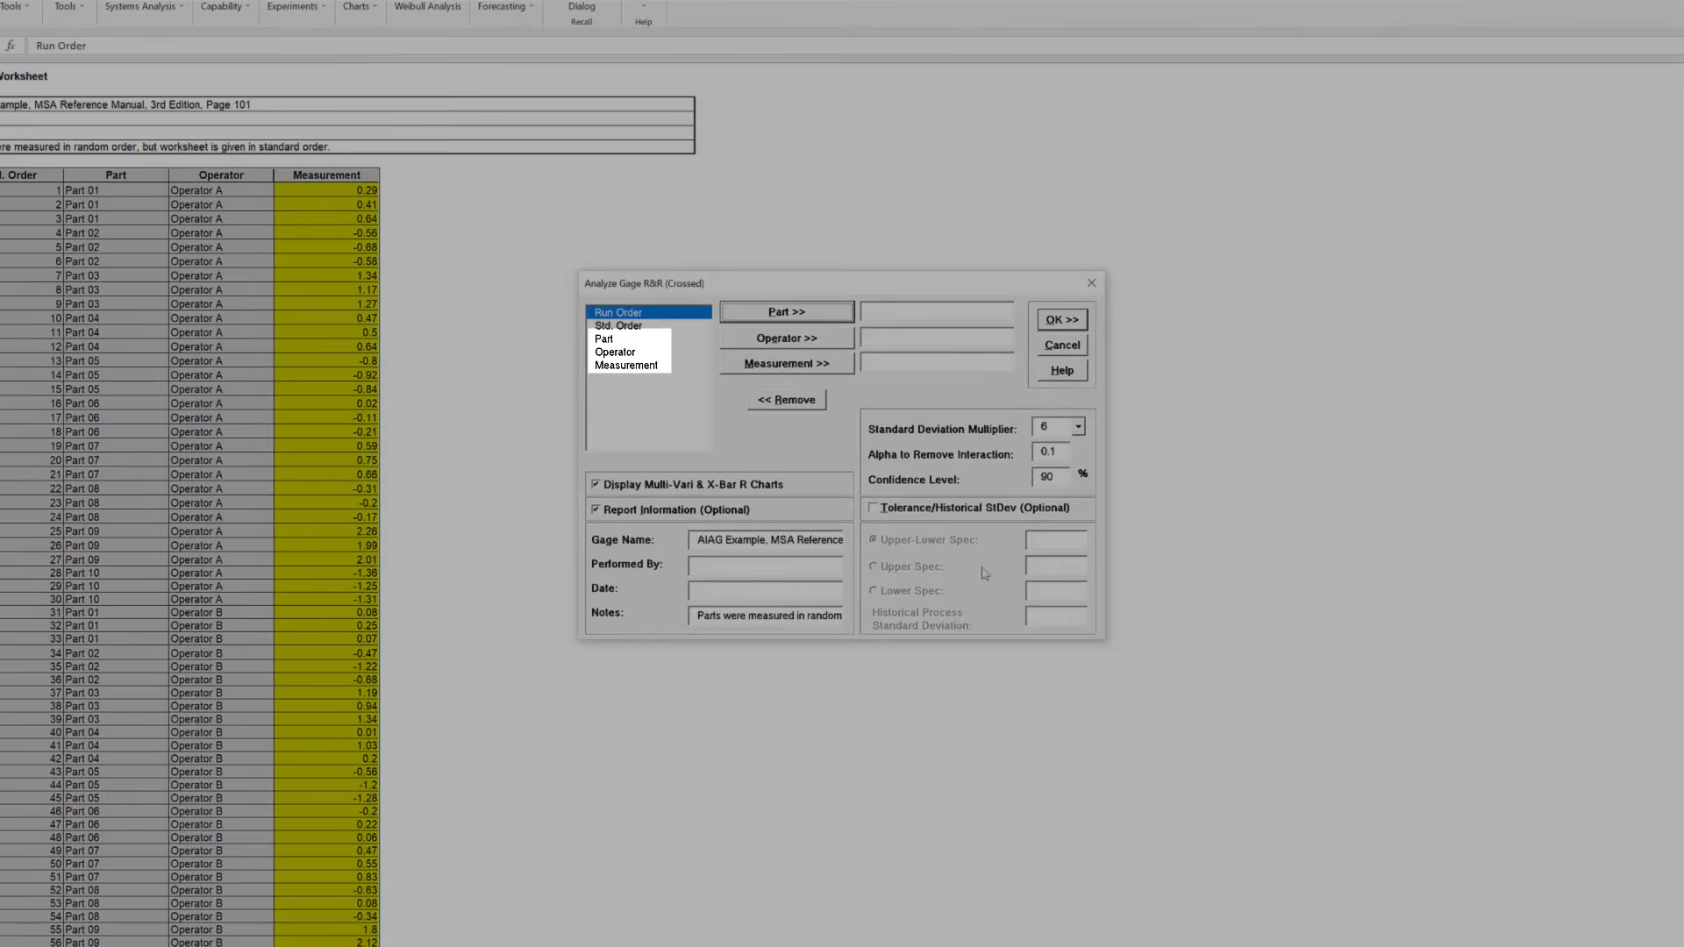
- Assign Part, Operator and Measurement, set tolerance 8, and run the Gage R&R analysis
{"action": "left_click", "coordinate": [605, 338]}
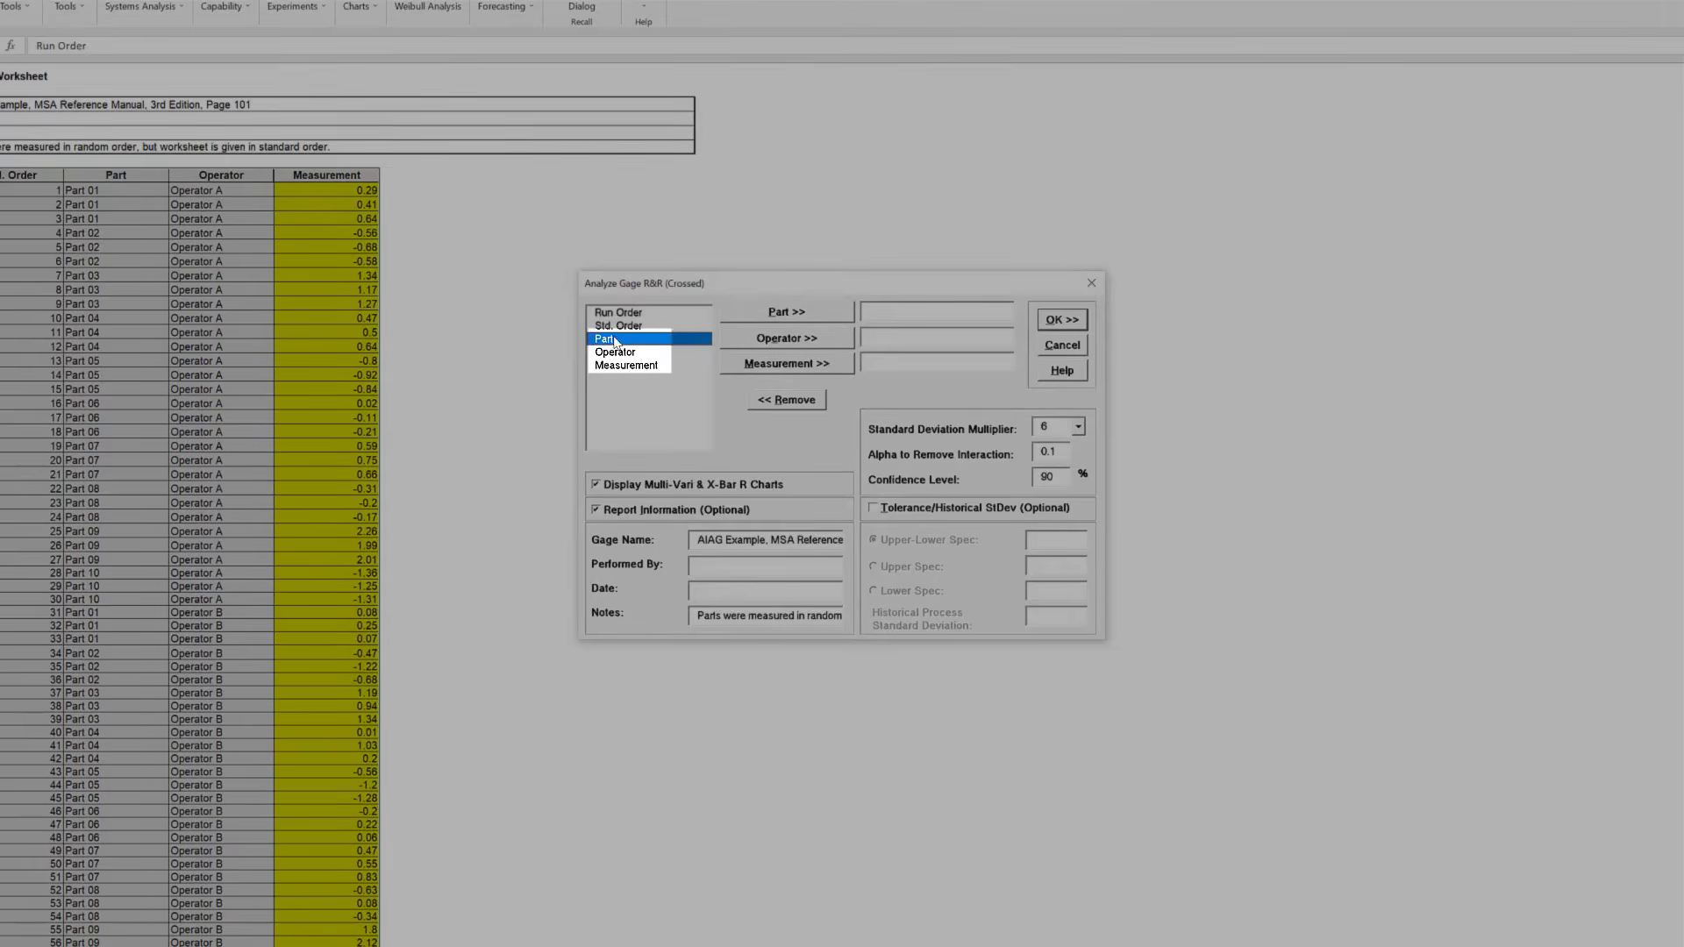
{"action": "left_click", "coordinate": [786, 313]}
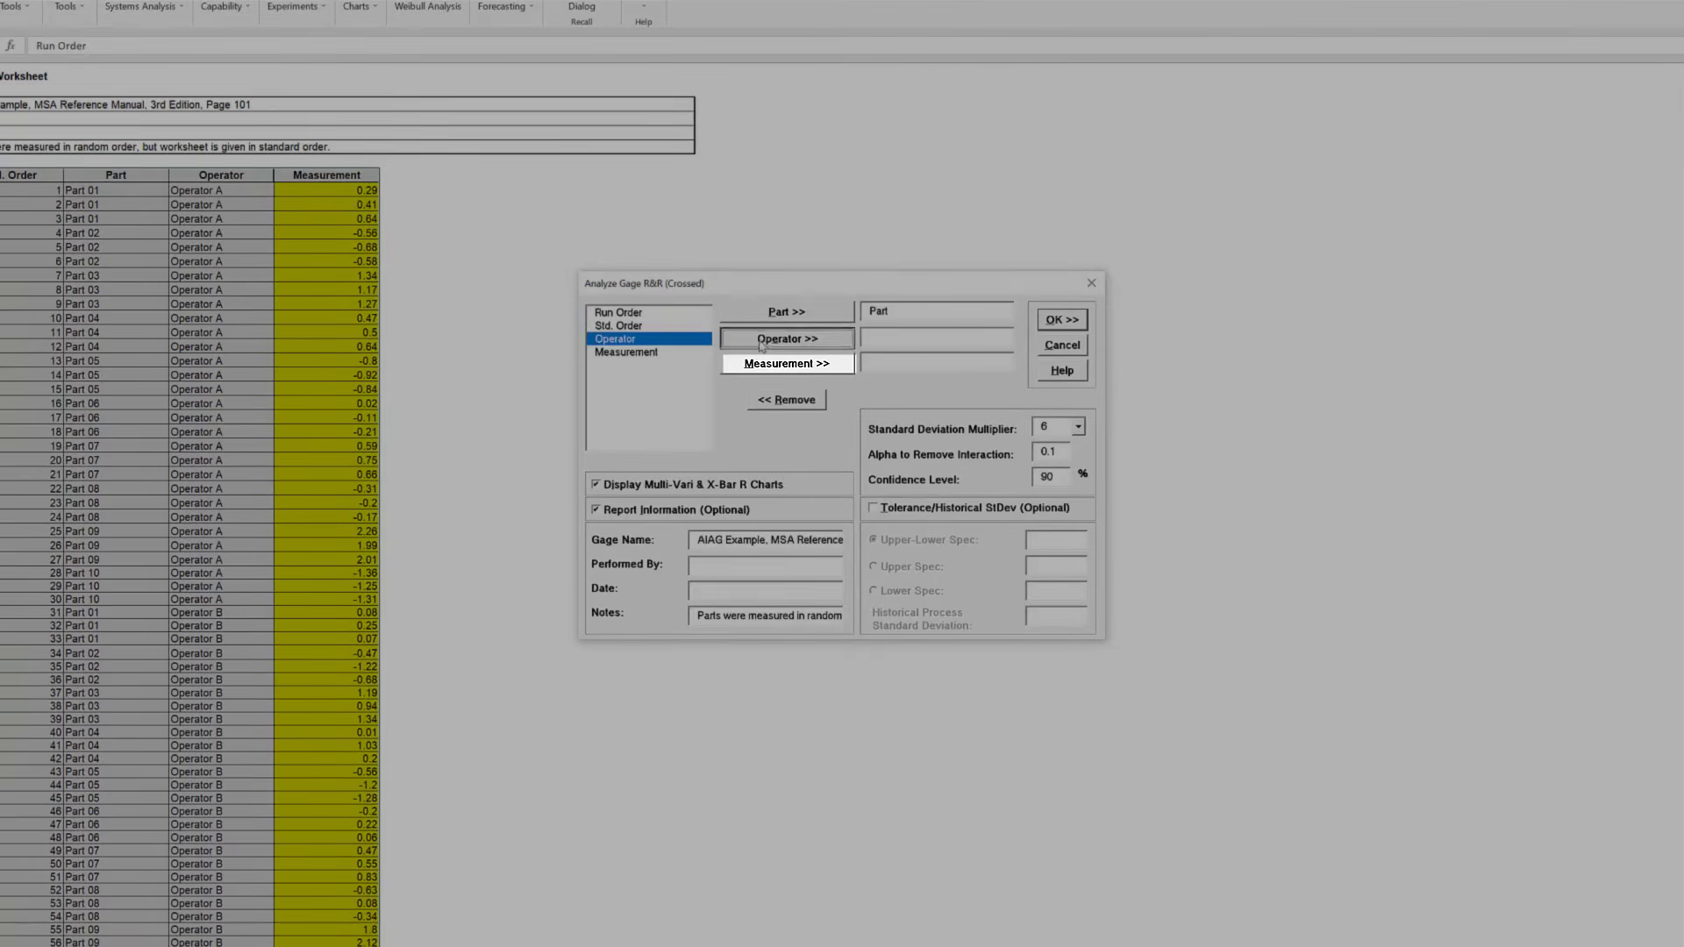
{"action": "left_click", "coordinate": [786, 337]}
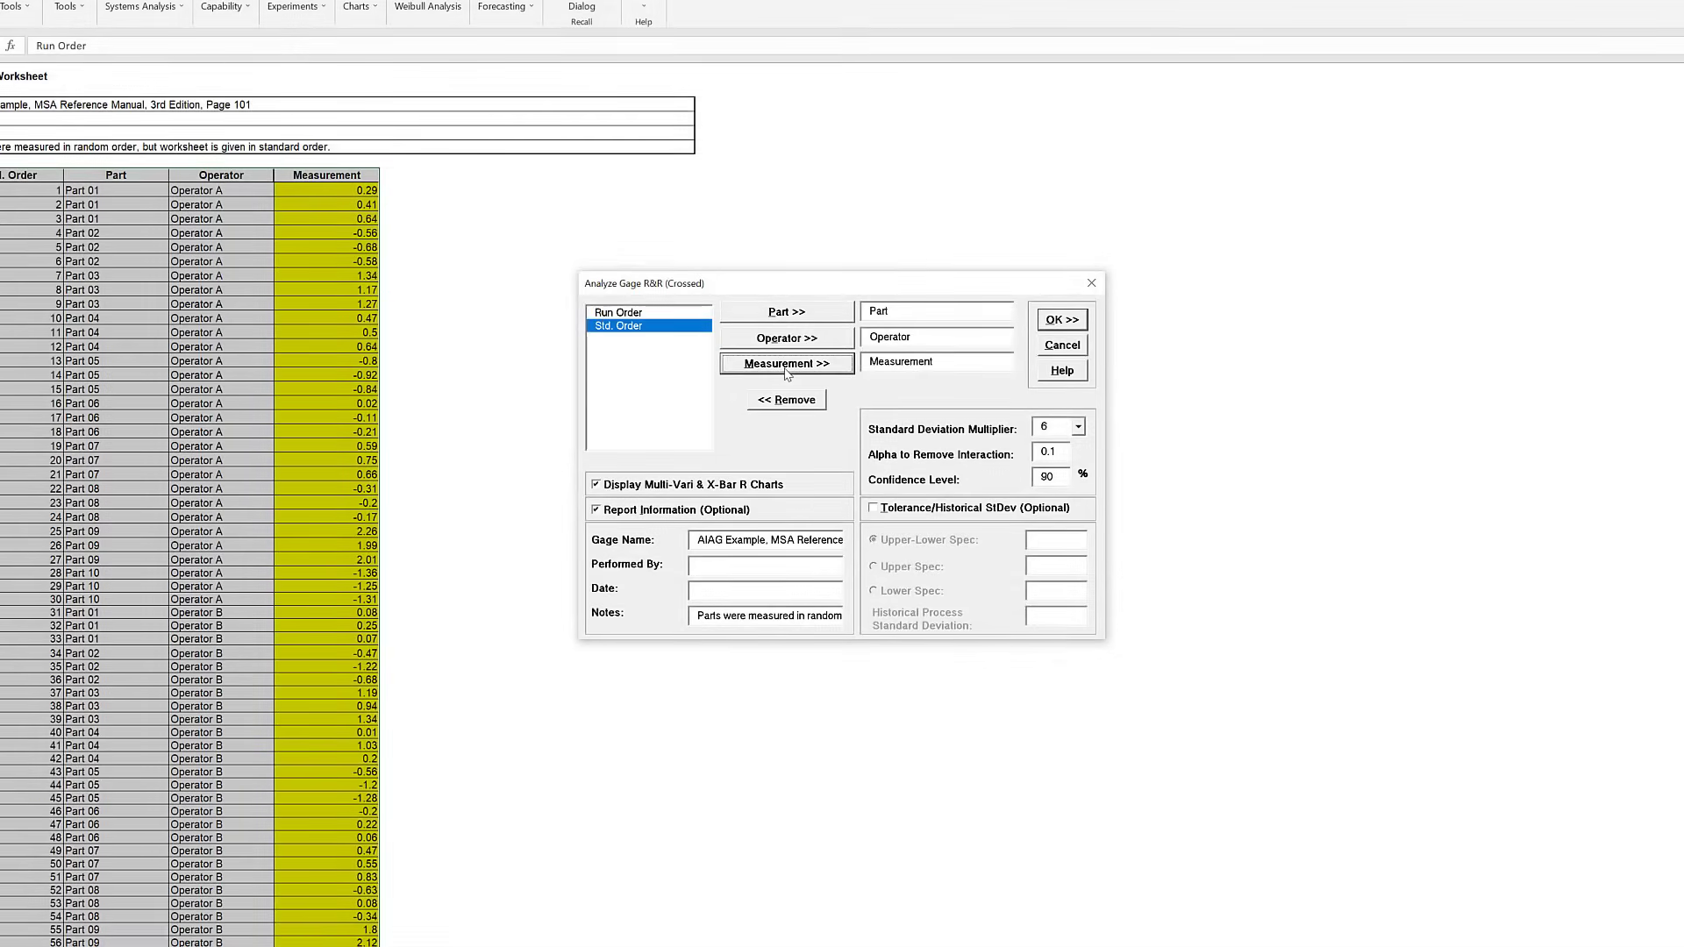
{"action": "left_click", "coordinate": [874, 507]}
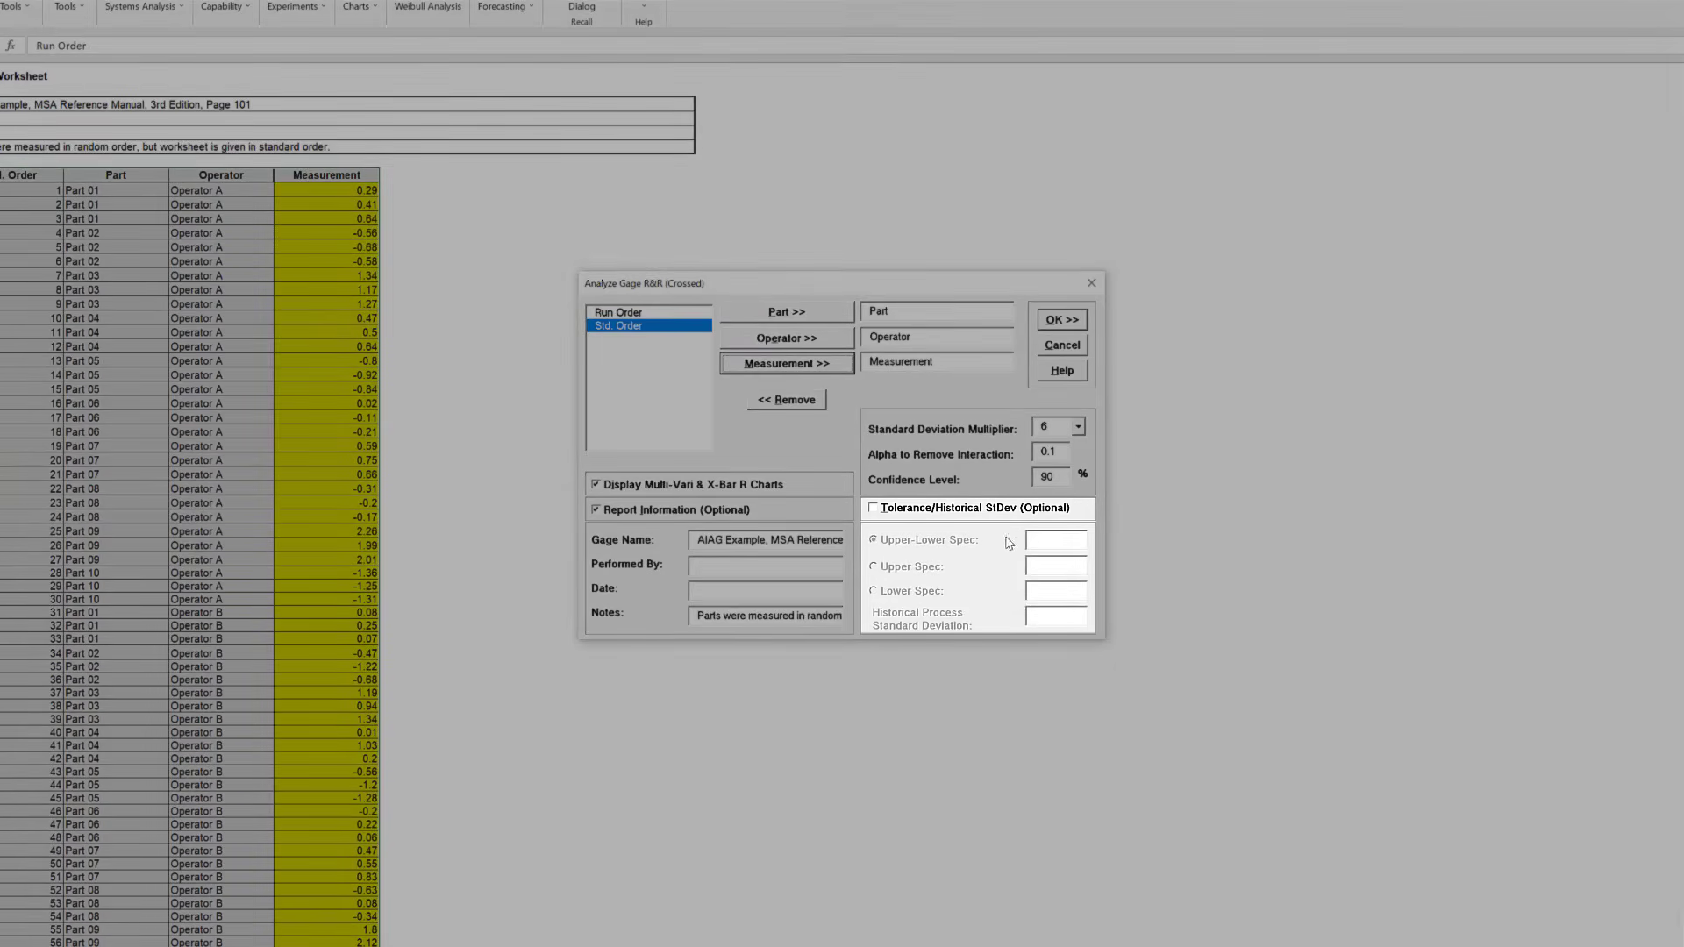
{"action": "left_click", "coordinate": [874, 507]}
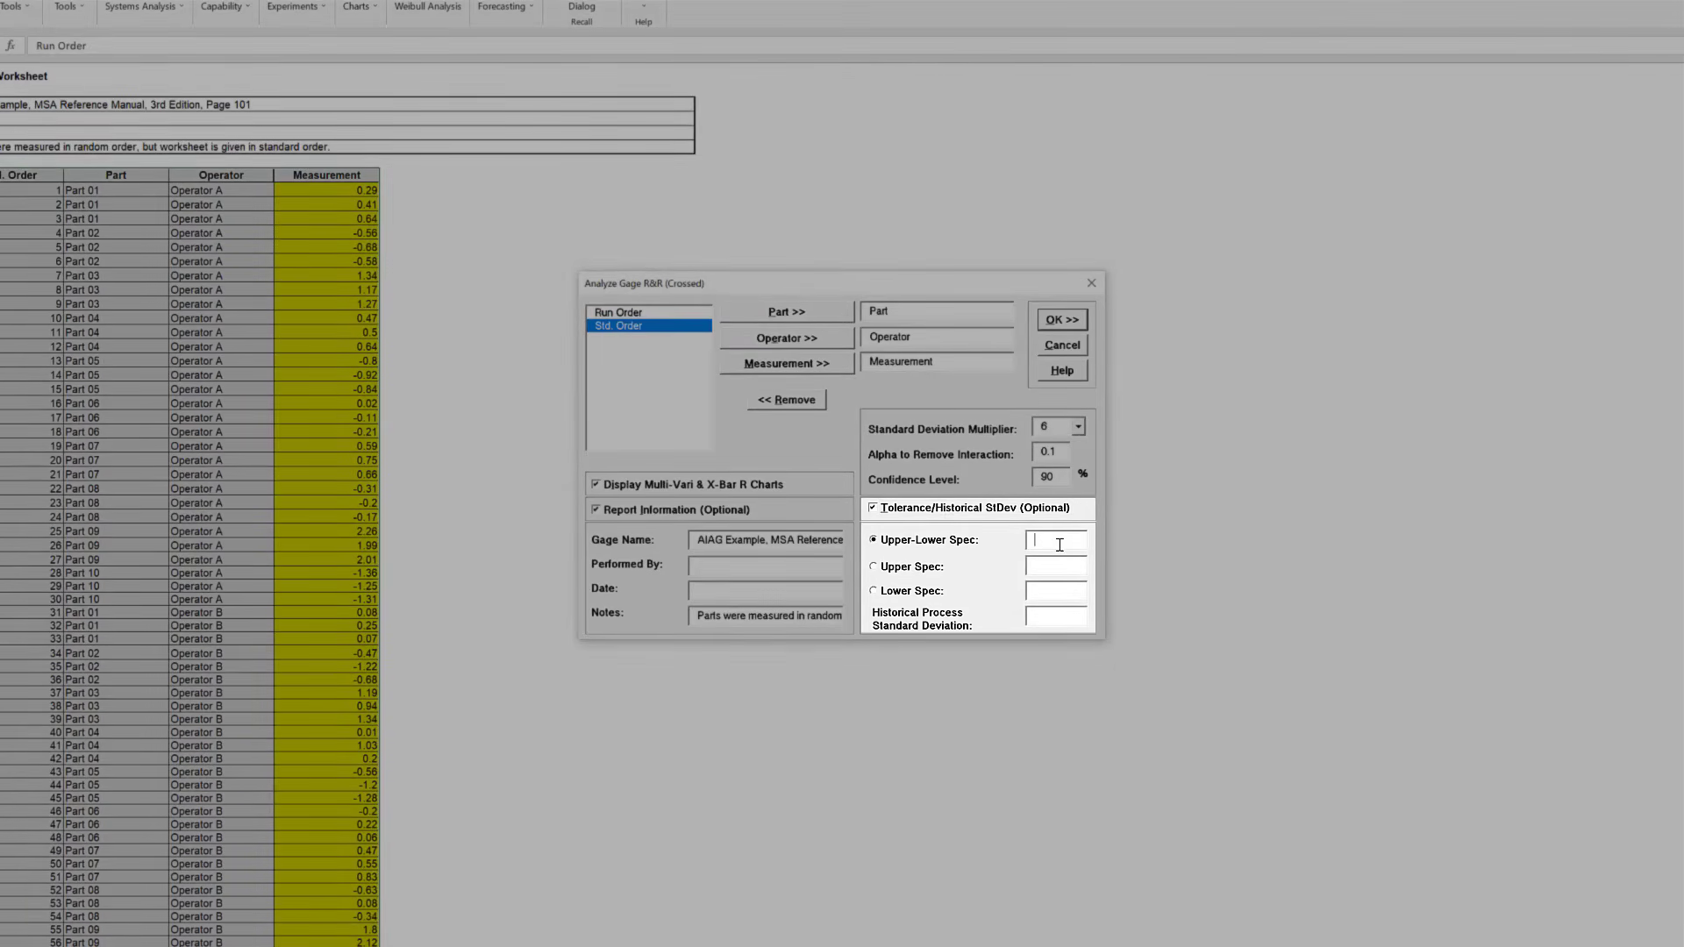
{"action": "type", "text": "8"}
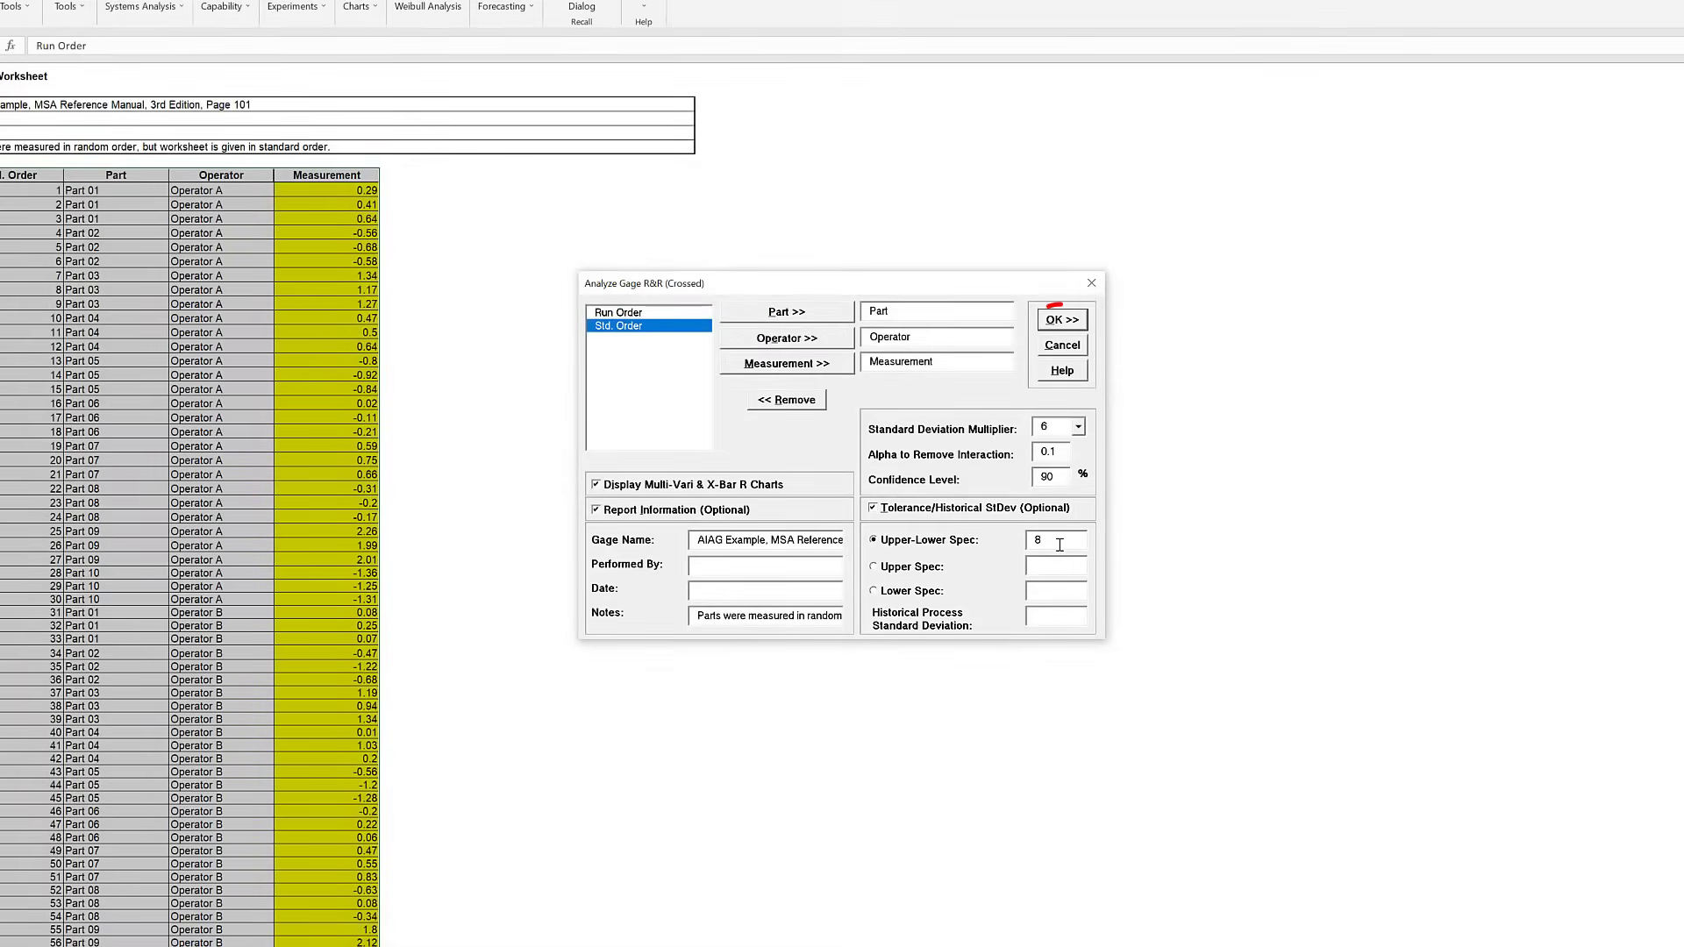
{"action": "left_click", "coordinate": [1060, 320]}
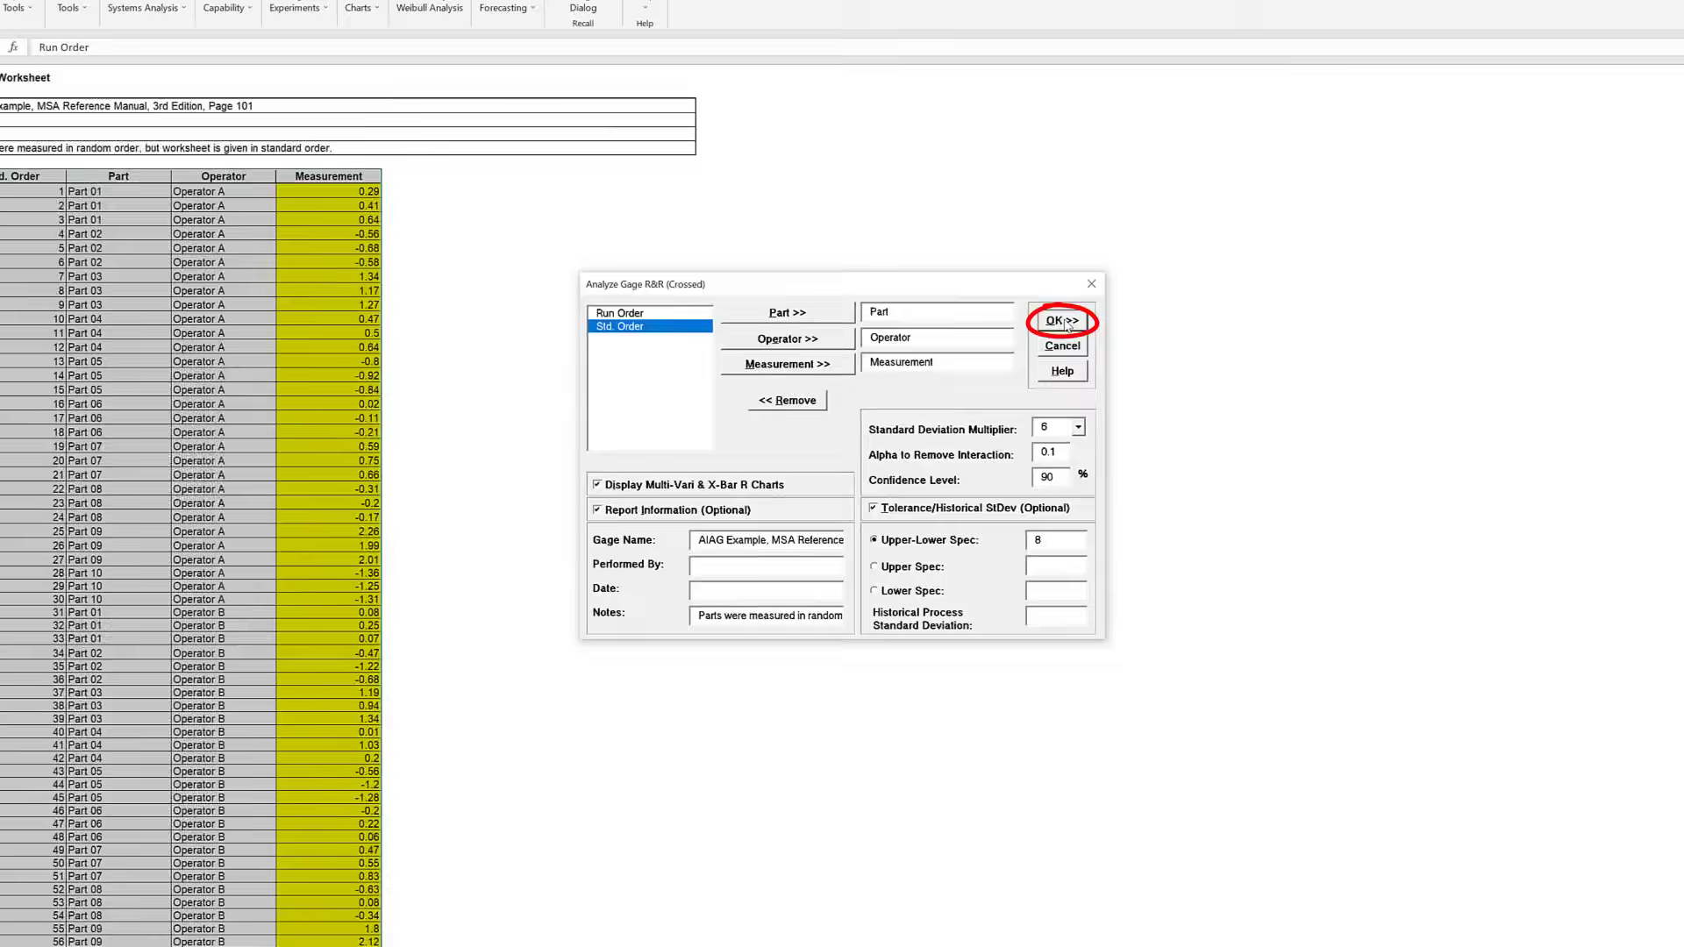
{"action": "left_click", "coordinate": [1060, 320]}
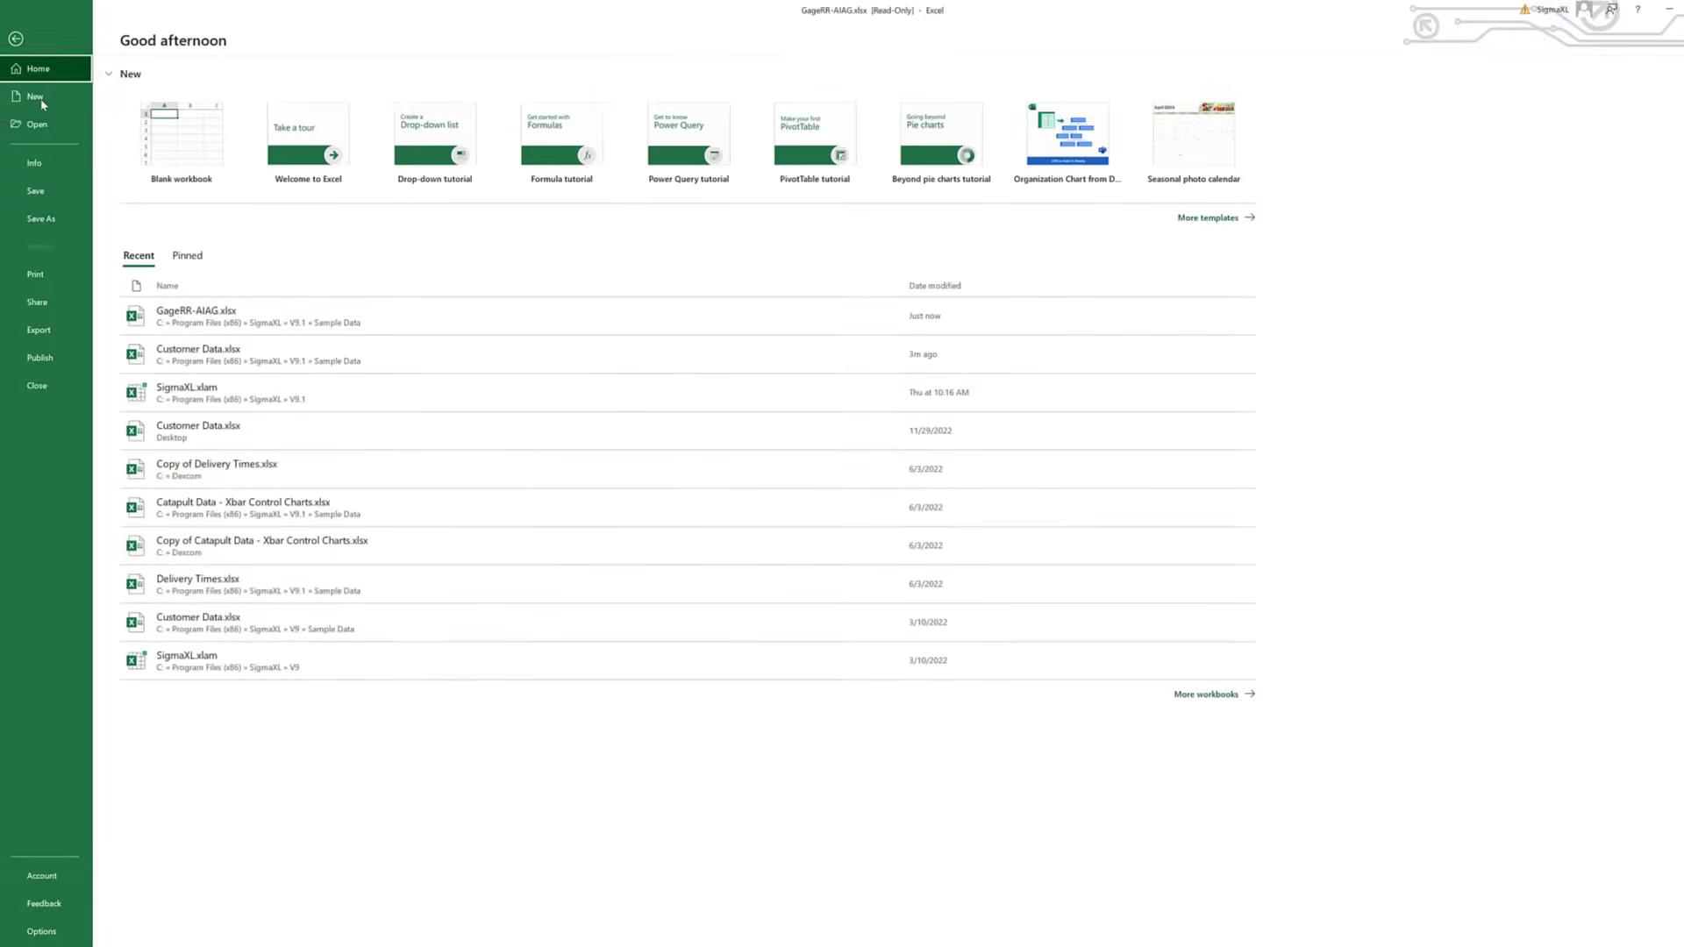
- Browse to and open the Delivery Times.xlsx sample workbook
{"action": "left_click", "coordinate": [37, 122]}
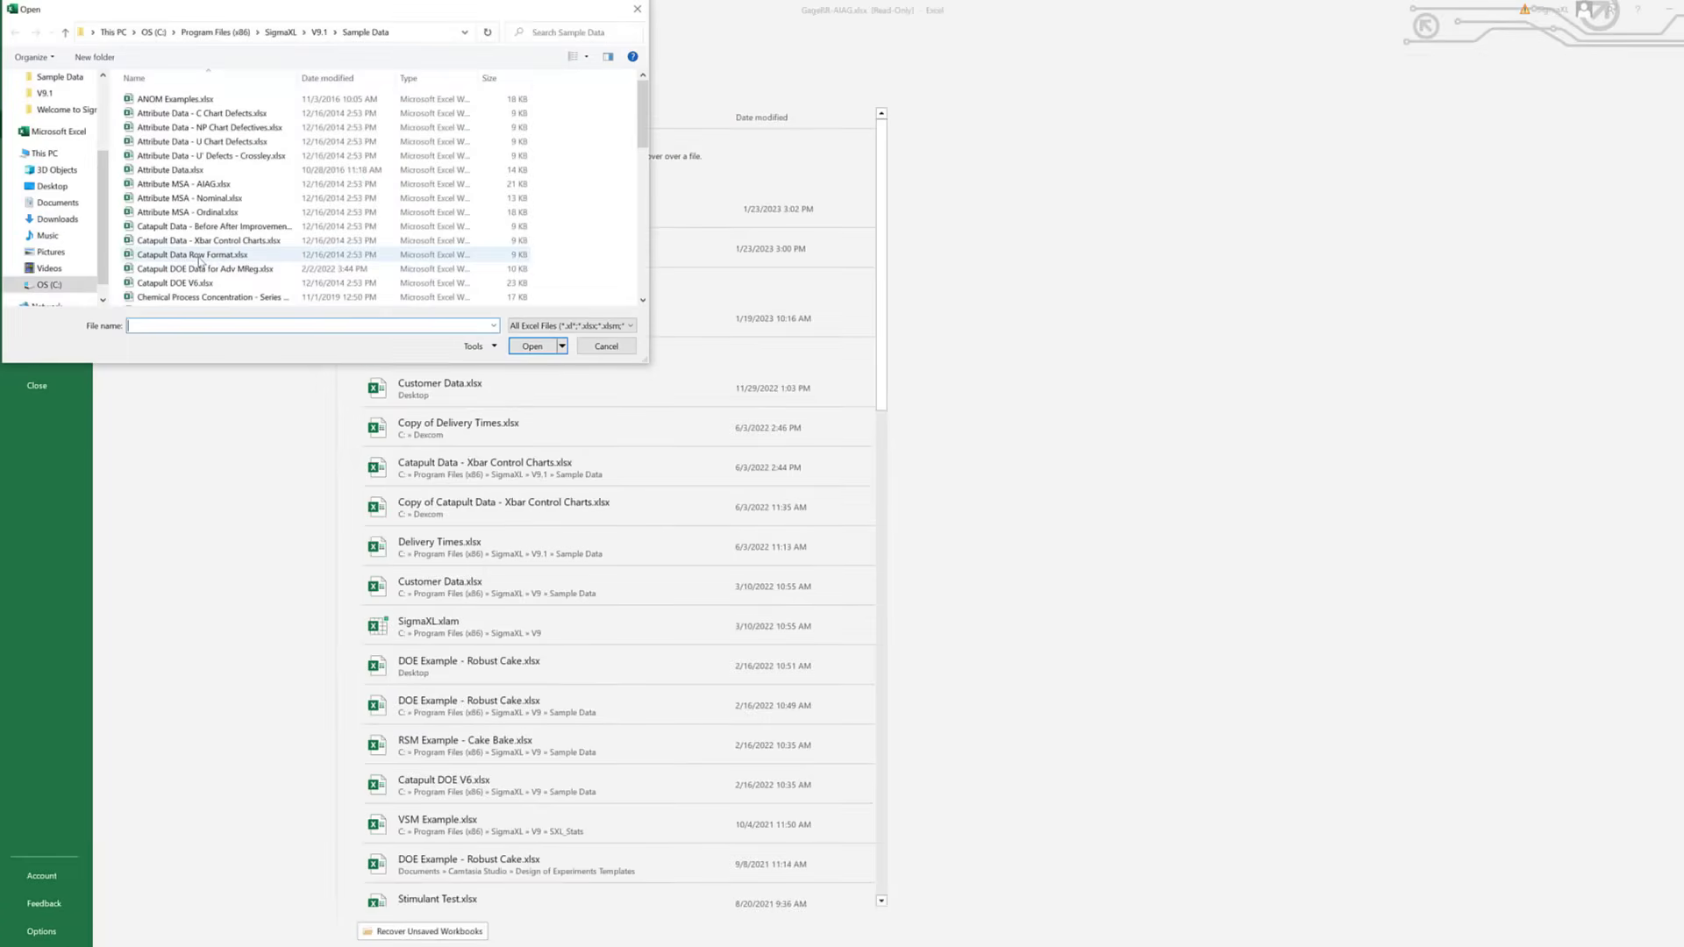
{"action": "mouse_move", "coordinate": [444, 262]}
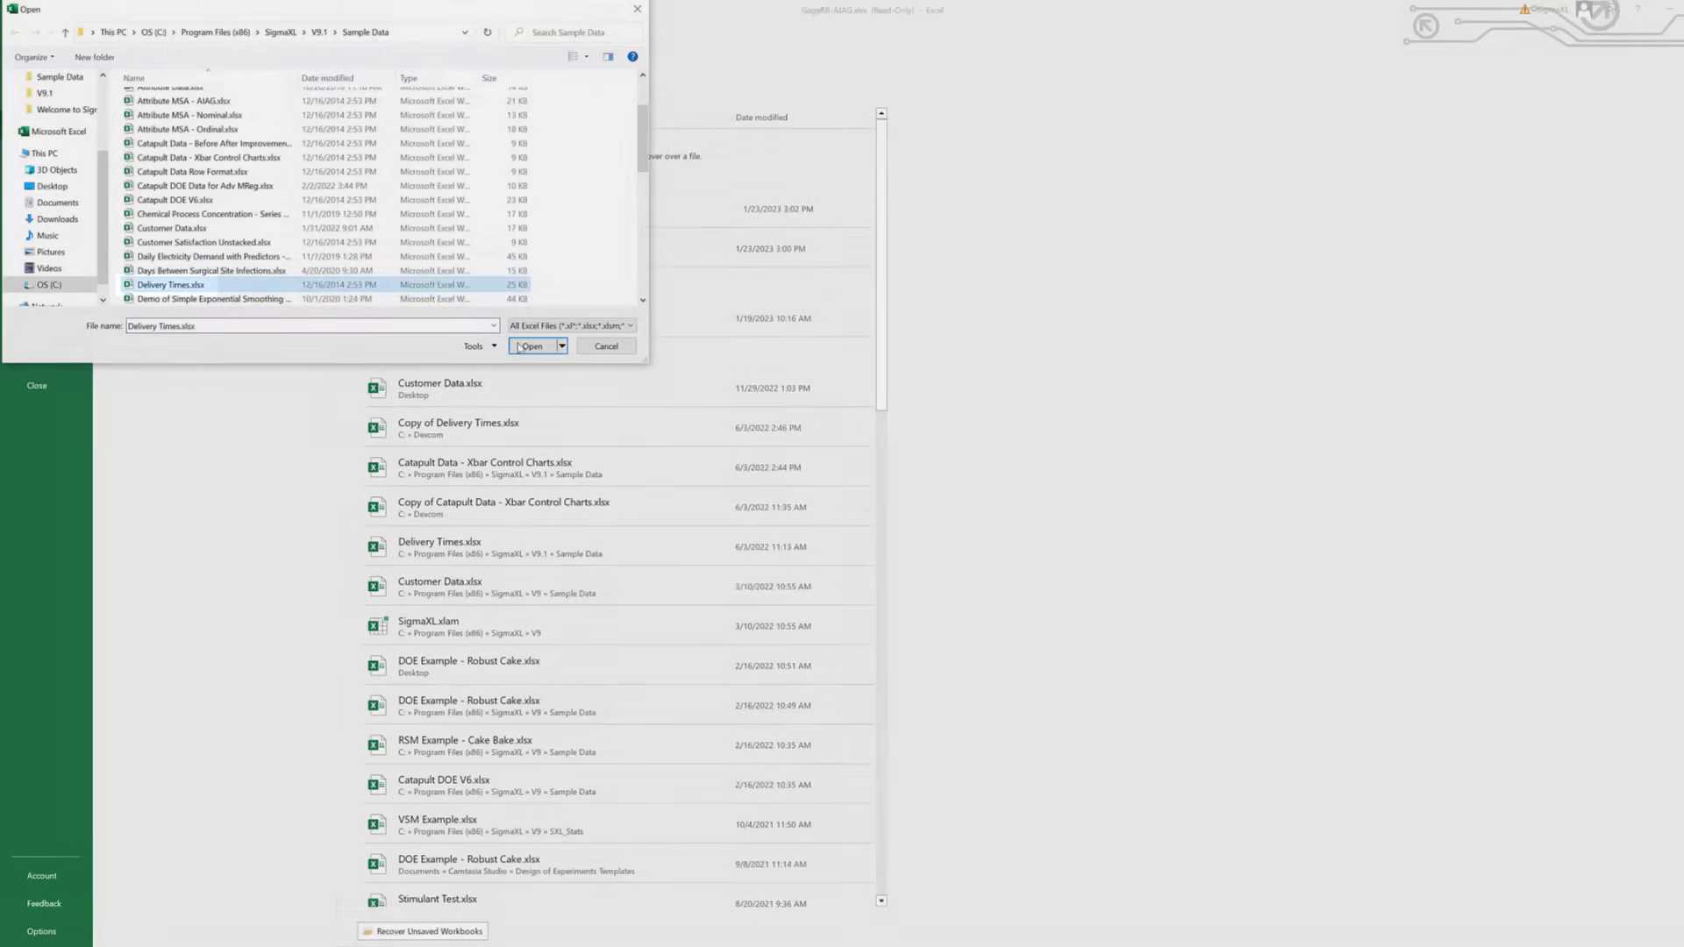
{"action": "left_click", "coordinate": [530, 345]}
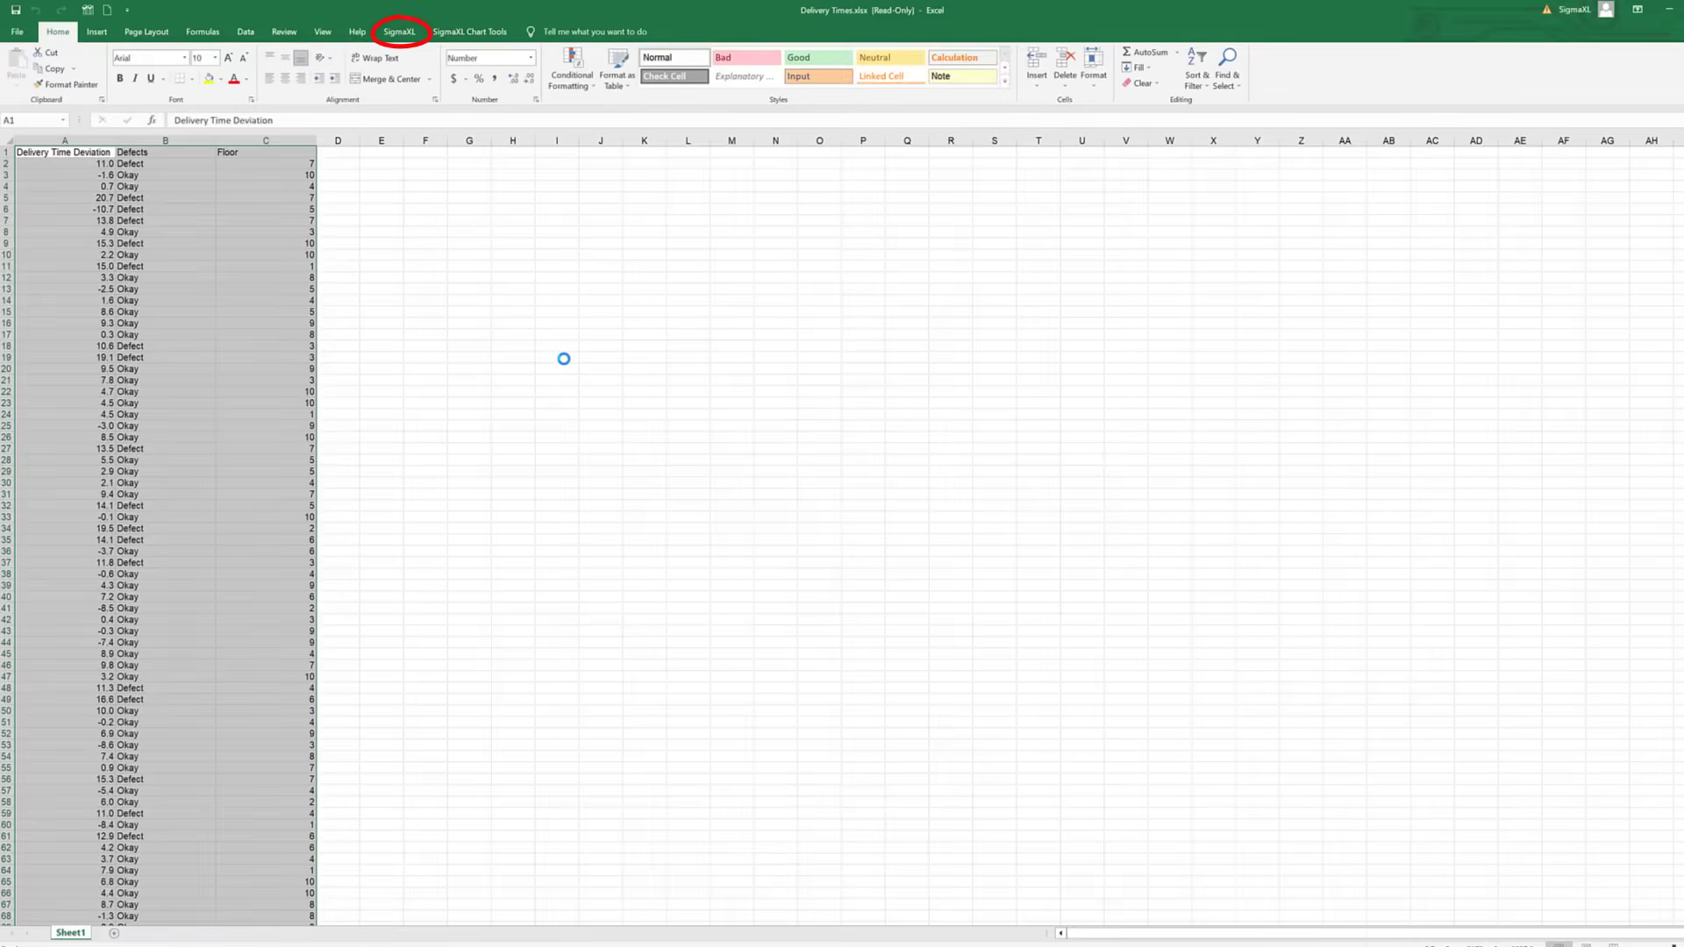
- Start Histograms & Process Capability from Process Capability and accept the data range
{"action": "left_click", "coordinate": [398, 31]}
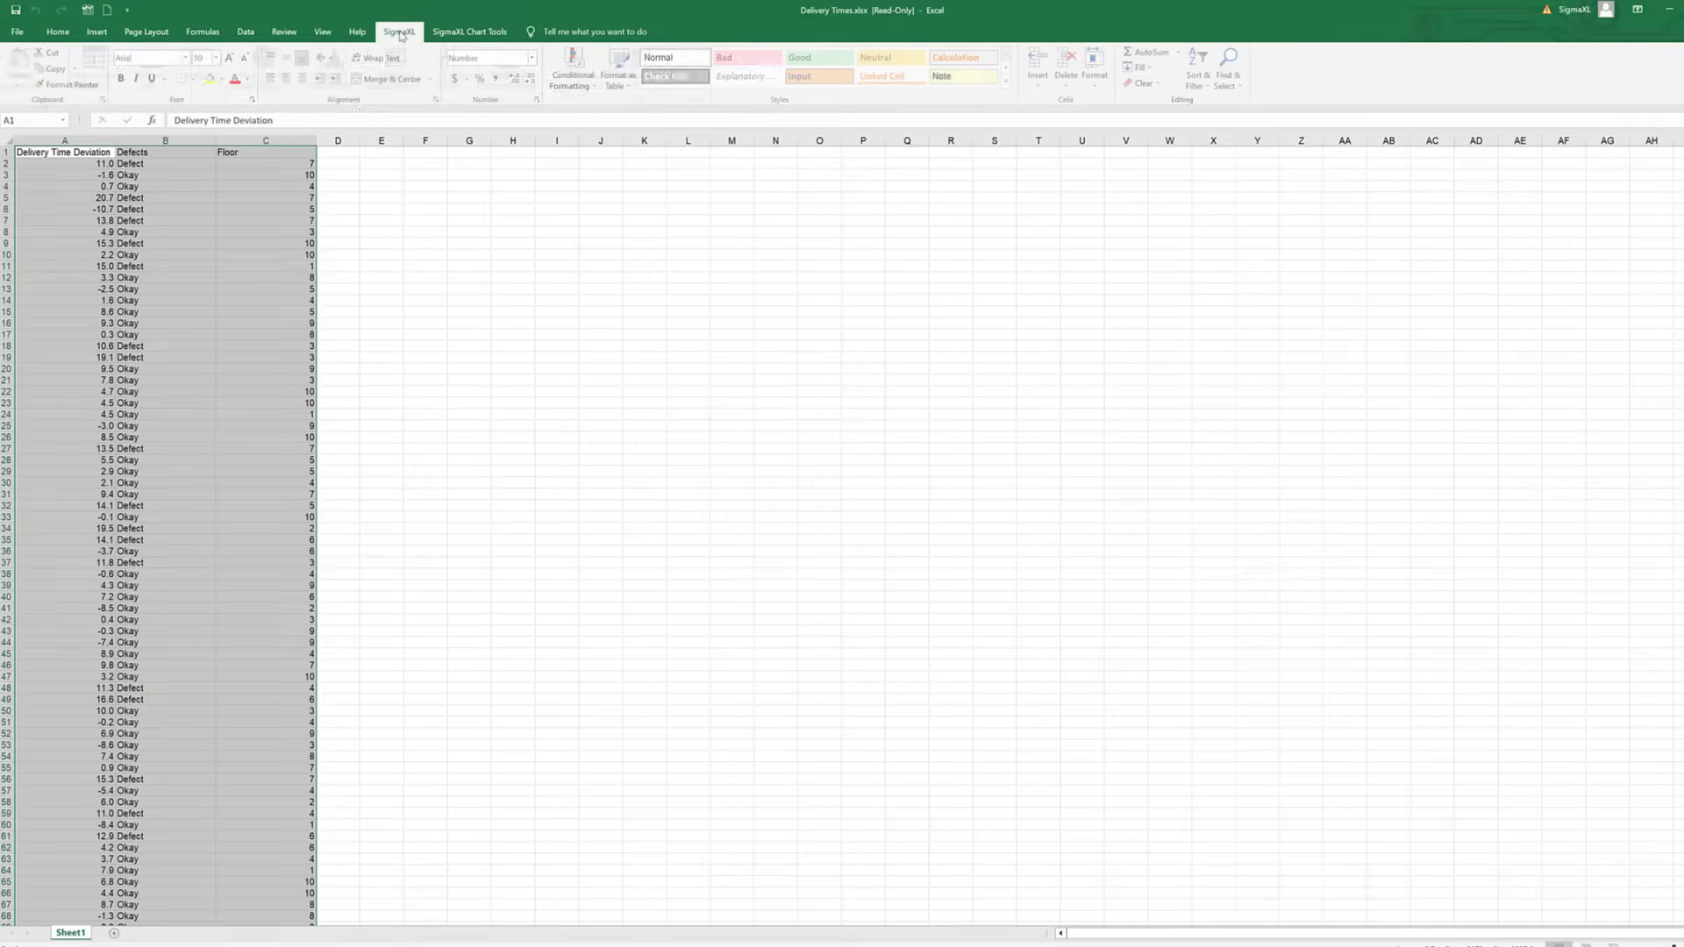
{"action": "left_click", "coordinate": [398, 31]}
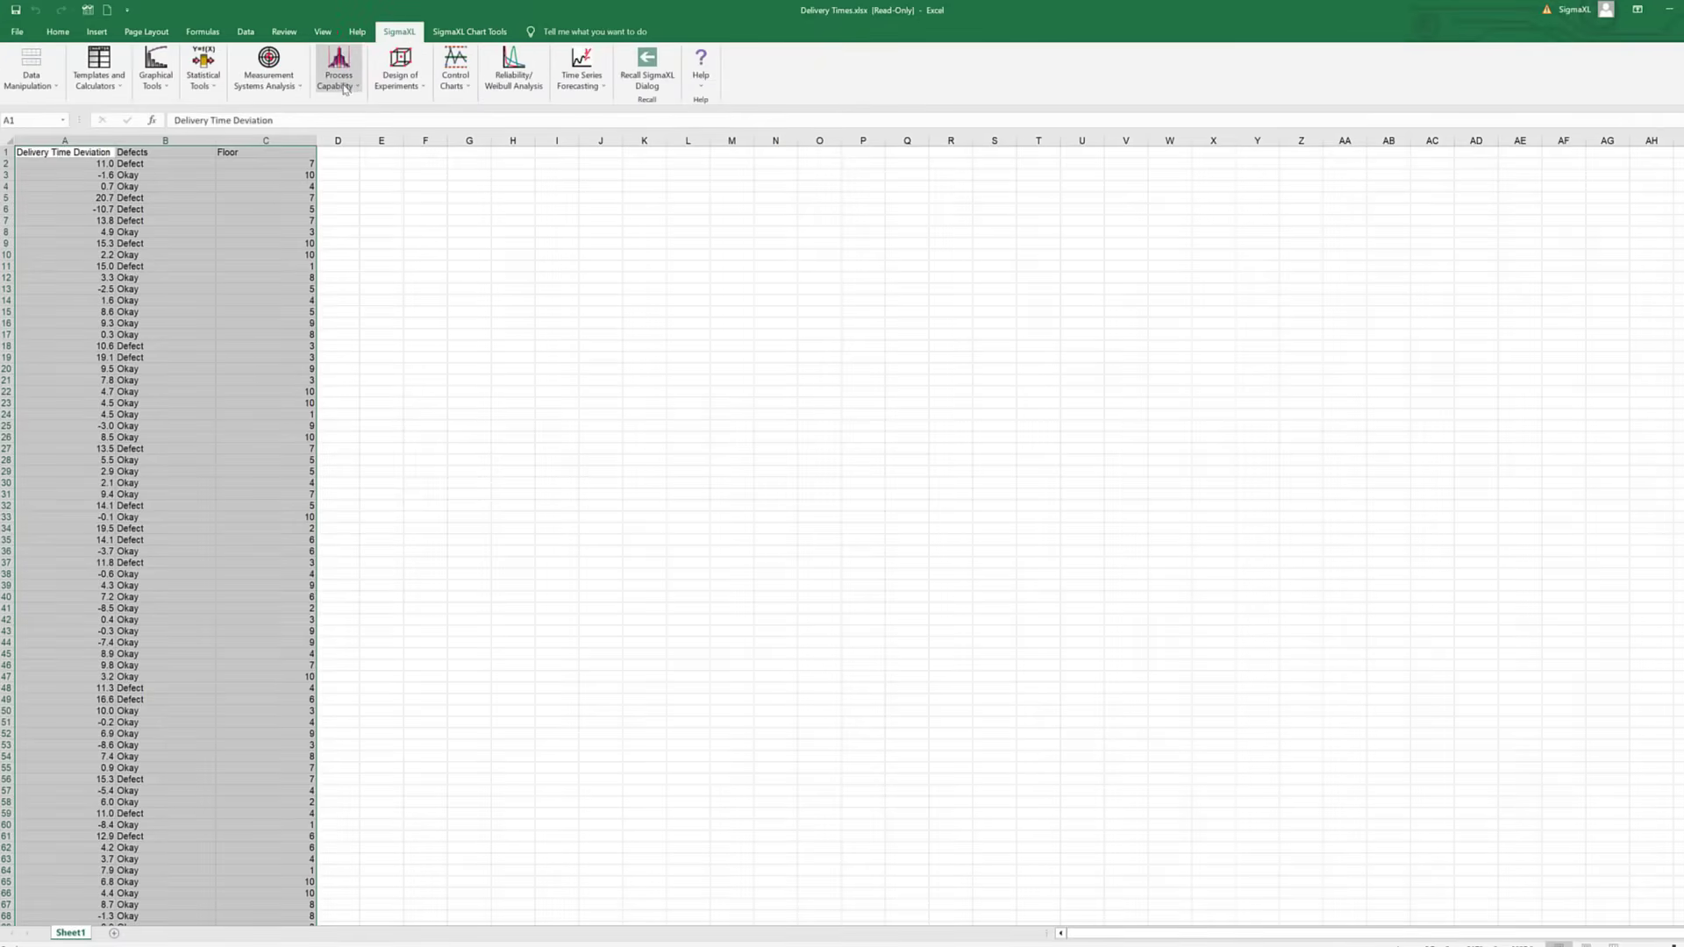
{"action": "left_click", "coordinate": [337, 74]}
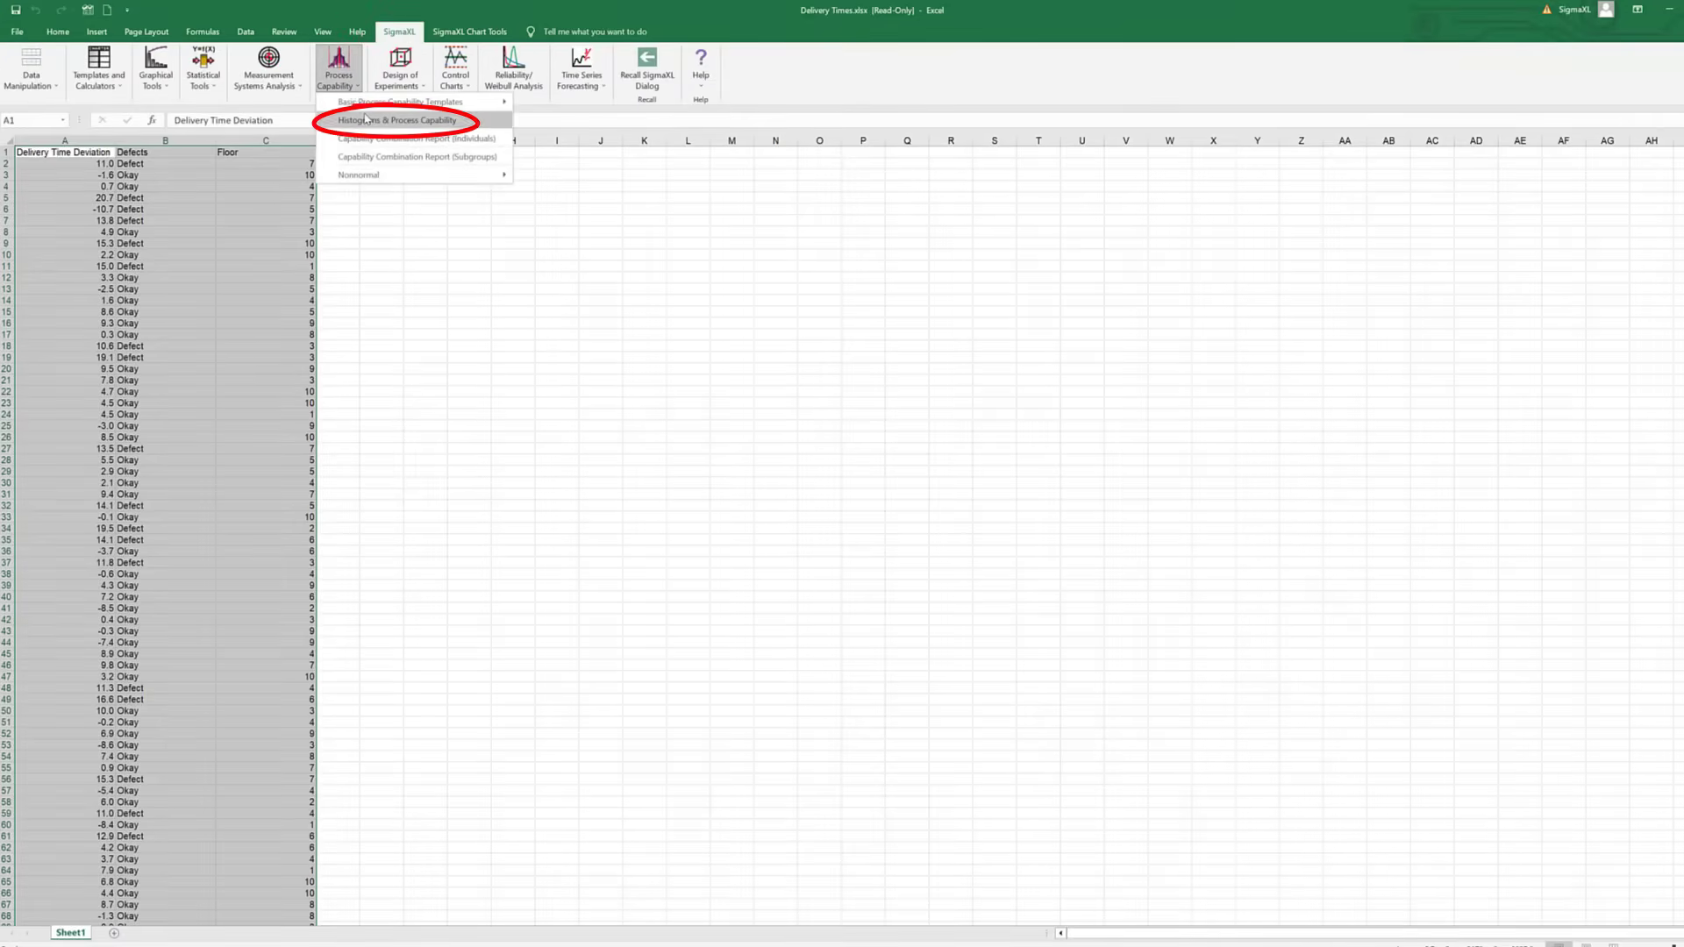
{"action": "left_click", "coordinate": [398, 119]}
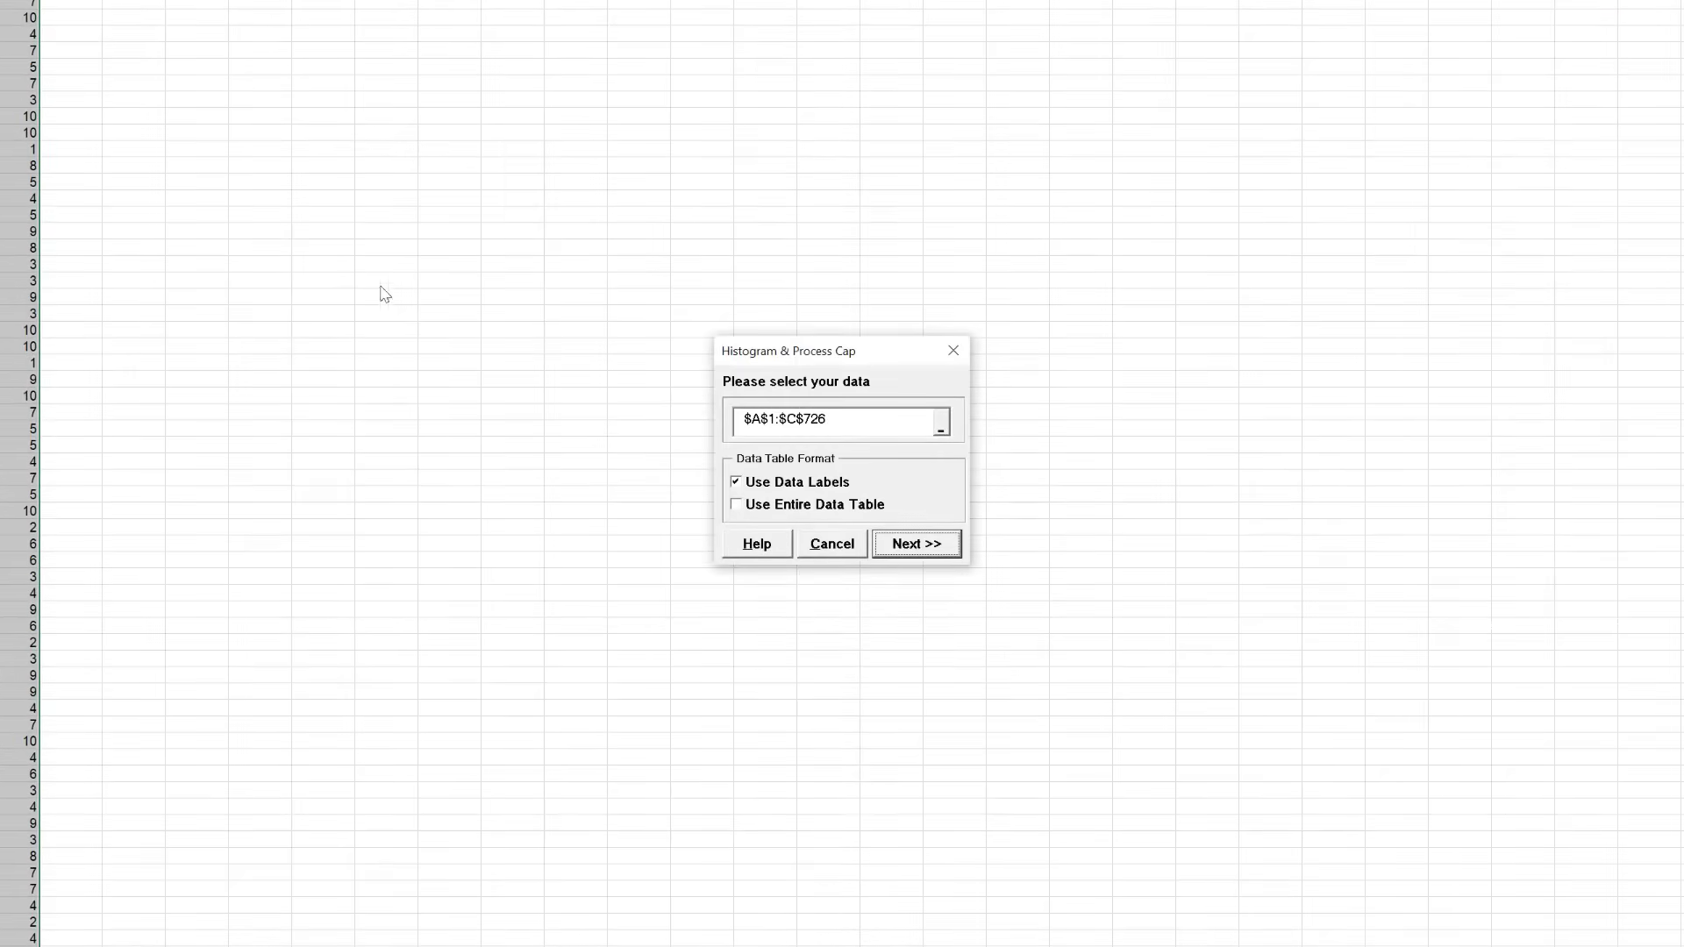
{"action": "left_click", "coordinate": [914, 544]}
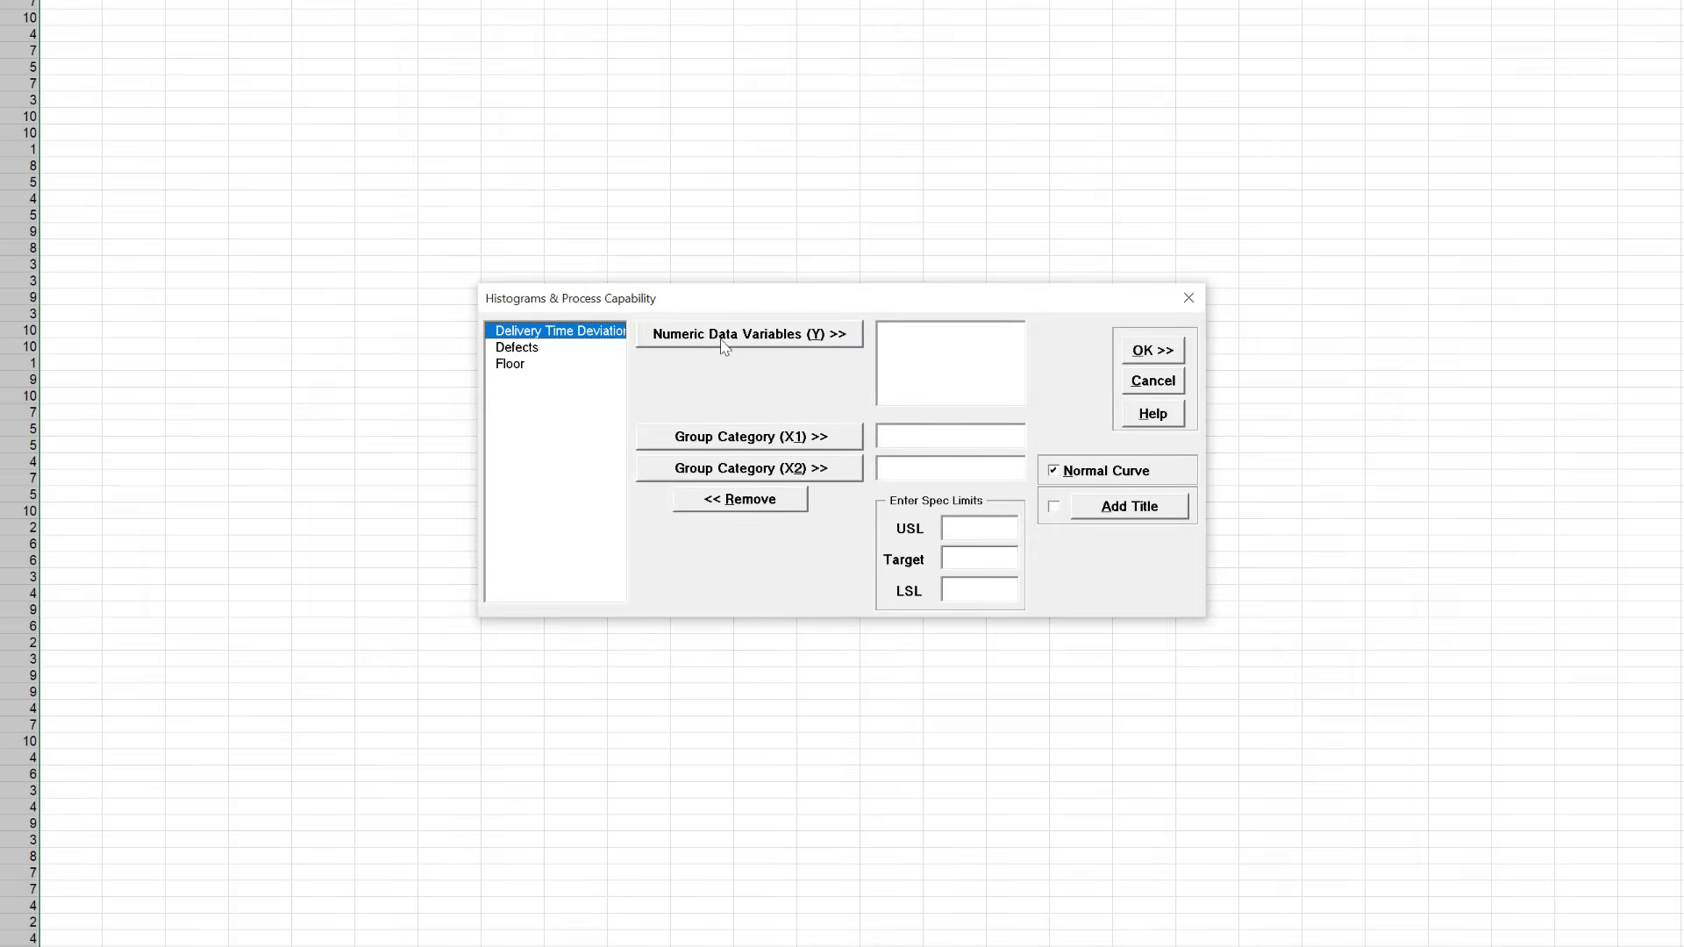
- Analyse Delivery Time Deviation with USL 10, target 0, LSL -10, run it, then return to the start screen
{"action": "left_click", "coordinate": [747, 333]}
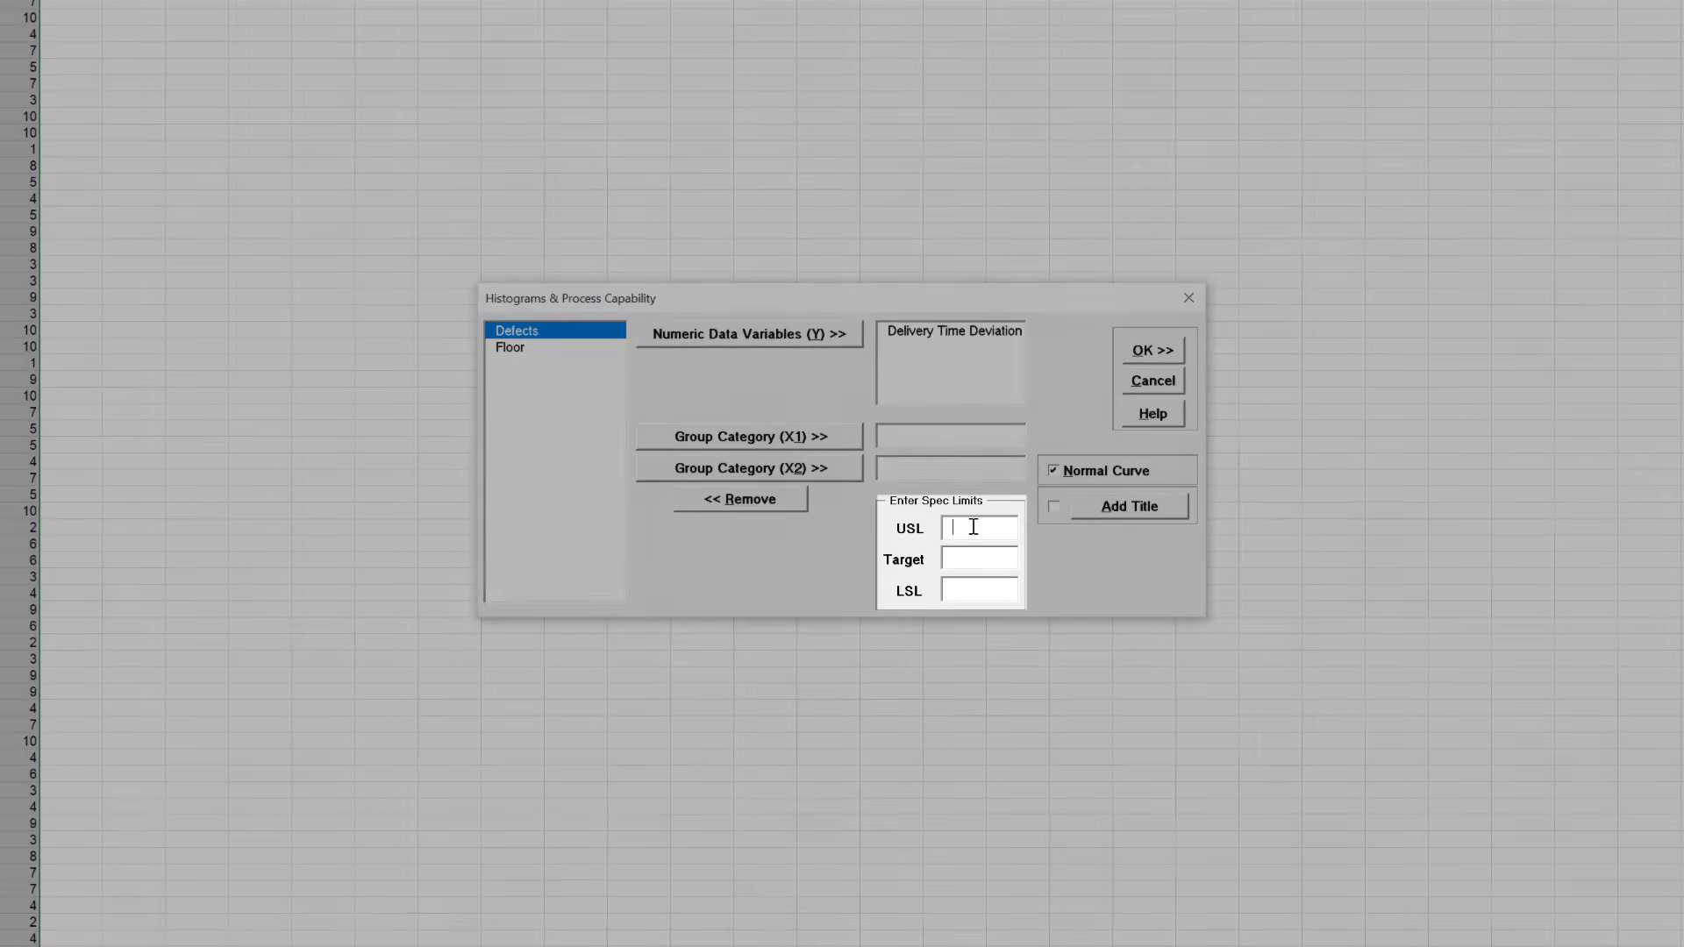
{"action": "type", "text": "10"}
{"action": "left_click", "coordinate": [979, 560]}
{"action": "type", "text": "0"}
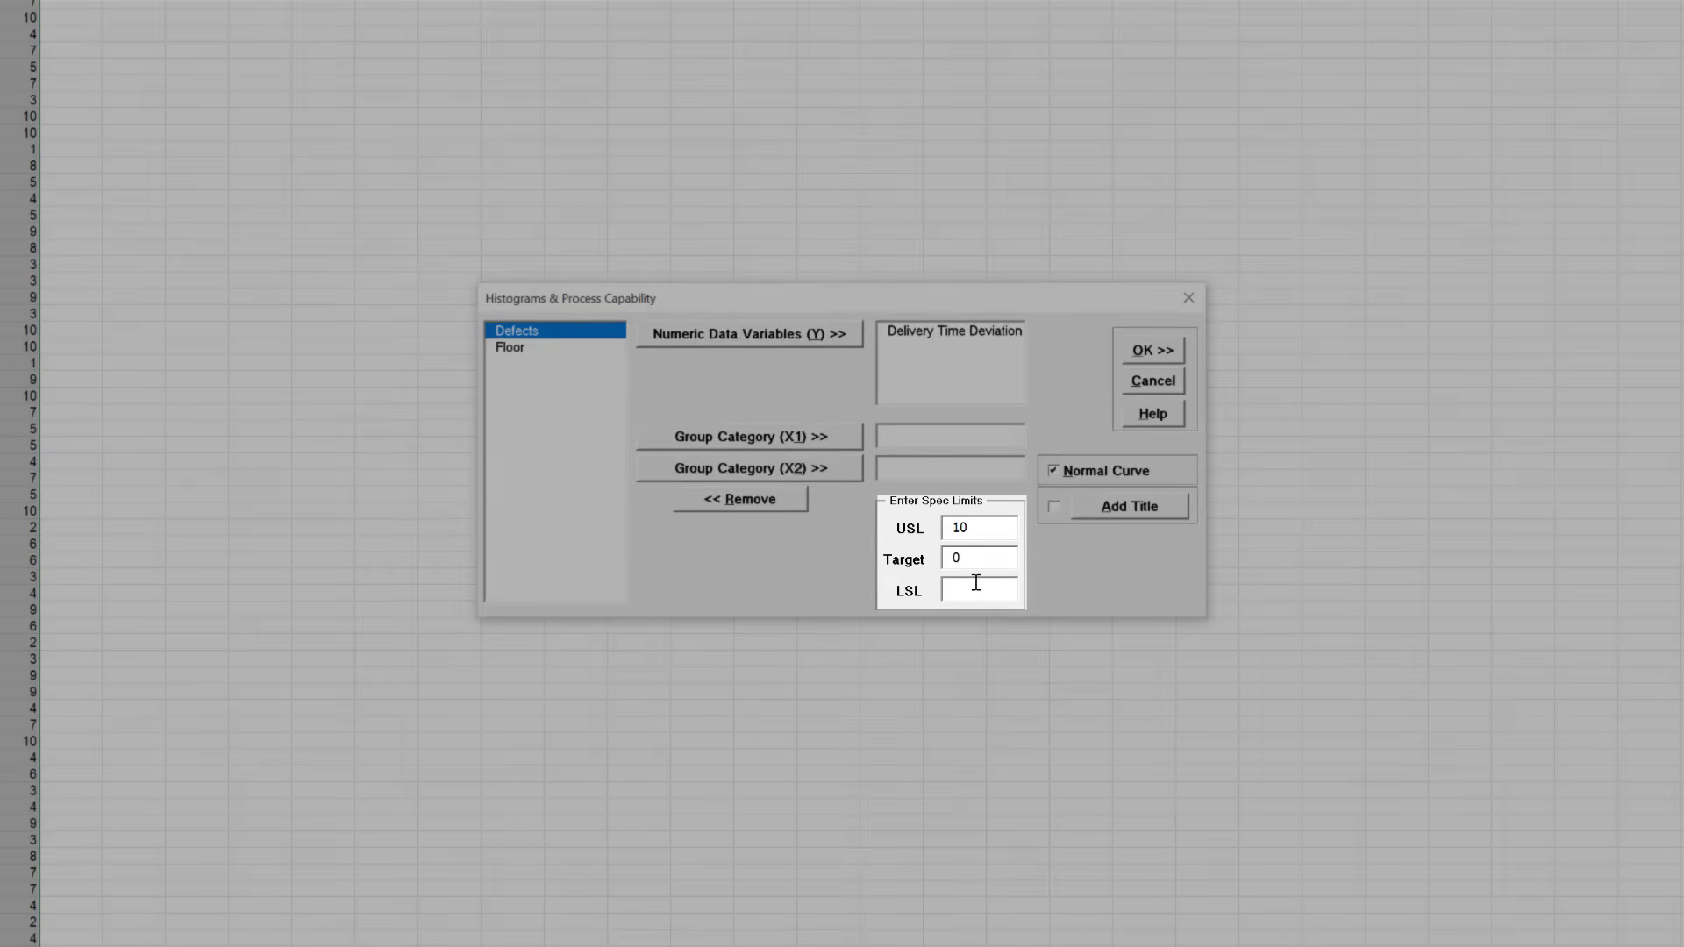
{"action": "type", "text": "-10"}
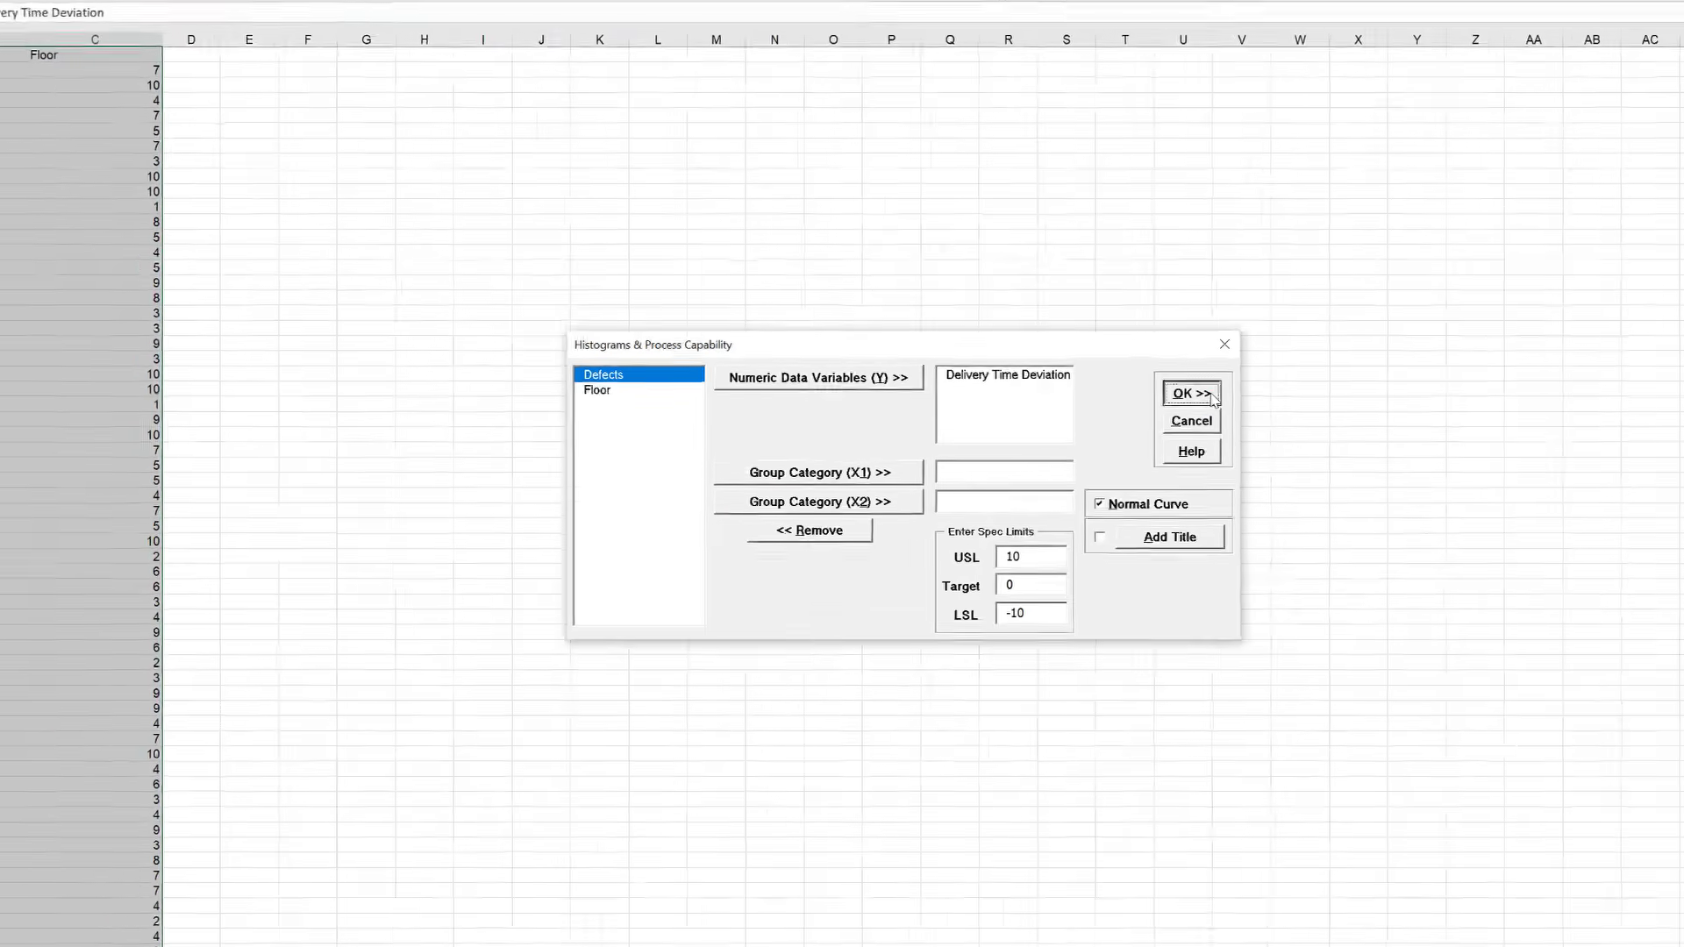
{"action": "left_click", "coordinate": [1188, 391]}
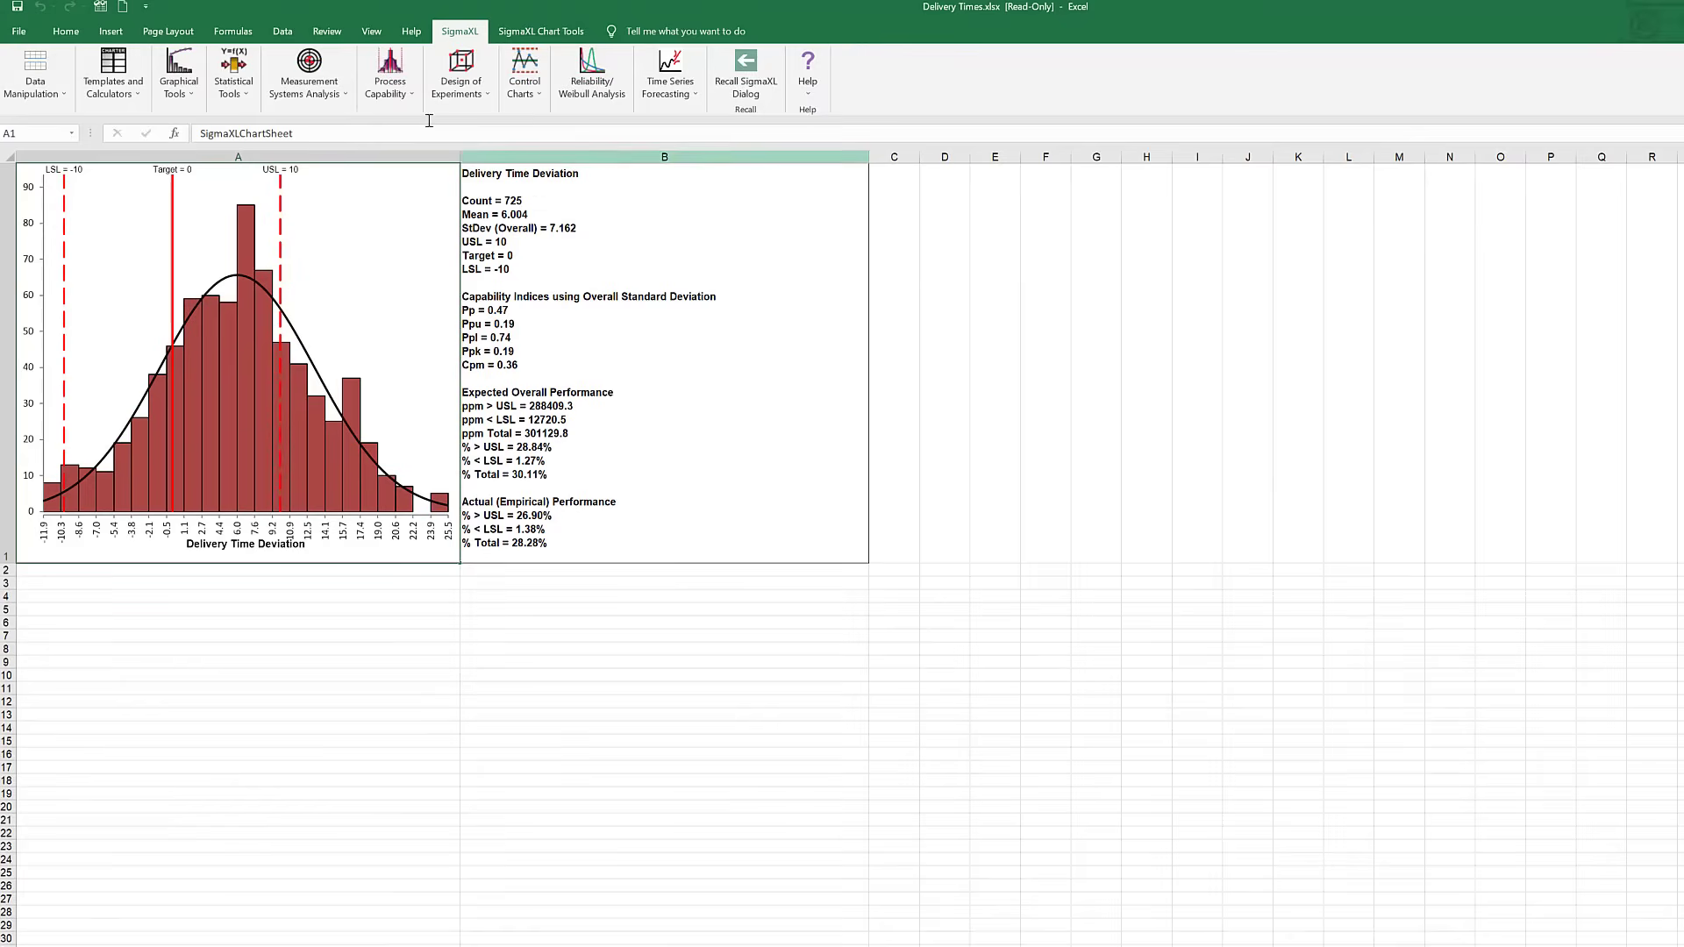
{"action": "left_click", "coordinate": [18, 29]}
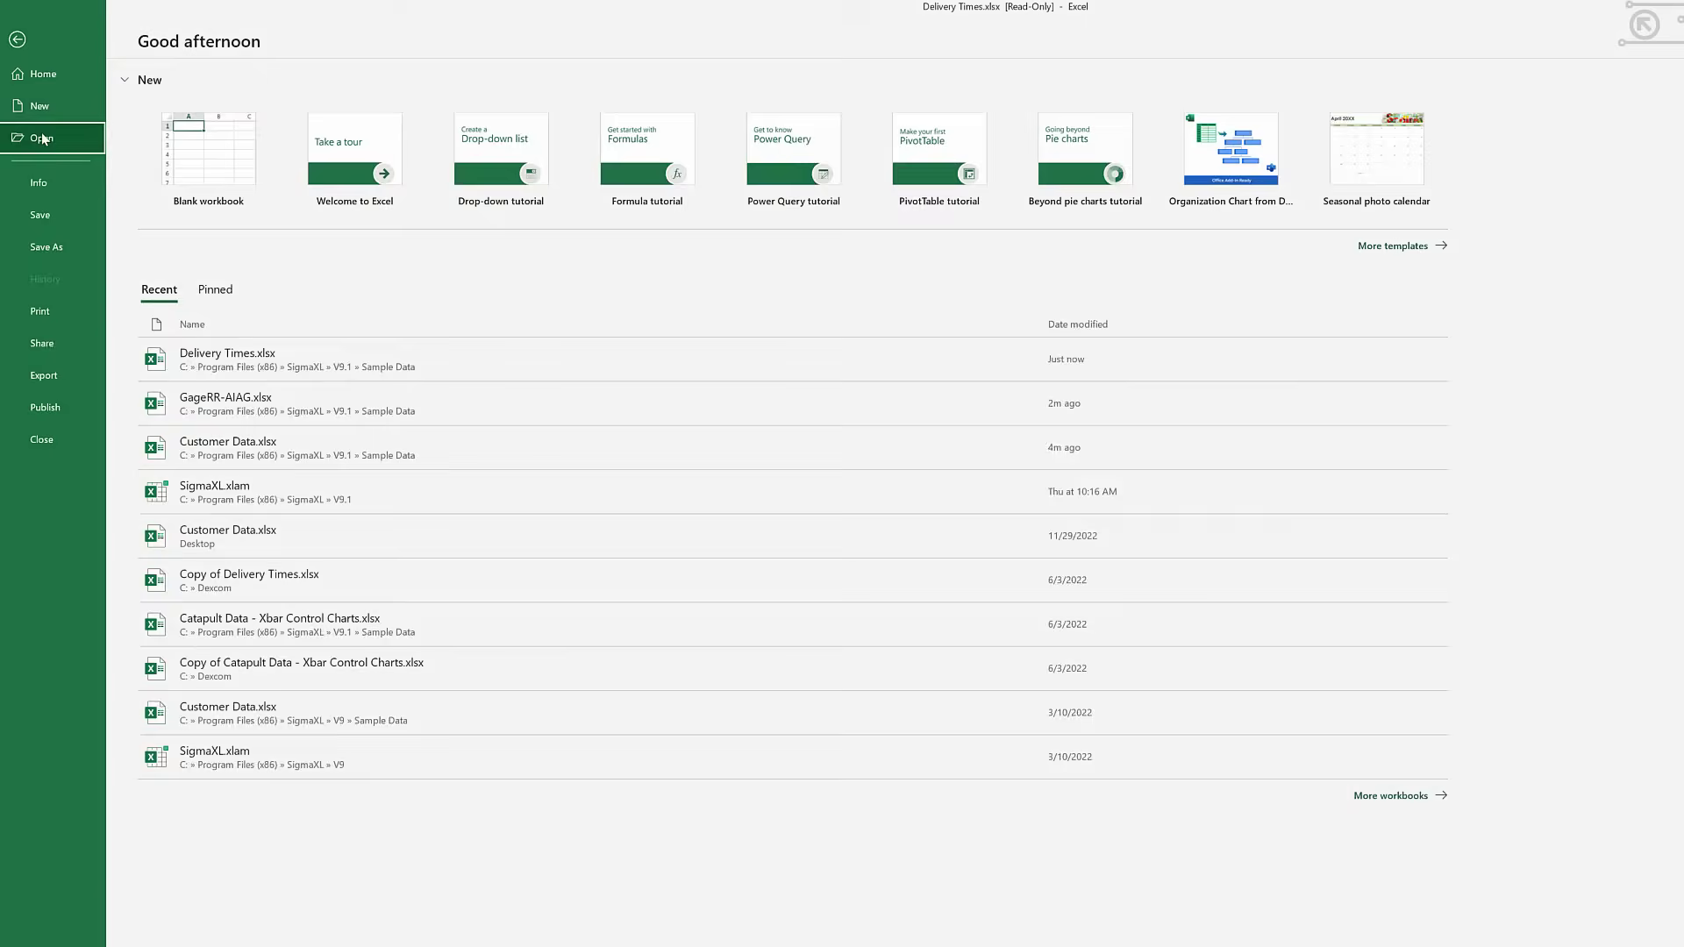
- Open the Catapult Data - Xbar Control Charts workbook and choose X-Bar & R from SigmaXL's Control Charts
{"action": "left_click", "coordinate": [42, 137]}
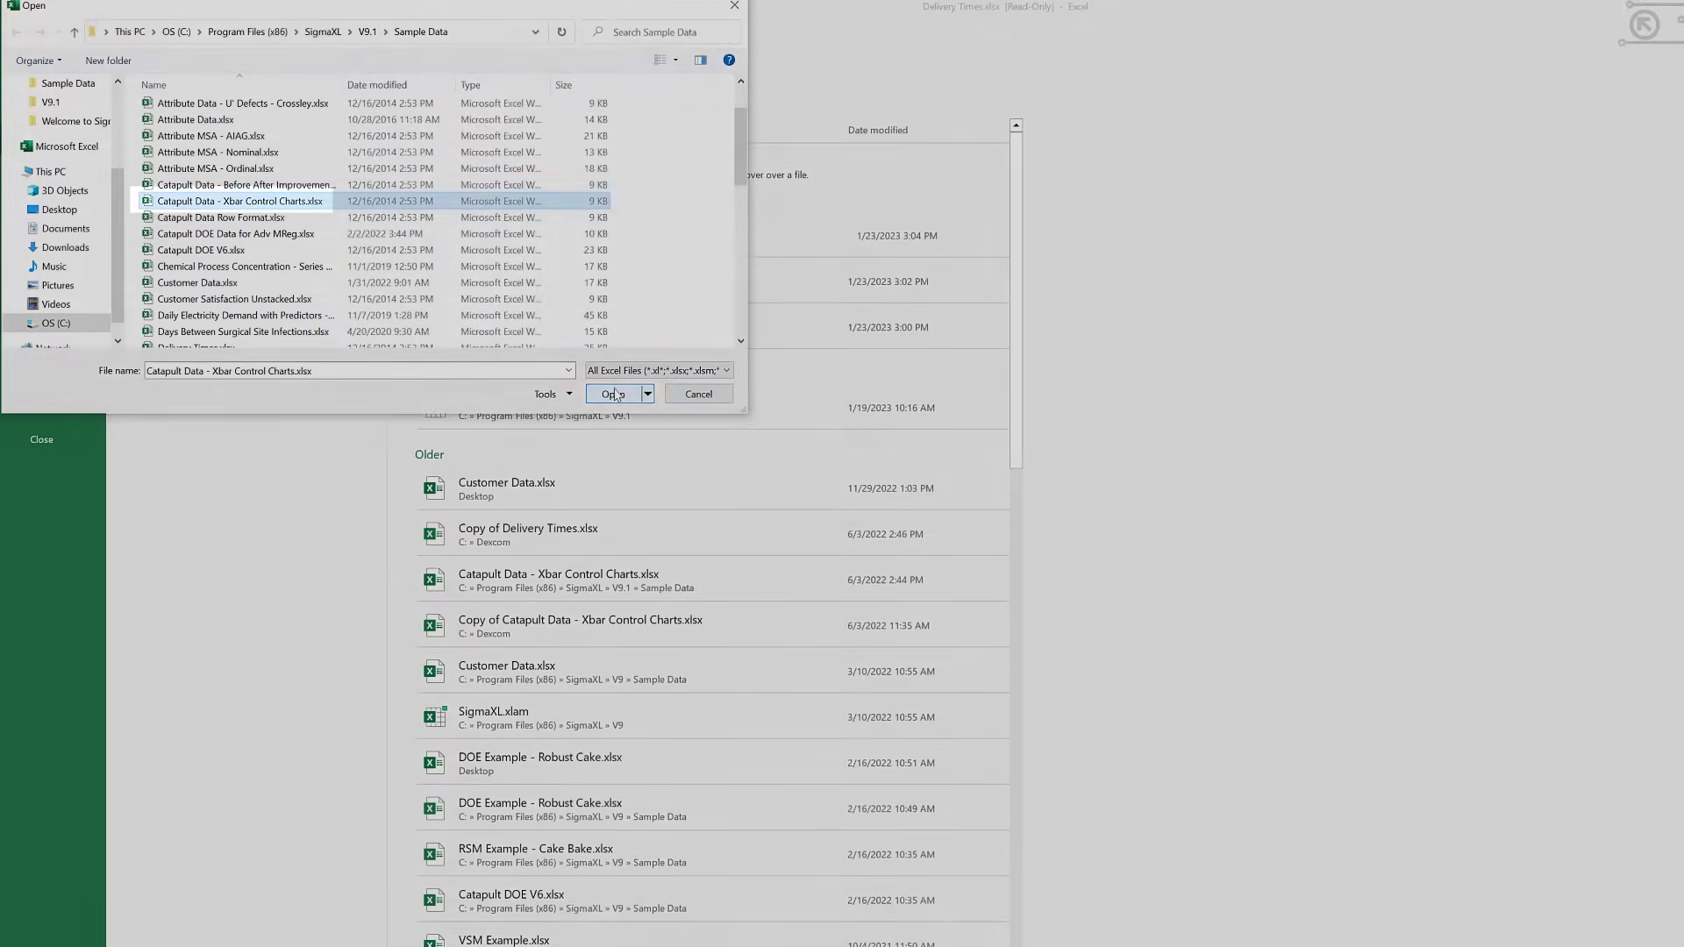
{"action": "left_click", "coordinate": [612, 393]}
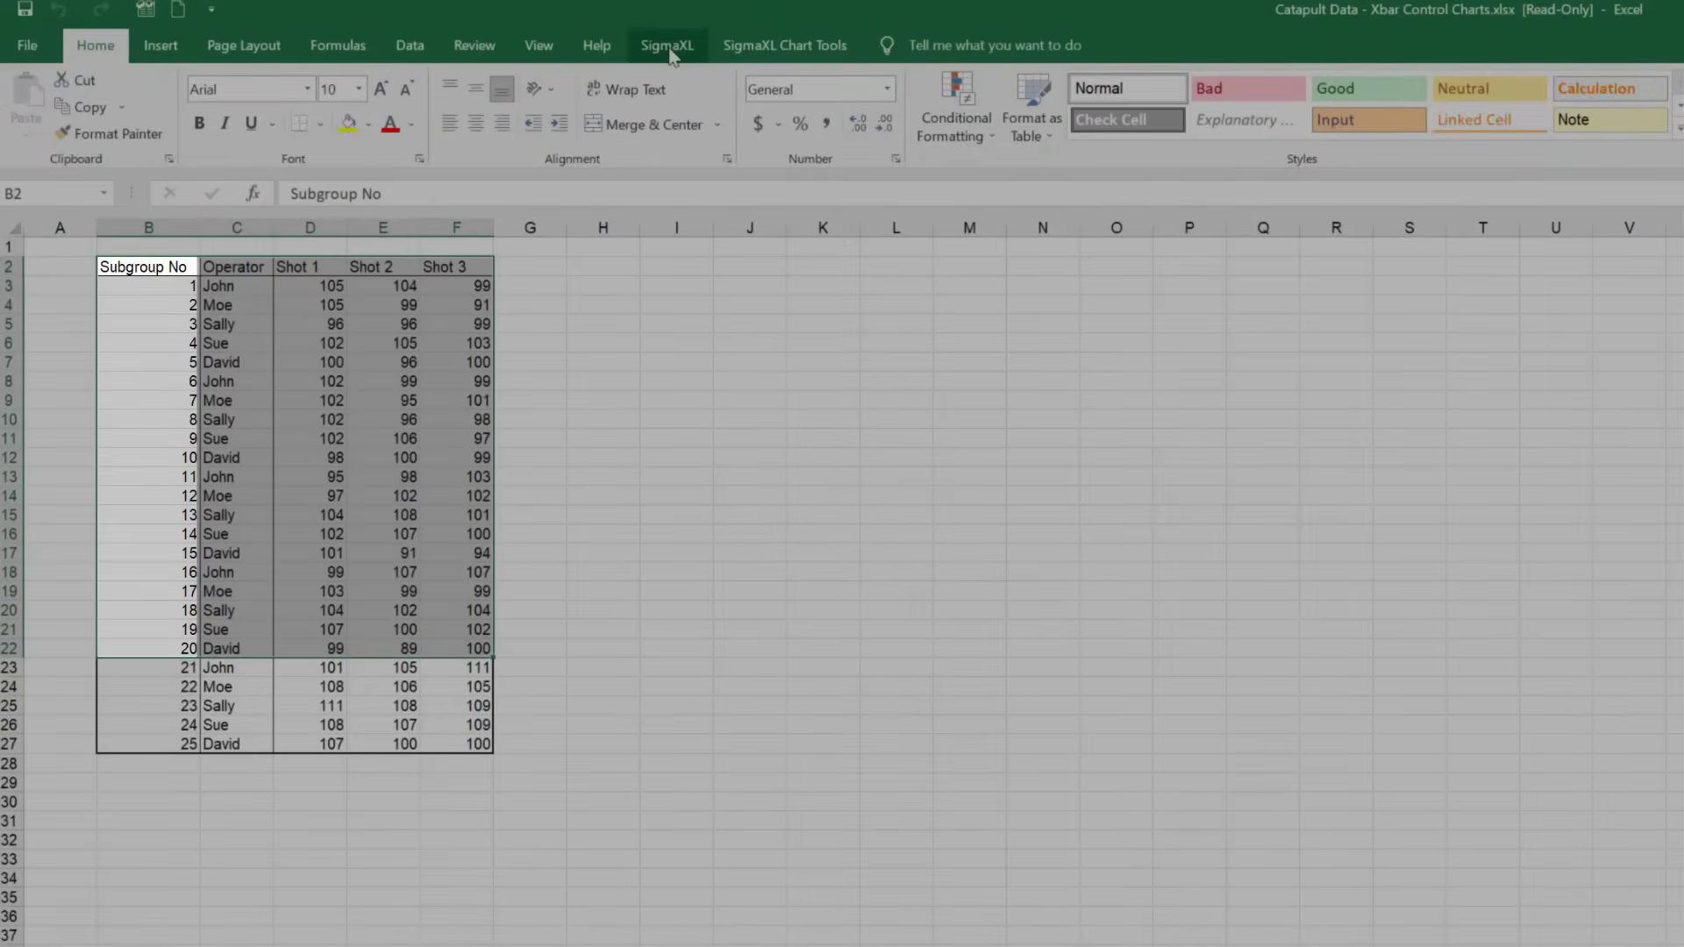
{"action": "left_click", "coordinate": [667, 46]}
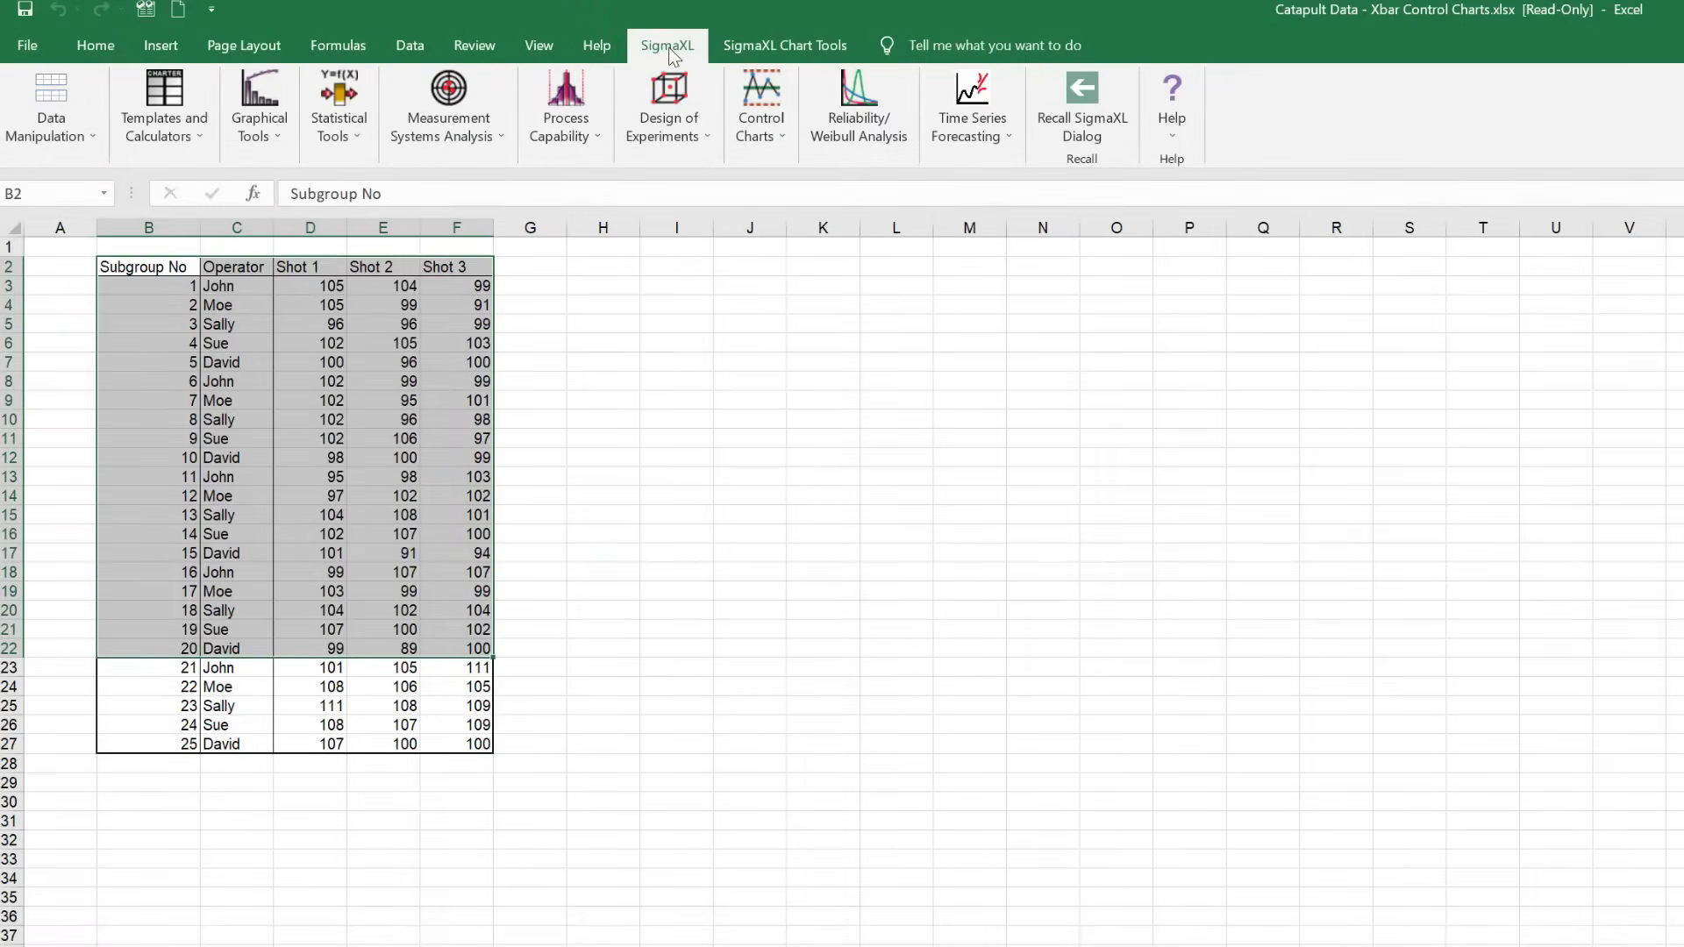
{"action": "left_click", "coordinate": [760, 105]}
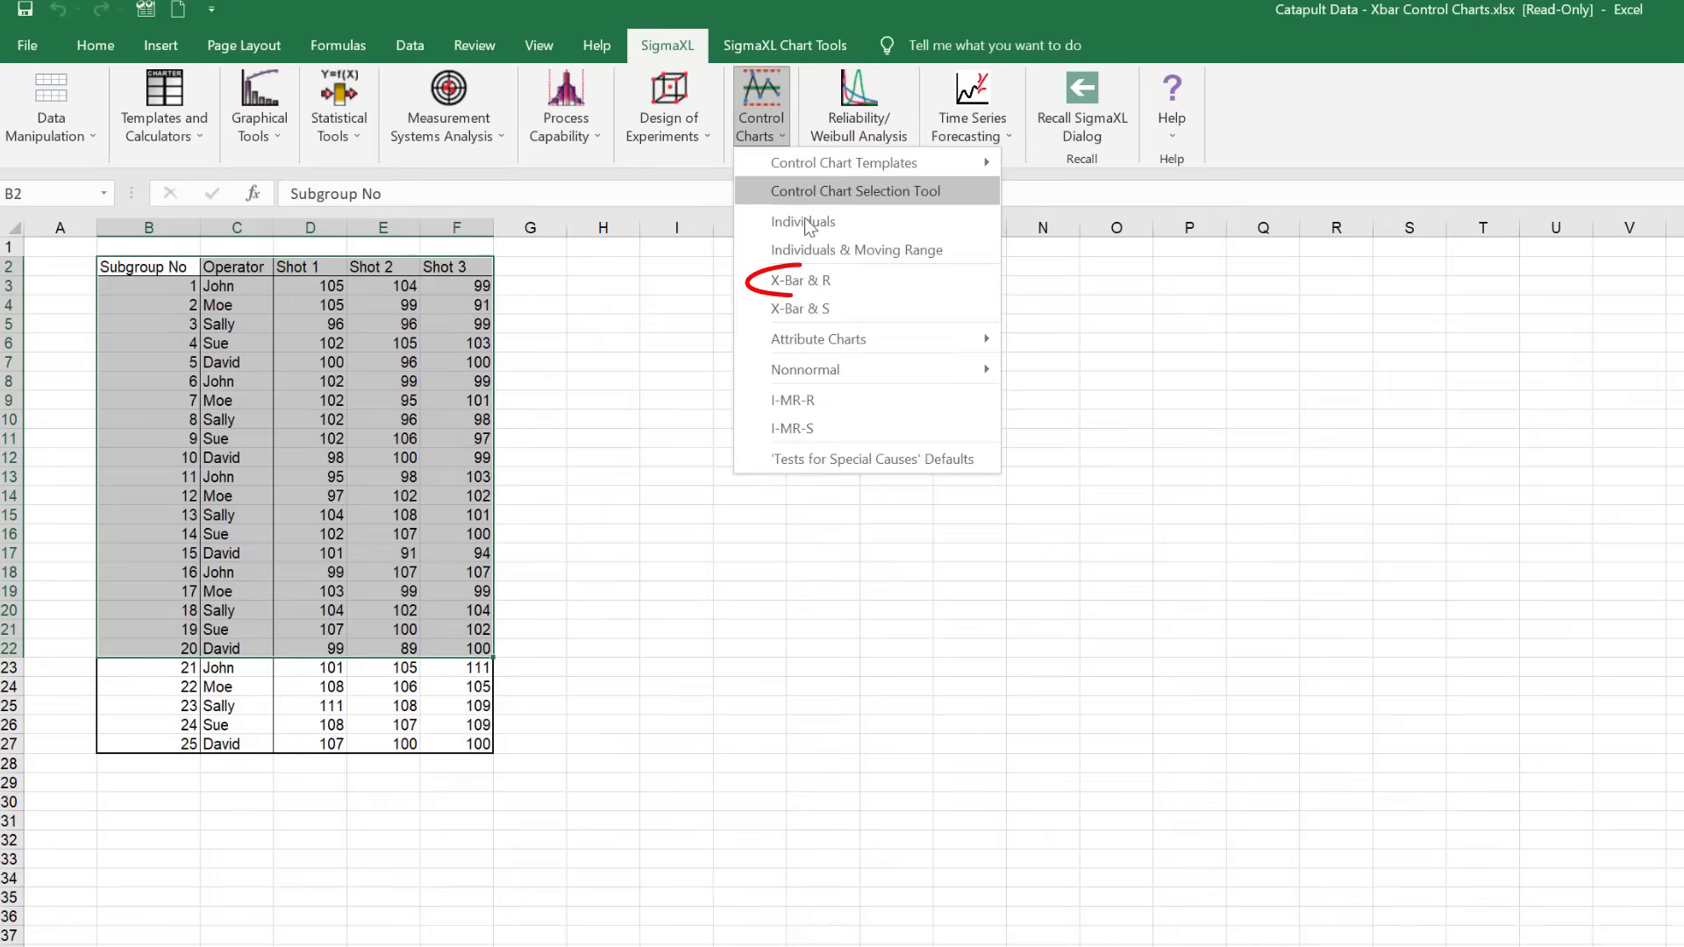
{"action": "left_click", "coordinate": [800, 281]}
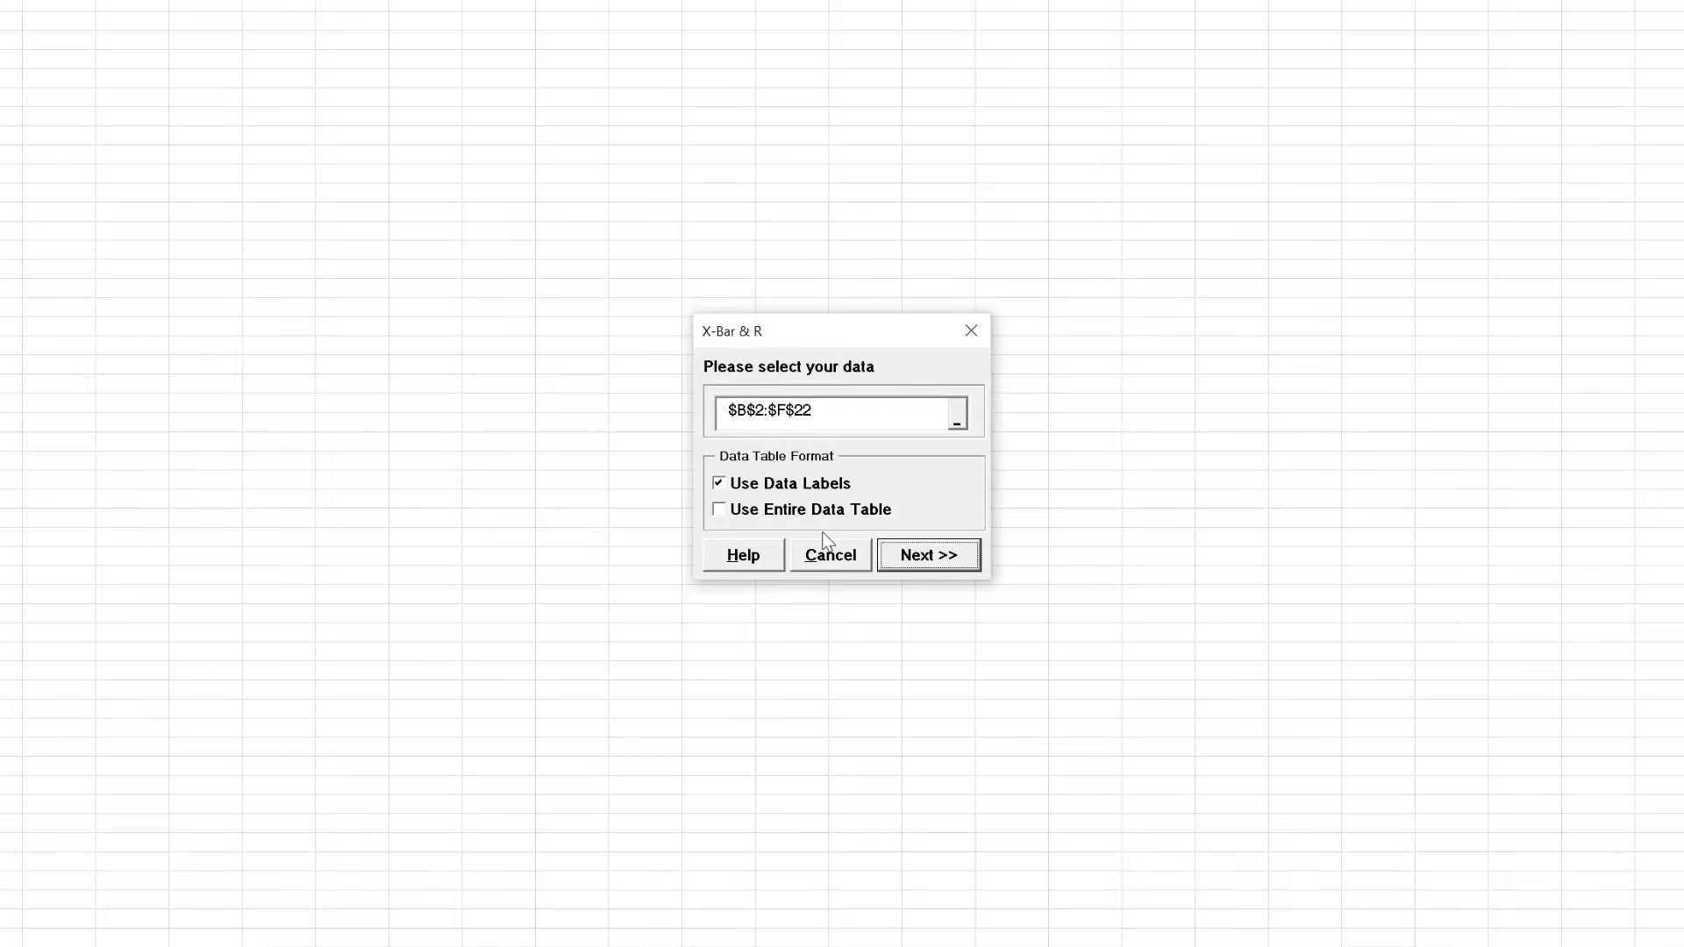
- Accept the data range and add Shot 1–Shot 3 as the numeric chart variables
{"action": "left_click", "coordinate": [928, 557]}
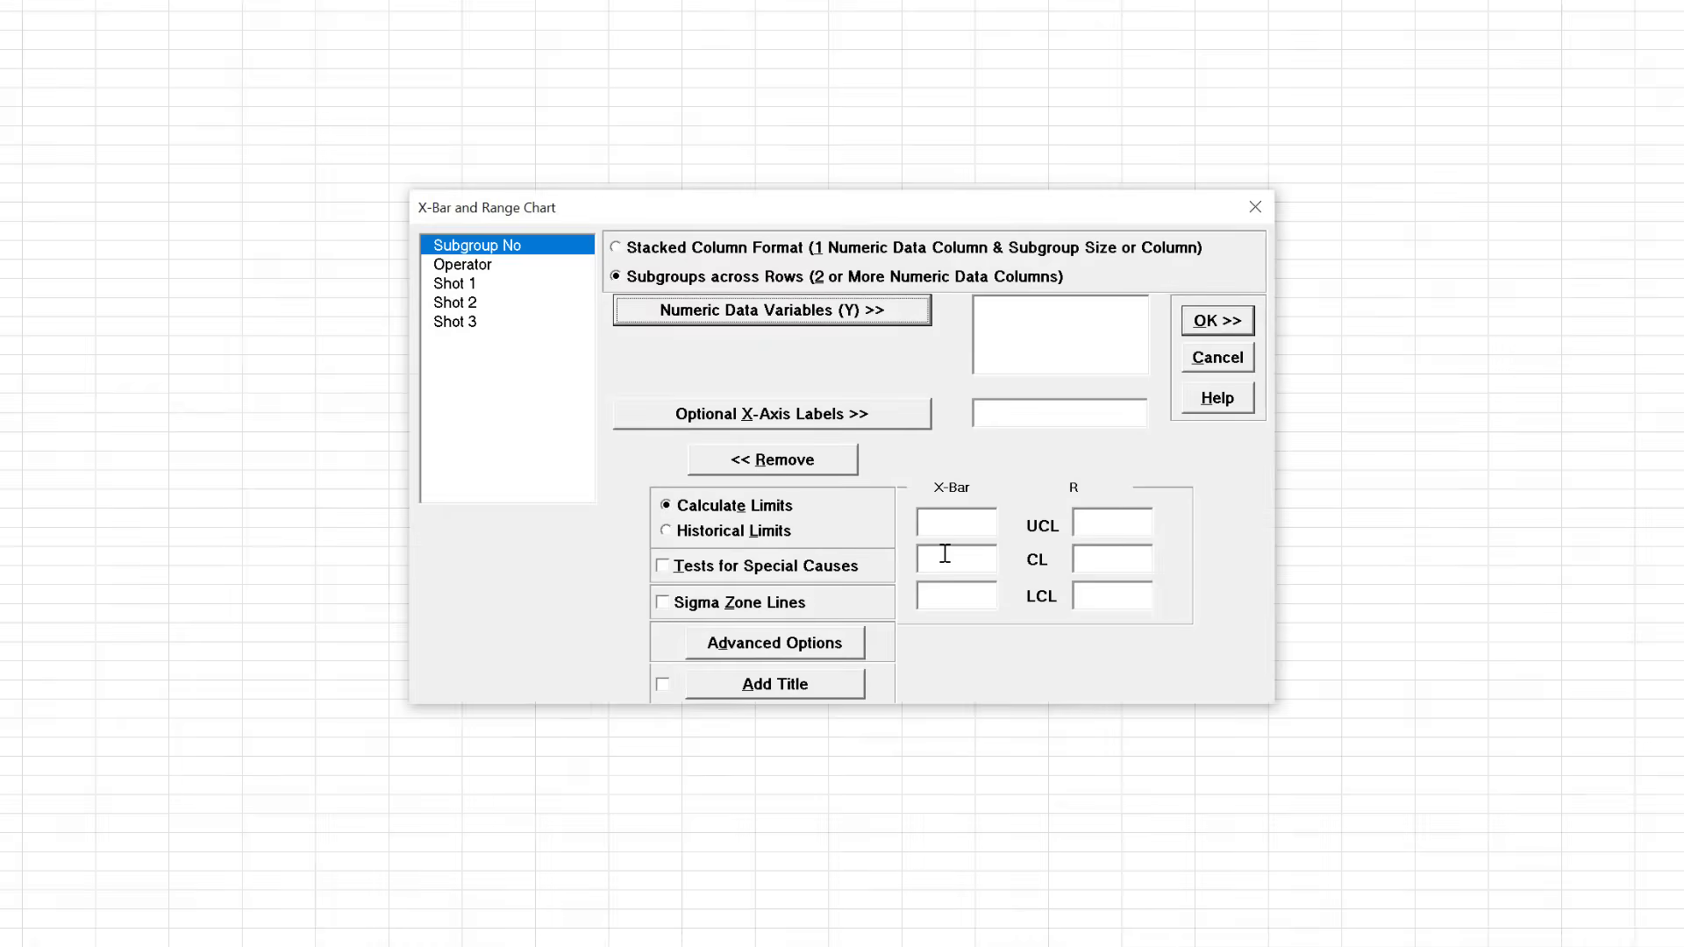
{"action": "mouse_move", "coordinate": [877, 338]}
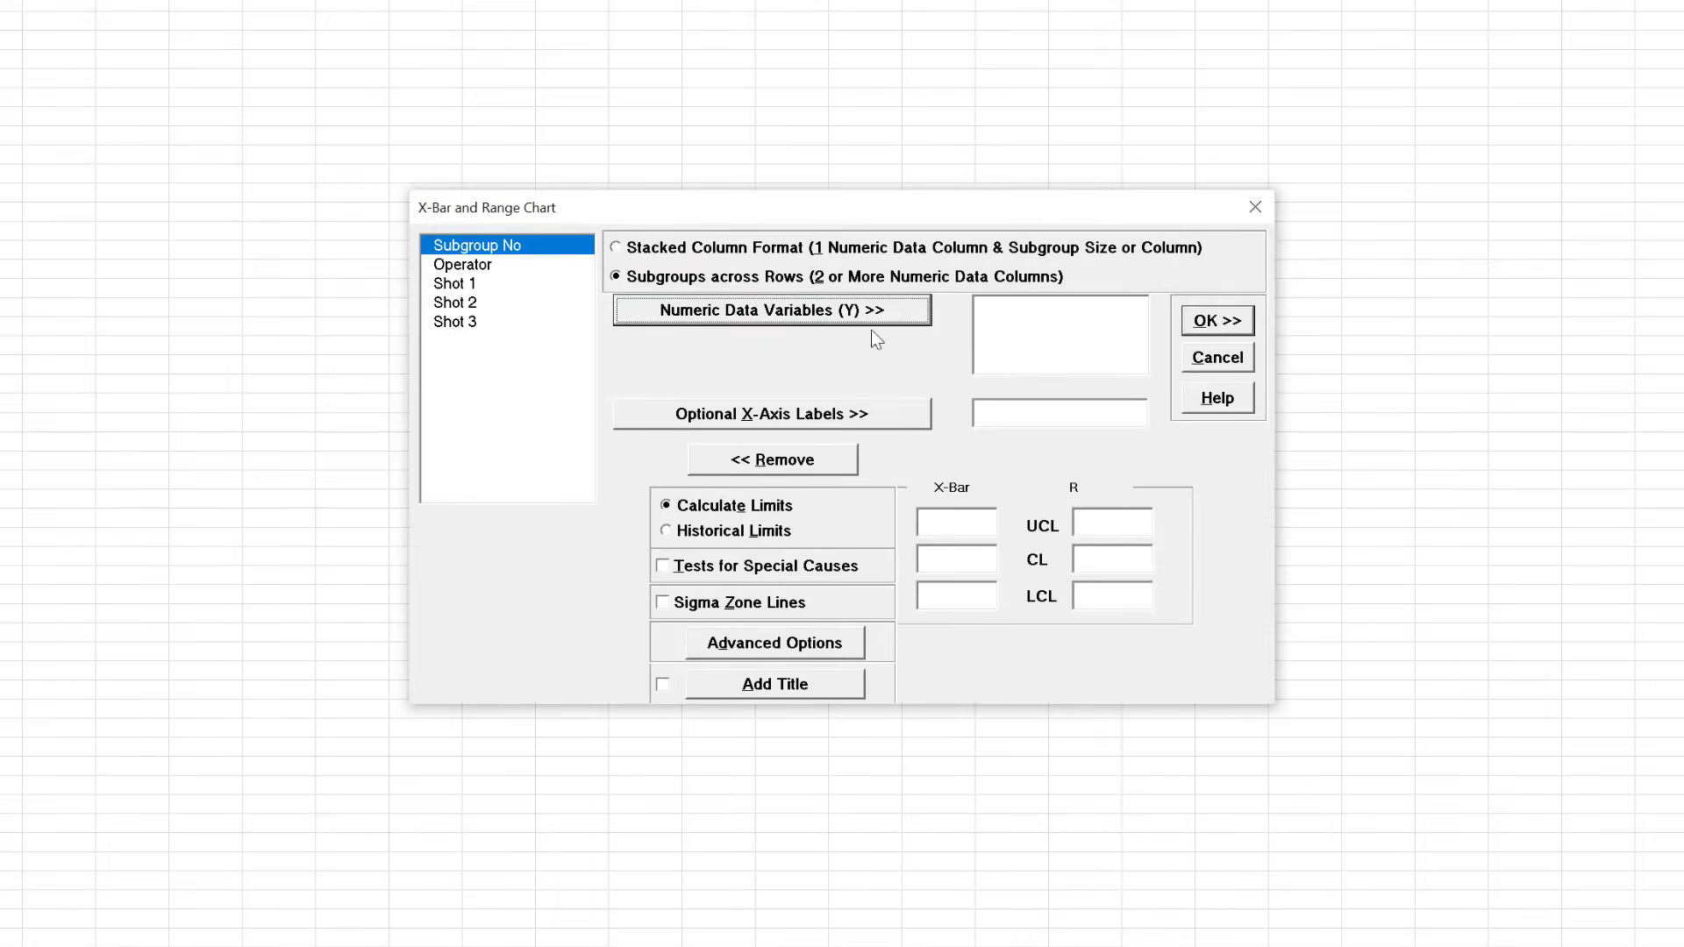
{"action": "left_click", "coordinate": [457, 283]}
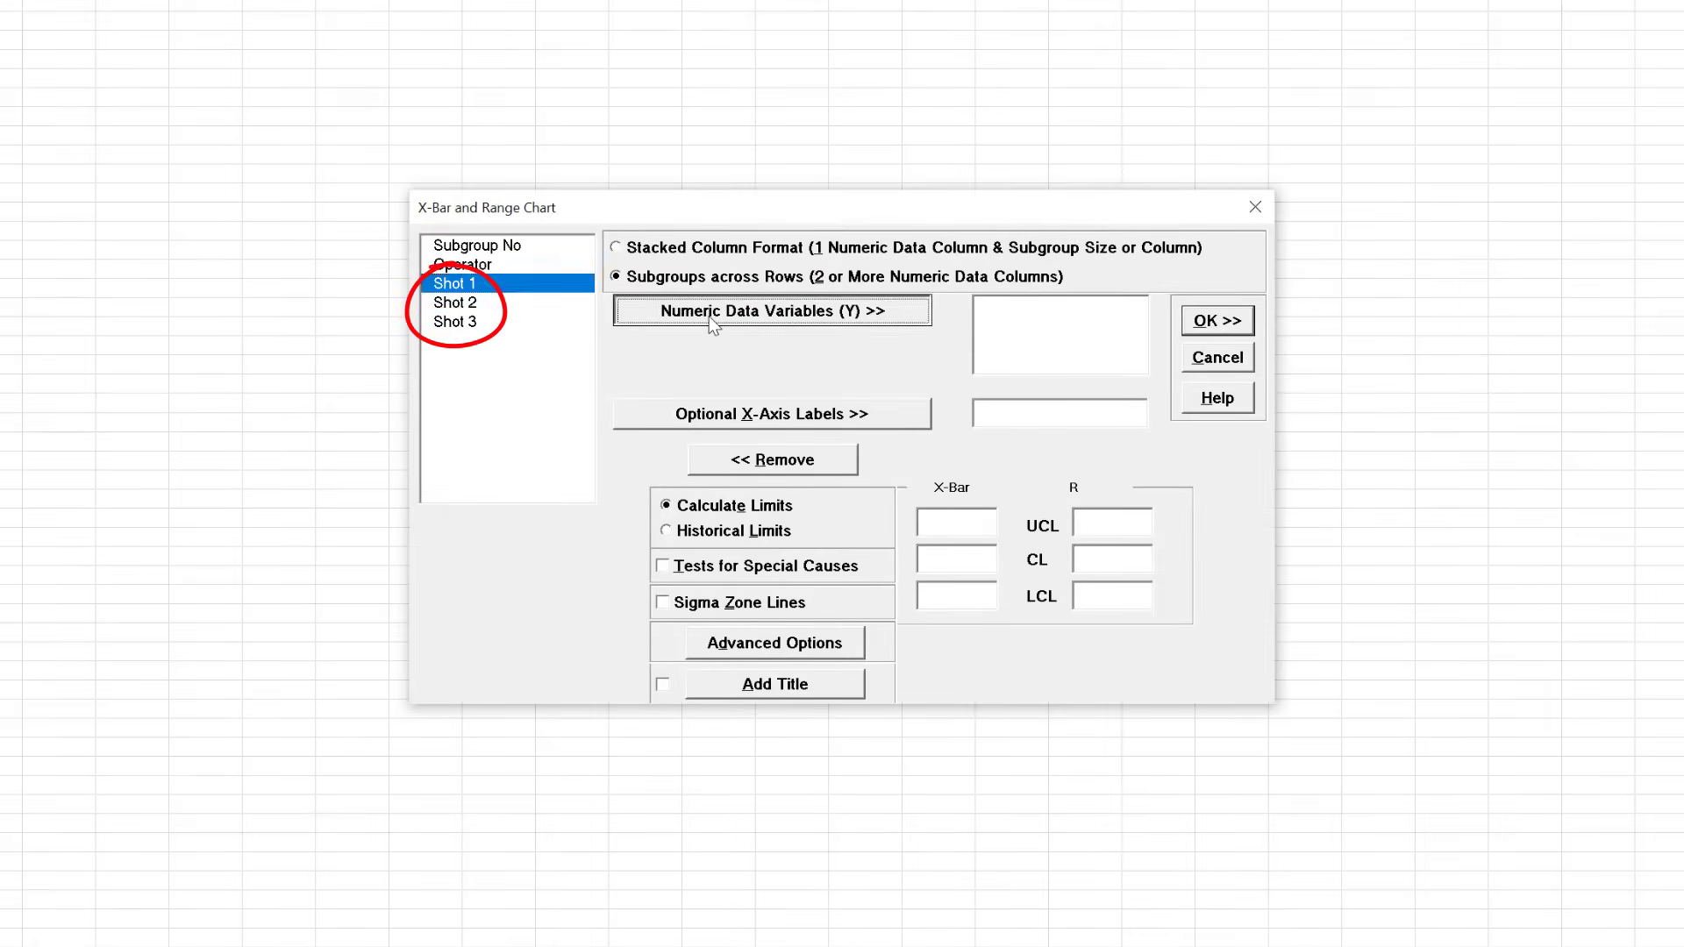
{"action": "left_click", "coordinate": [771, 311]}
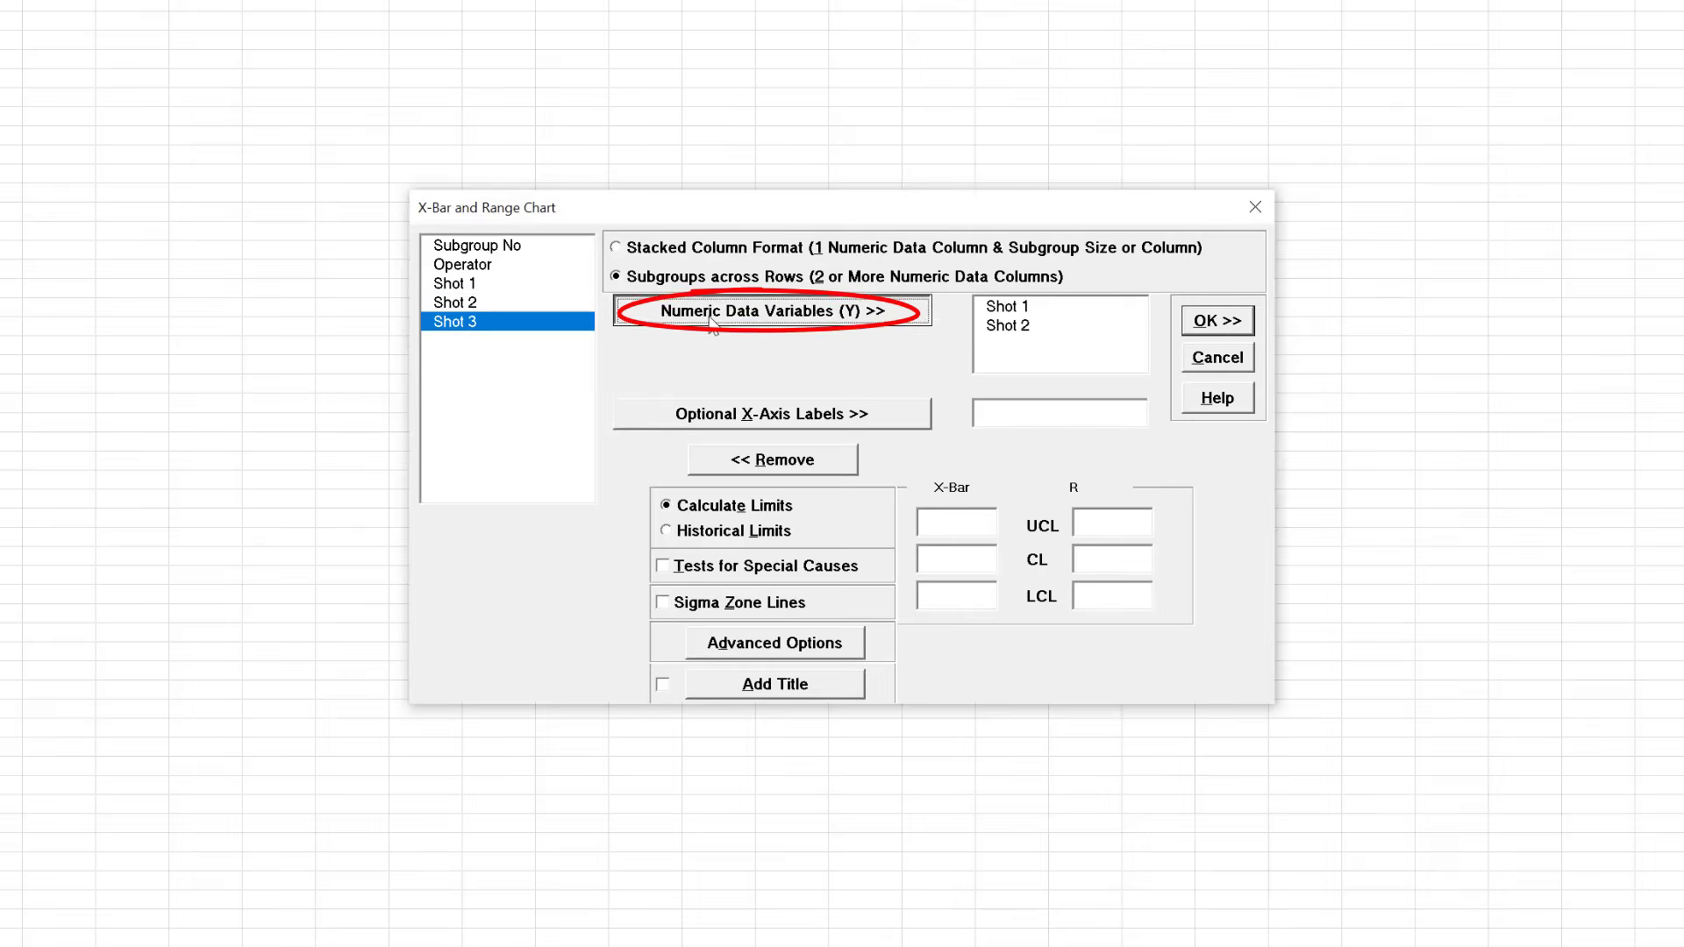
{"action": "left_click", "coordinate": [772, 311]}
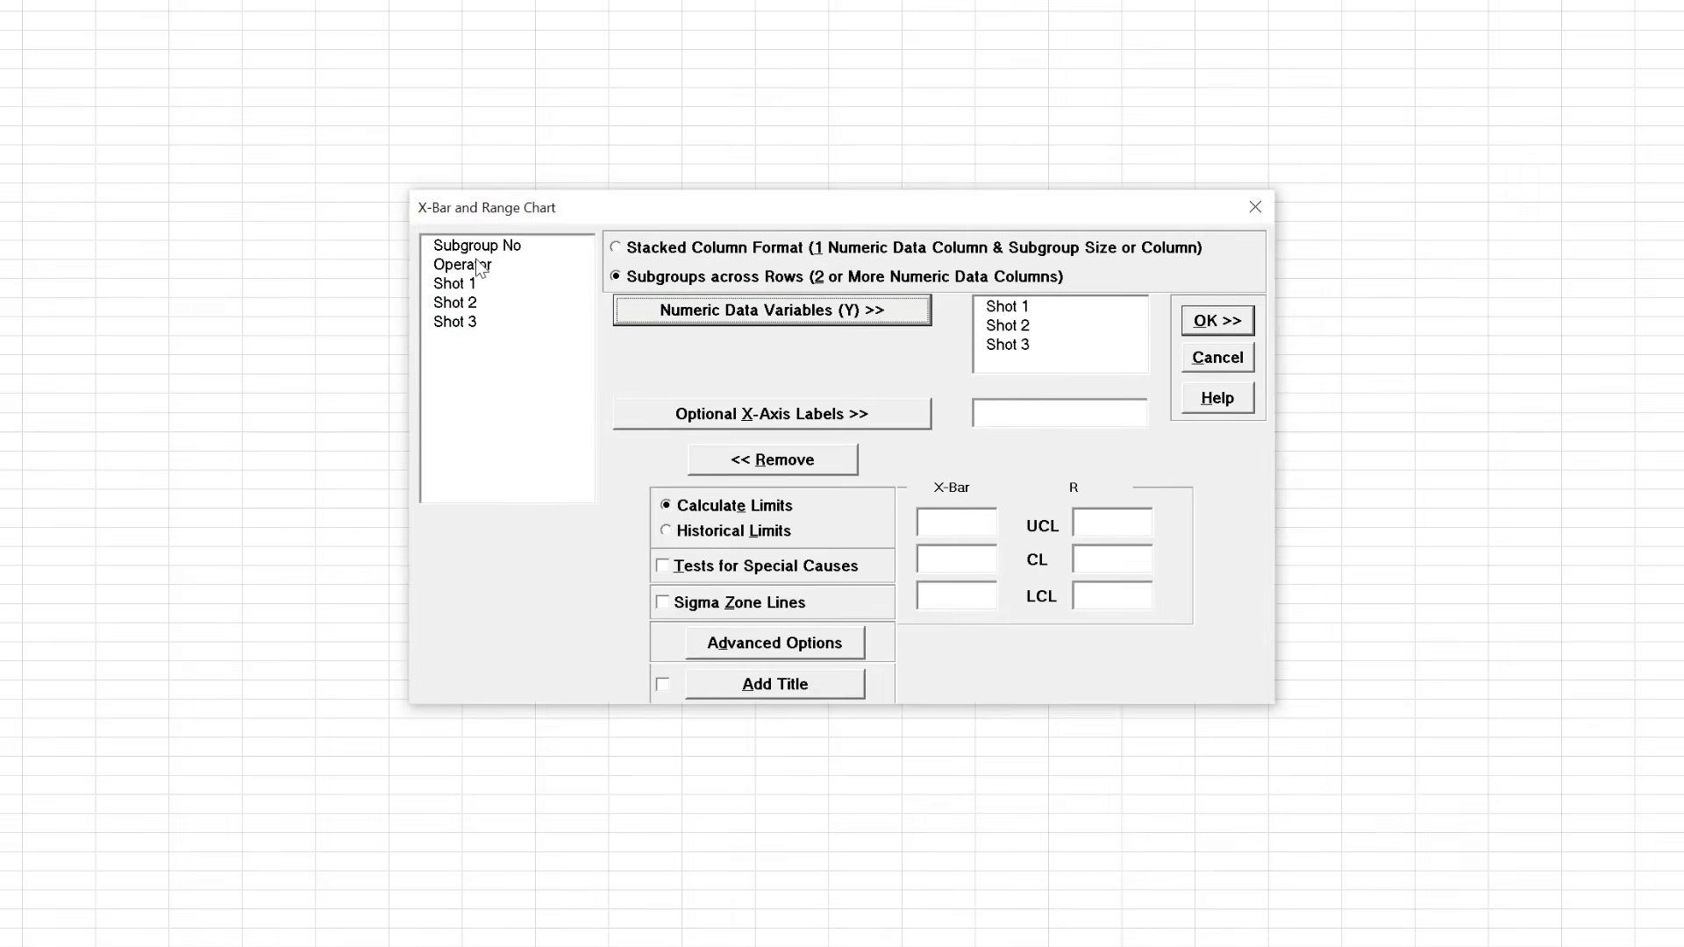
- Use Operator as X-axis labels, enable Tests for Special Causes, and create the X-bar and R chart
{"action": "left_click", "coordinate": [464, 265]}
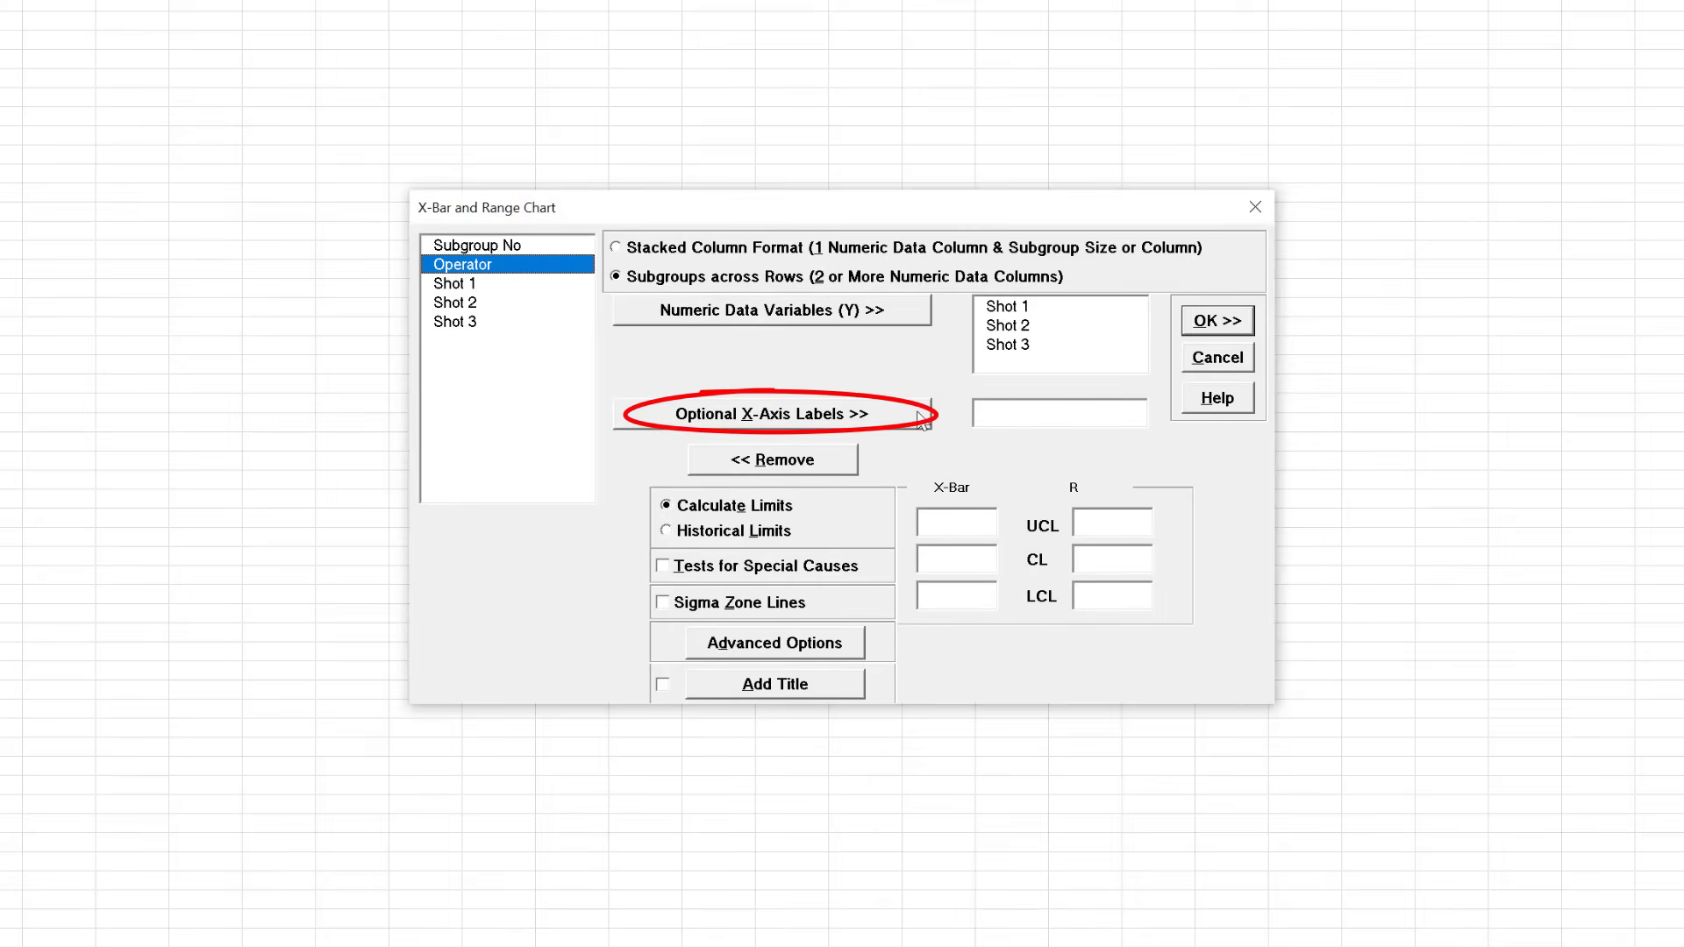
{"action": "left_click", "coordinate": [772, 414]}
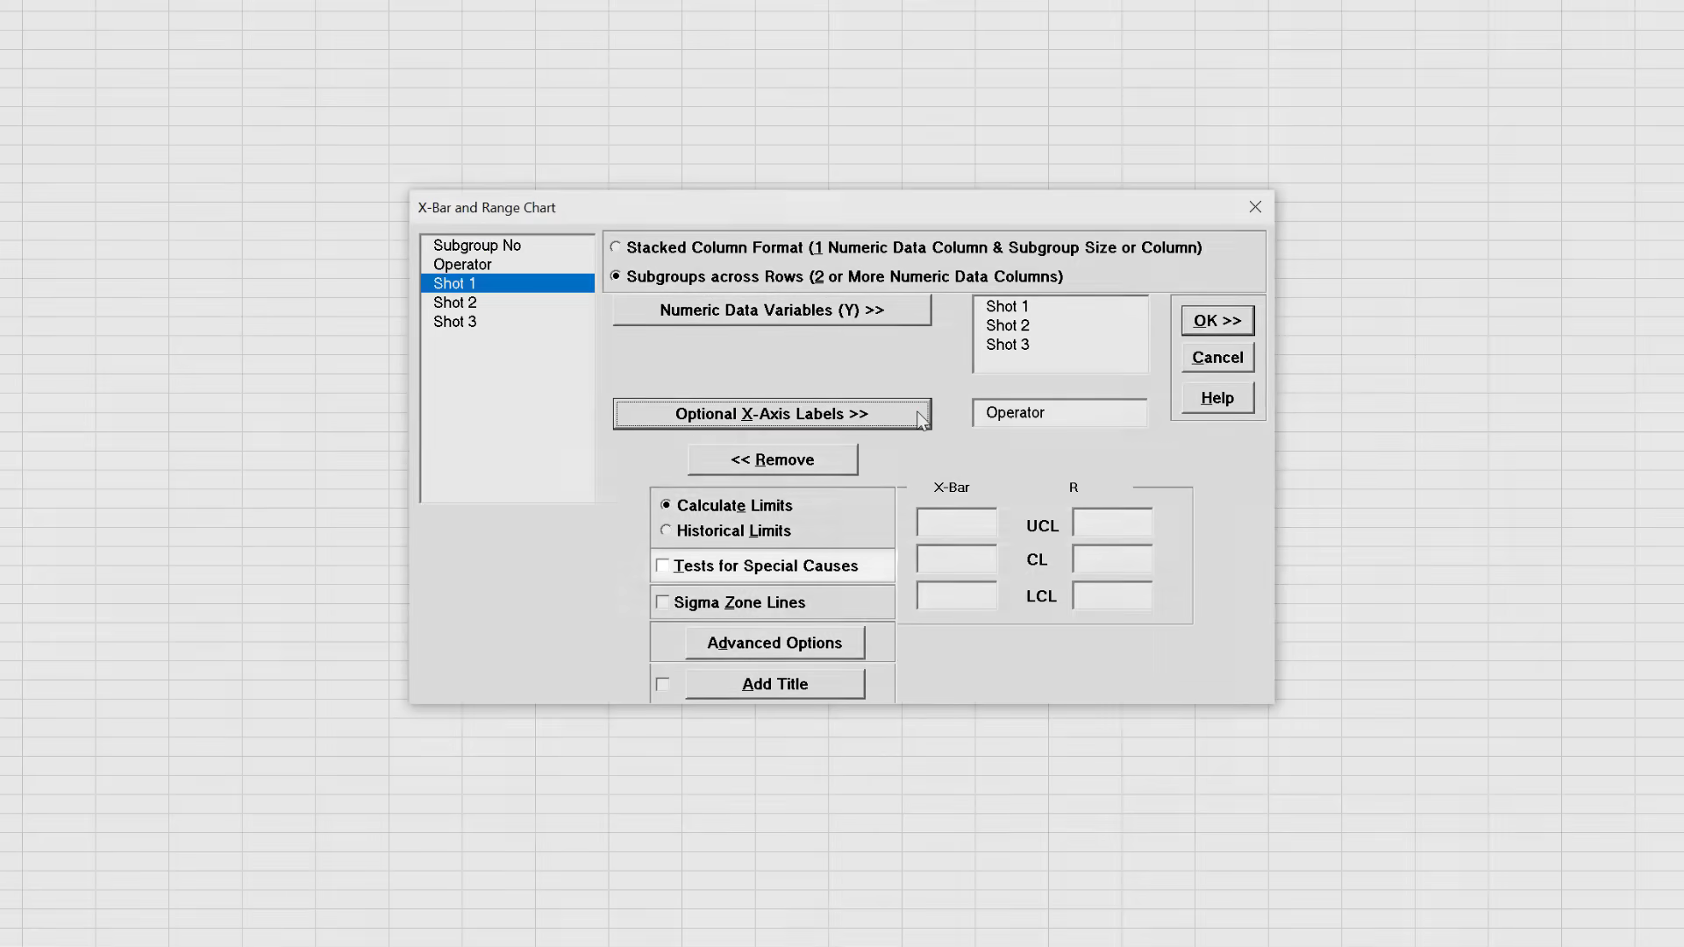
{"action": "left_click", "coordinate": [663, 567]}
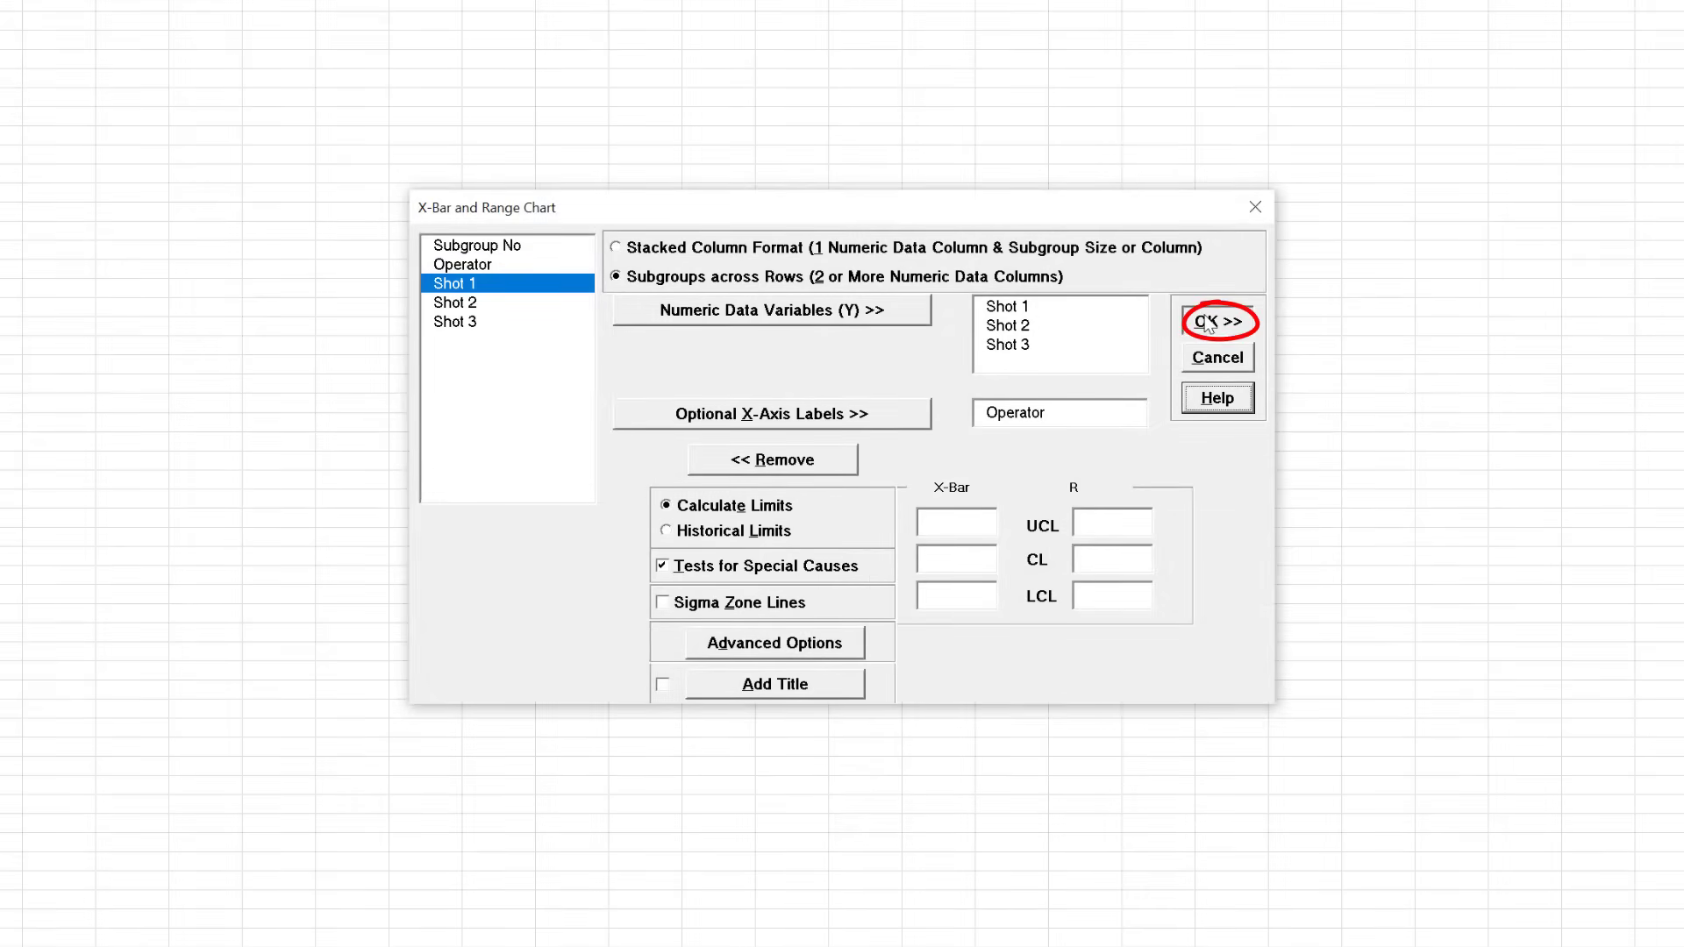
{"action": "left_click", "coordinate": [1217, 322]}
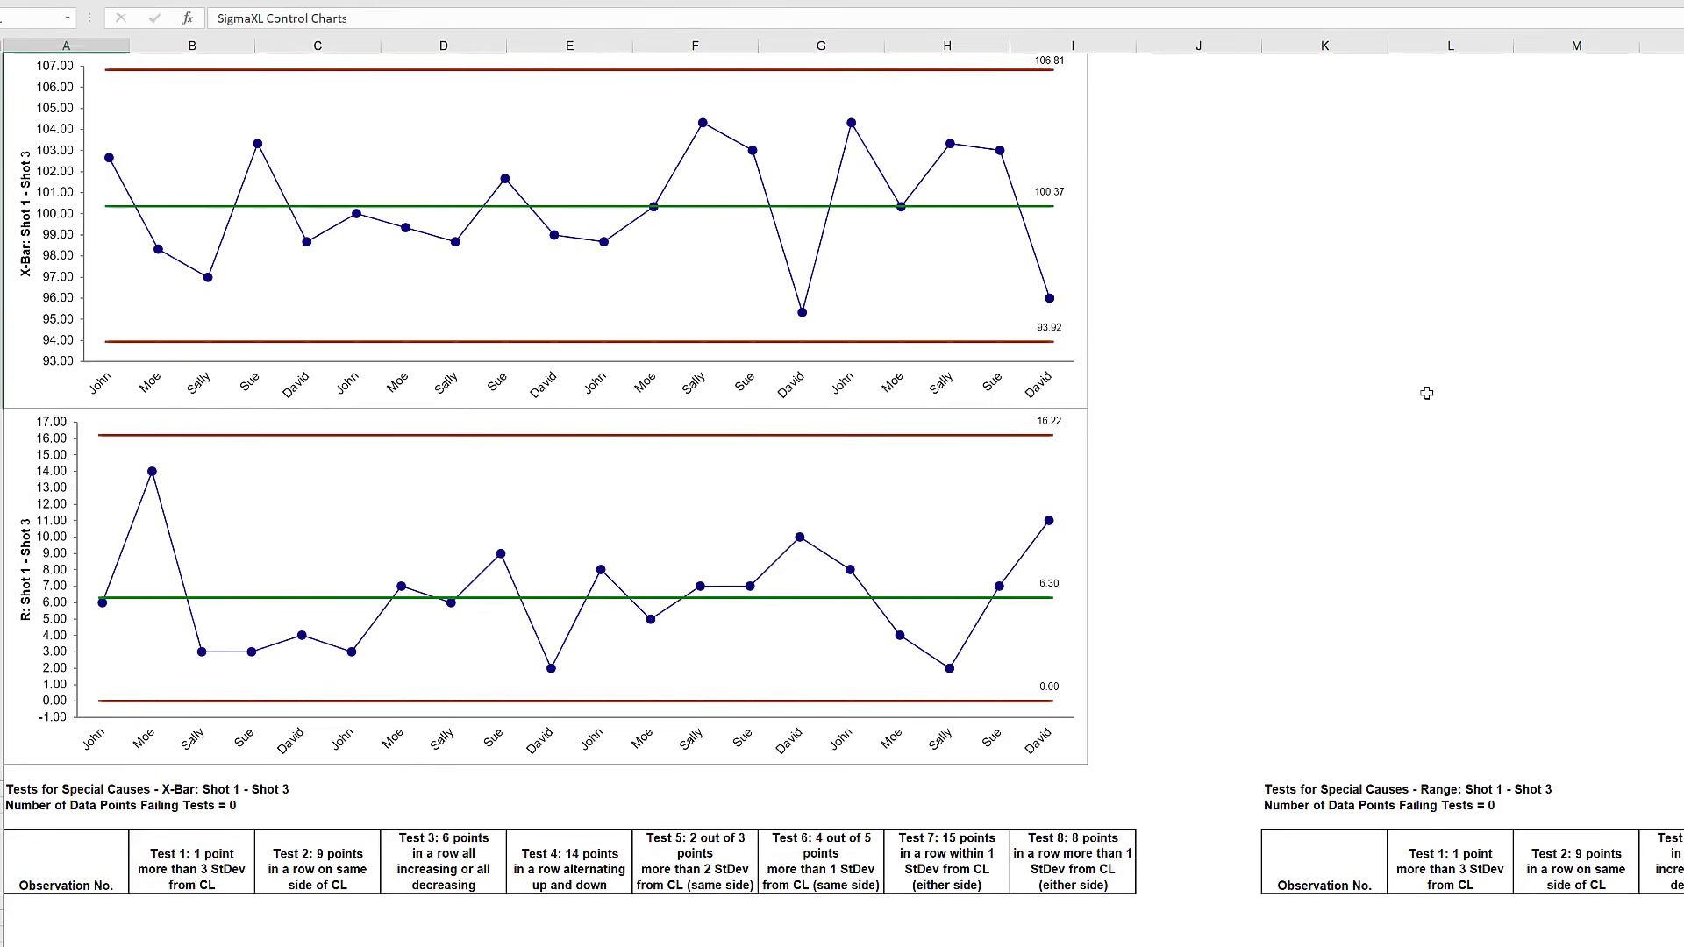
{"action": "mouse_move", "coordinate": [1416, 394]}
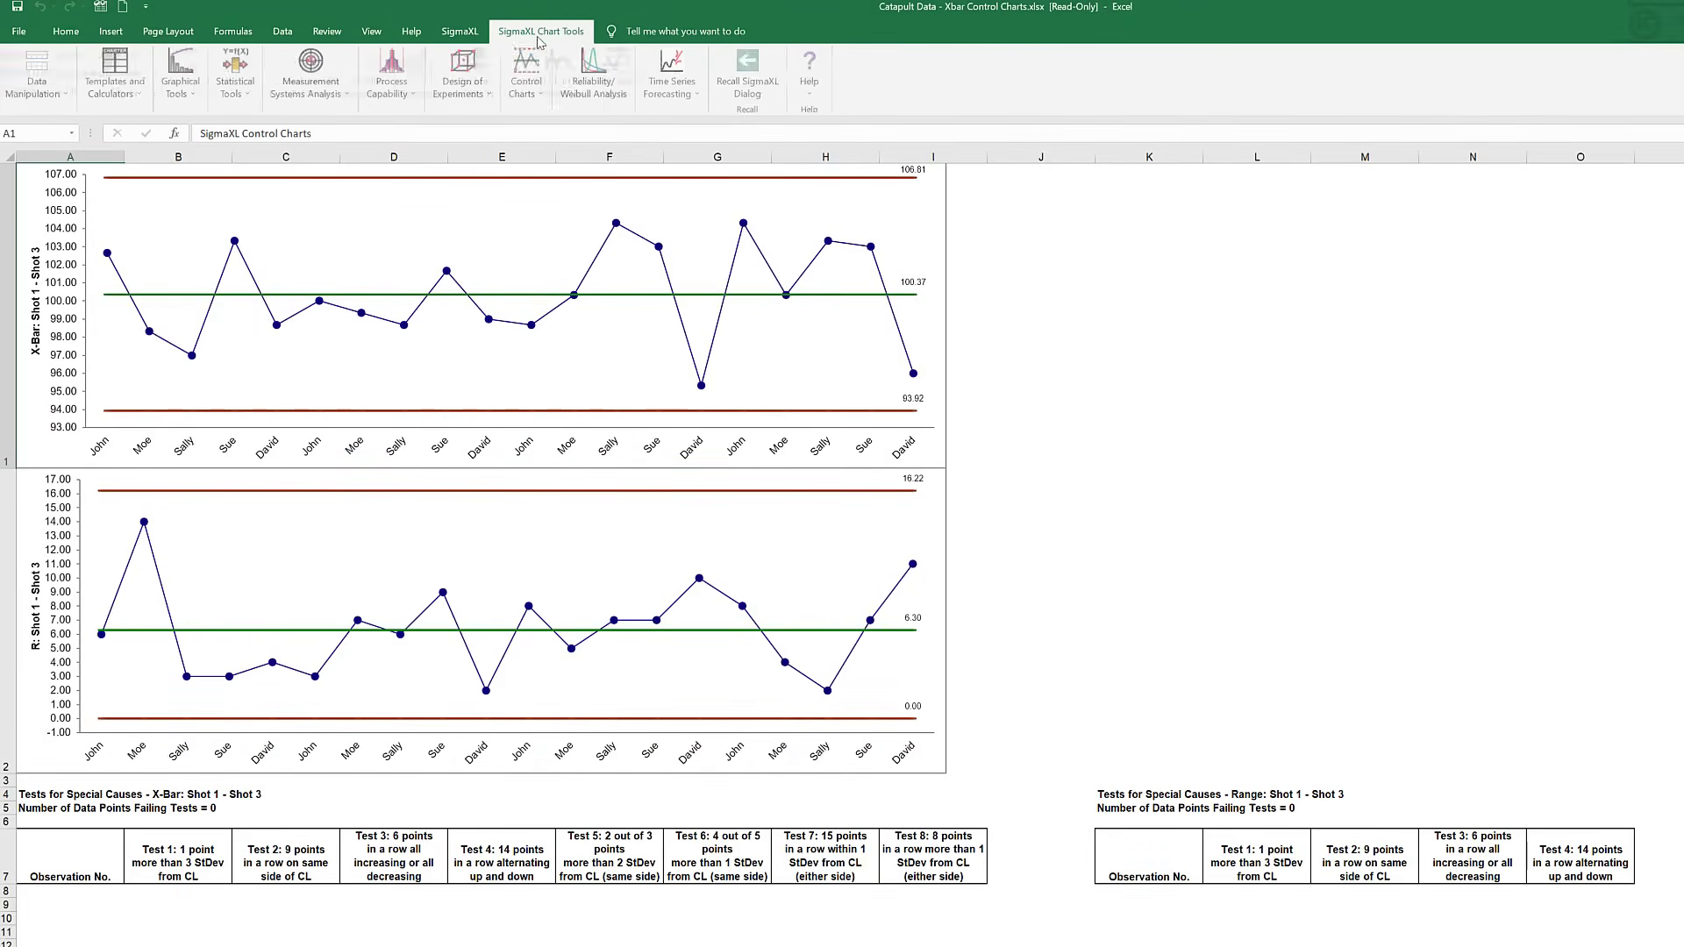
- Leave the X-bar and R chart output for a new blank Book1 workbook
{"action": "left_click", "coordinate": [541, 30]}
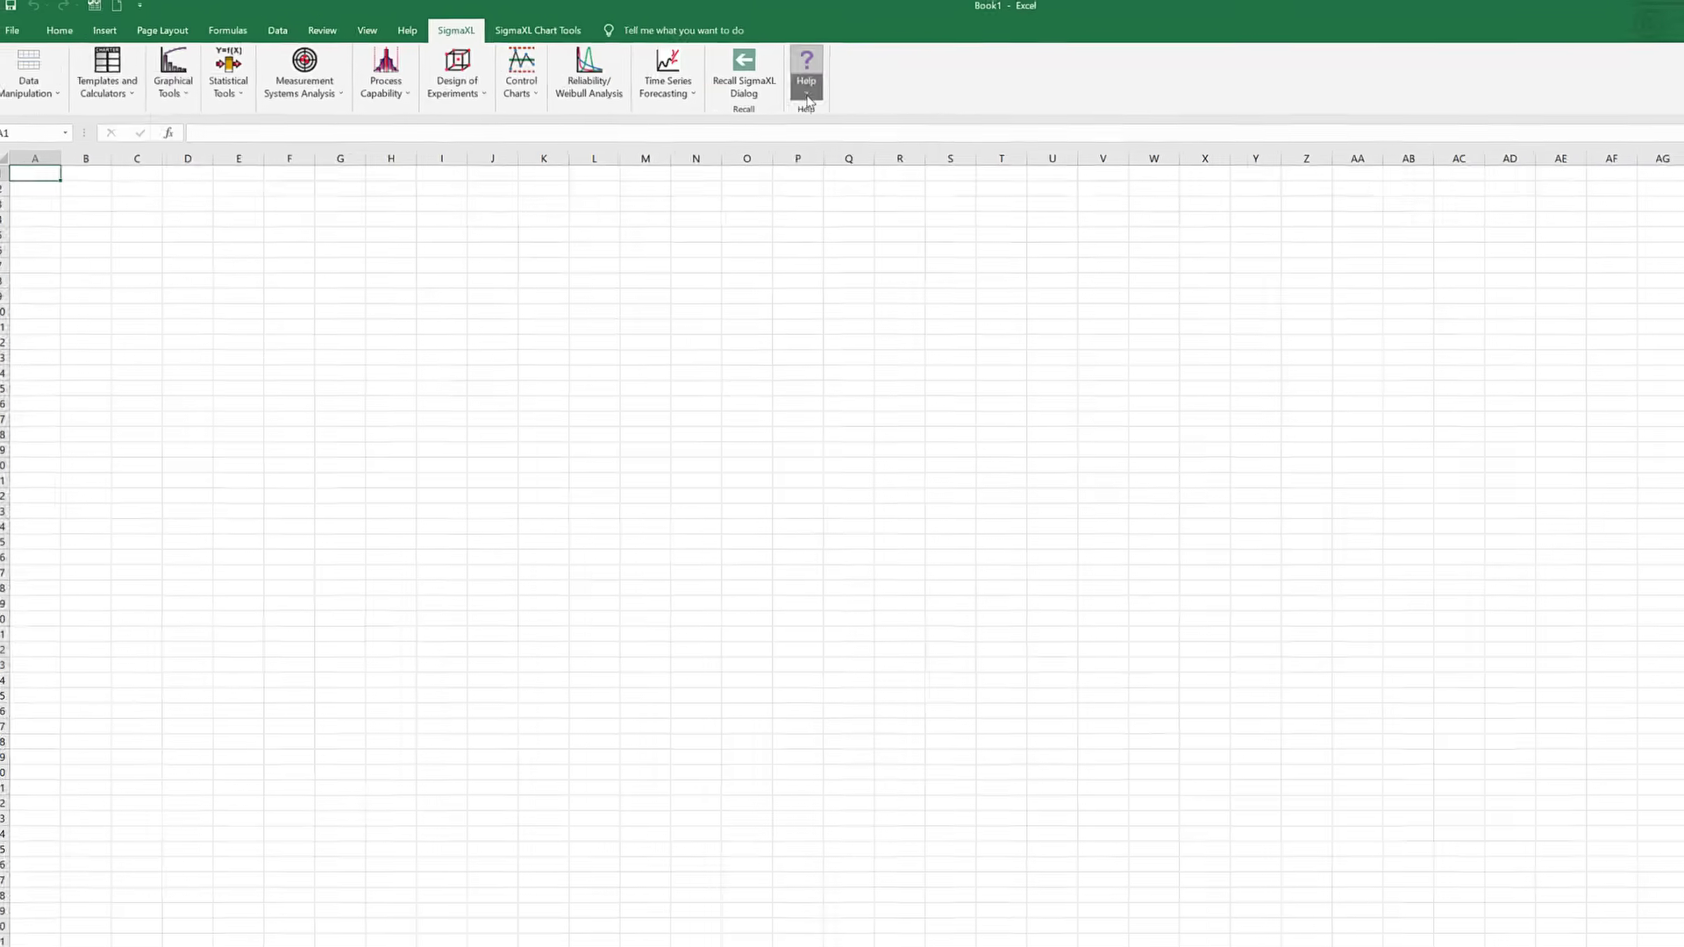
- View About SigmaXL (Version 9.1, 32-bit), exit it, and reopen the SigmaXL Help dropdown
{"action": "left_click", "coordinate": [805, 76]}
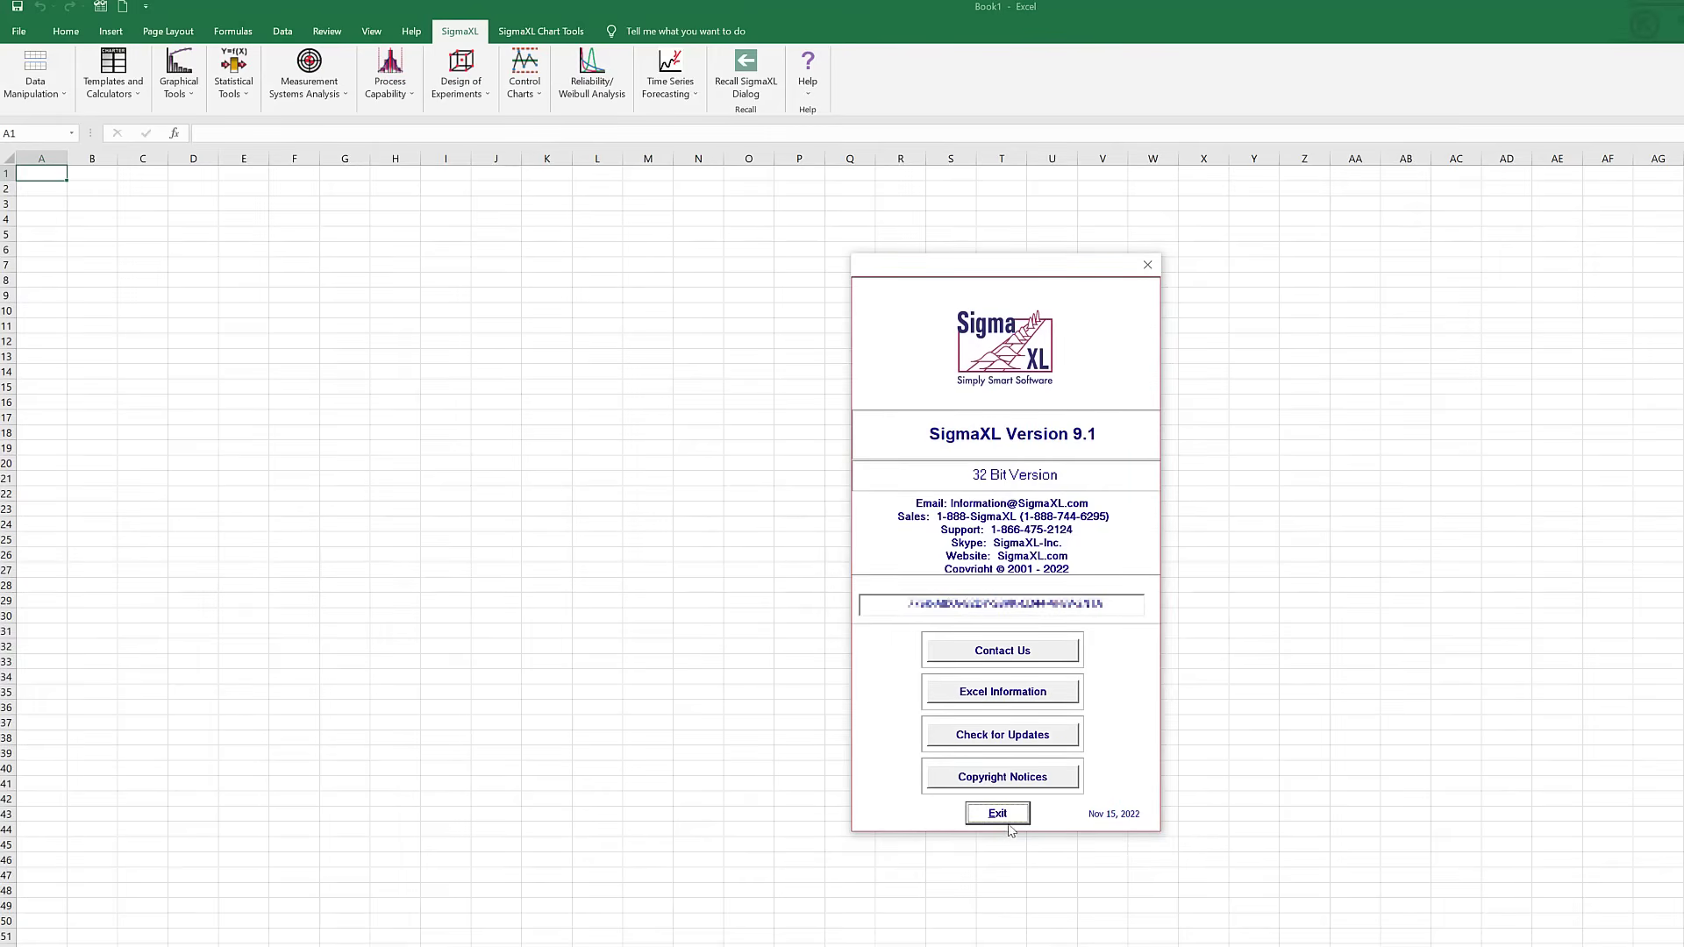
{"action": "left_click", "coordinate": [997, 812]}
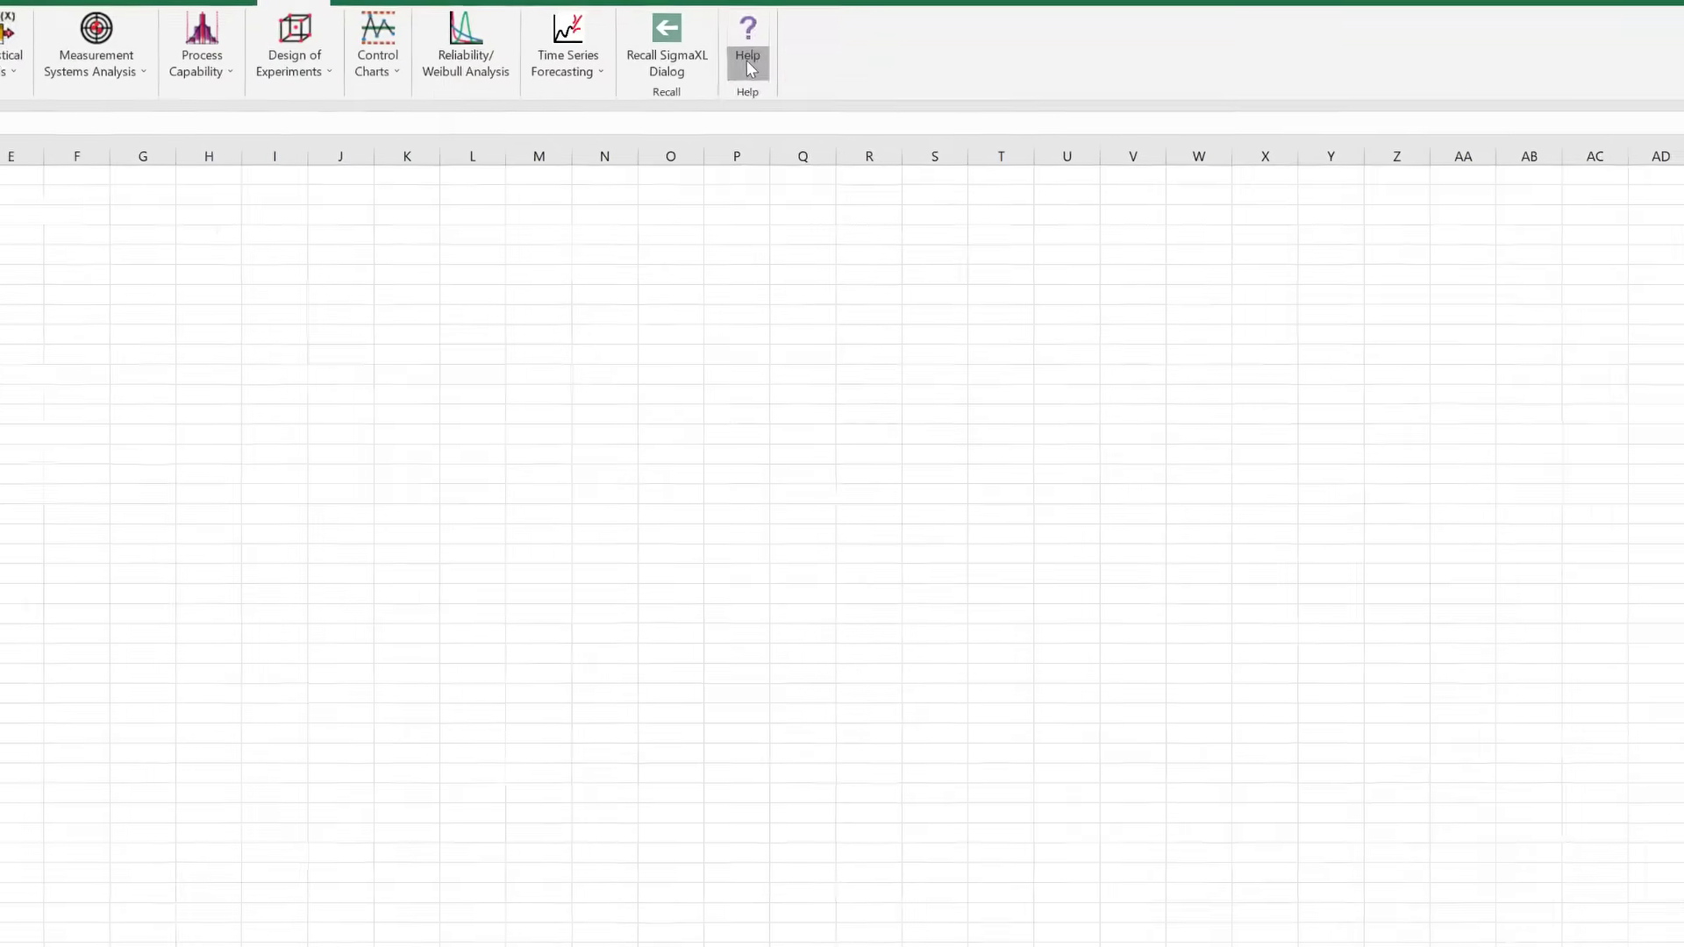
{"action": "left_click", "coordinate": [747, 49]}
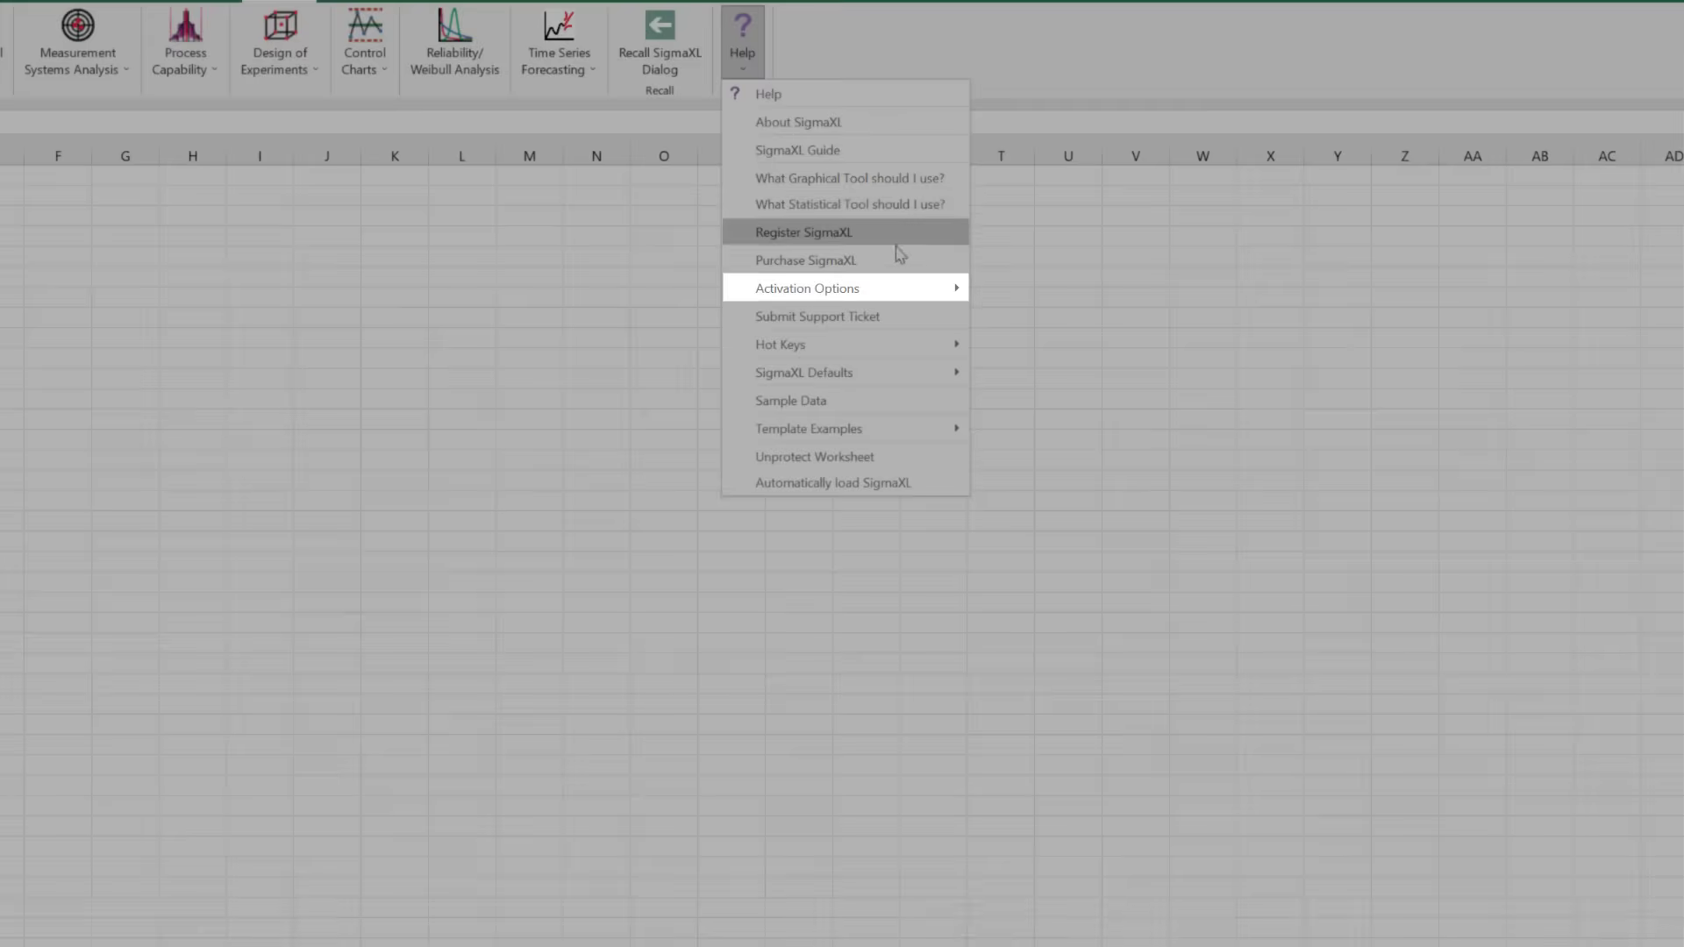
{"action": "mouse_move", "coordinate": [845, 288]}
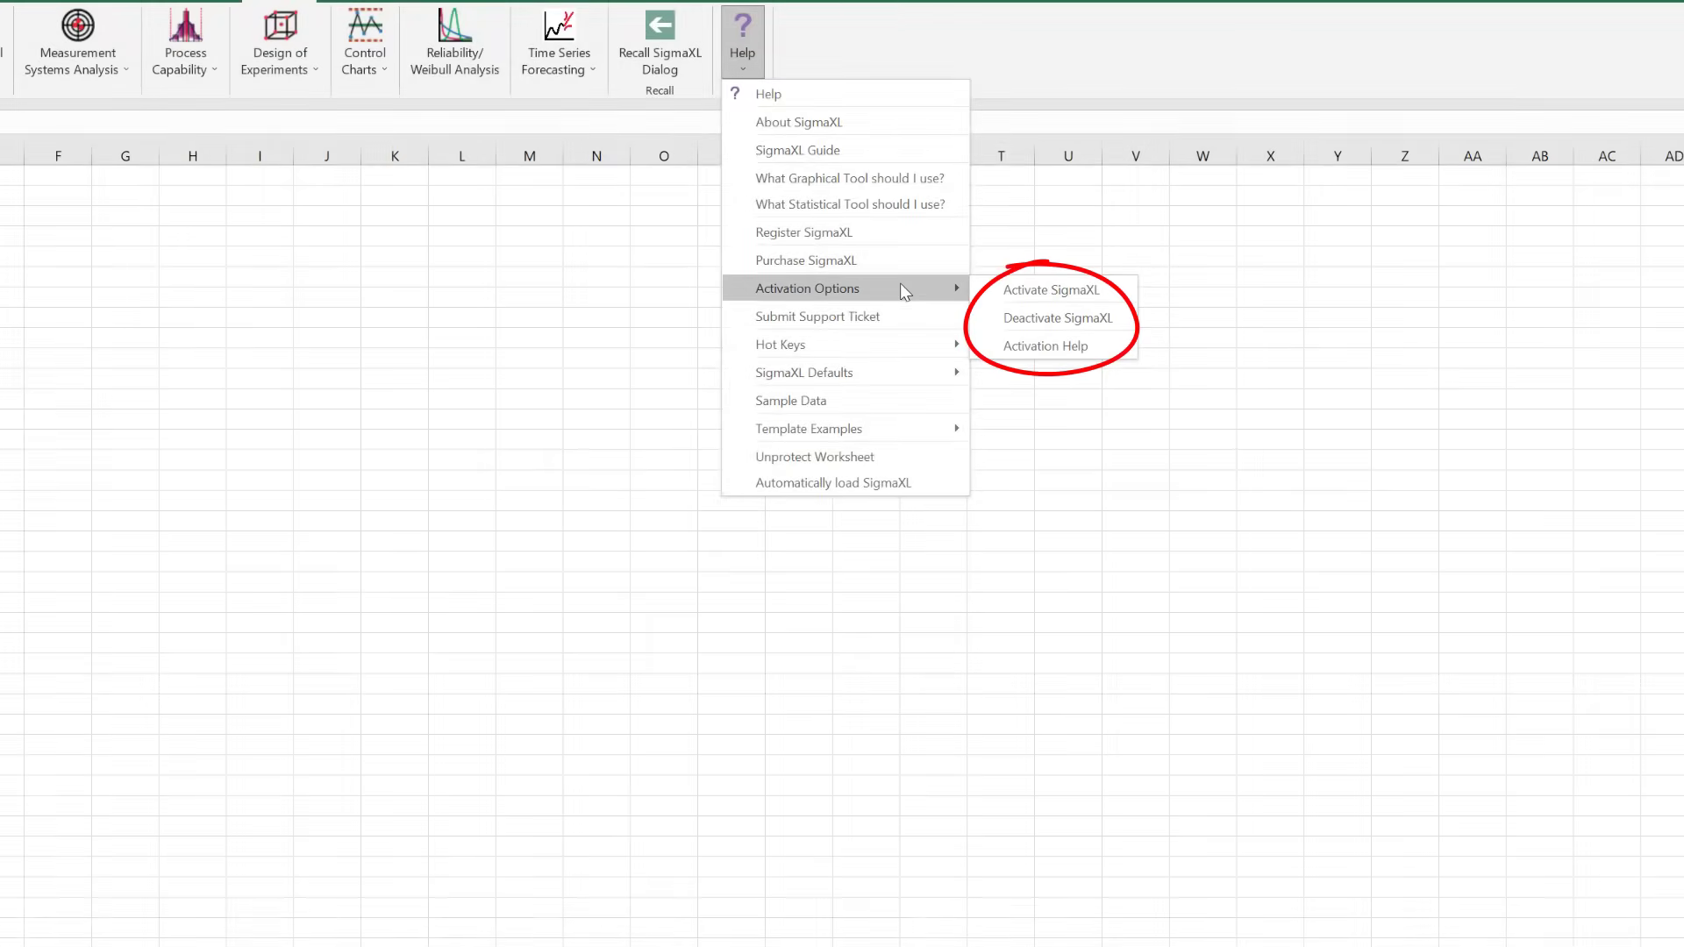
{"action": "mouse_move", "coordinate": [904, 300]}
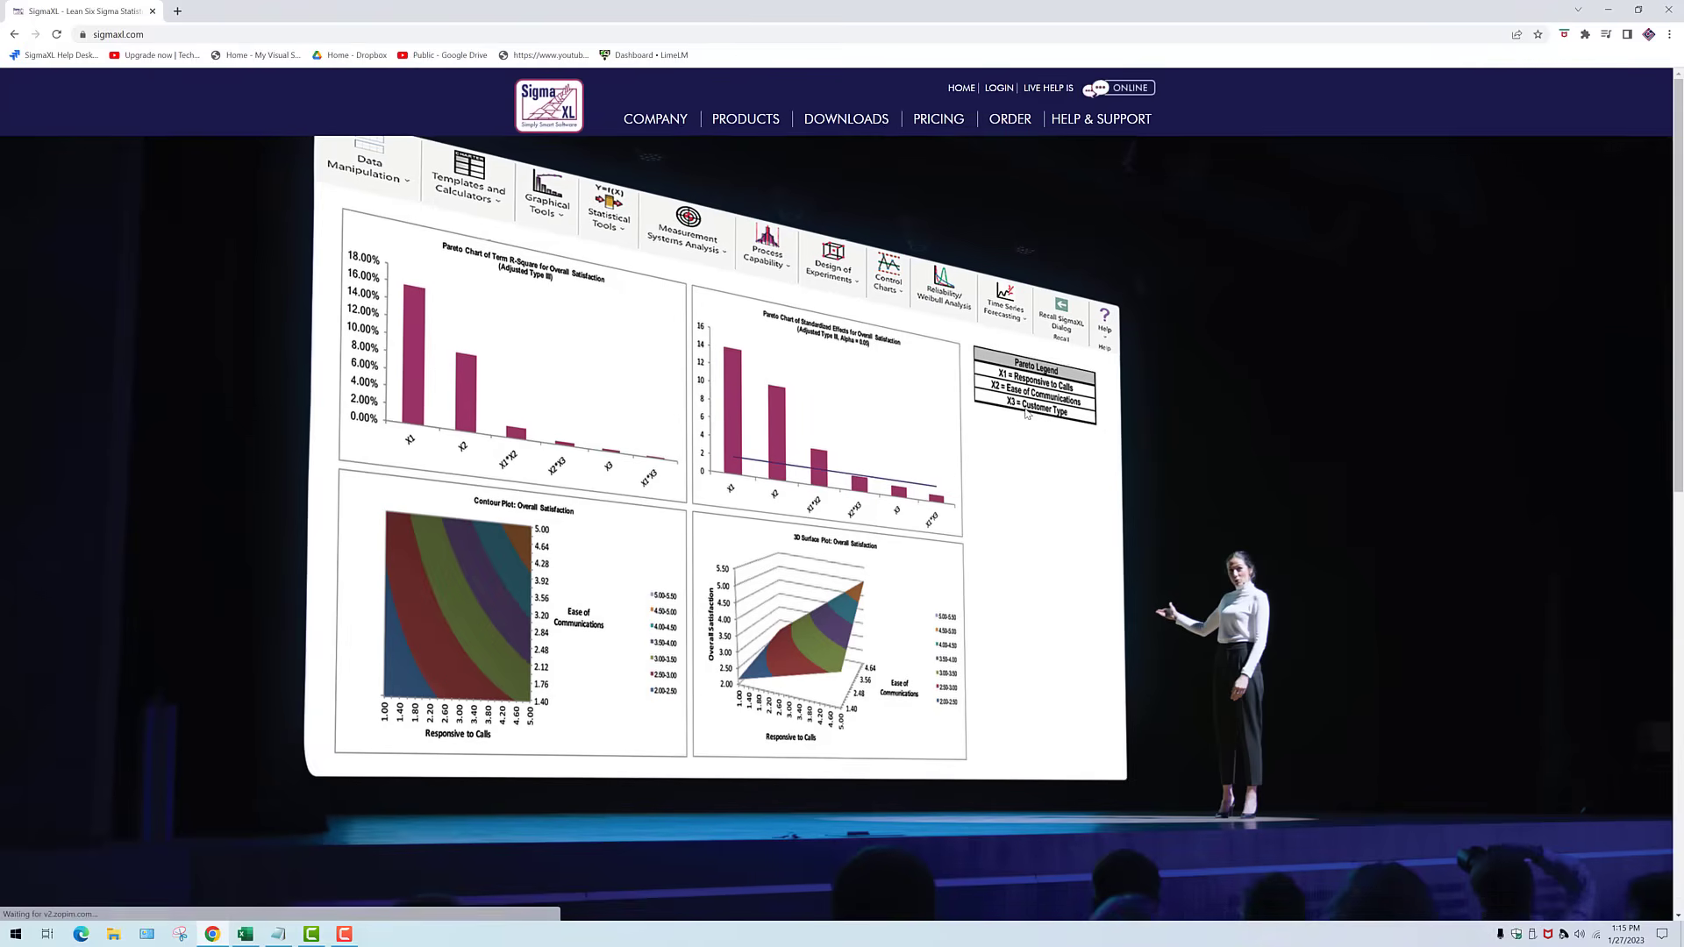
{"action": "mouse_move", "coordinate": [1209, 379]}
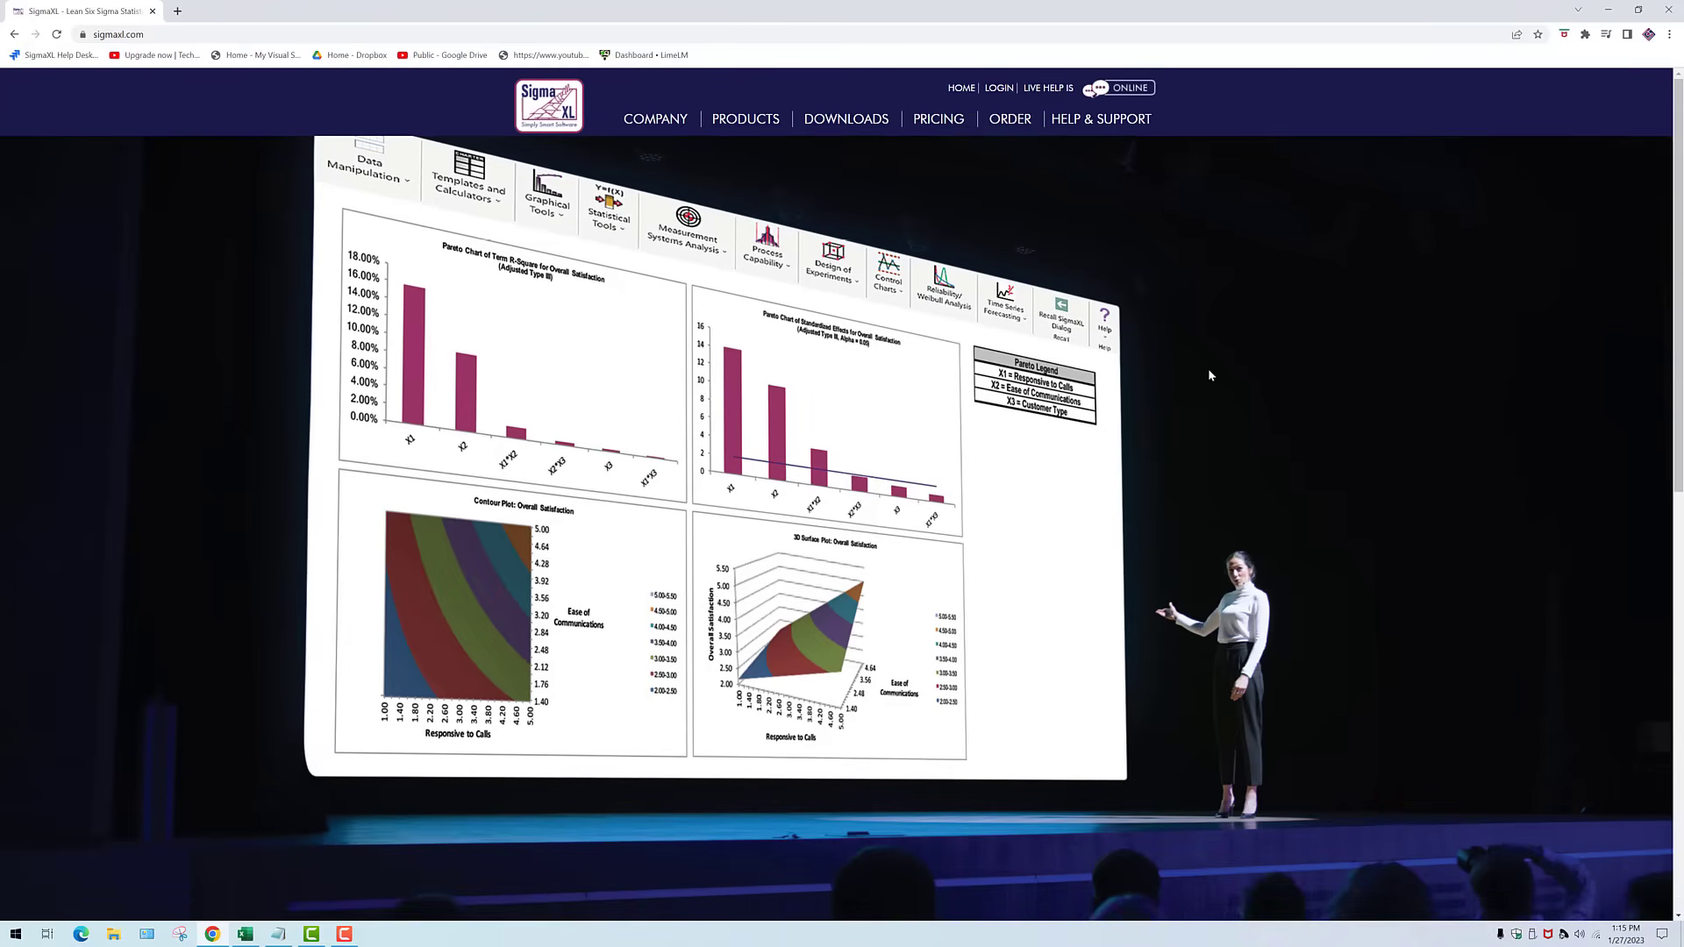
{"action": "mouse_move", "coordinate": [1209, 336]}
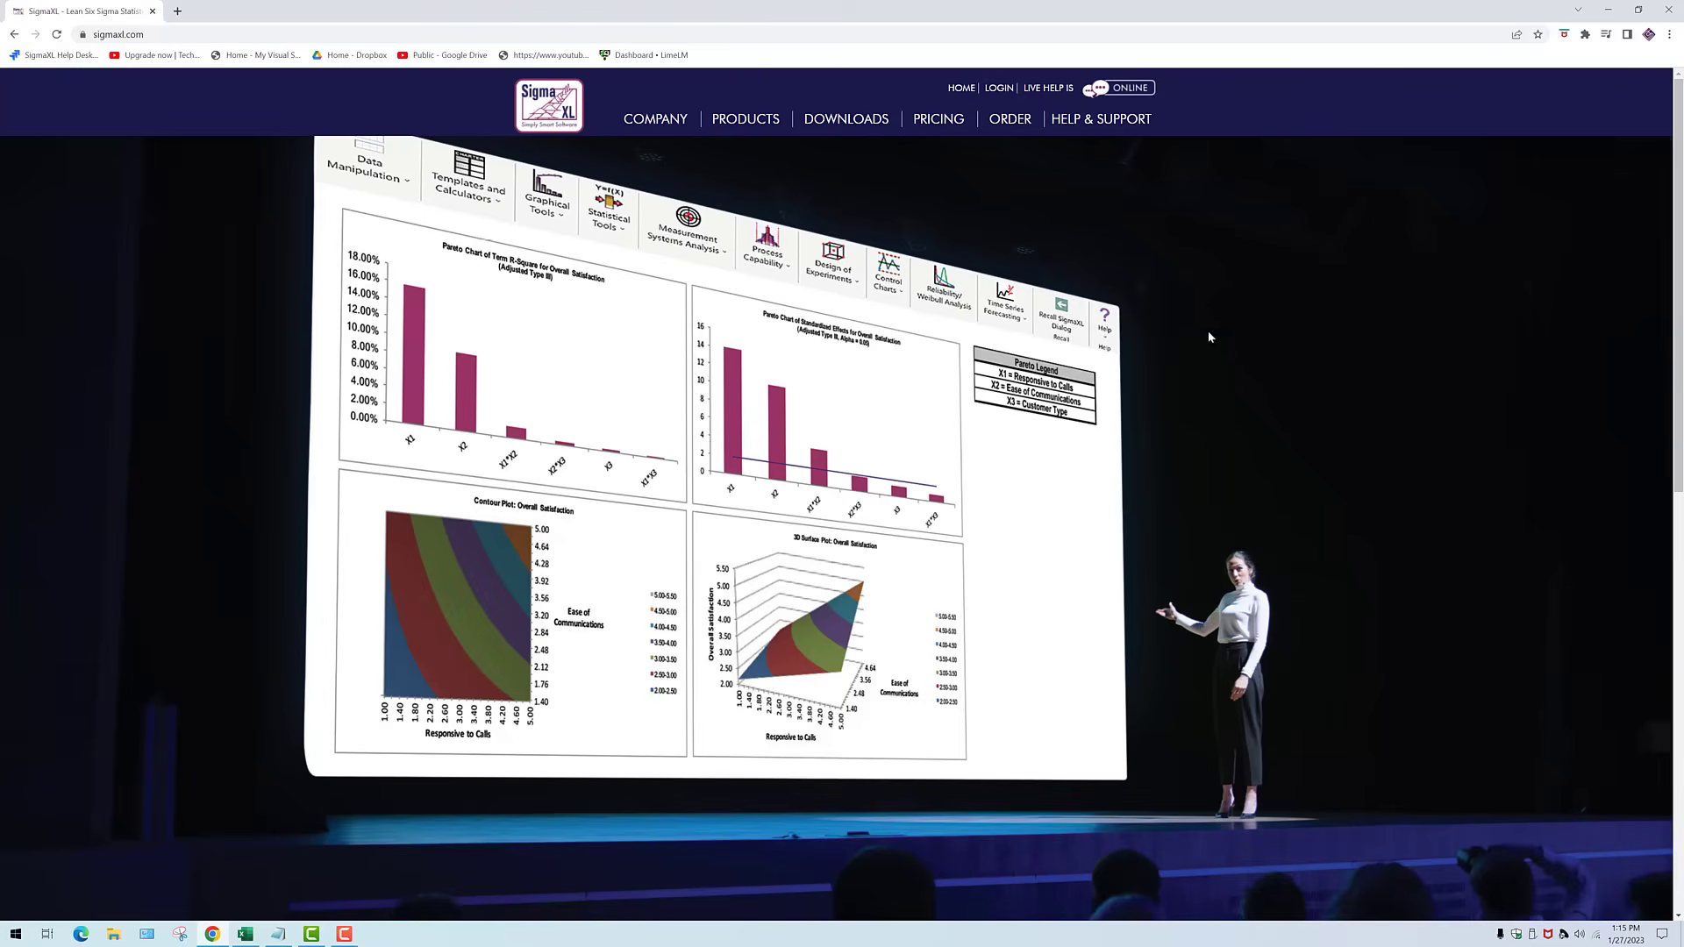
- Go to Products > SigmaXL and launch the SigmaXL Virtual Menu in a new tab
{"action": "left_click", "coordinate": [746, 117]}
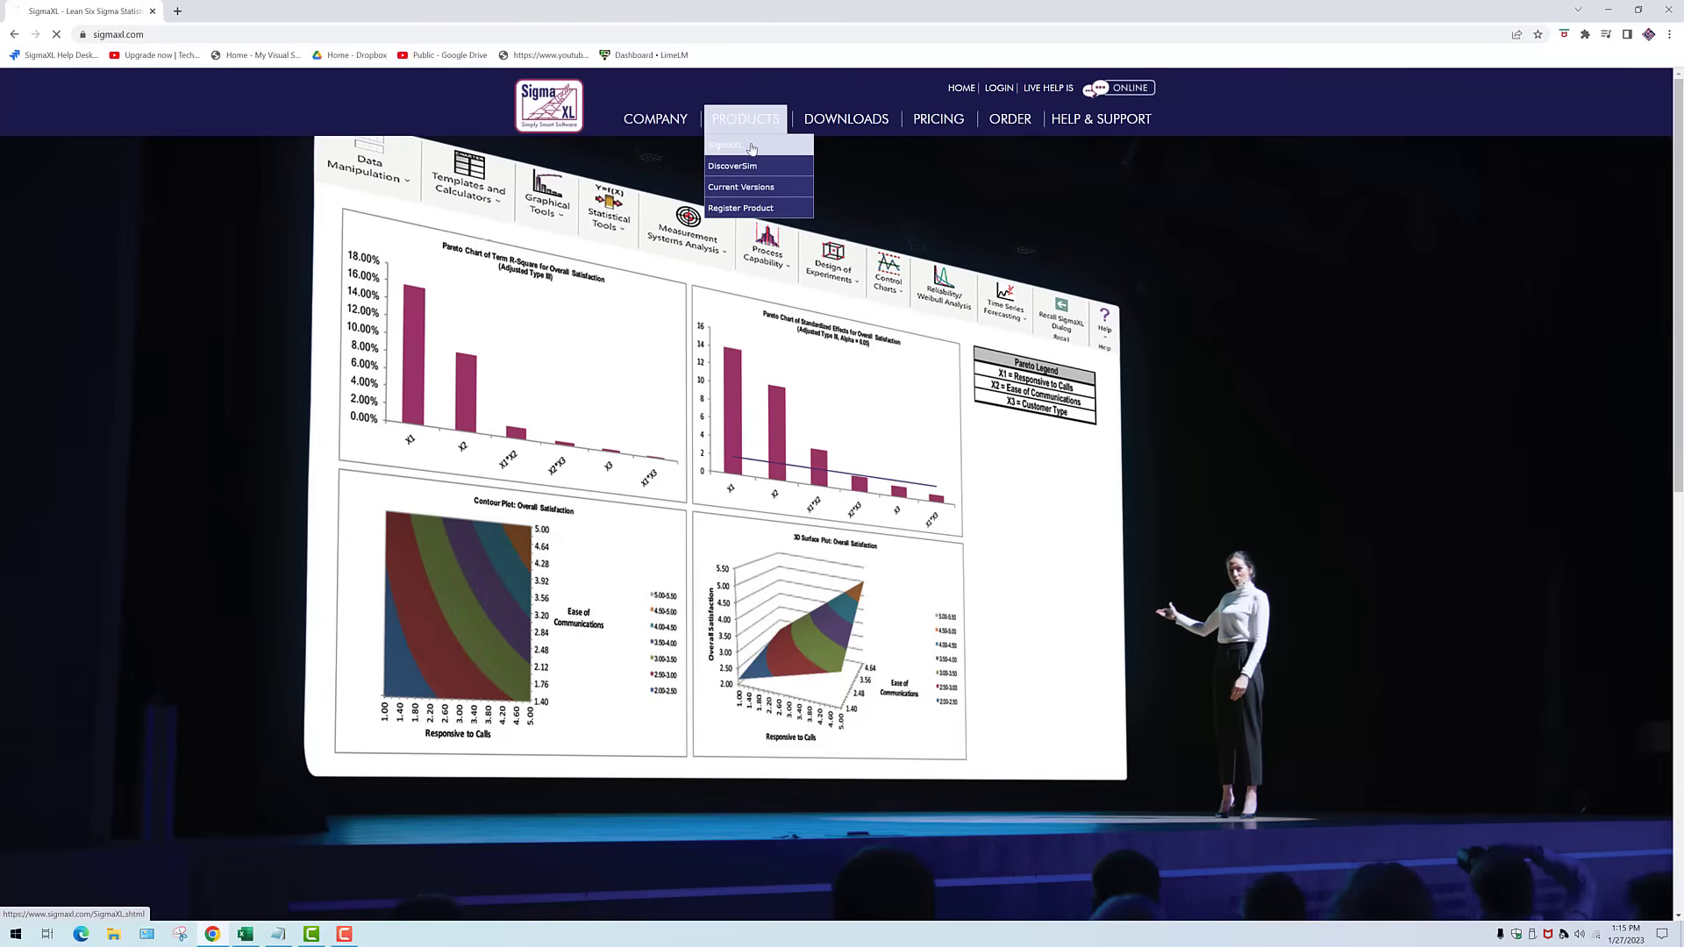
{"action": "left_click", "coordinate": [725, 146]}
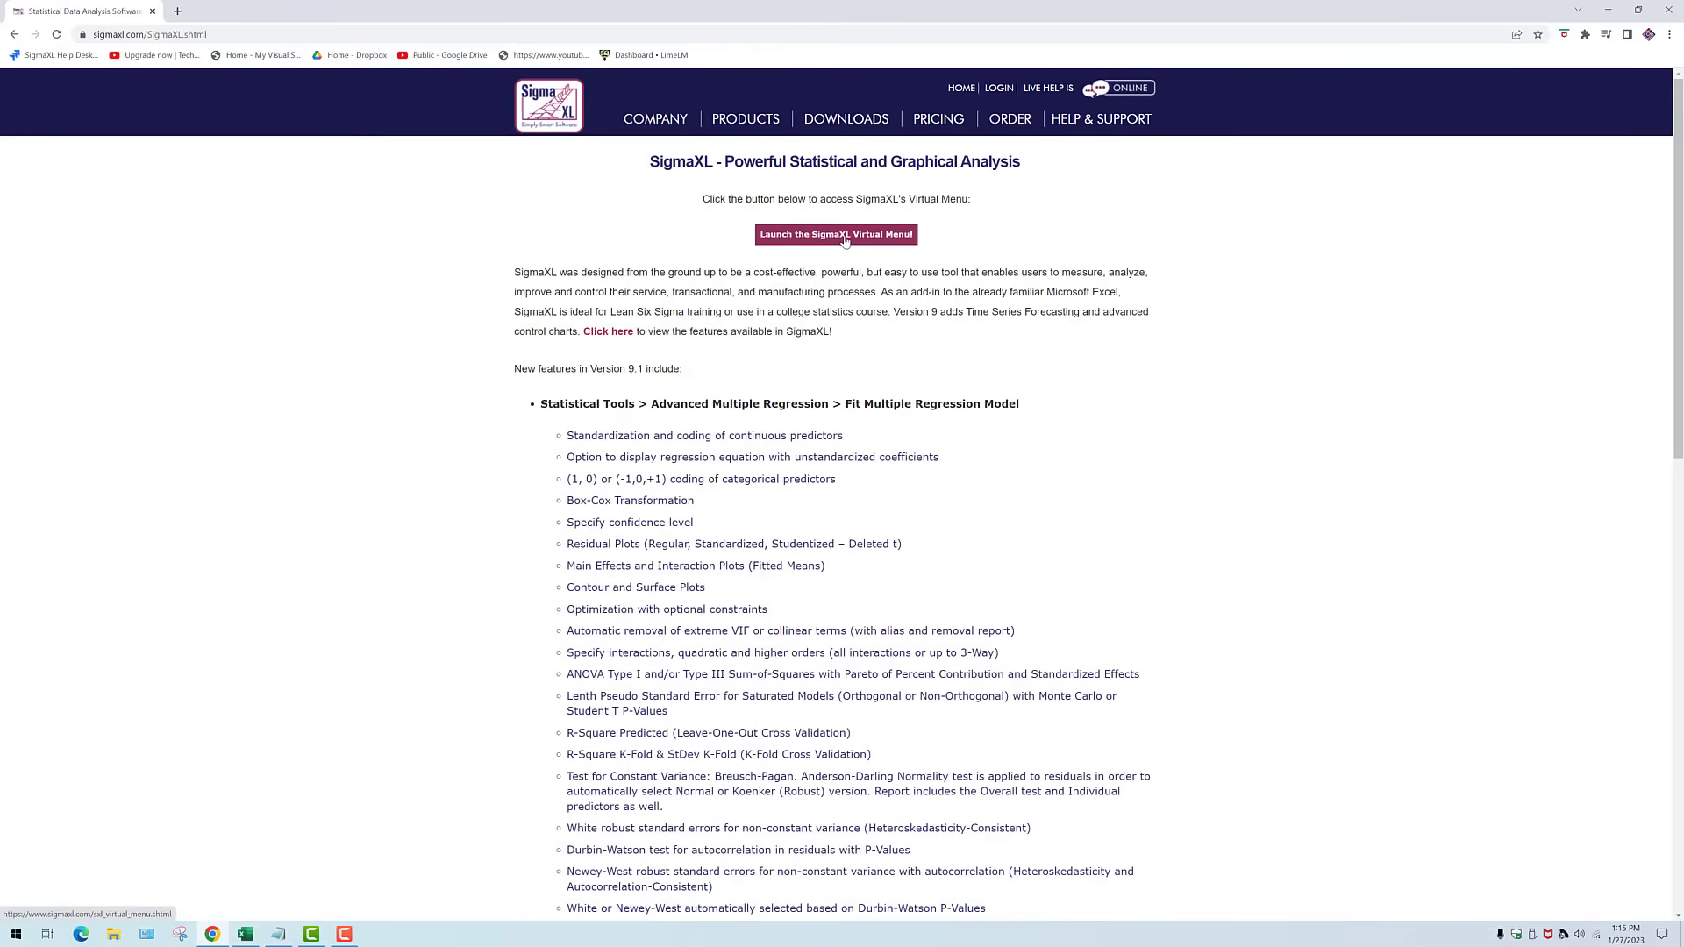
{"action": "left_click", "coordinate": [835, 233]}
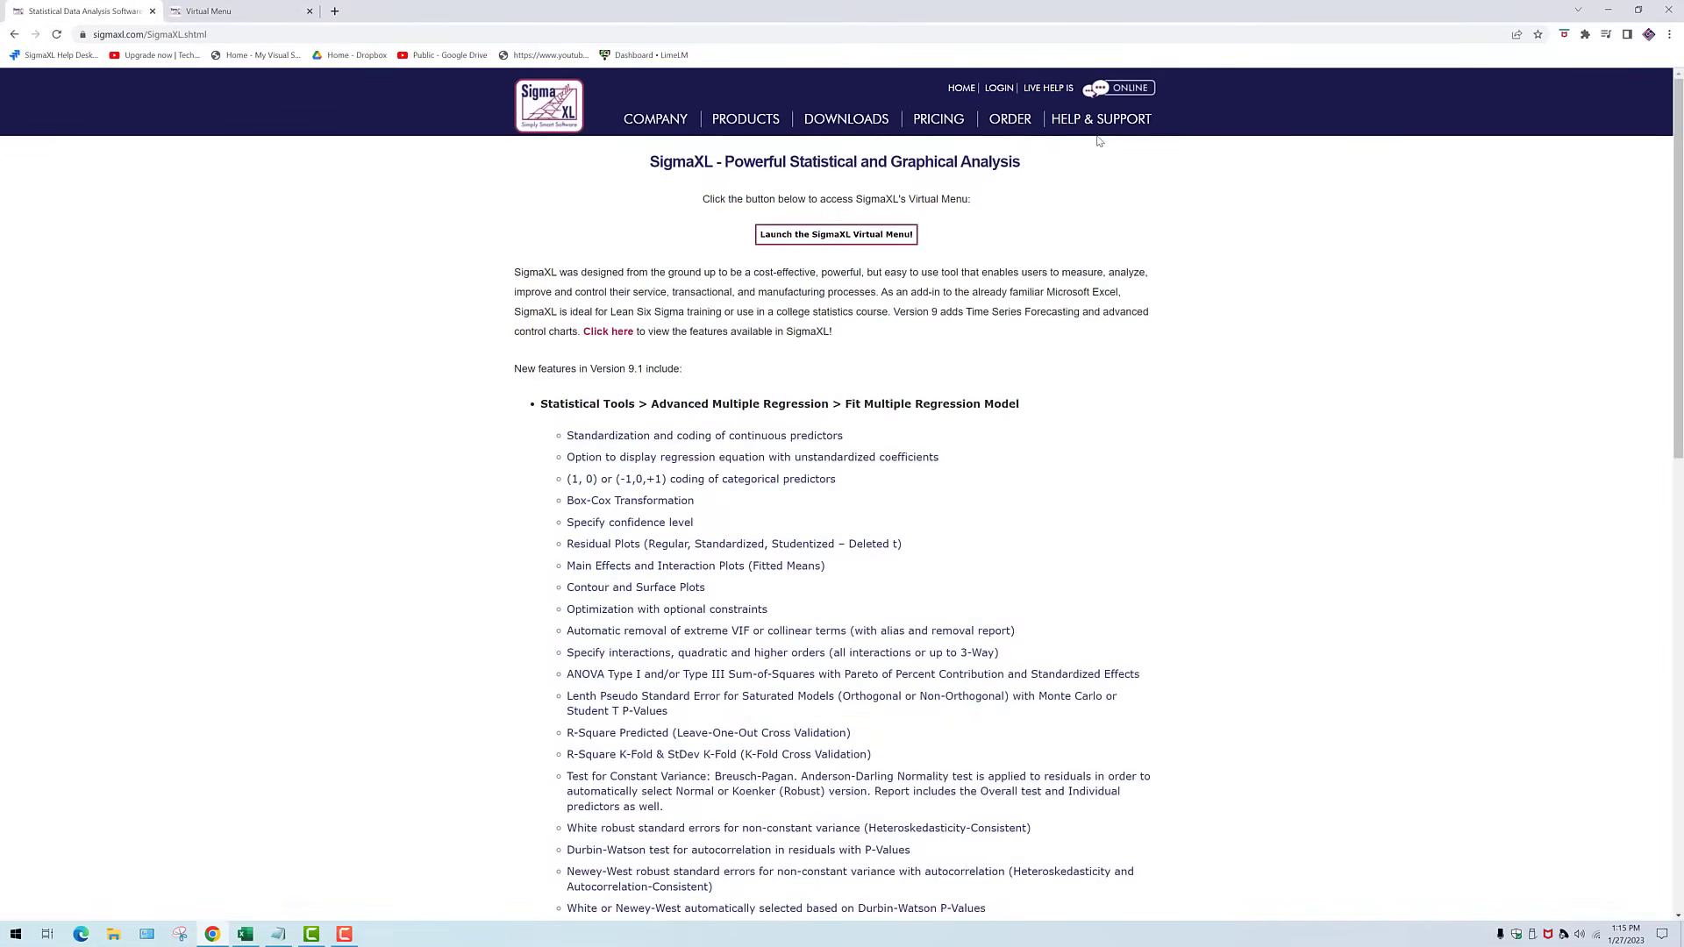
- Choose Help & Support > Help Desk to reach the knowledgebase articles
{"action": "left_click", "coordinate": [1100, 119]}
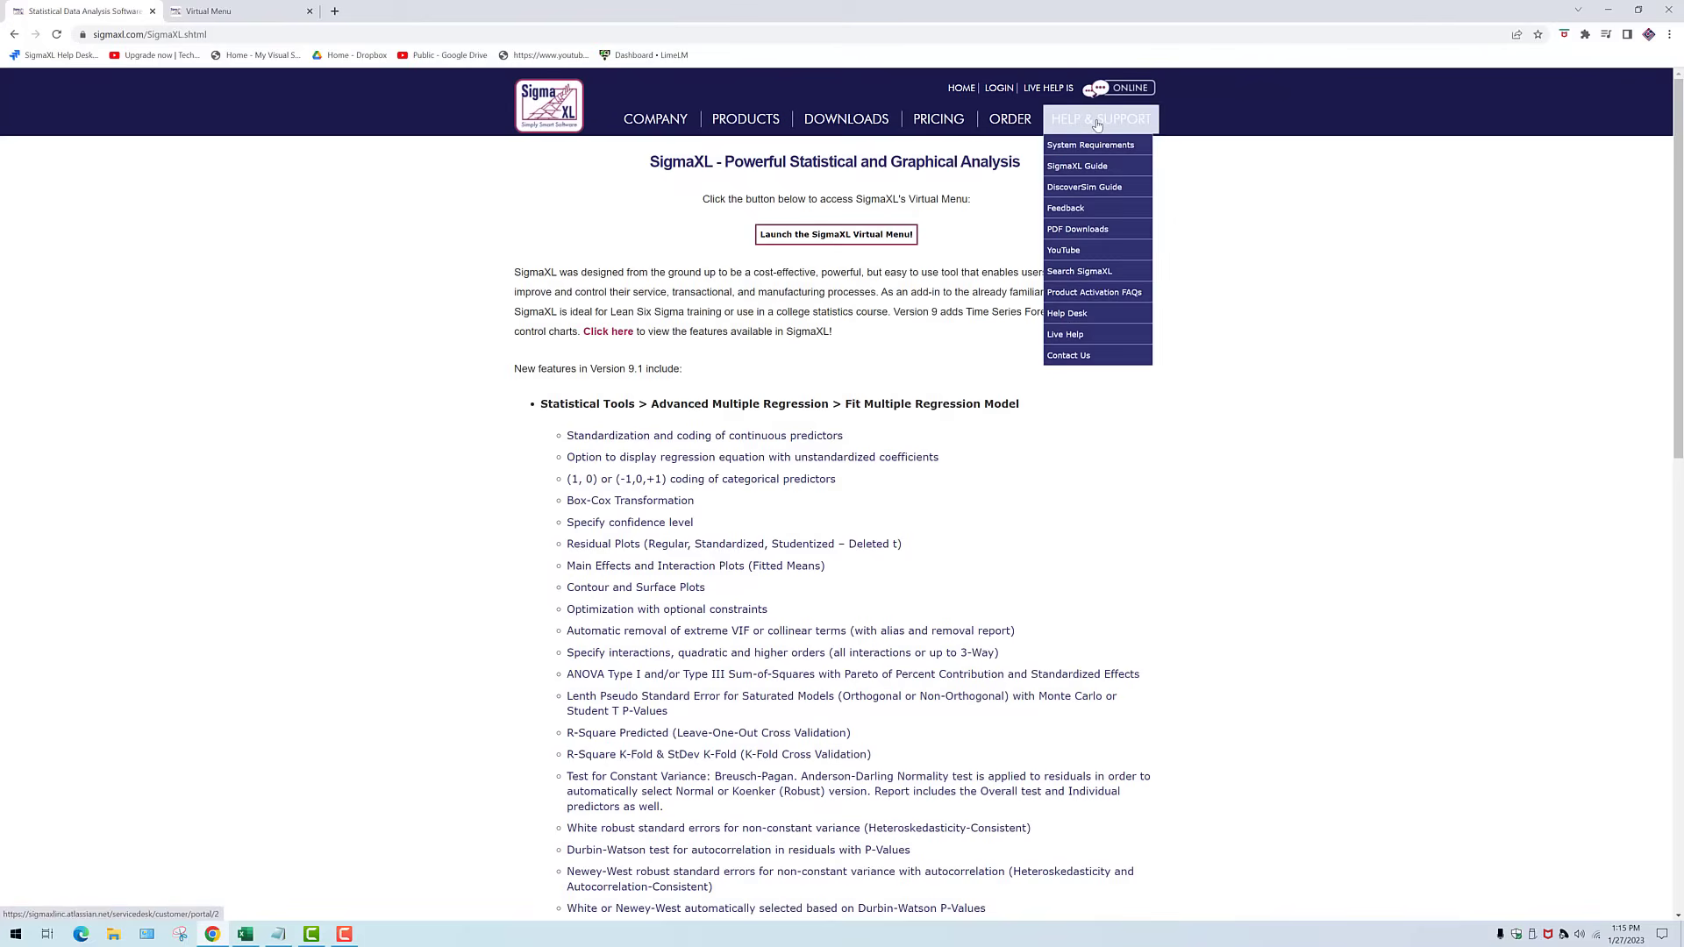
{"action": "left_click", "coordinate": [1066, 312]}
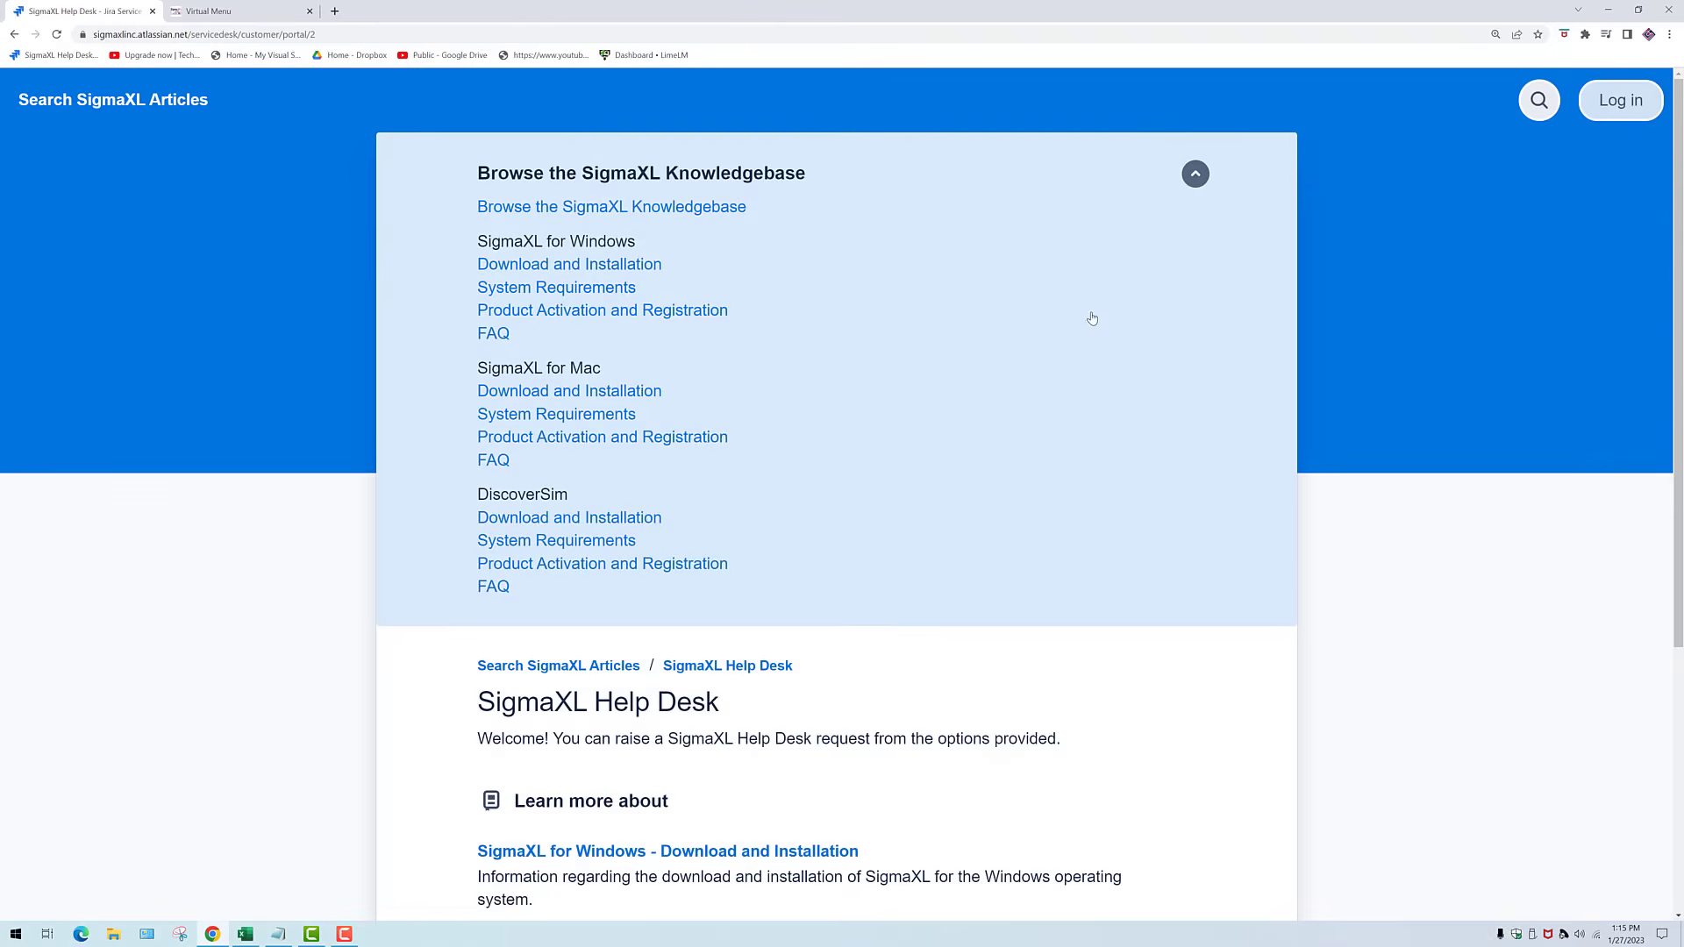
{"action": "mouse_move", "coordinate": [1095, 314]}
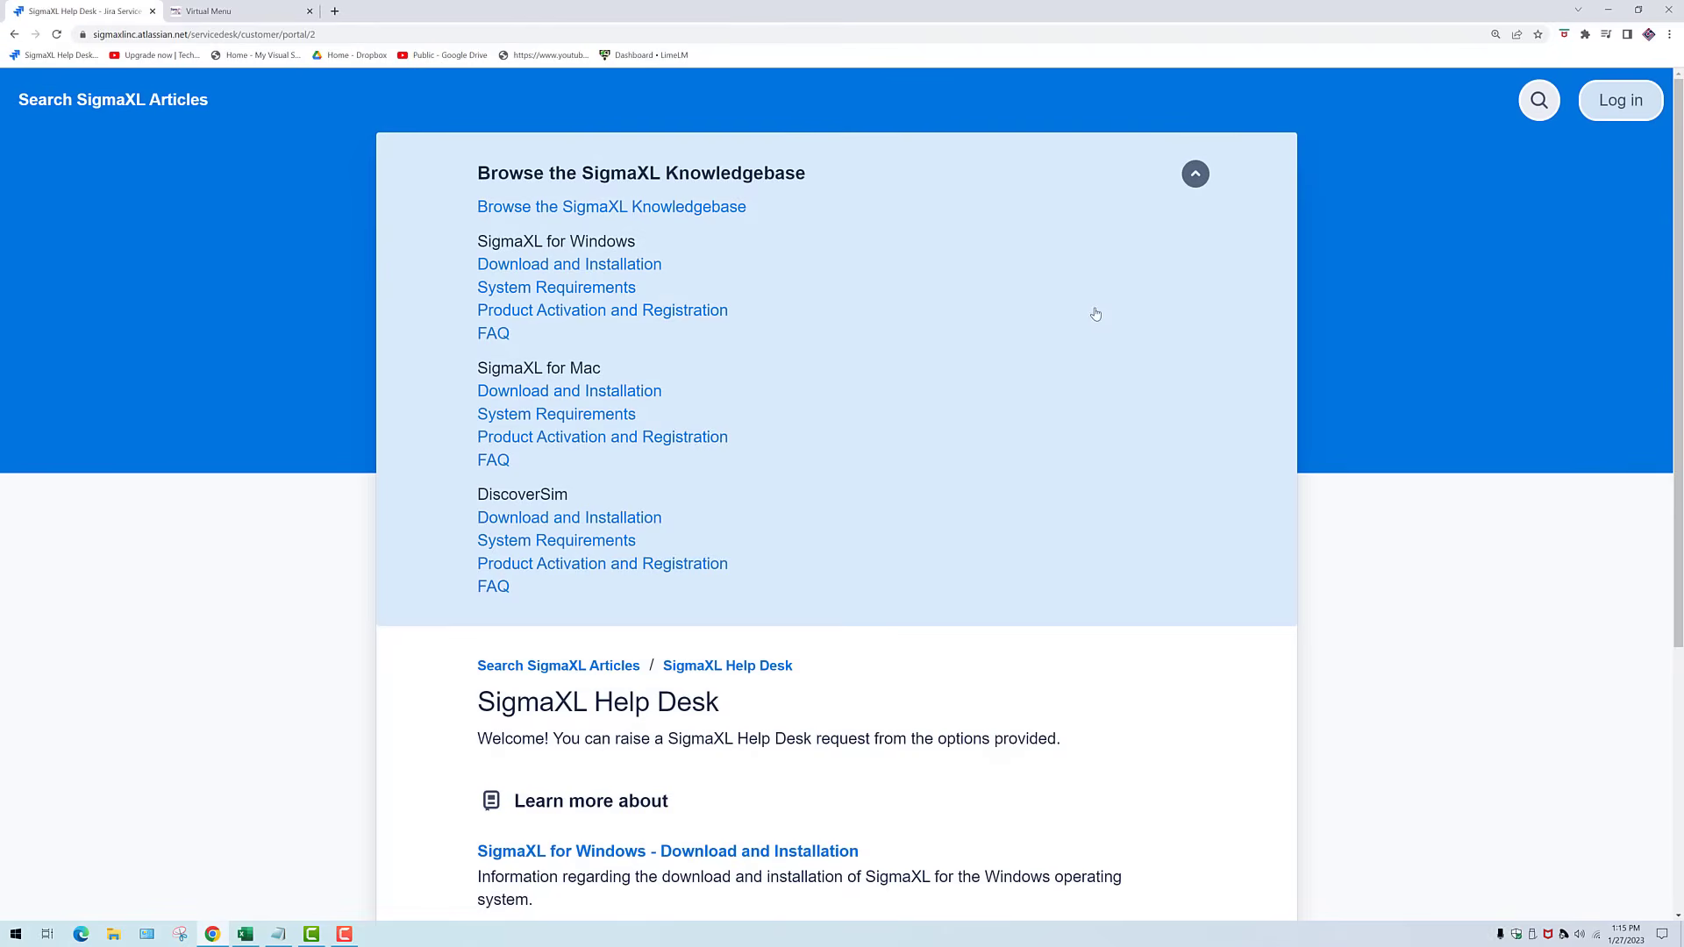